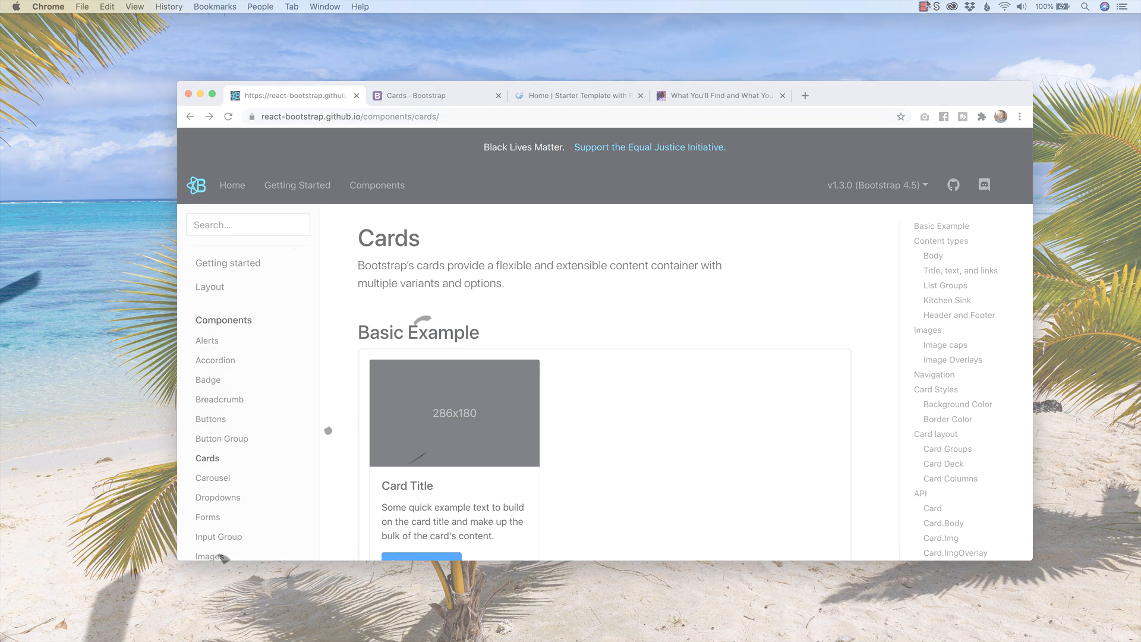
# Step: View the Gatsby starter site running at localhost:8000 in Chrome
pyautogui.click(579, 95)
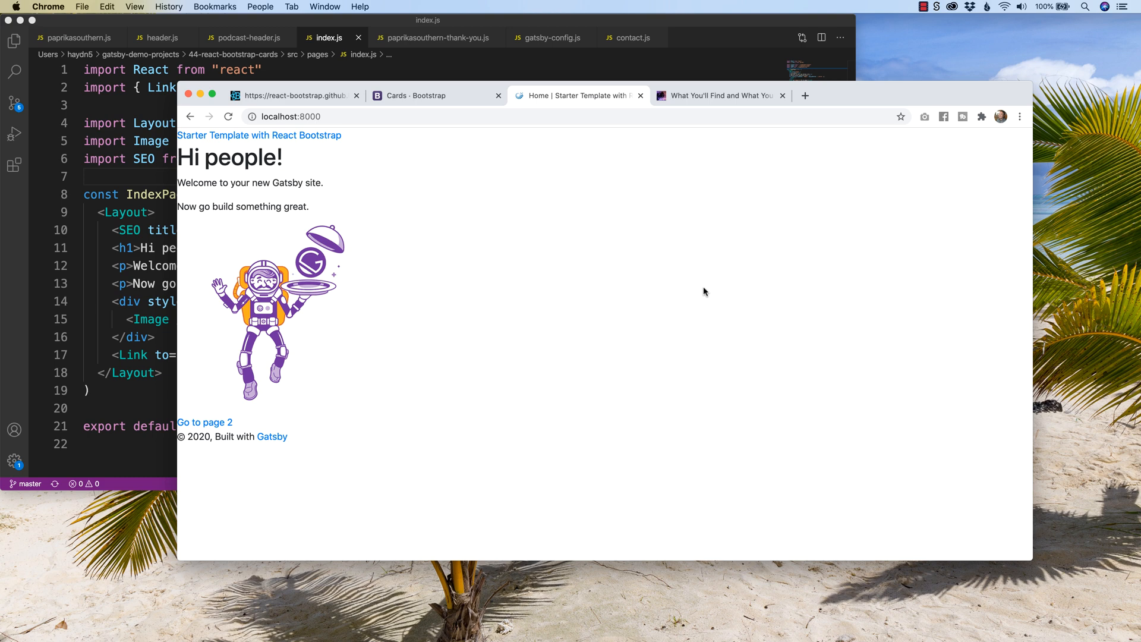
pyautogui.moveTo(627, 257)
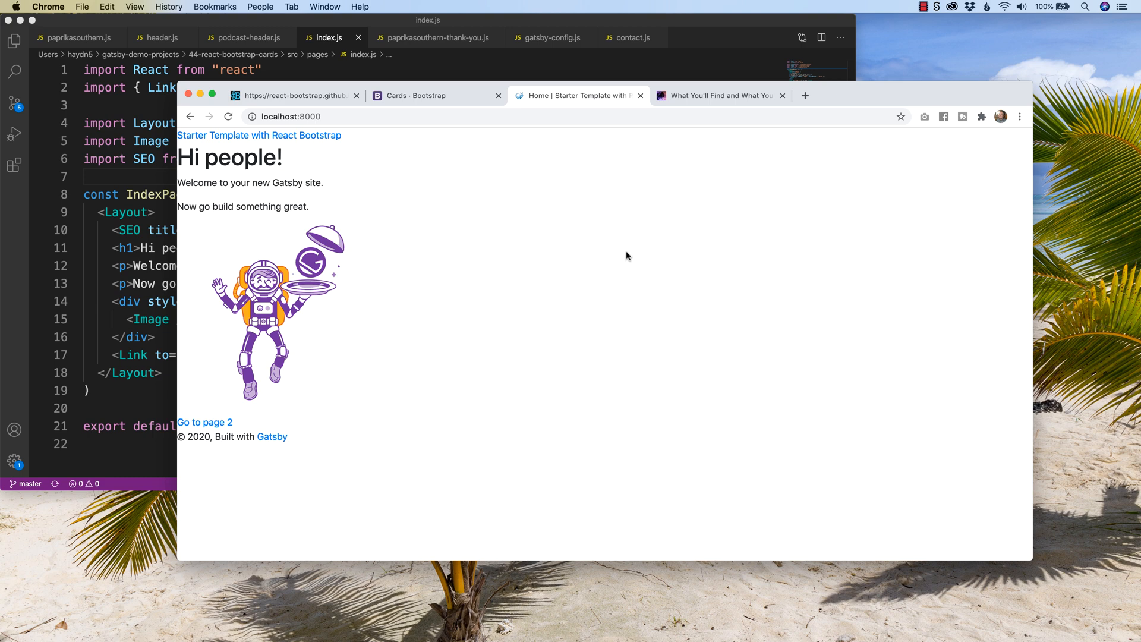
pyautogui.moveTo(310, 403)
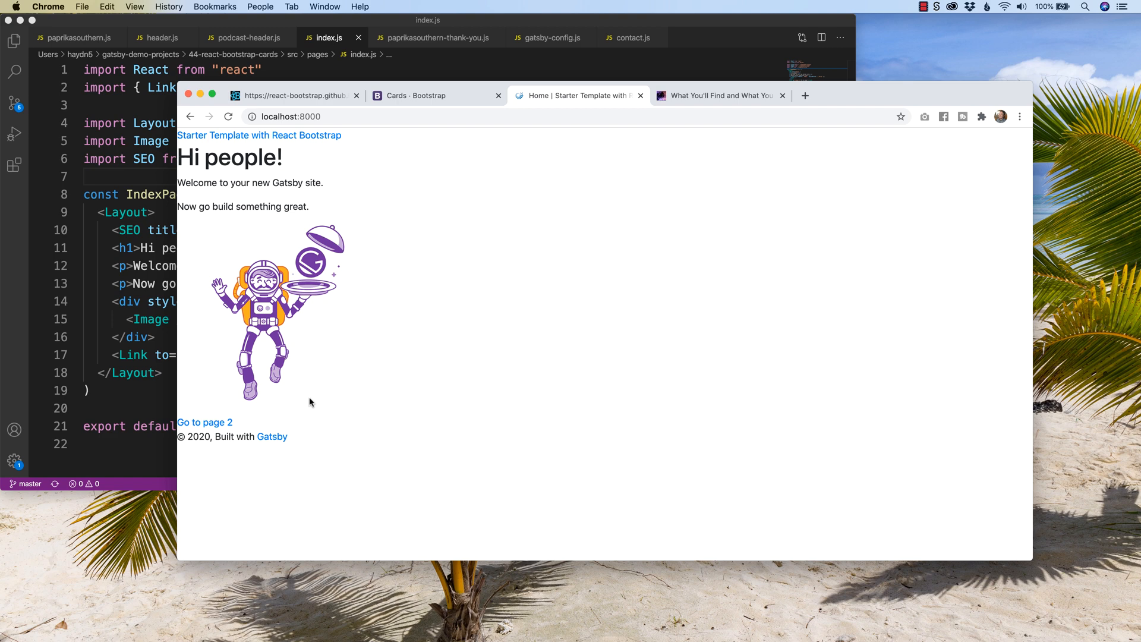
pyautogui.moveTo(352, 111)
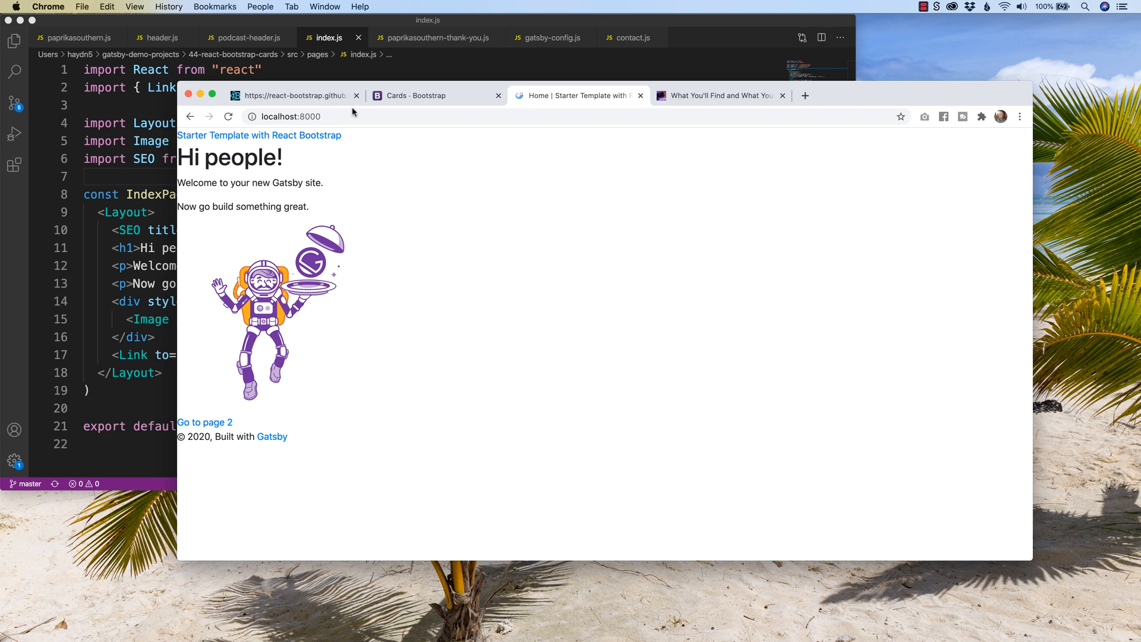
# Step: Review the npm install command for react-bootstrap and bootstrap, then the basic Cards example
pyautogui.click(293, 95)
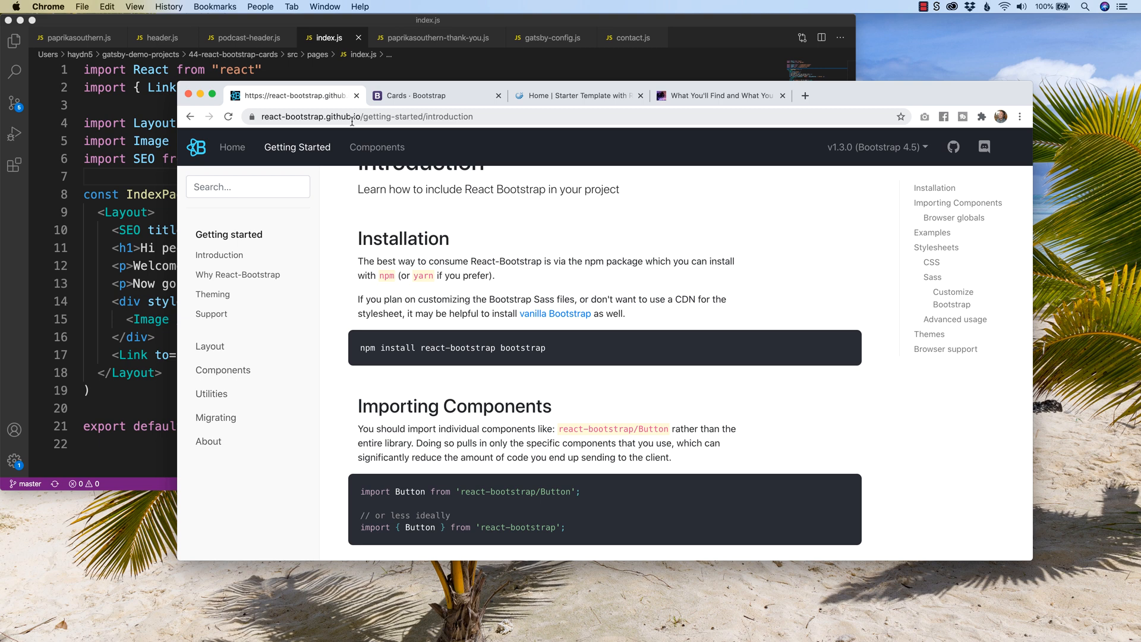
pyautogui.moveTo(357, 270)
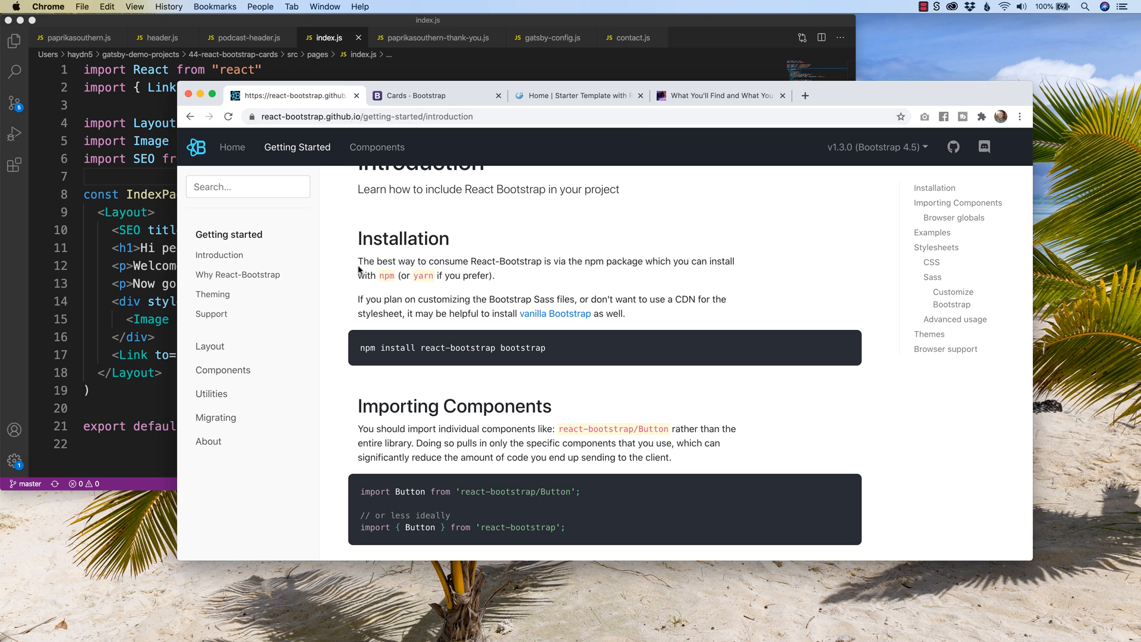
pyautogui.moveTo(475, 357)
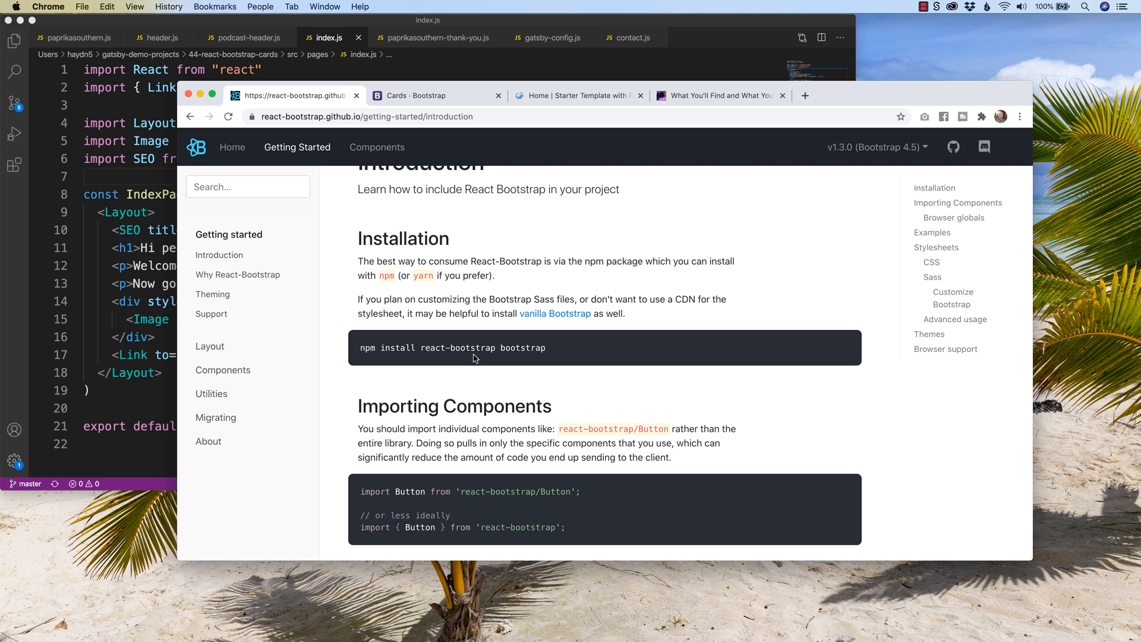
pyautogui.doubleClick(434, 347)
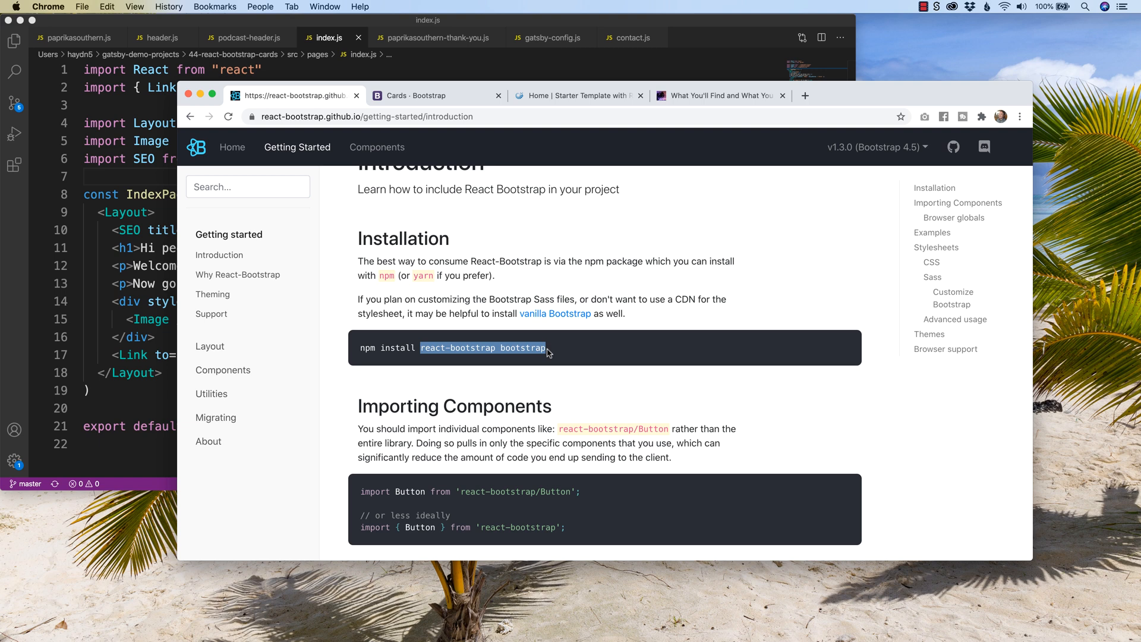
pyautogui.moveTo(180, 121)
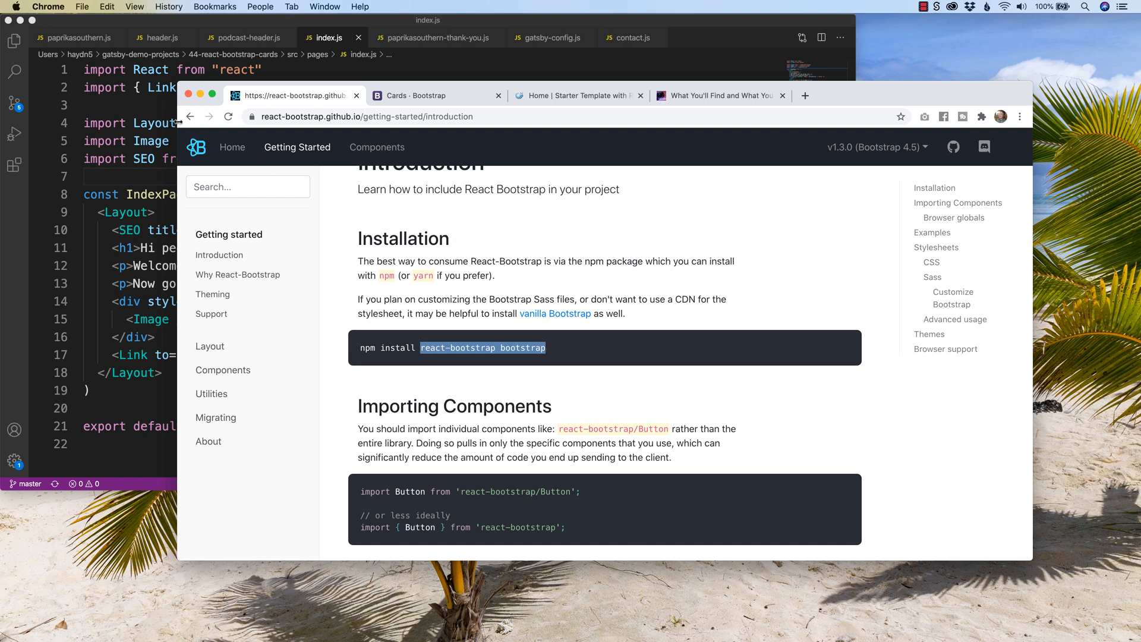
pyautogui.click(191, 116)
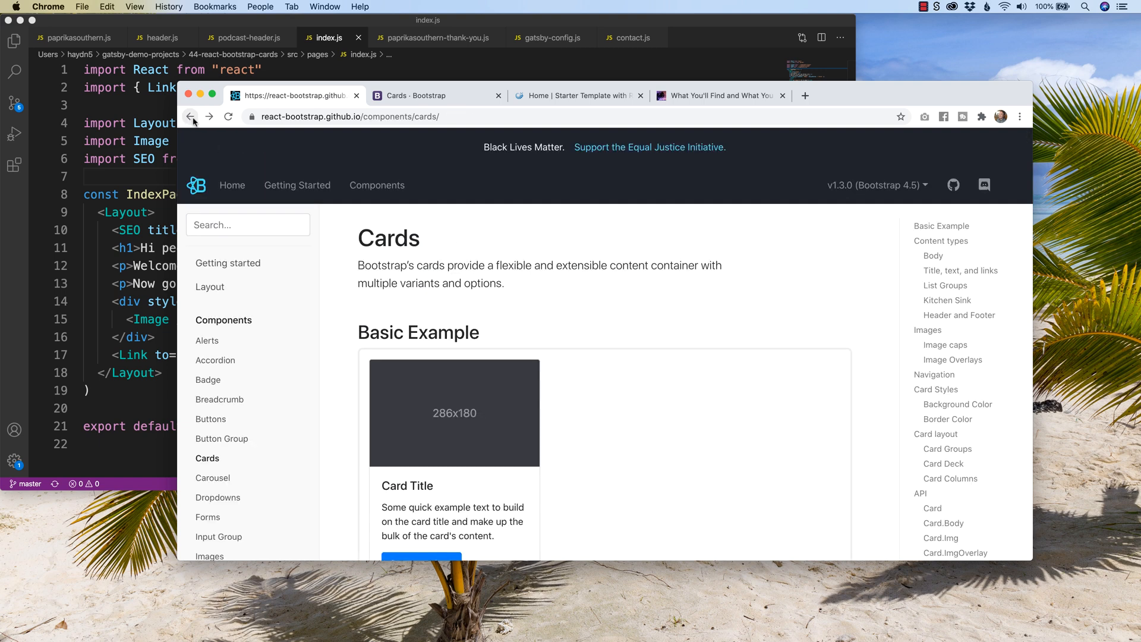
pyautogui.scroll(-3)
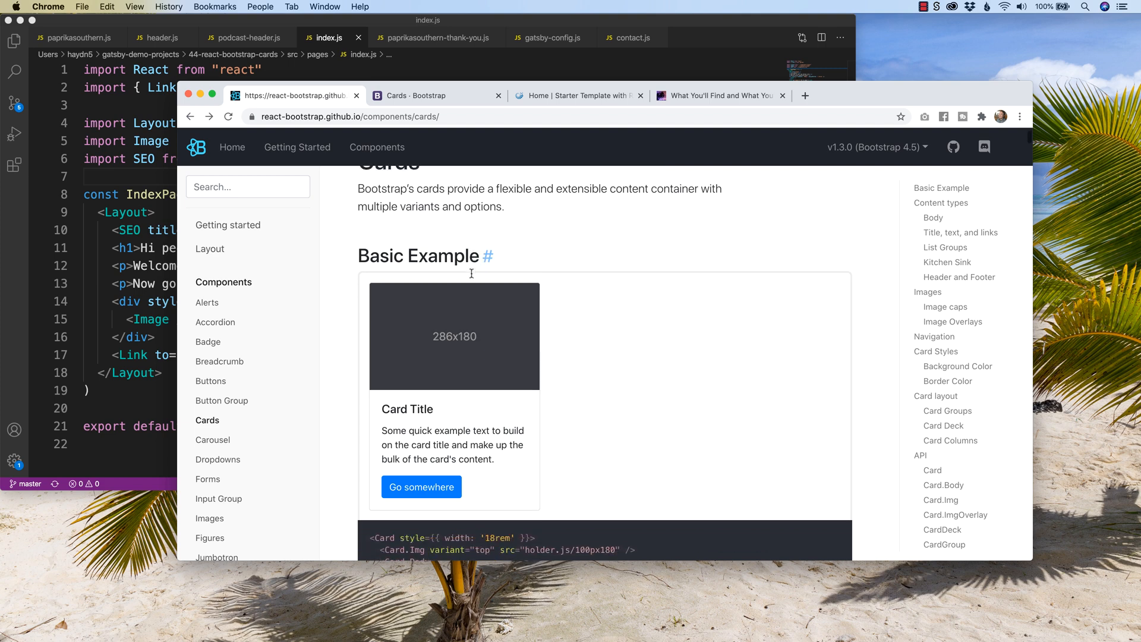
pyautogui.scroll(-3)
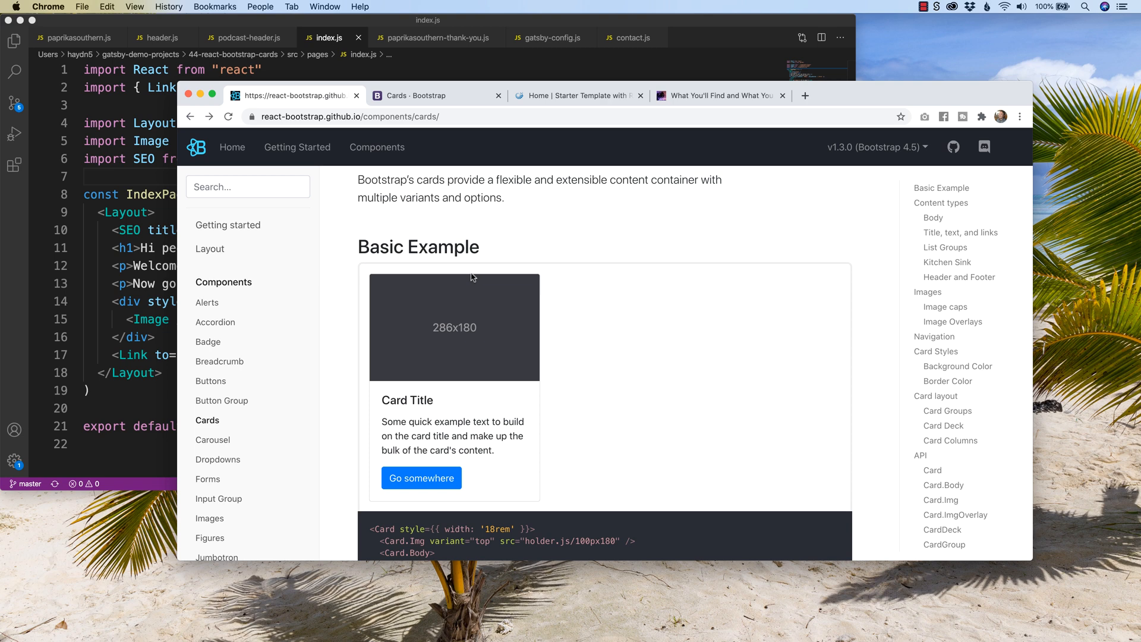
pyautogui.scroll(3)
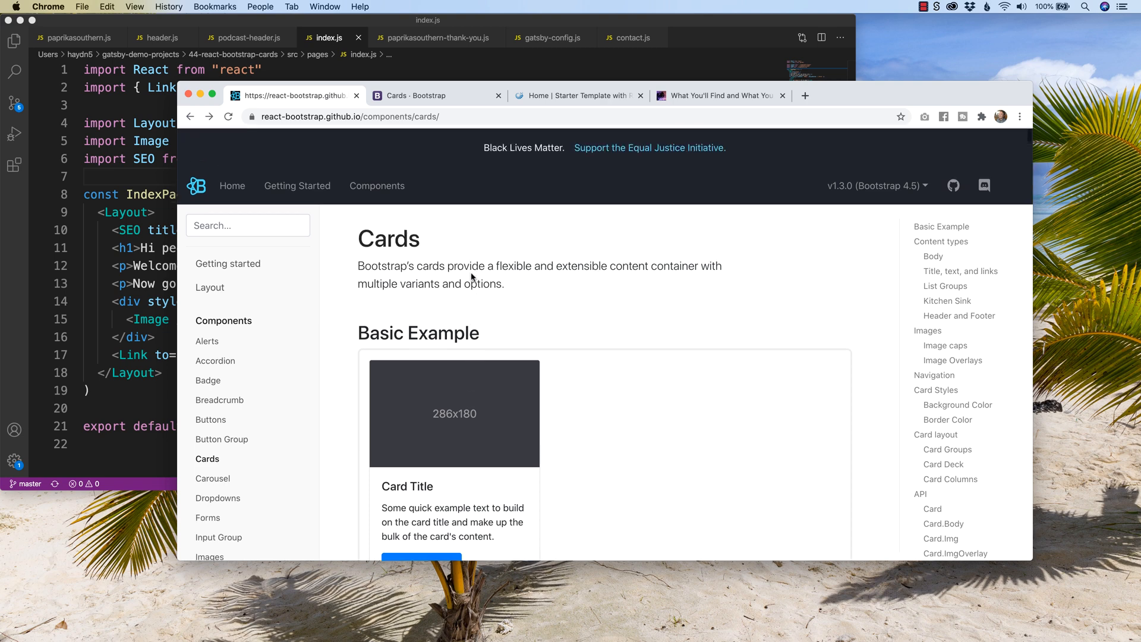
pyautogui.moveTo(526, 510)
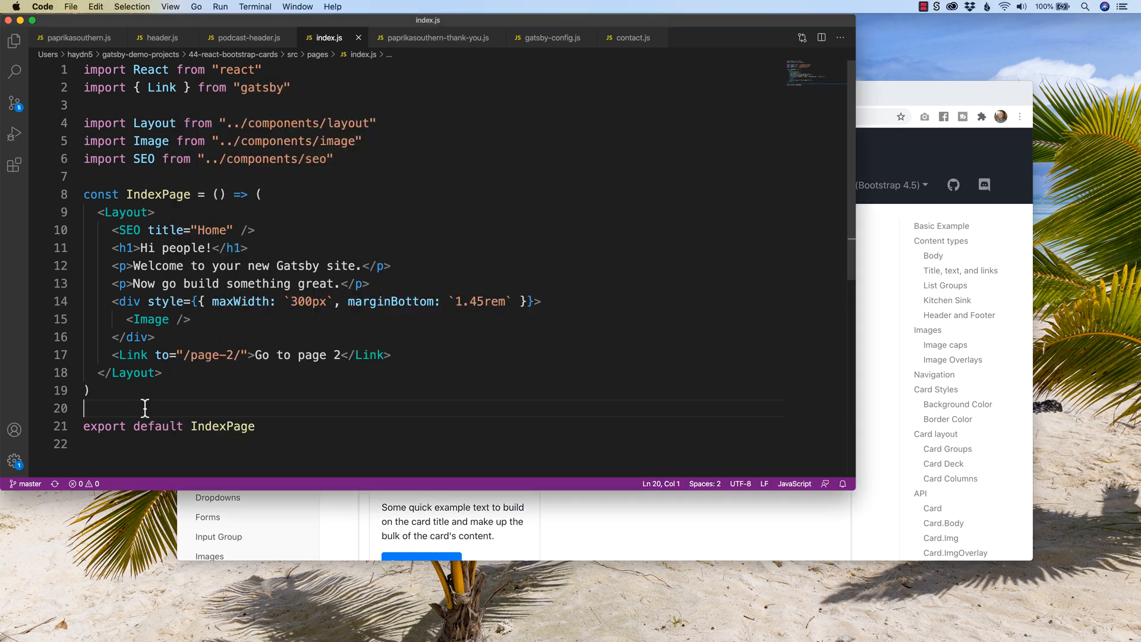
# Step: Add import { Container, Card } from 'react-bootstrap' after the SEO import in index.js
pyautogui.click(334, 158)
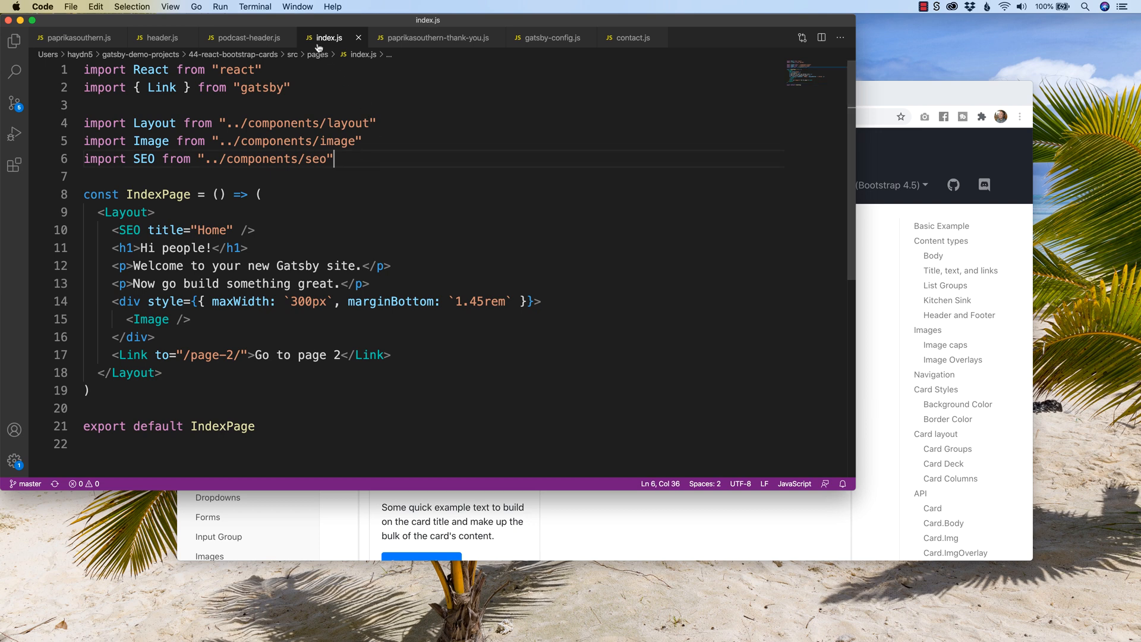
pyautogui.moveTo(292, 158)
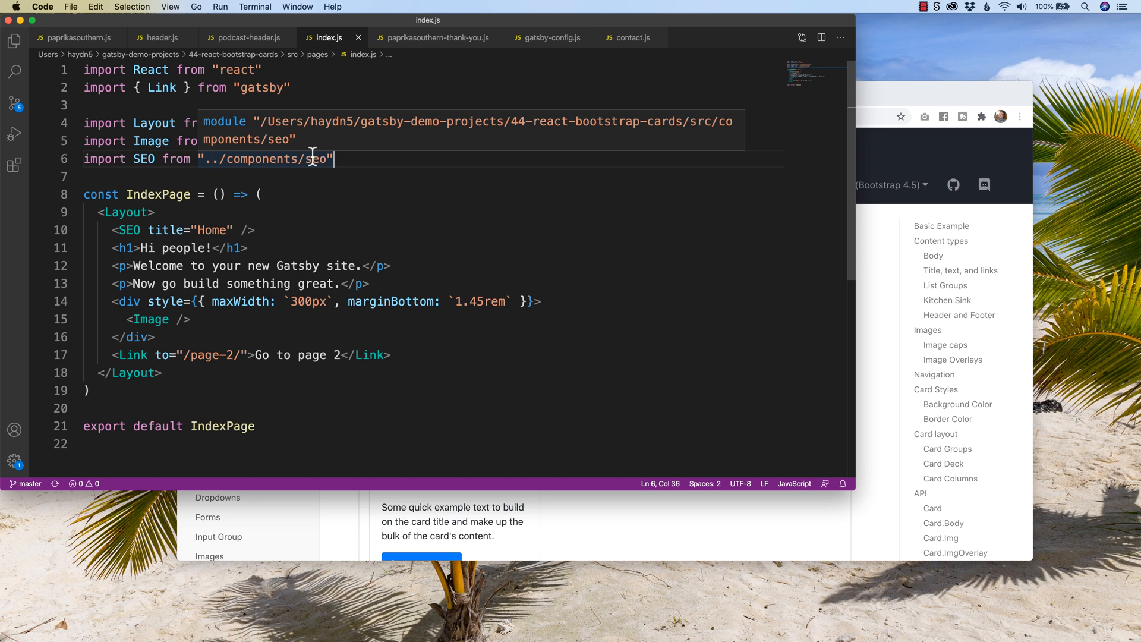
pyautogui.press('enter')
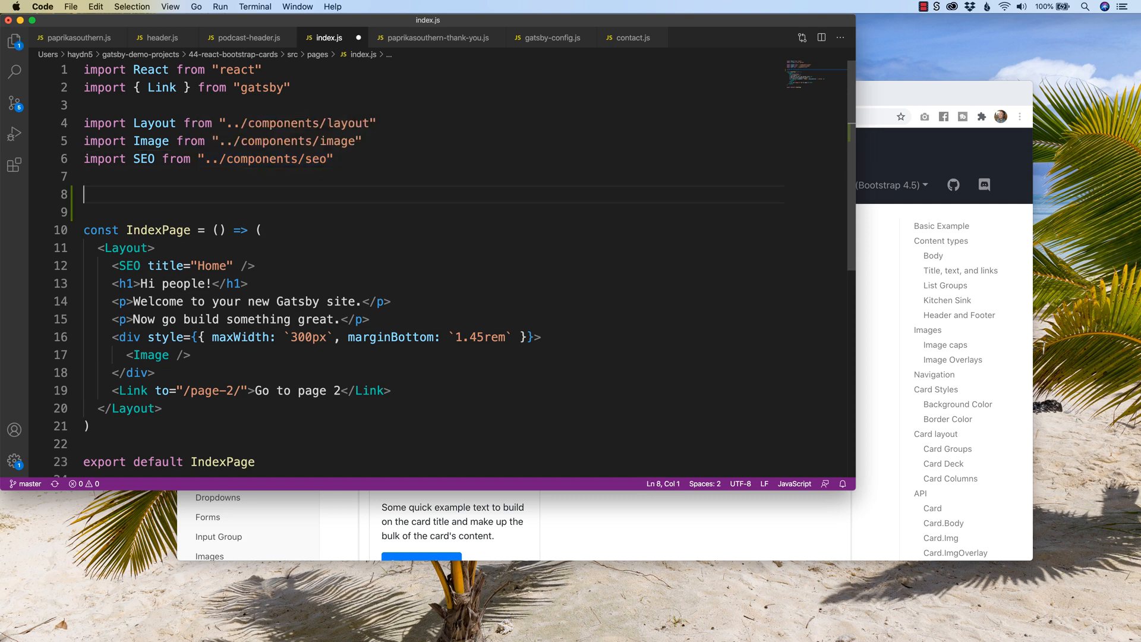
pyautogui.write('impoer')
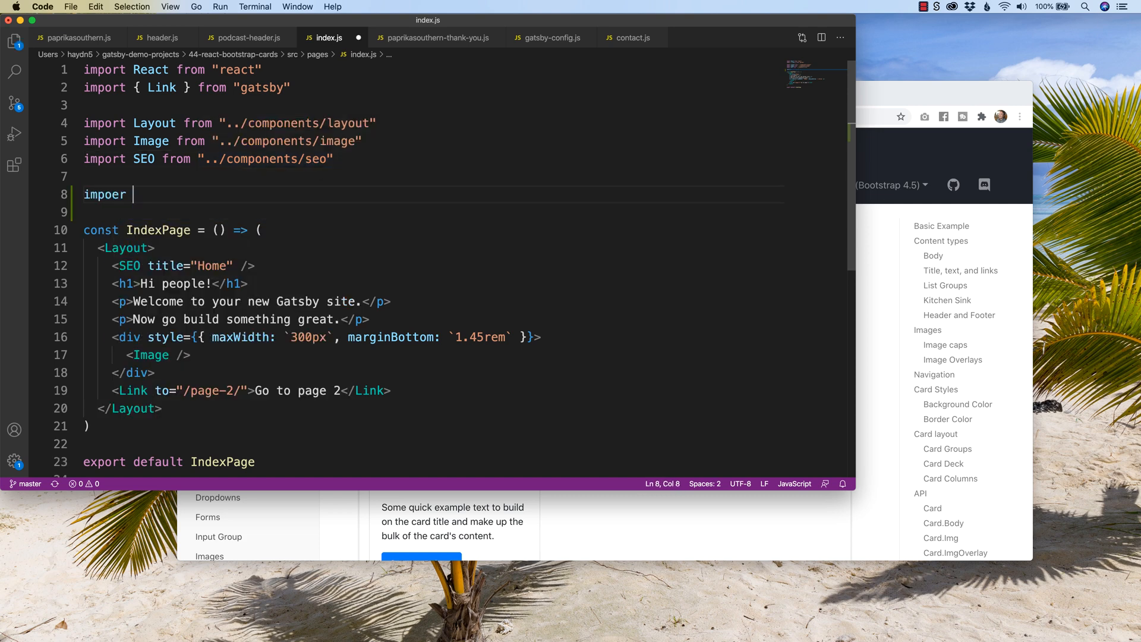
pyautogui.press('Backspace')
pyautogui.write('t {')
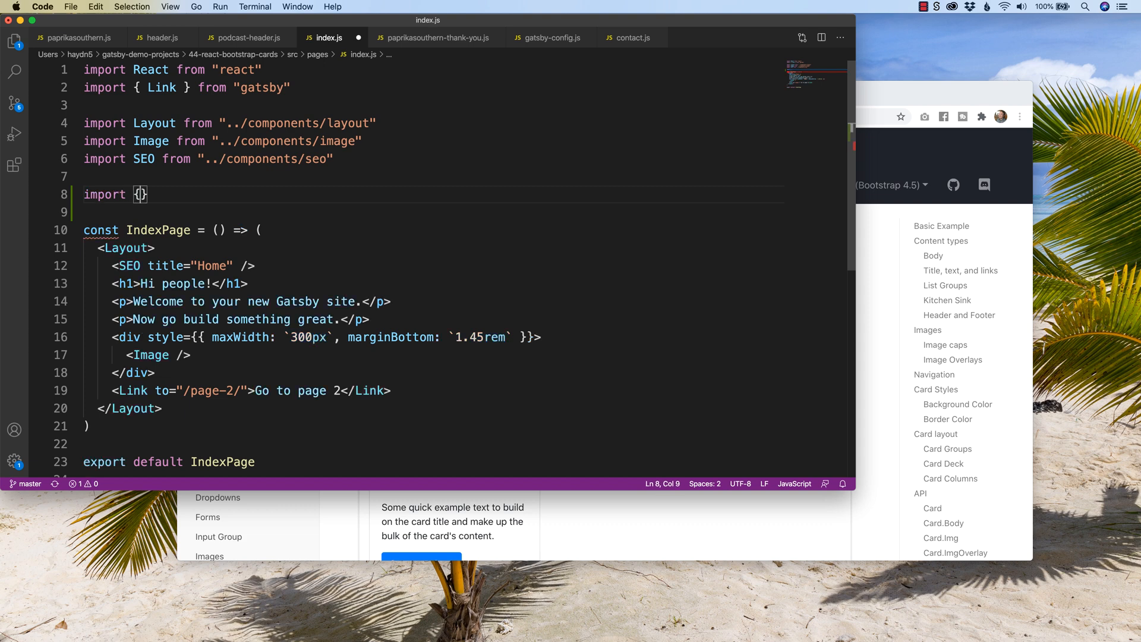
pyautogui.write('C')
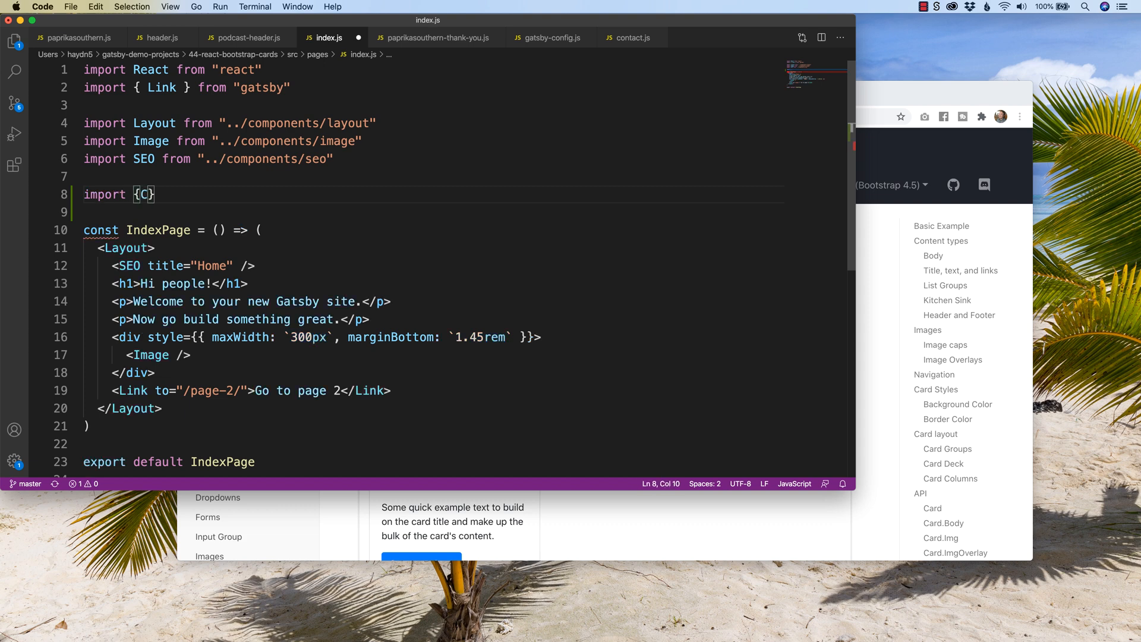
pyautogui.write('ar')
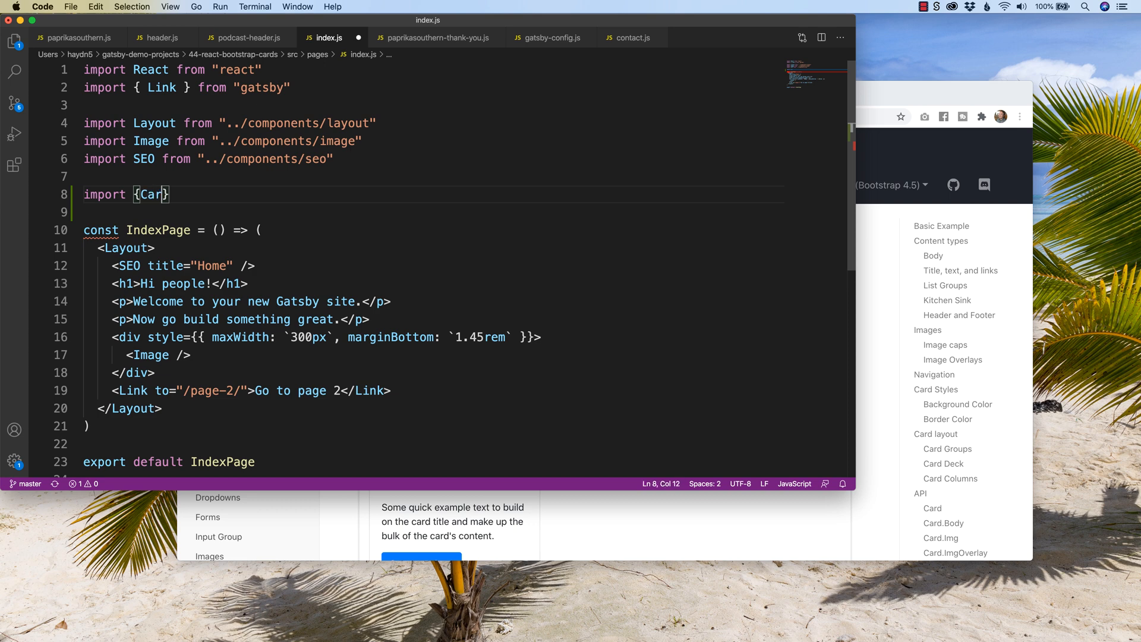
pyautogui.write('d')
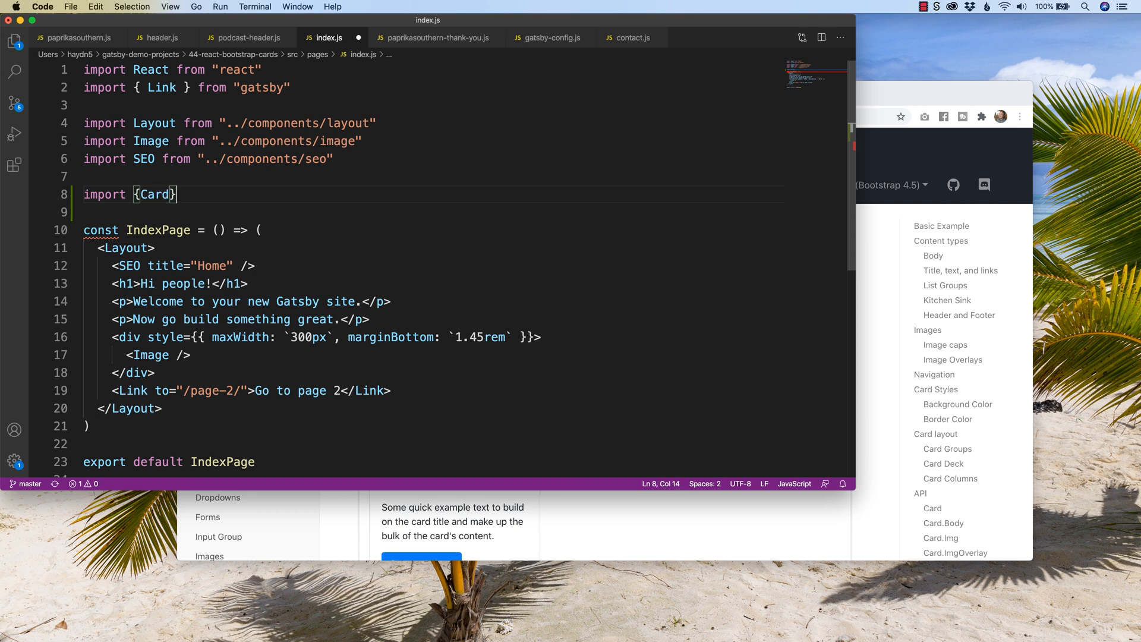
pyautogui.write('from')
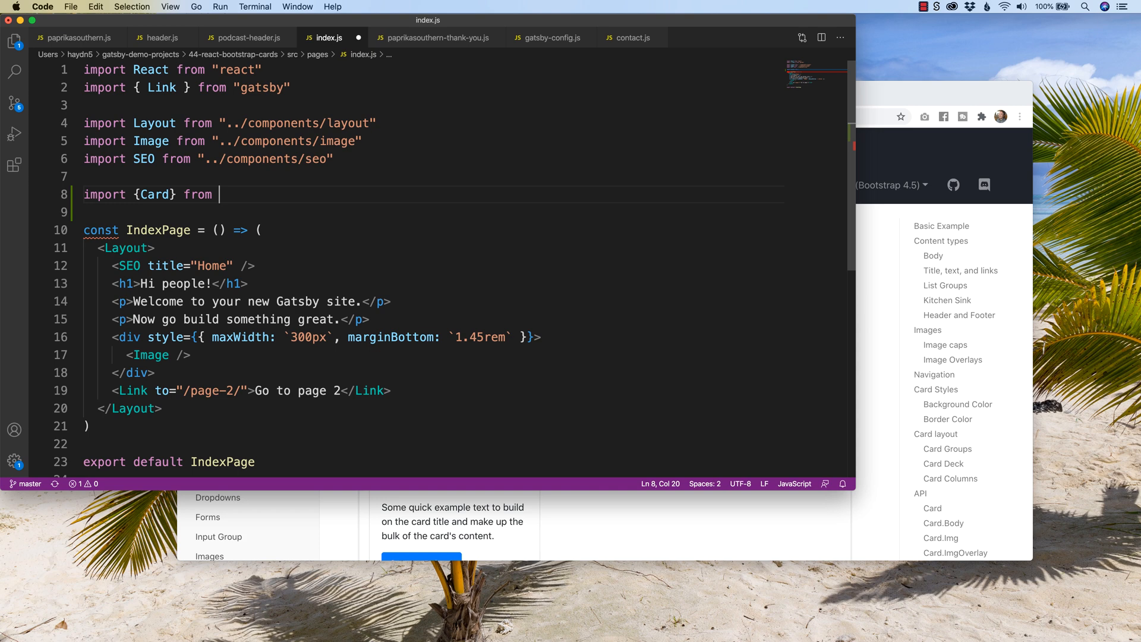
pyautogui.write("'react-bootstrap")
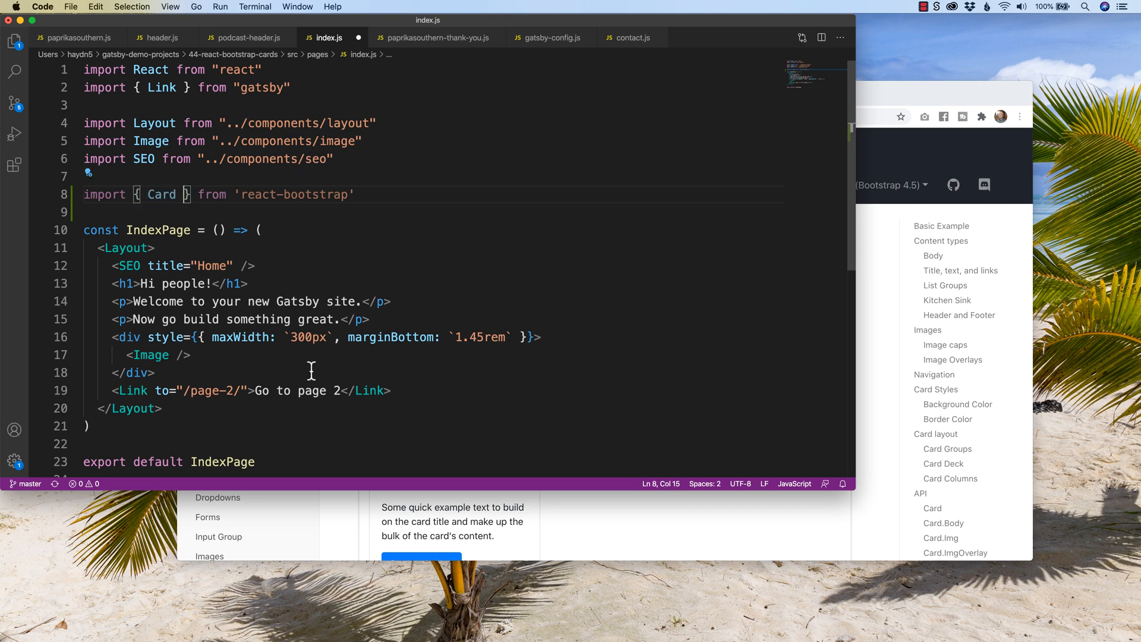
pyautogui.click(532, 336)
pyautogui.write(' Container,')
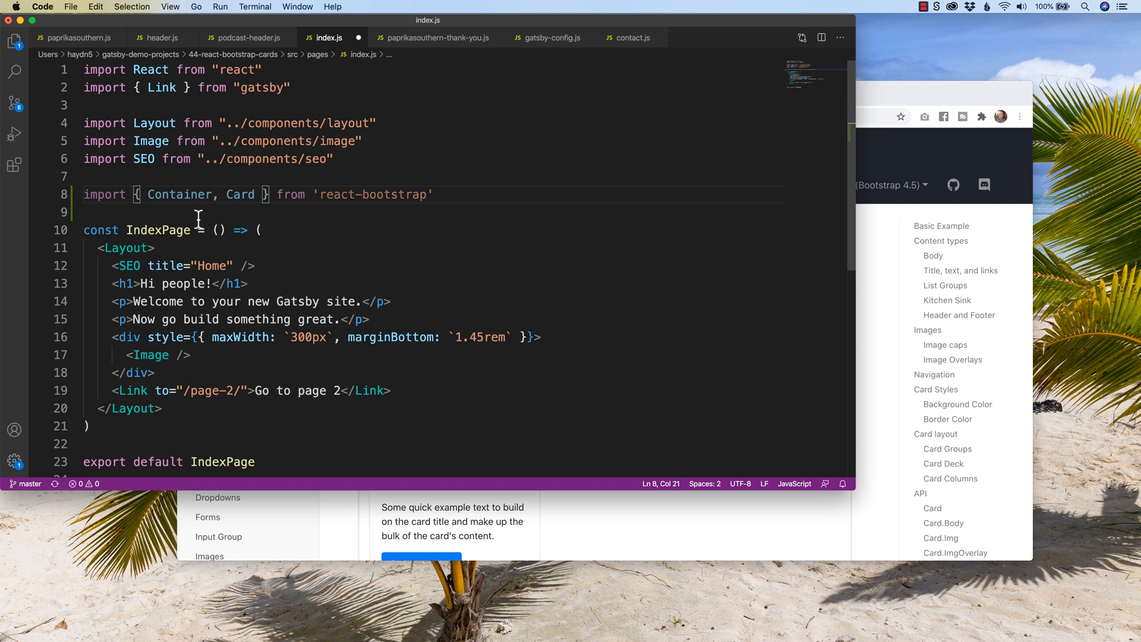
pyautogui.moveTo(179, 194)
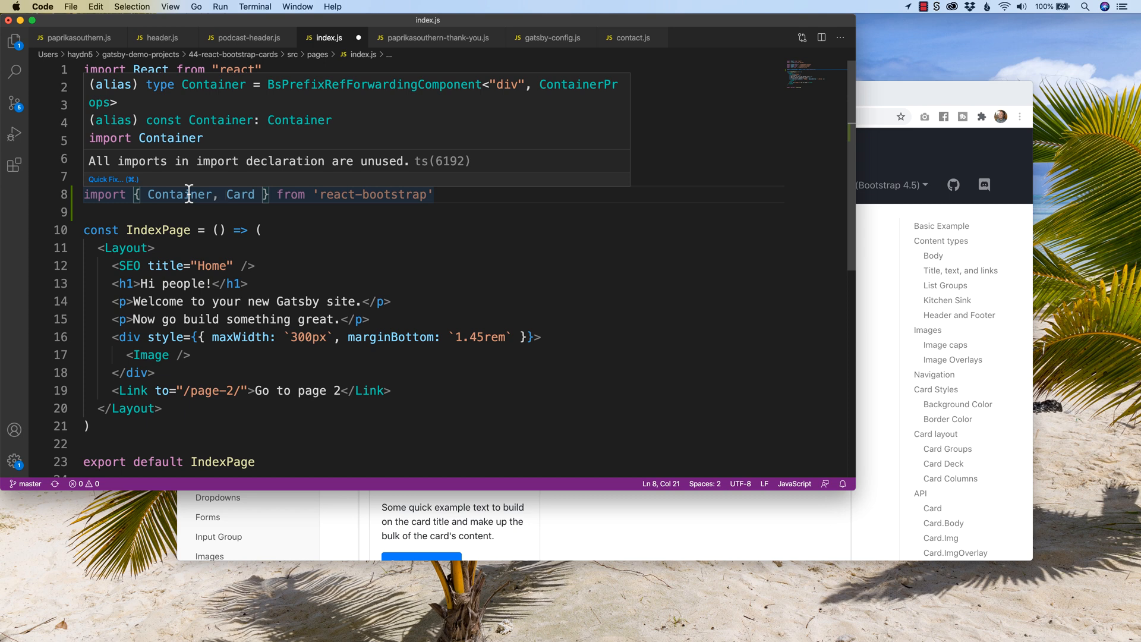
pyautogui.doubleClick(179, 194)
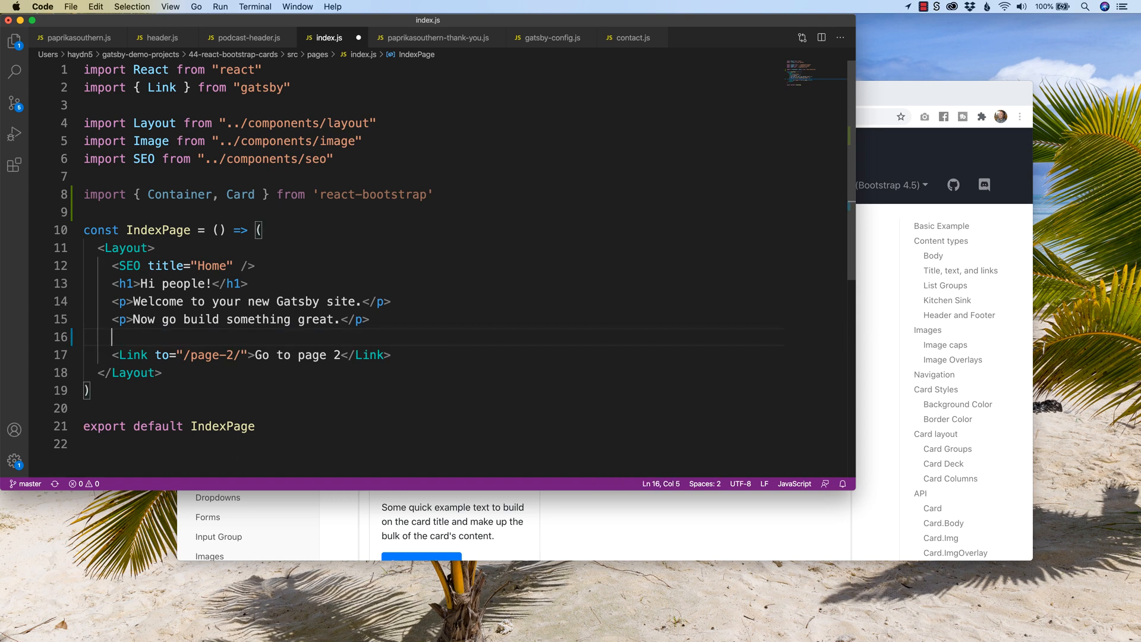
# Step: Add a Container holding "Test" to the page and check the build output's remaining ESLint warning
pyautogui.write('Container>')
pyautogui.write('Te')
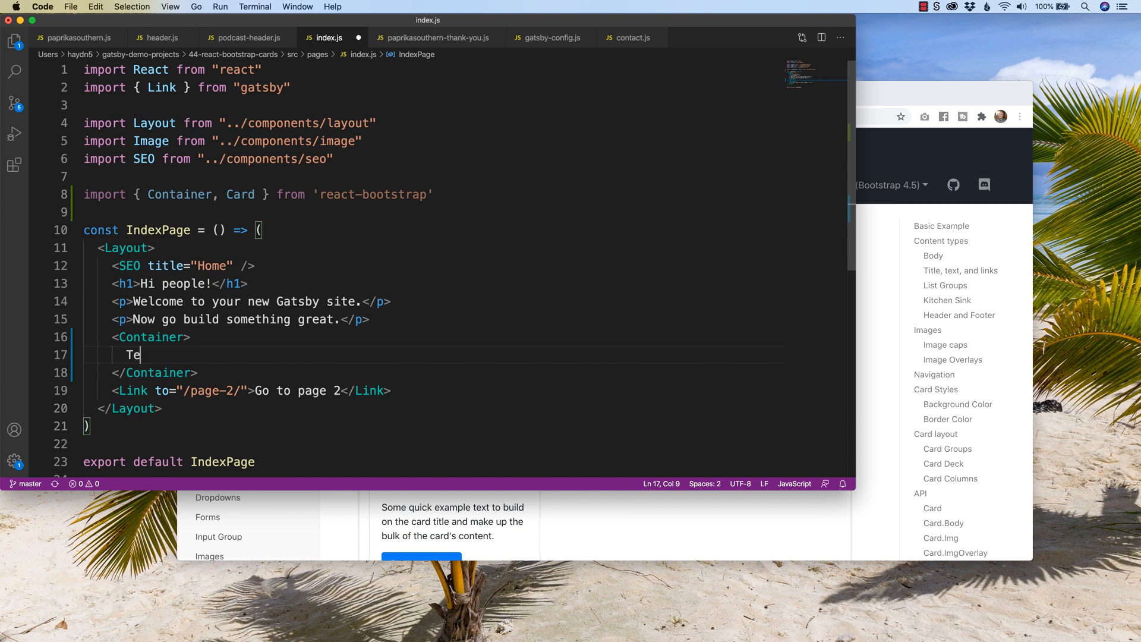
pyautogui.write('st')
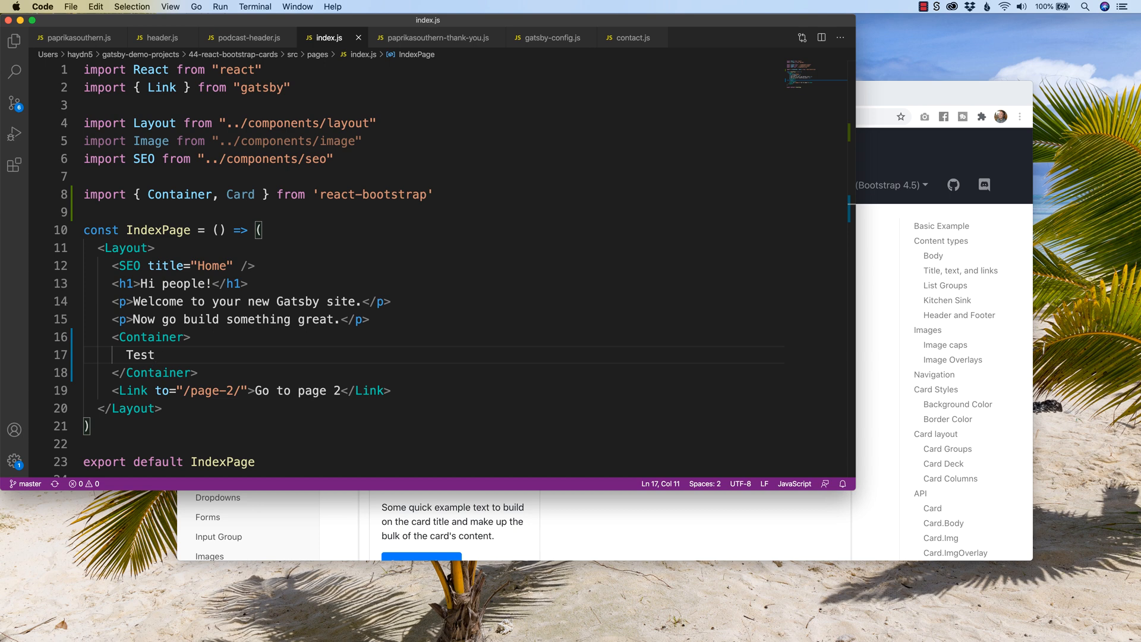
pyautogui.click(272, 460)
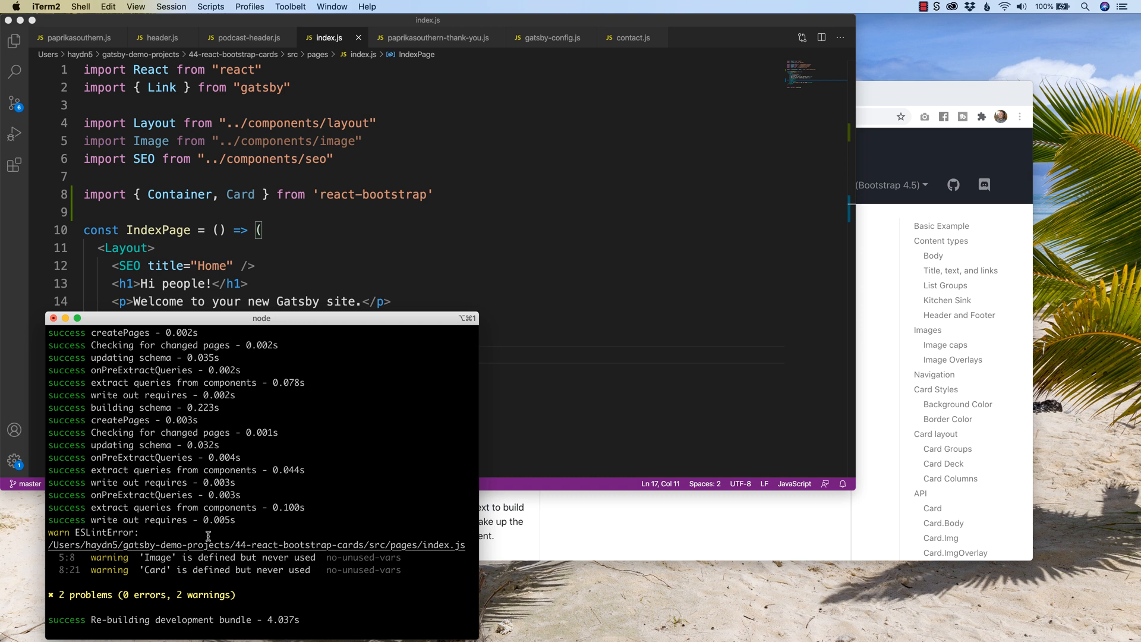
pyautogui.moveTo(344, 183)
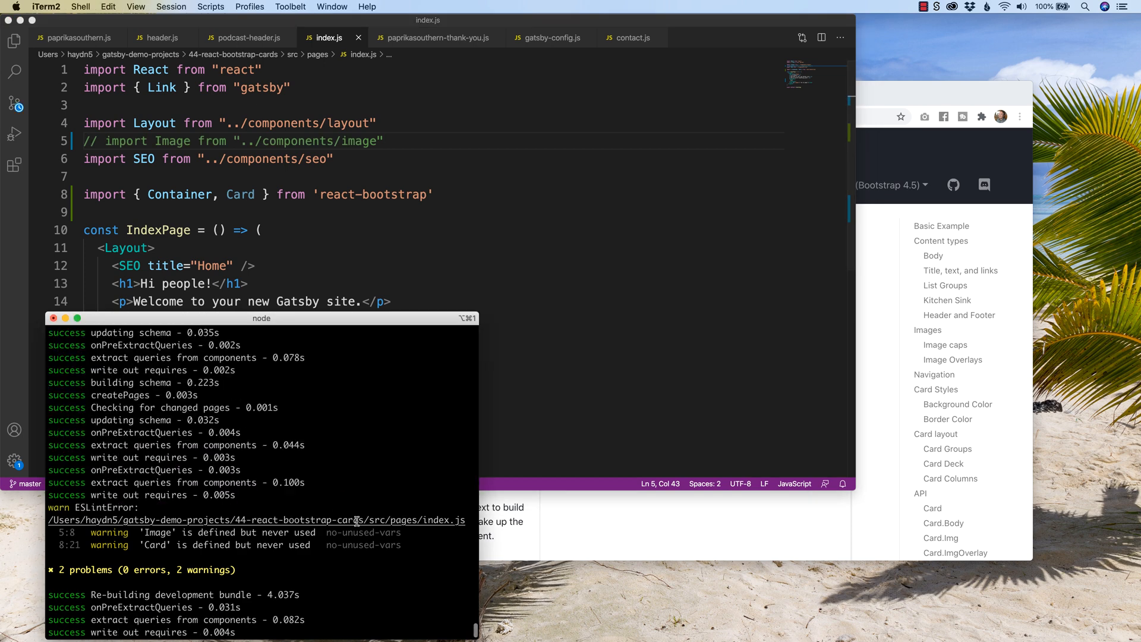
pyautogui.scroll(-3)
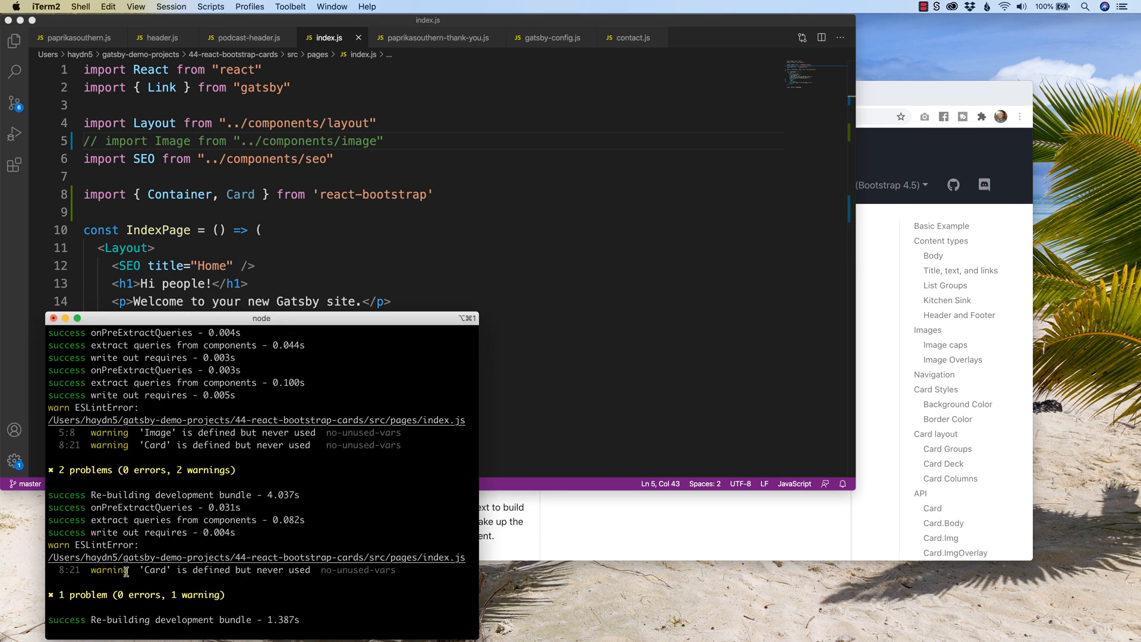
pyautogui.moveTo(899, 249)
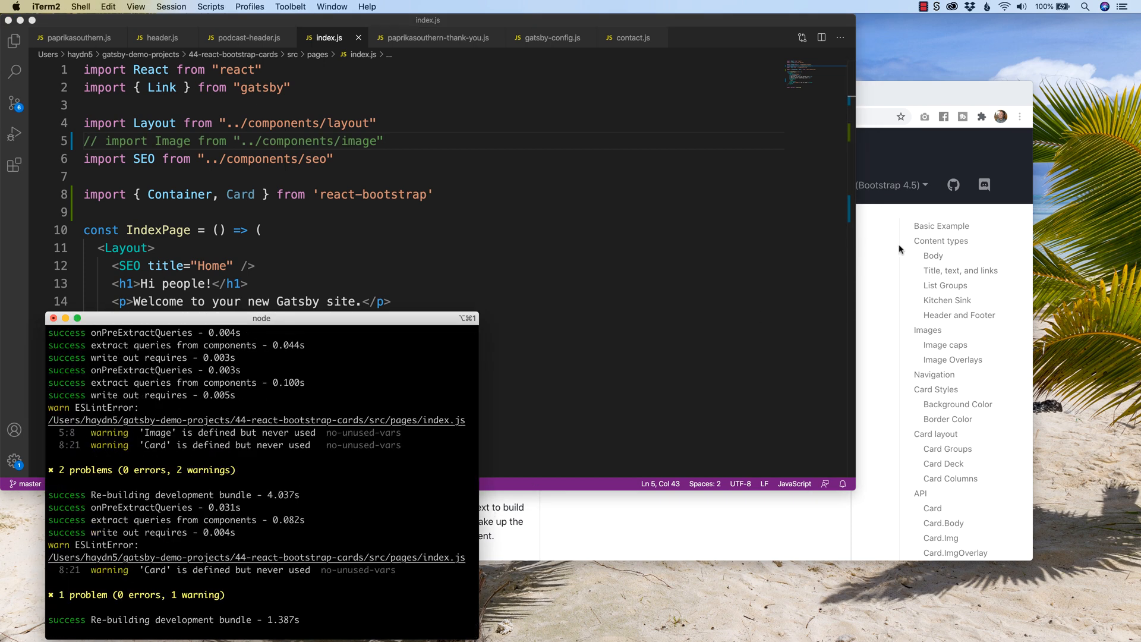
pyautogui.click(579, 95)
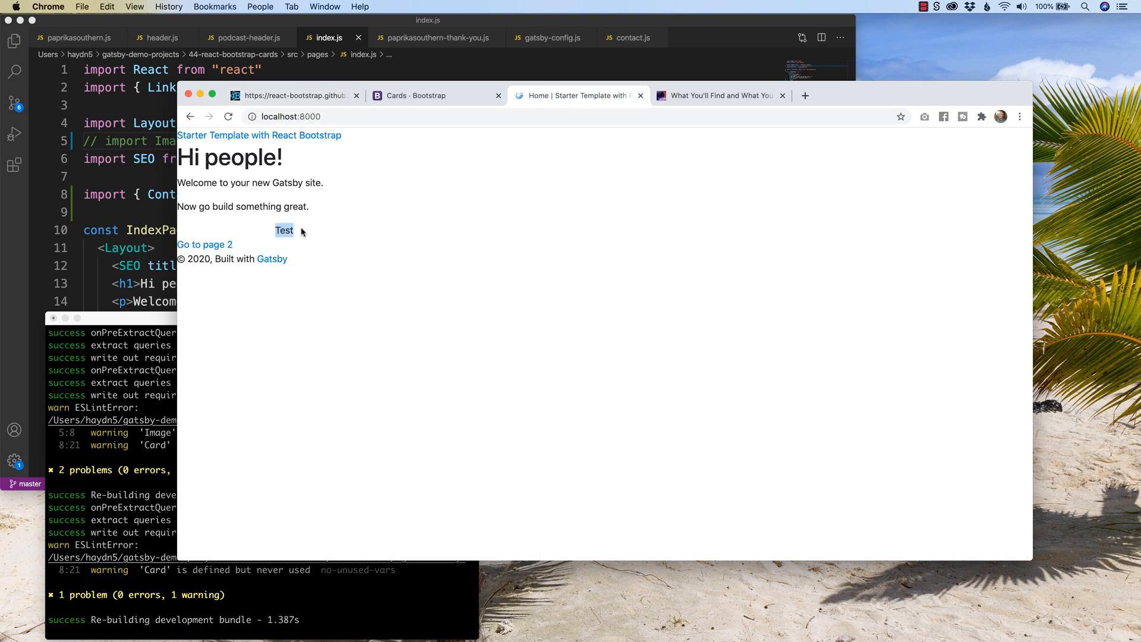
pyautogui.moveTo(1025, 213)
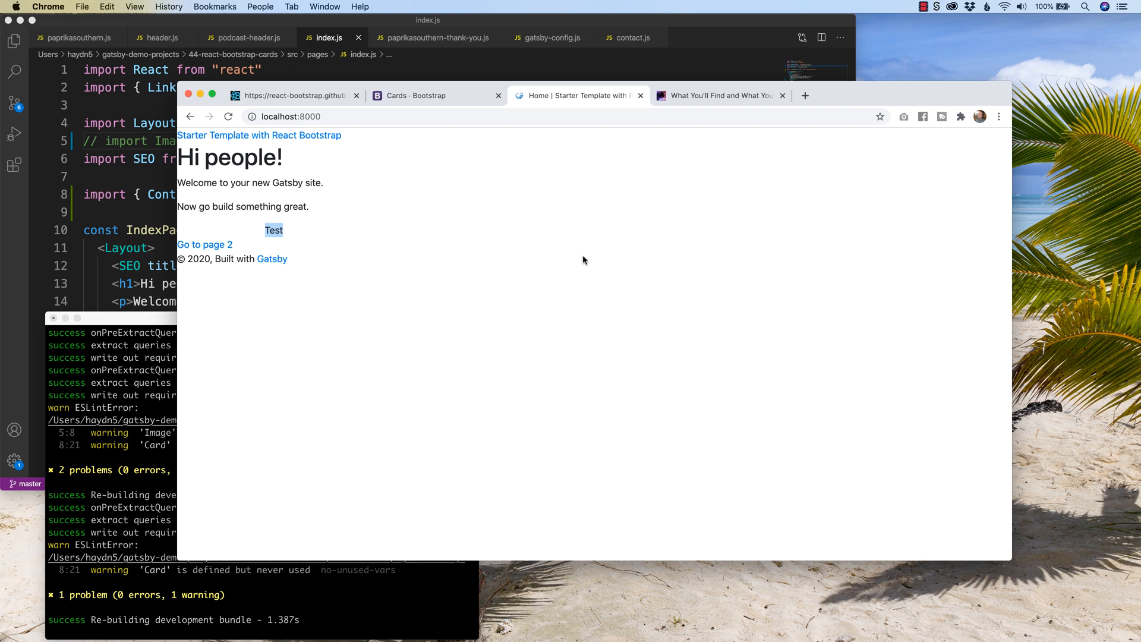
pyautogui.moveTo(322, 278)
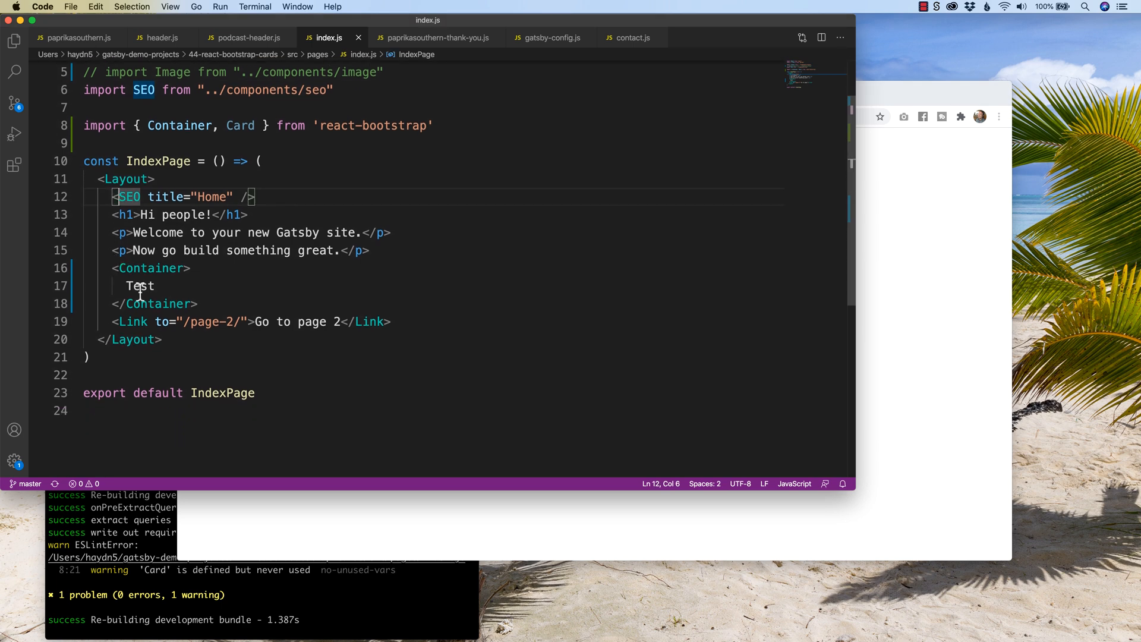
pyautogui.moveTo(372, 364)
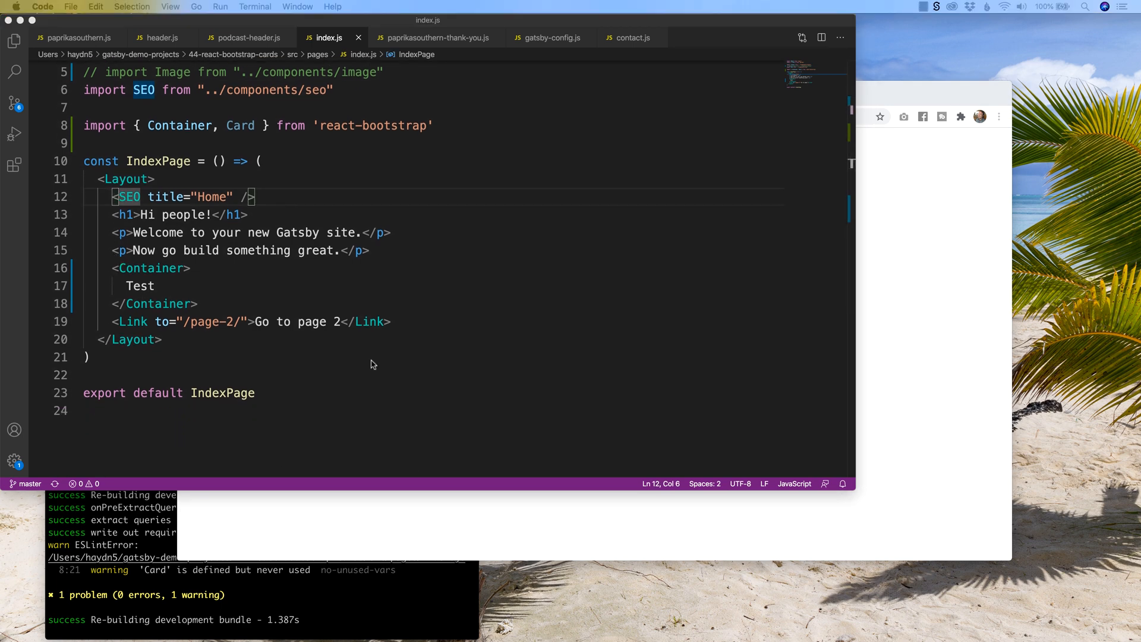
# Step: Wrap the "Test" text in a Card component inside the Container and save
pyautogui.doubleClick(139, 285)
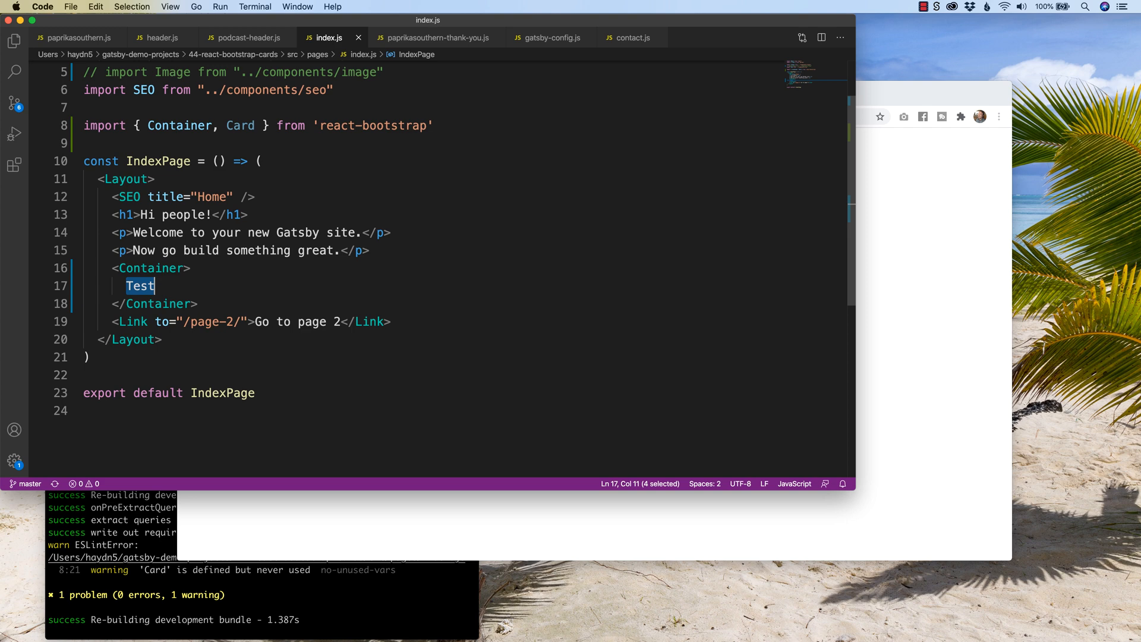
pyautogui.write('Ca')
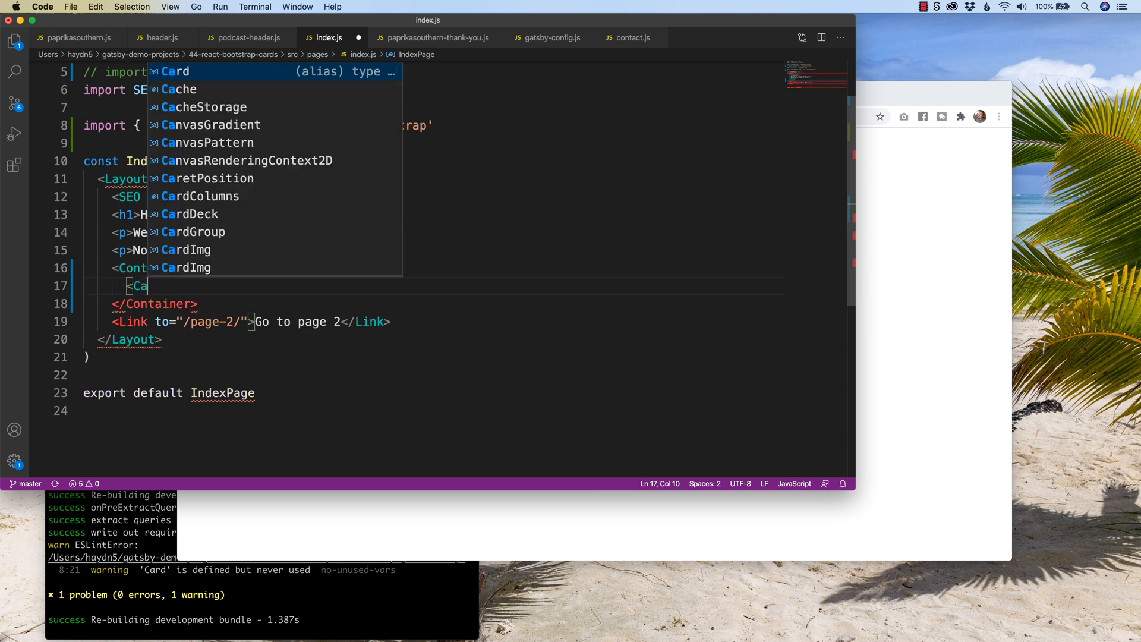
pyautogui.write('rd>')
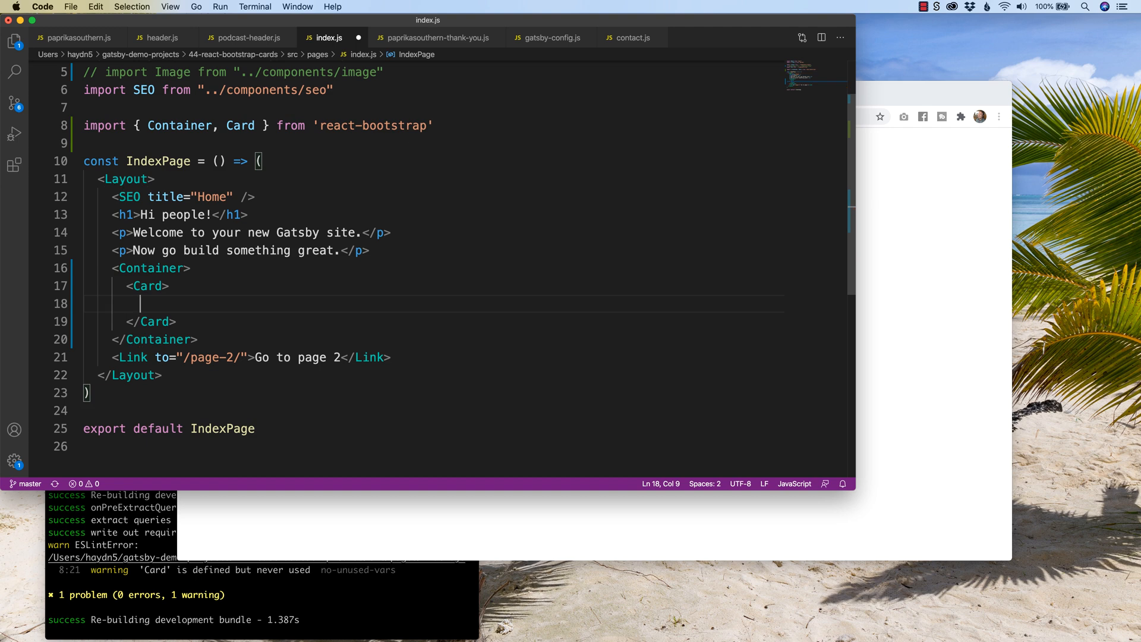
pyautogui.moveTo(86, 300)
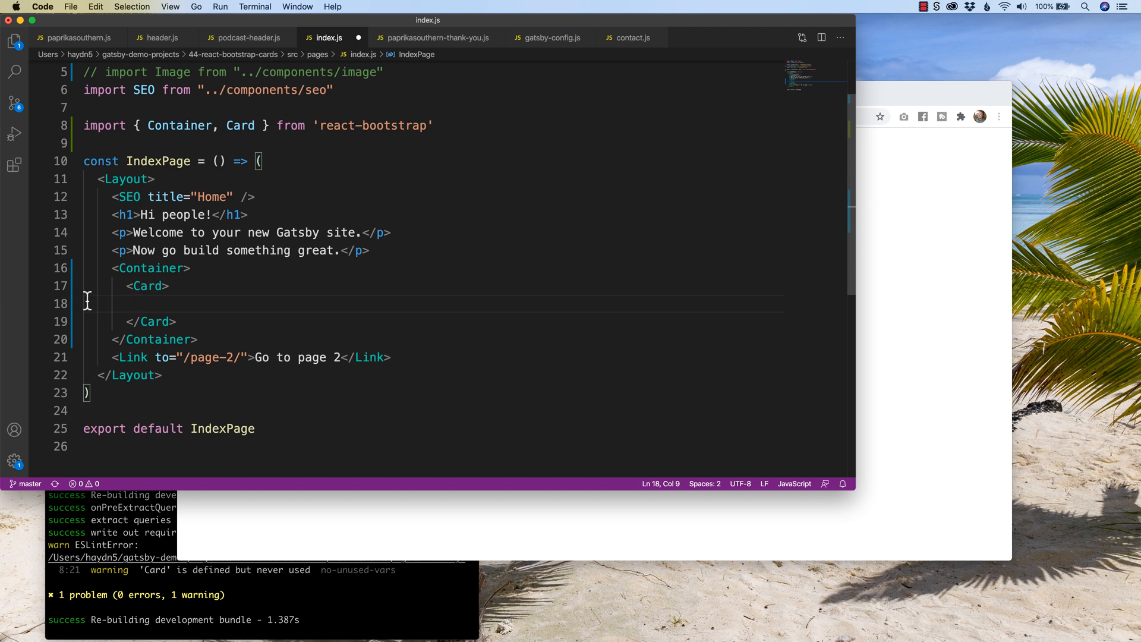
pyautogui.write('Test')
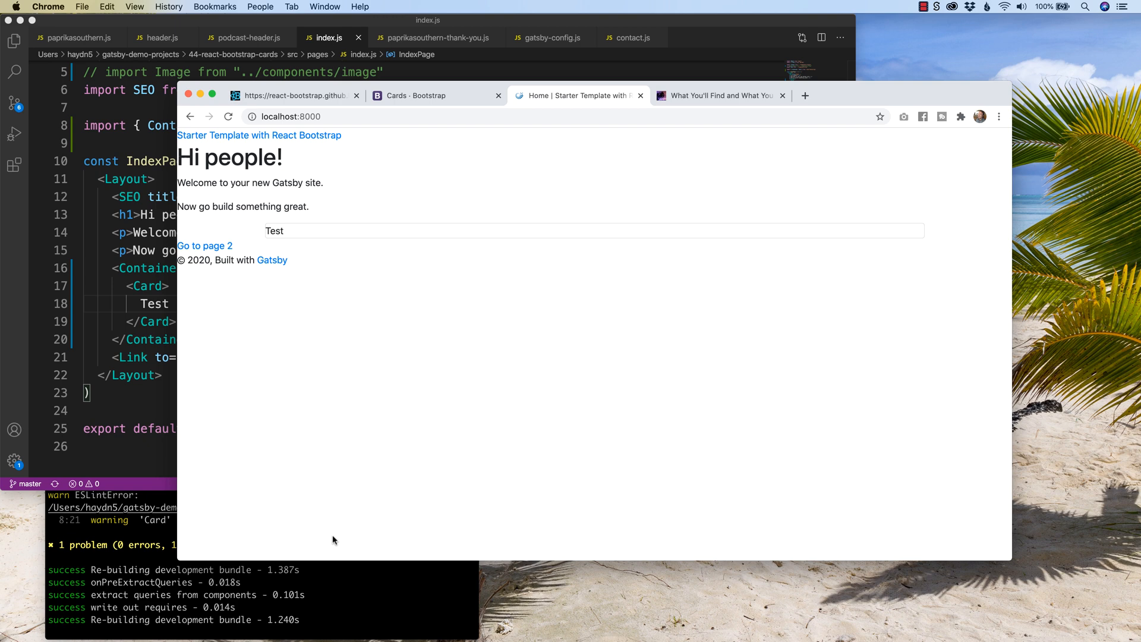
pyautogui.moveTo(288, 253)
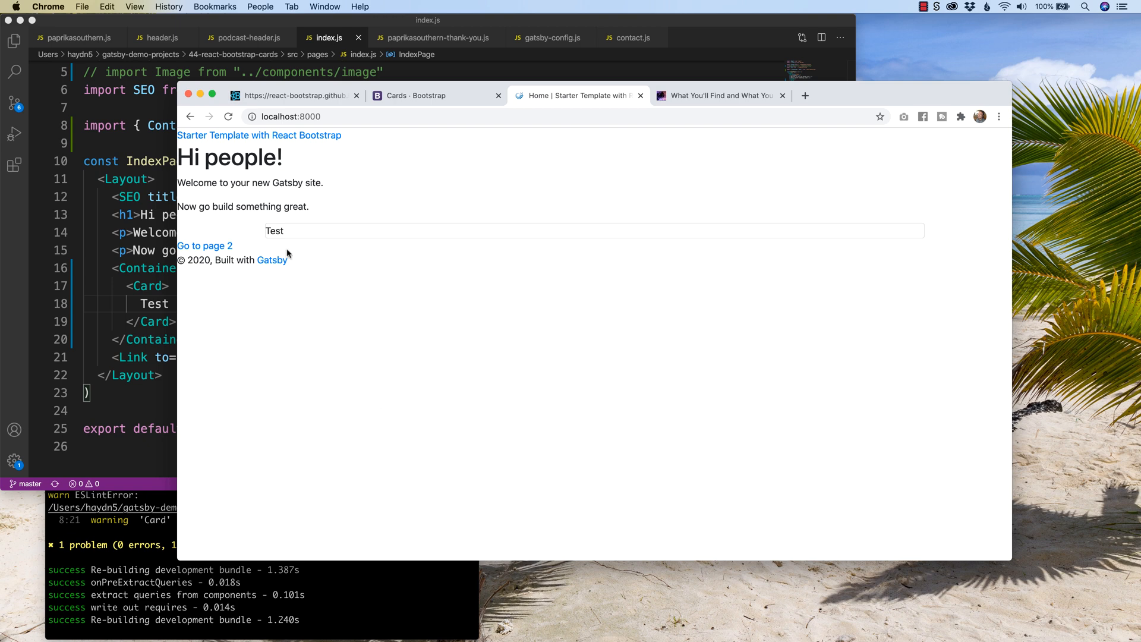
pyautogui.moveTo(272, 229)
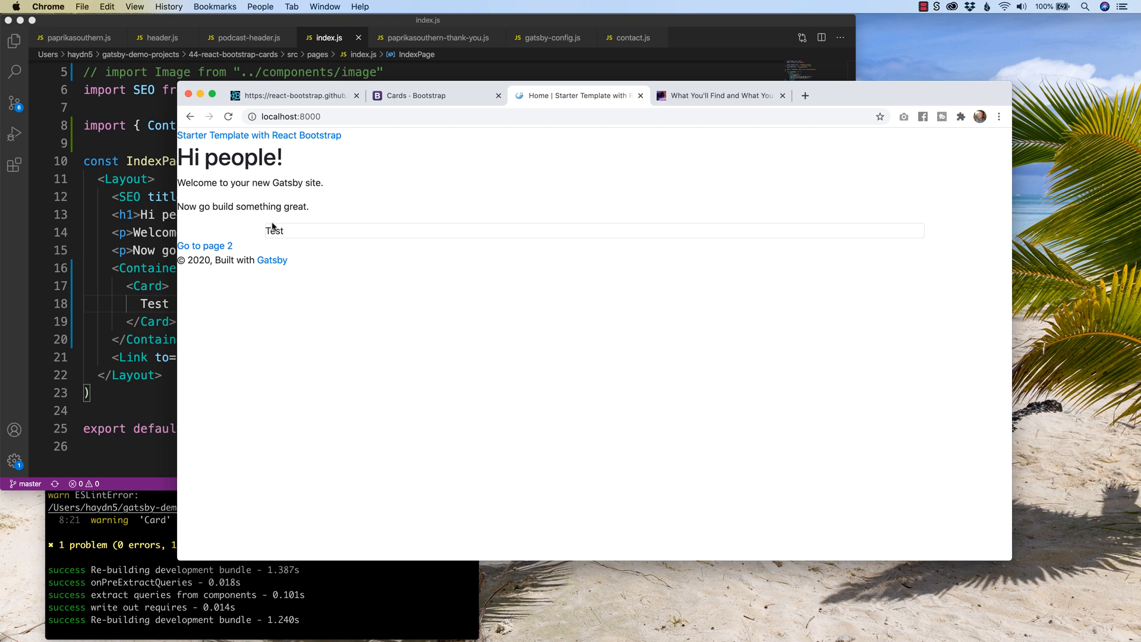
pyautogui.moveTo(347, 256)
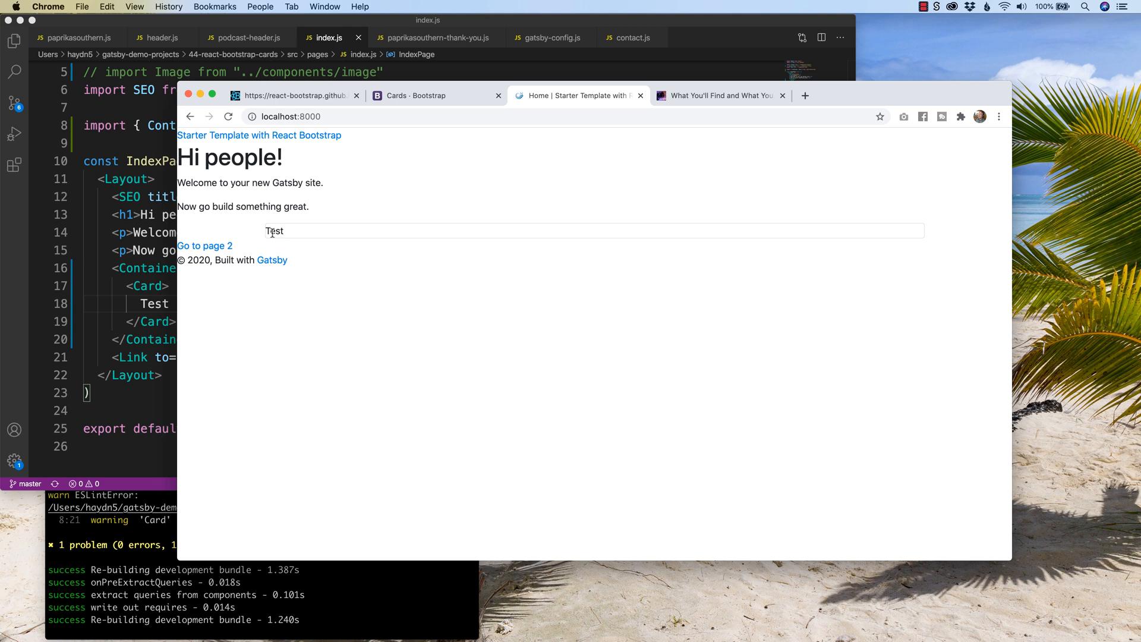
pyautogui.moveTo(285, 235)
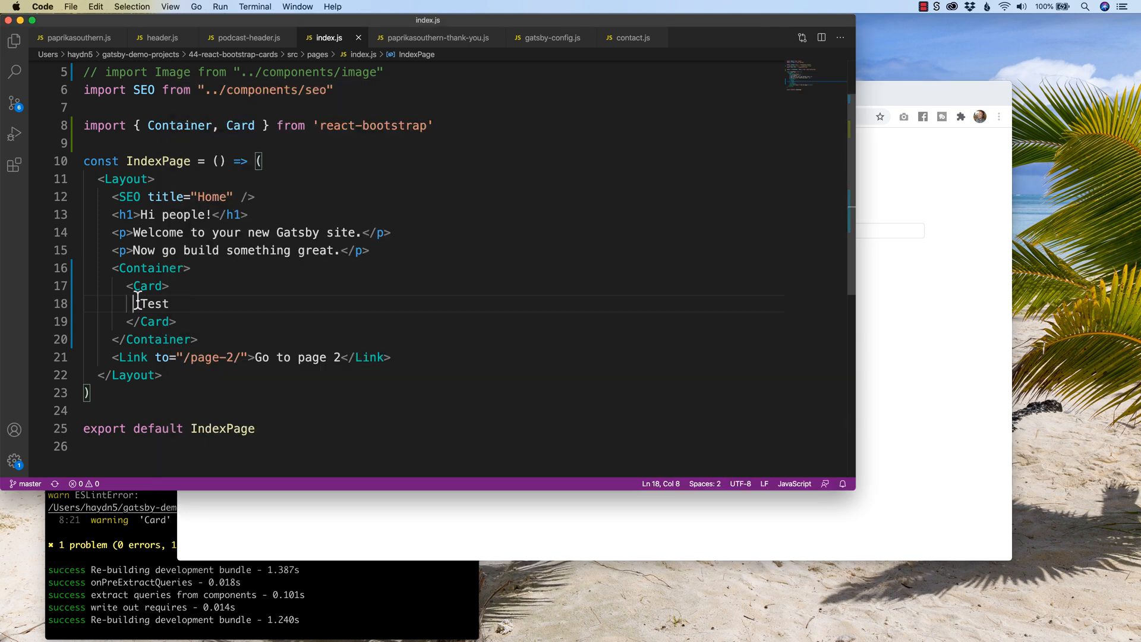
# Step: Replace "Test" with a Card.title reading "This is a card title!" and save
pyautogui.doubleClick(154, 303)
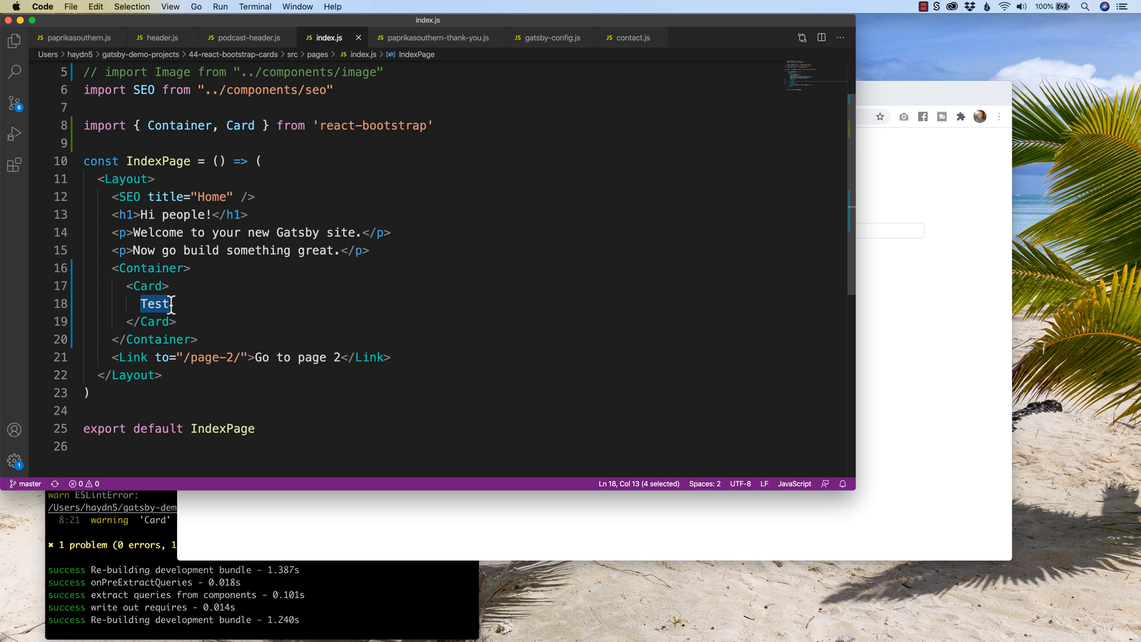
pyautogui.write('<Car')
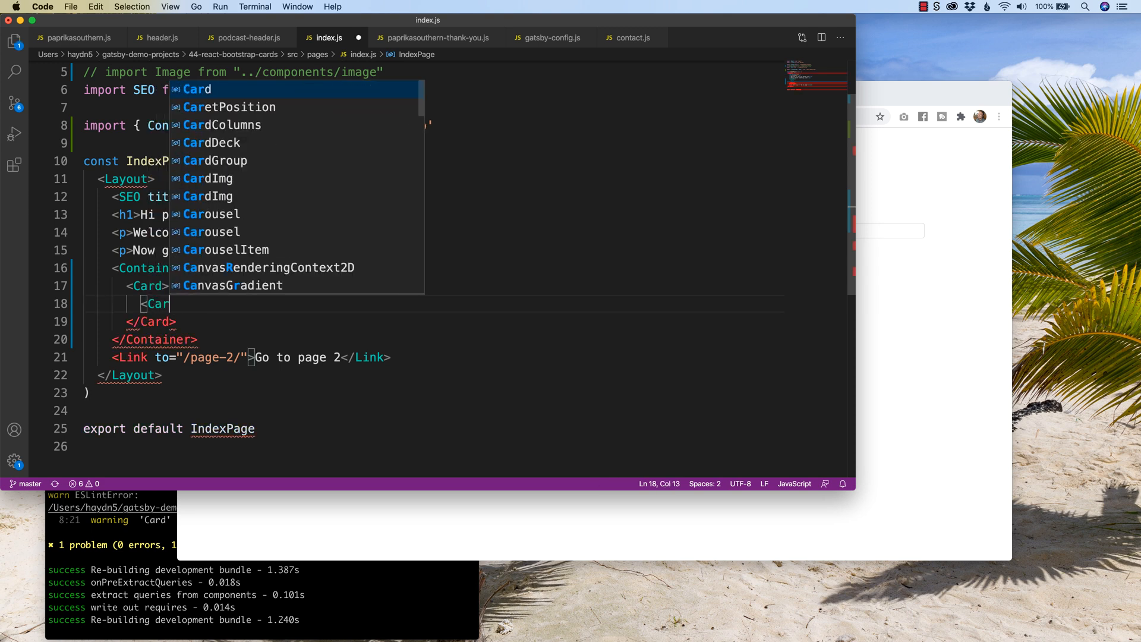
pyautogui.write('d.t')
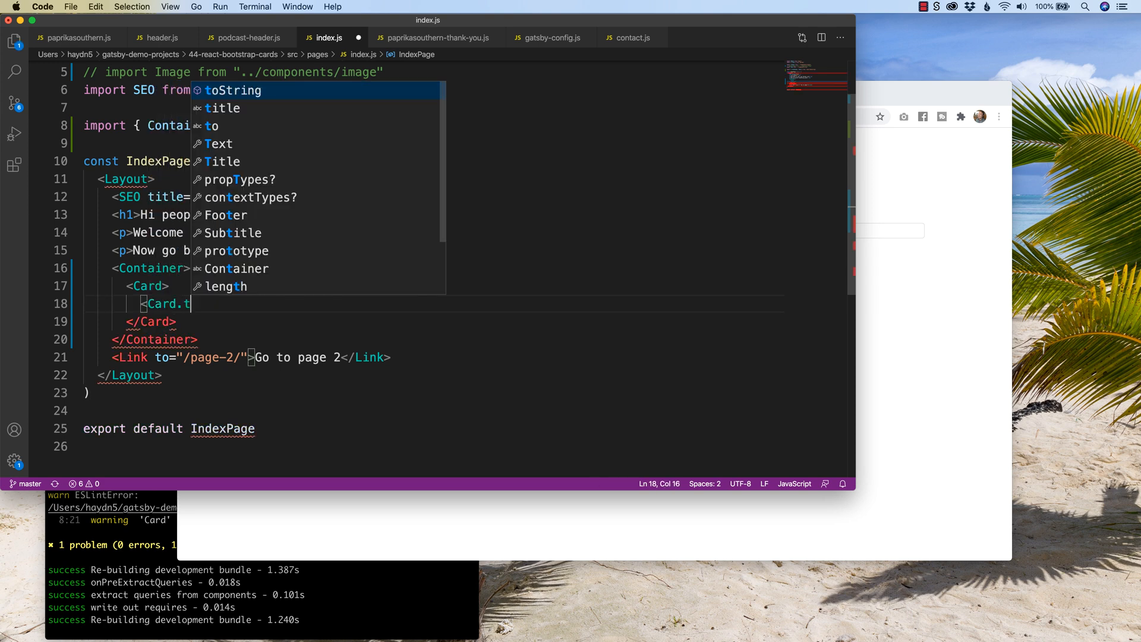
pyautogui.write('itle>This is </Card.title>')
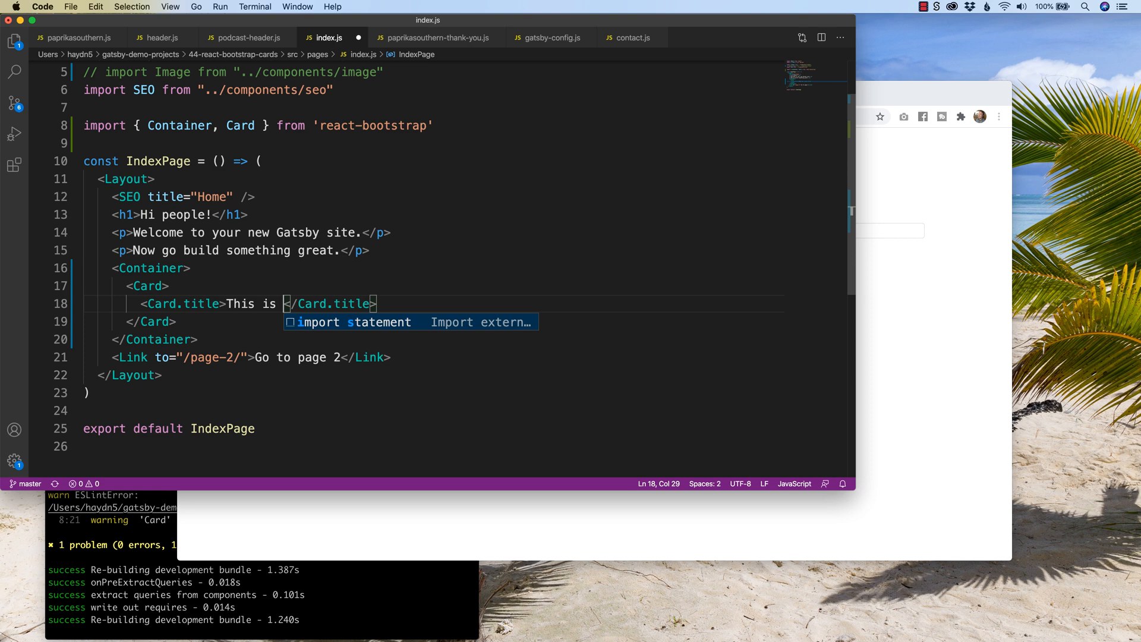
pyautogui.write('a card title!')
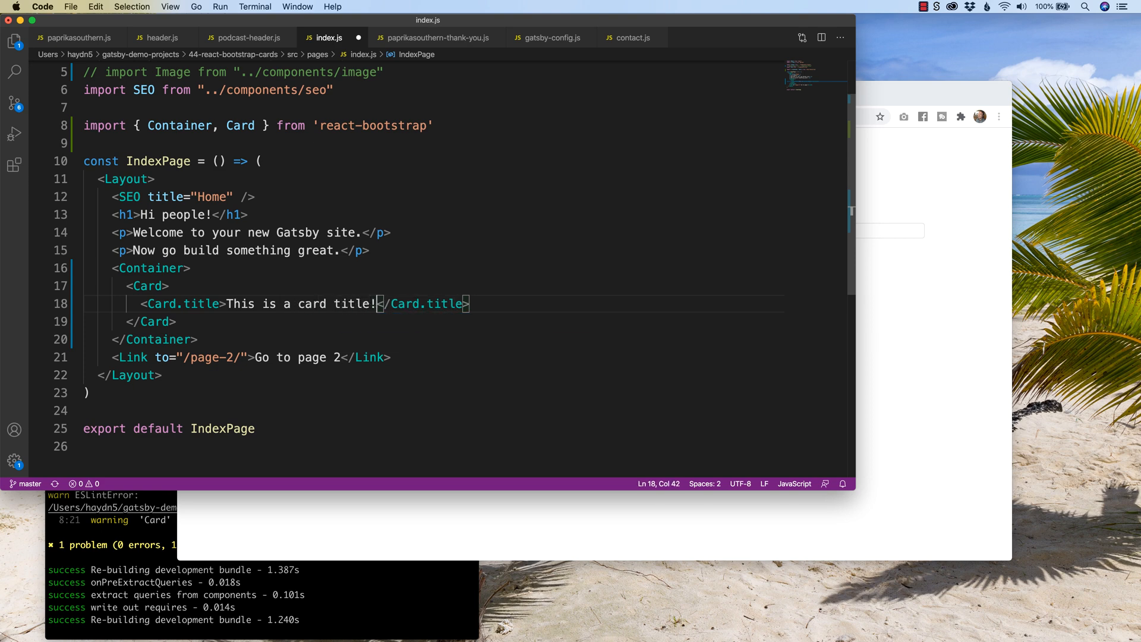
pyautogui.click(582, 95)
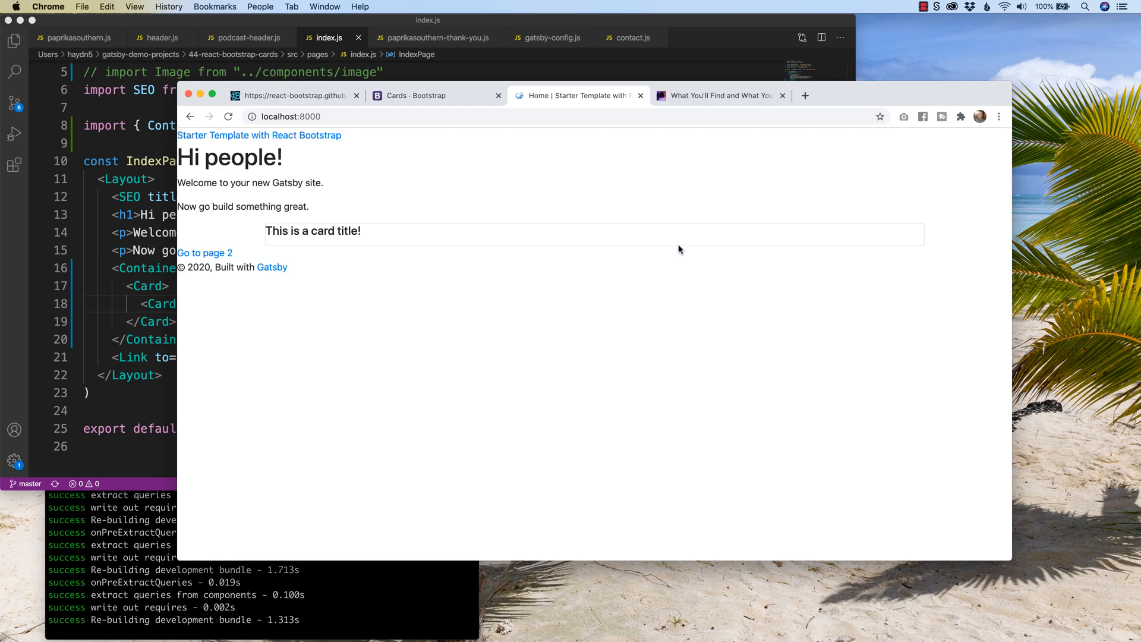
pyautogui.moveTo(490, 352)
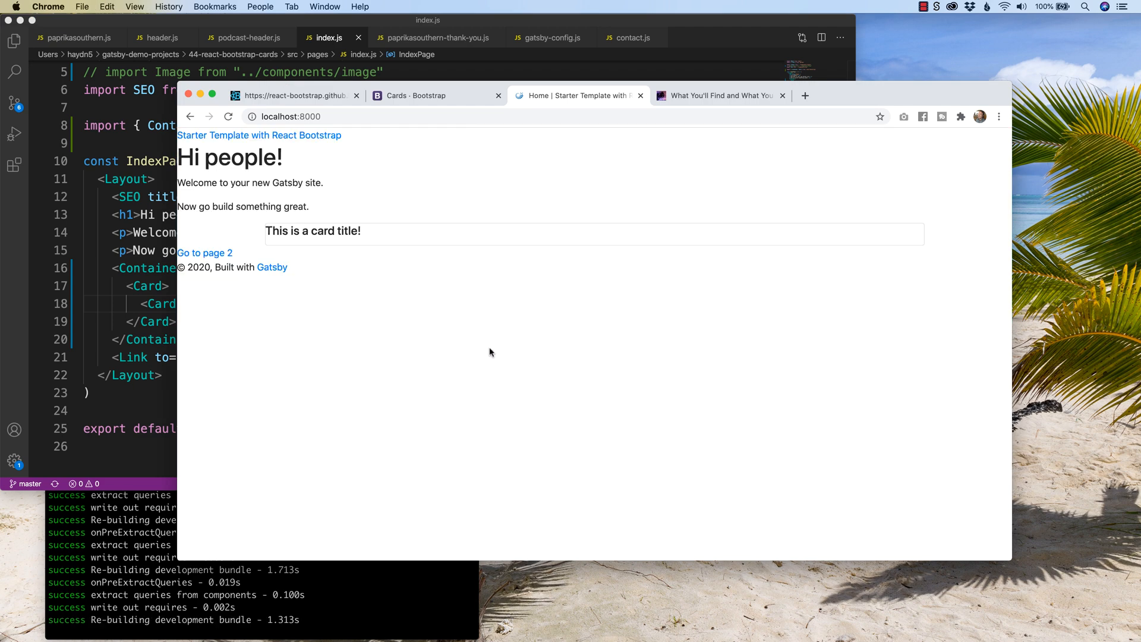
pyautogui.moveTo(267, 230)
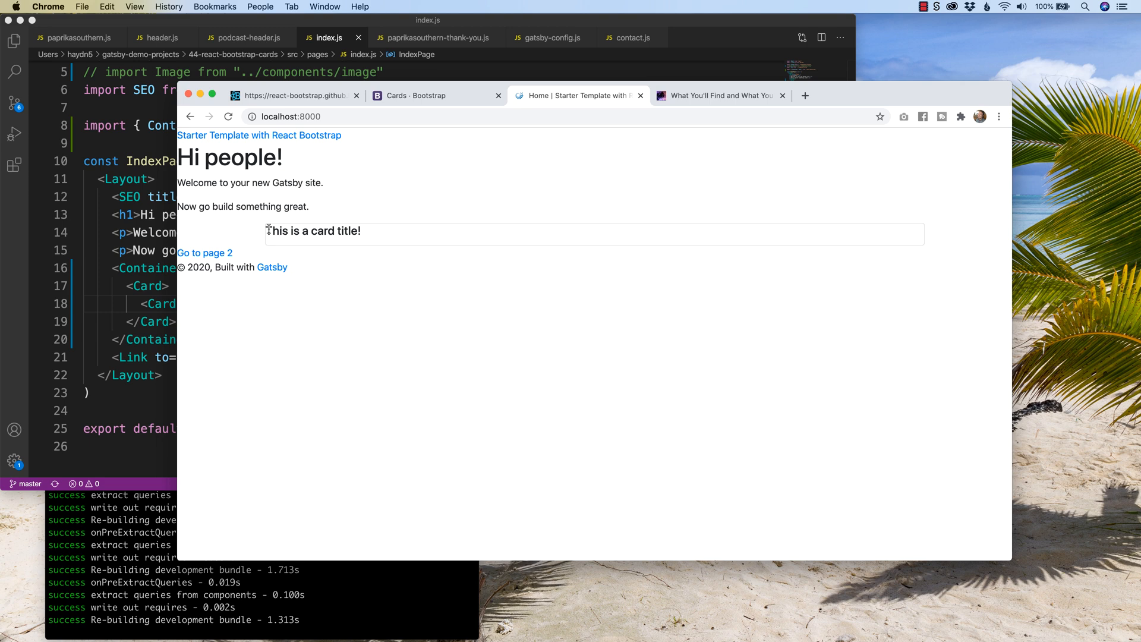
# Step: Inspect the rendered bold card title on the local Gatsby home page
pyautogui.doubleClick(313, 230)
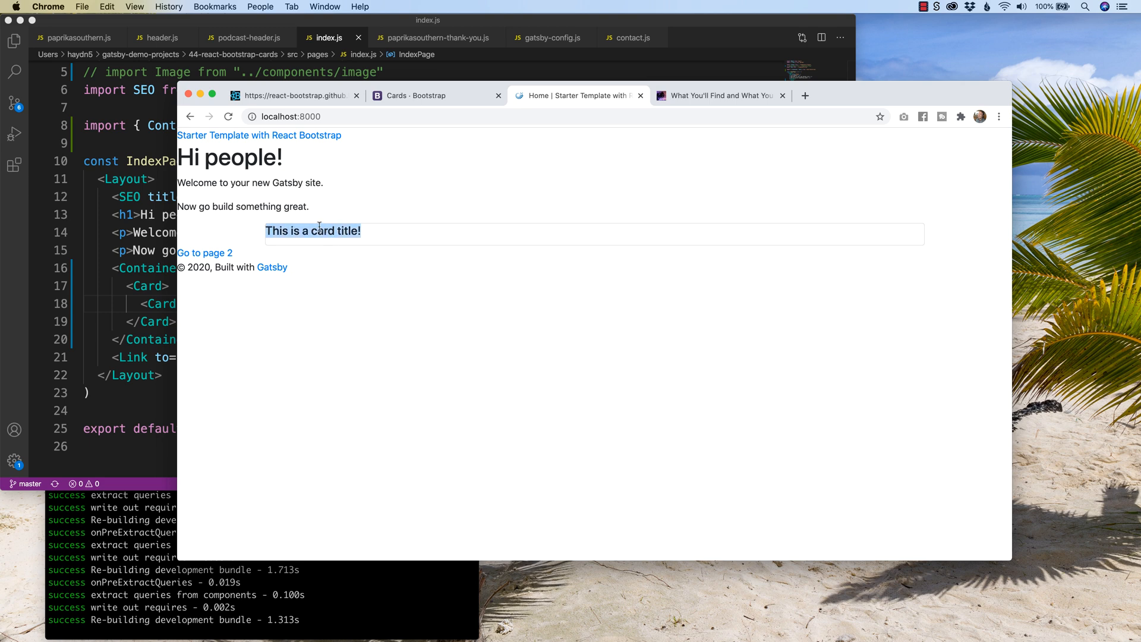
pyautogui.moveTo(306, 246)
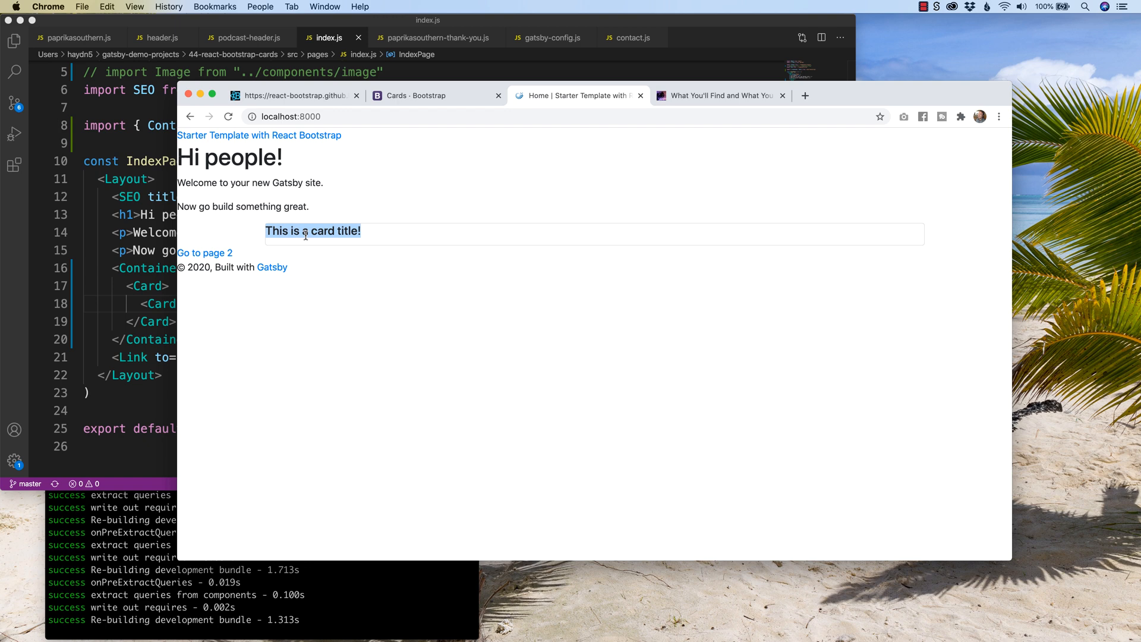
pyautogui.moveTo(304, 244)
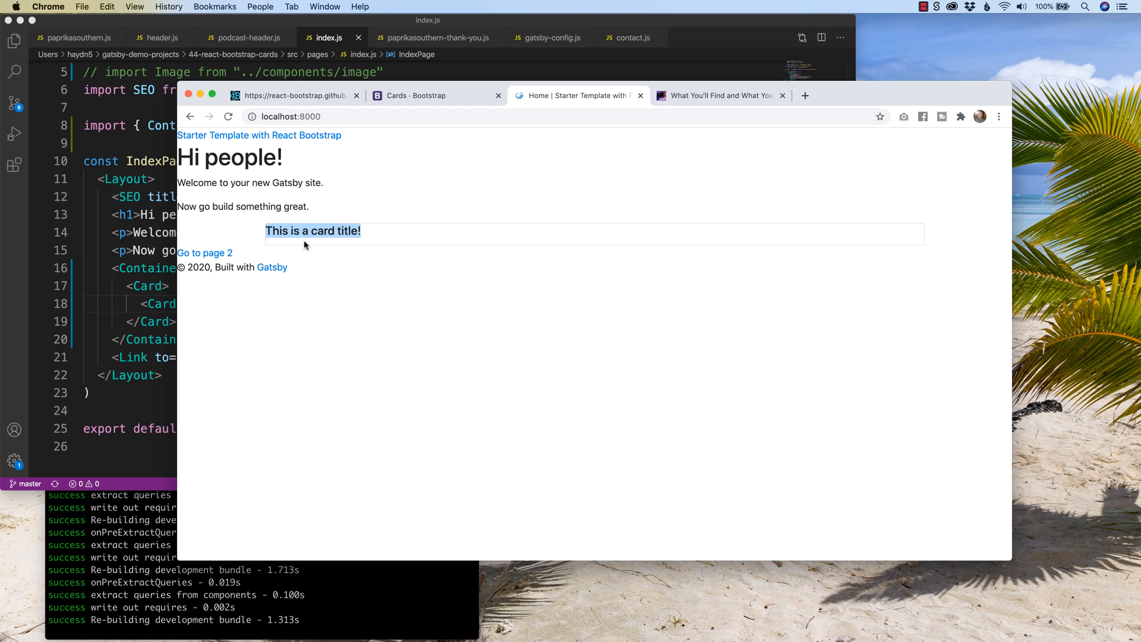
pyautogui.moveTo(307, 236)
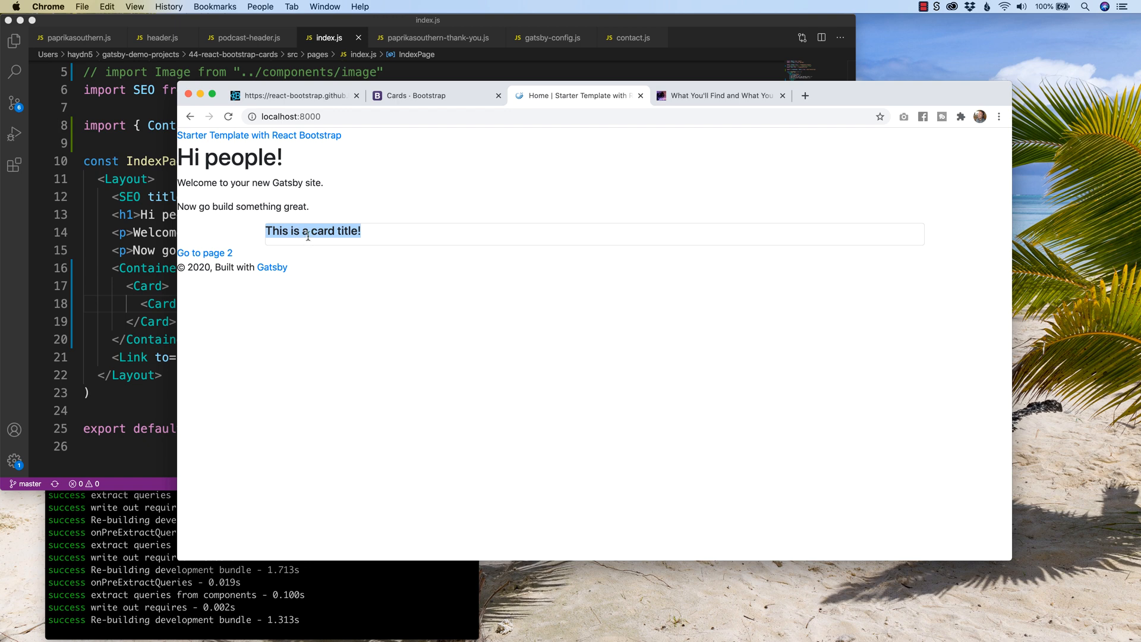
pyautogui.moveTo(356, 270)
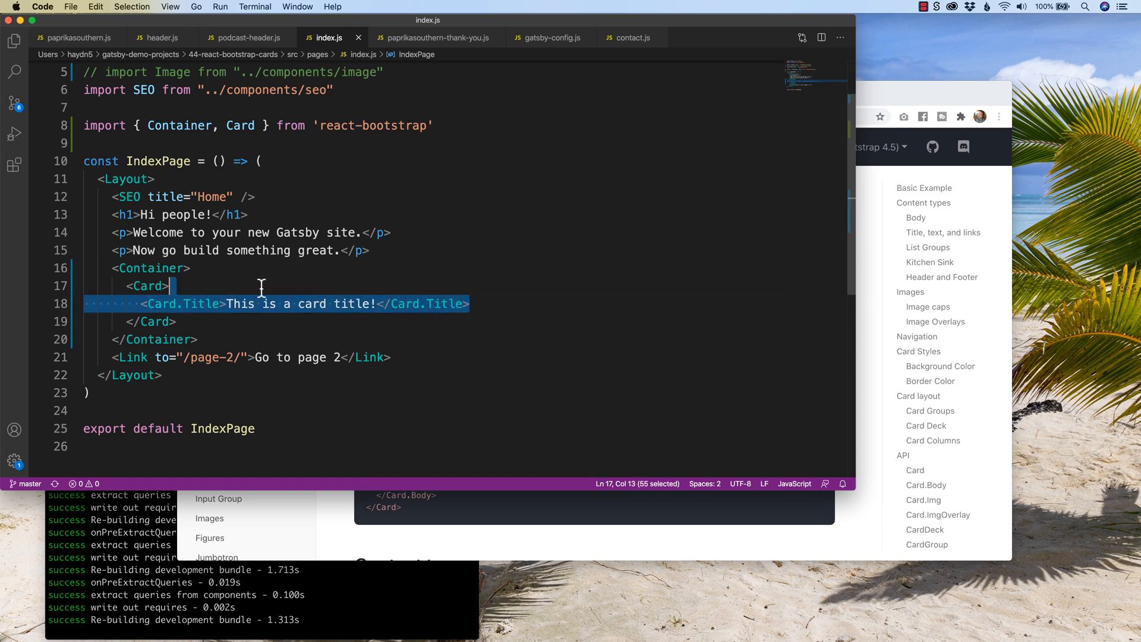
# Step: Nest <Card.Title>This is a card title!</Card.Title> inside a Card.Body within the Card
pyautogui.click(144, 303)
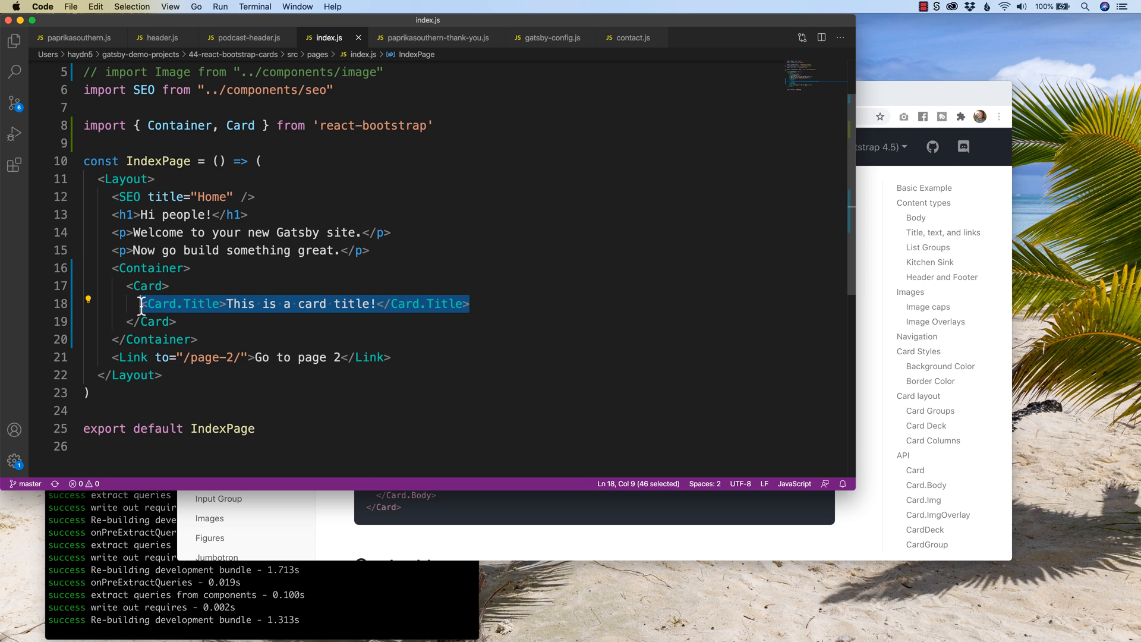
pyautogui.write('<')
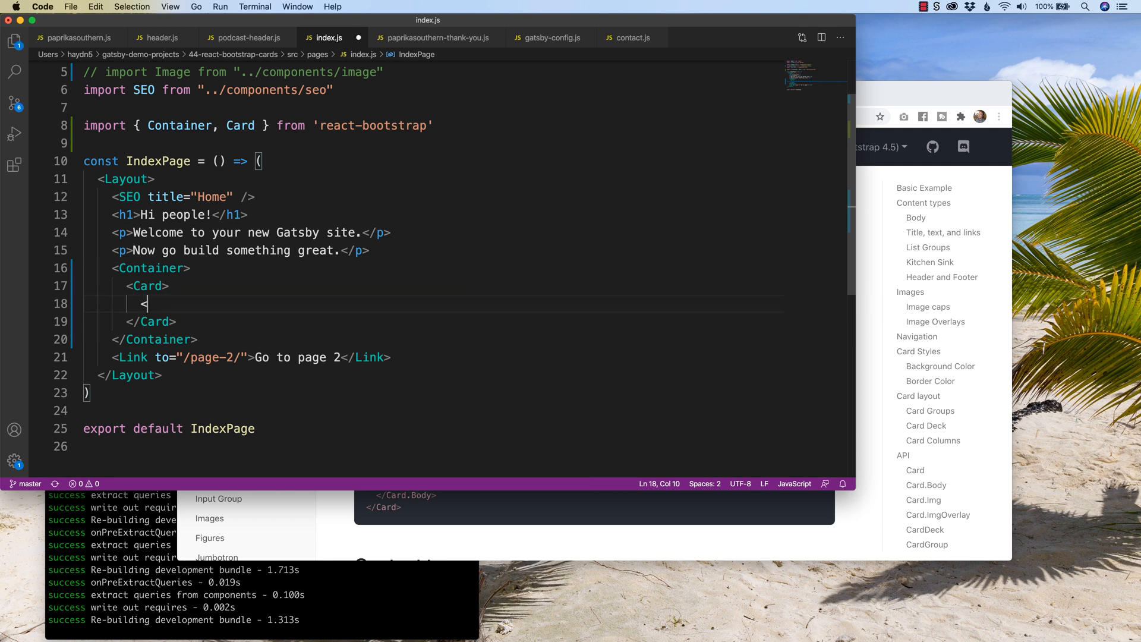
pyautogui.write('Card.Body>')
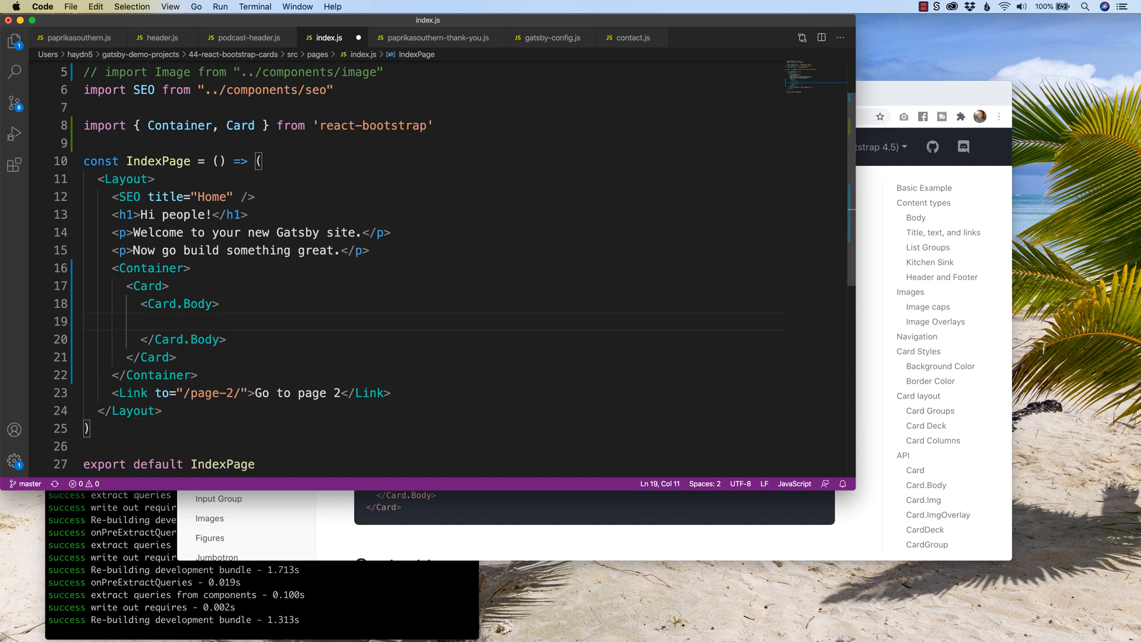
pyautogui.write('<Card.Title>This is a card title!</Card.Title>')
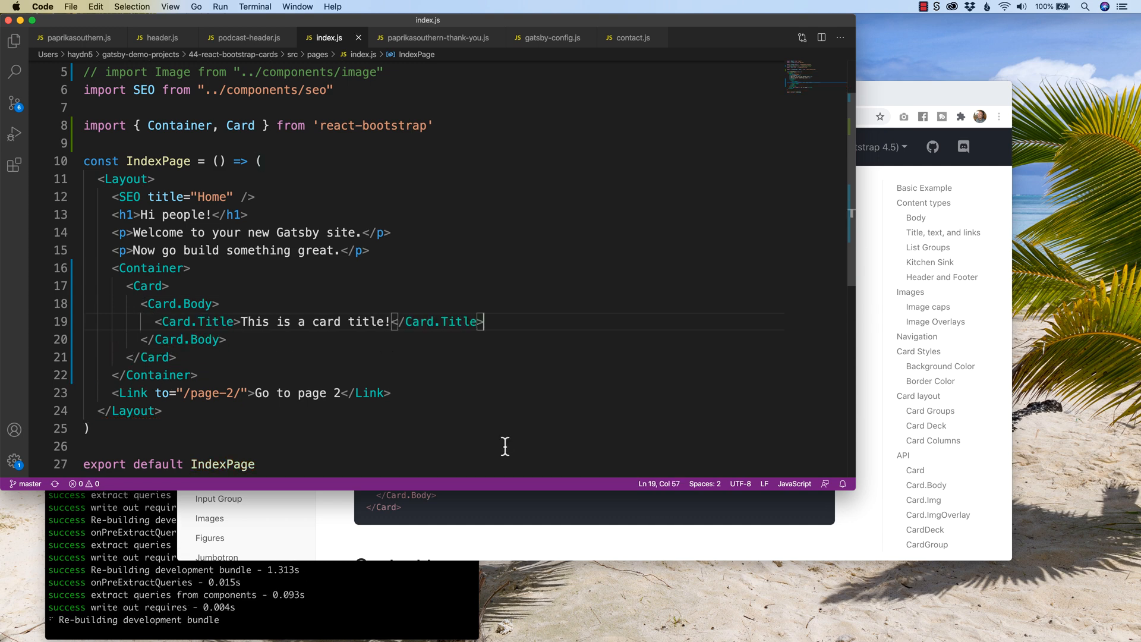
pyautogui.click(436, 95)
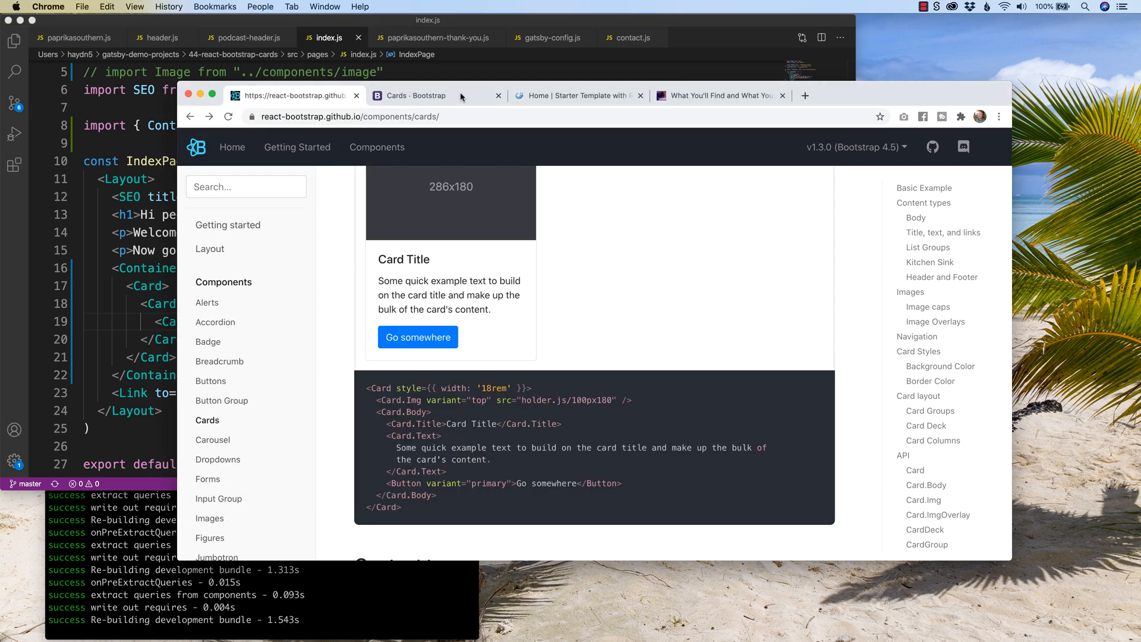
# Step: Check the card title now padded inside the card body on the local home page
pyautogui.click(576, 95)
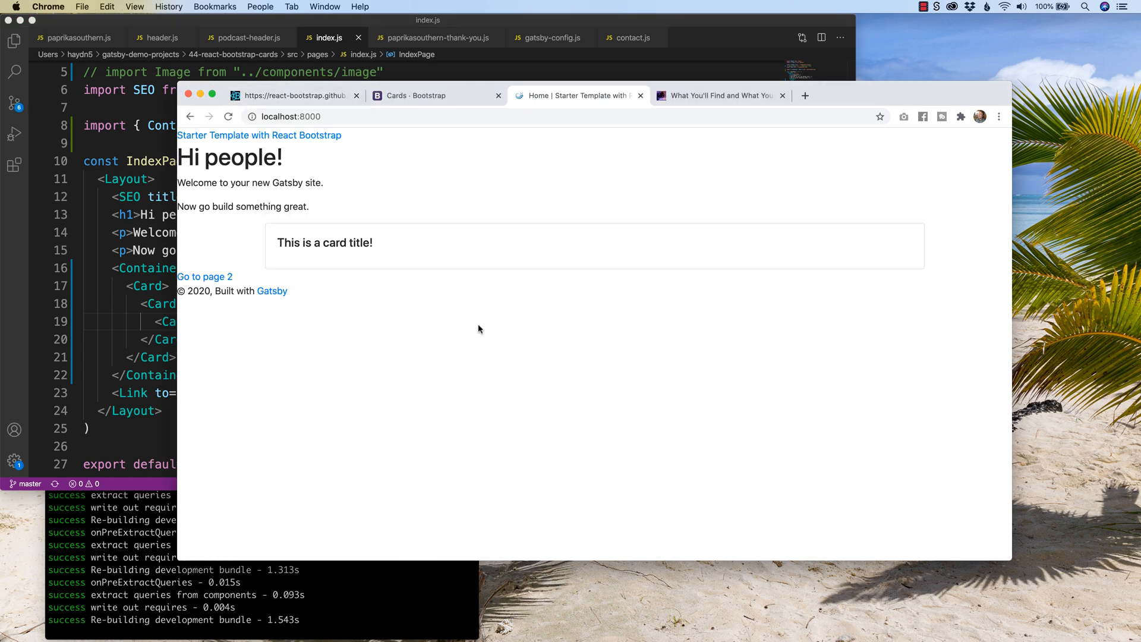
pyautogui.moveTo(288, 230)
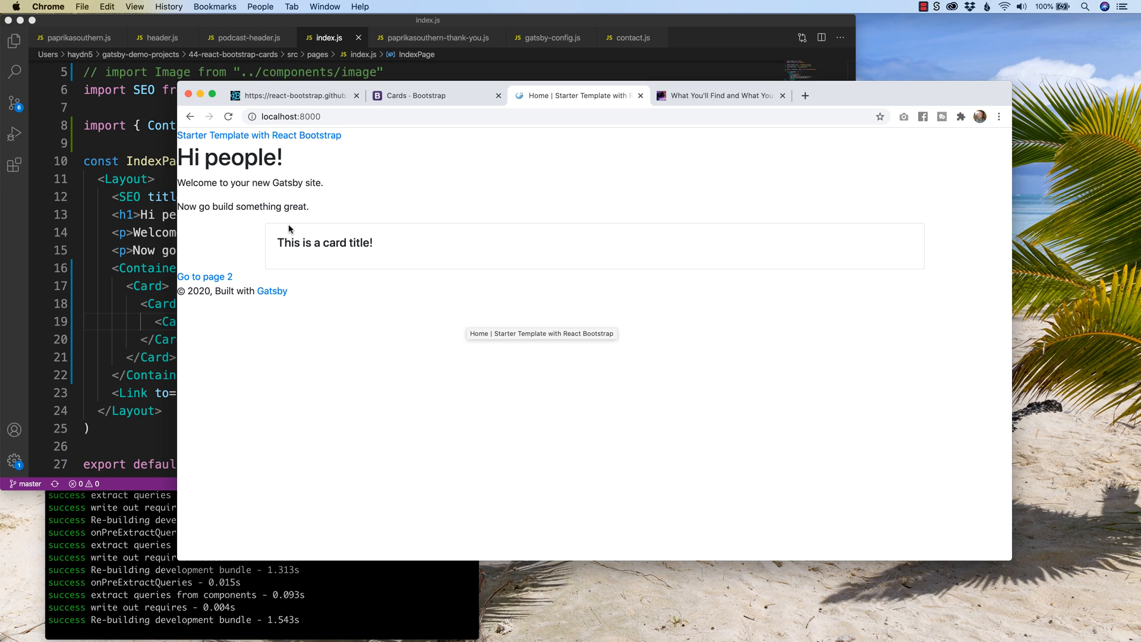
pyautogui.moveTo(290, 237)
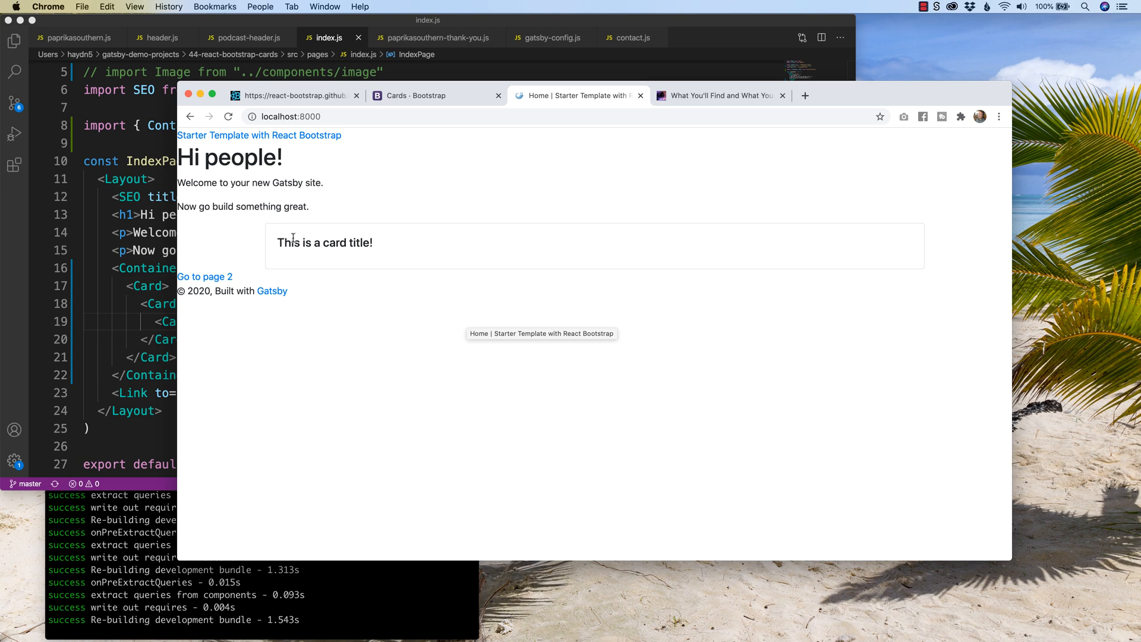
pyautogui.moveTo(261, 248)
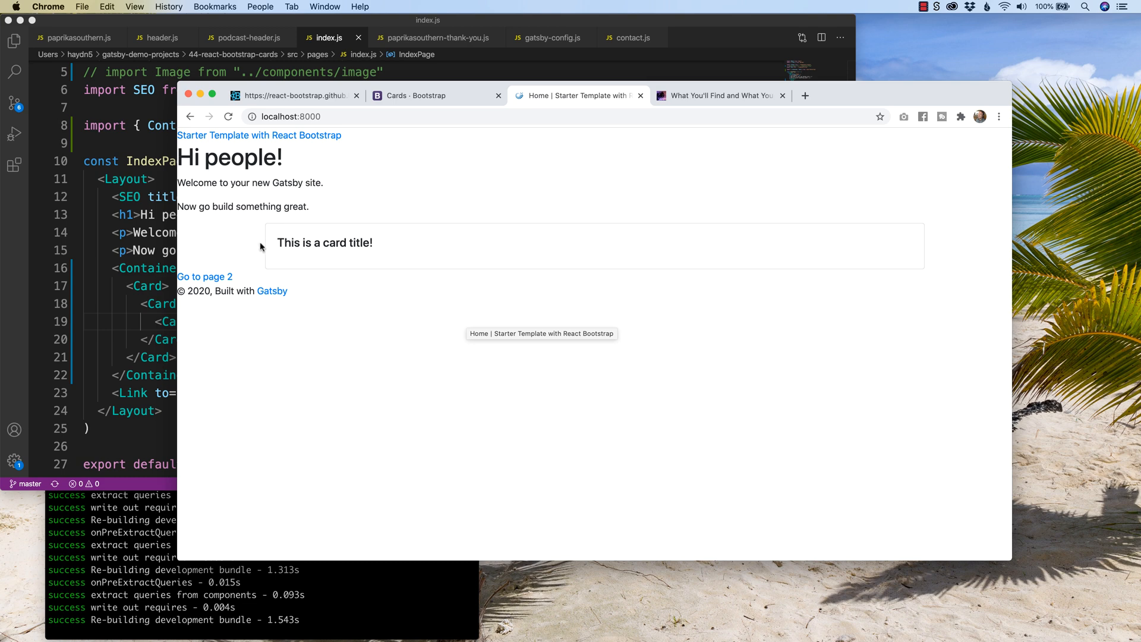
pyautogui.moveTo(283, 232)
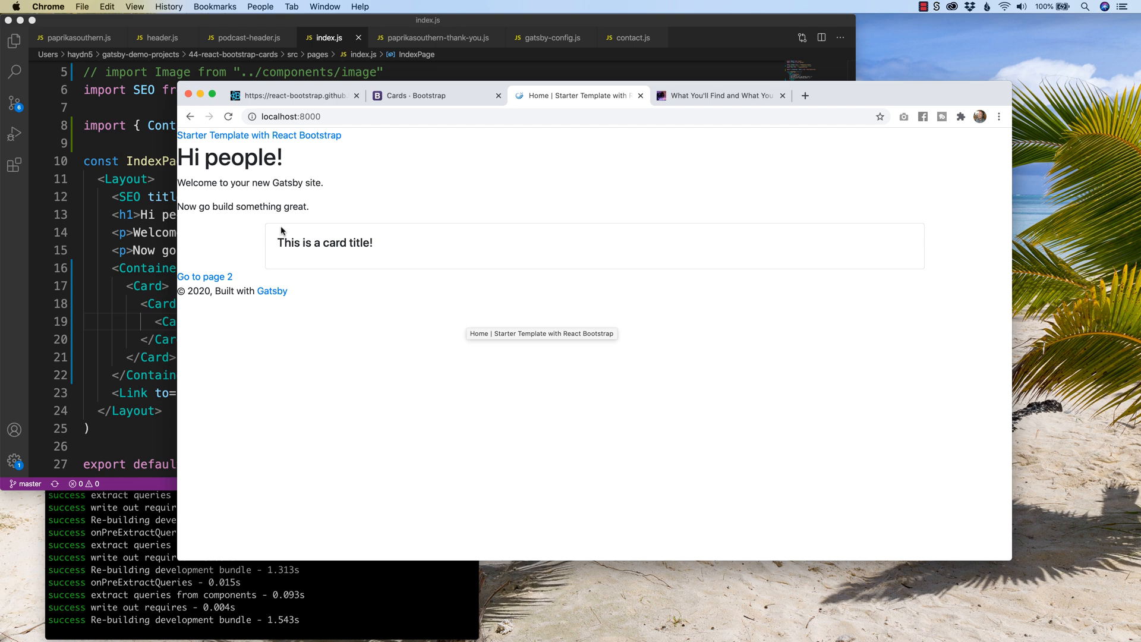
pyautogui.moveTo(286, 229)
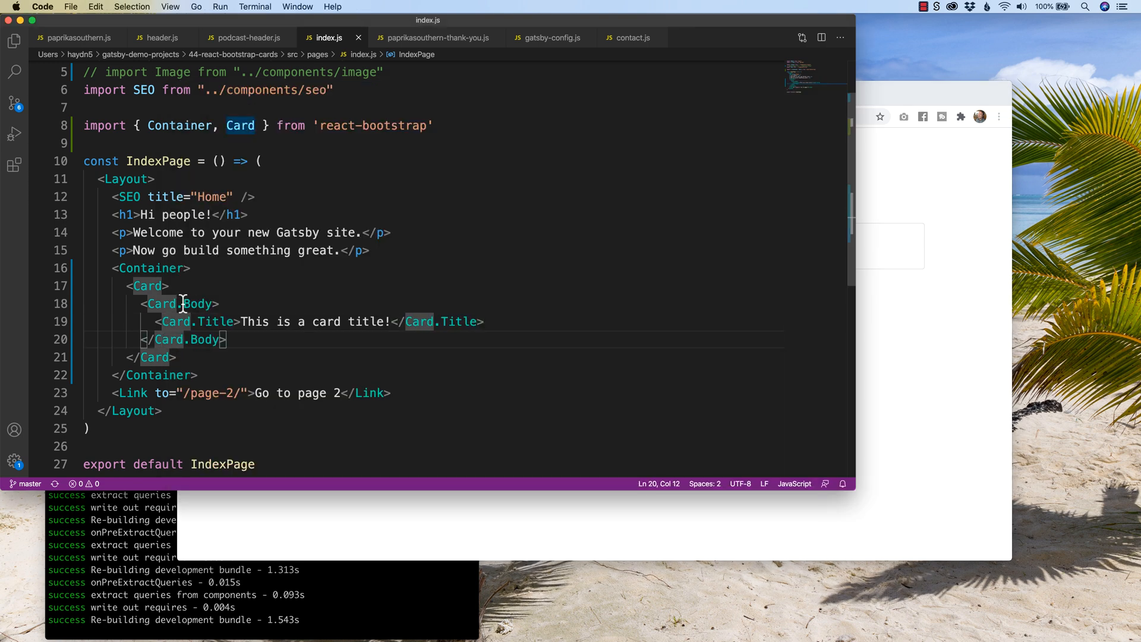
# Step: Start a new <Ca element on a line below the card title inside Card.Body
pyautogui.doubleClick(215, 321)
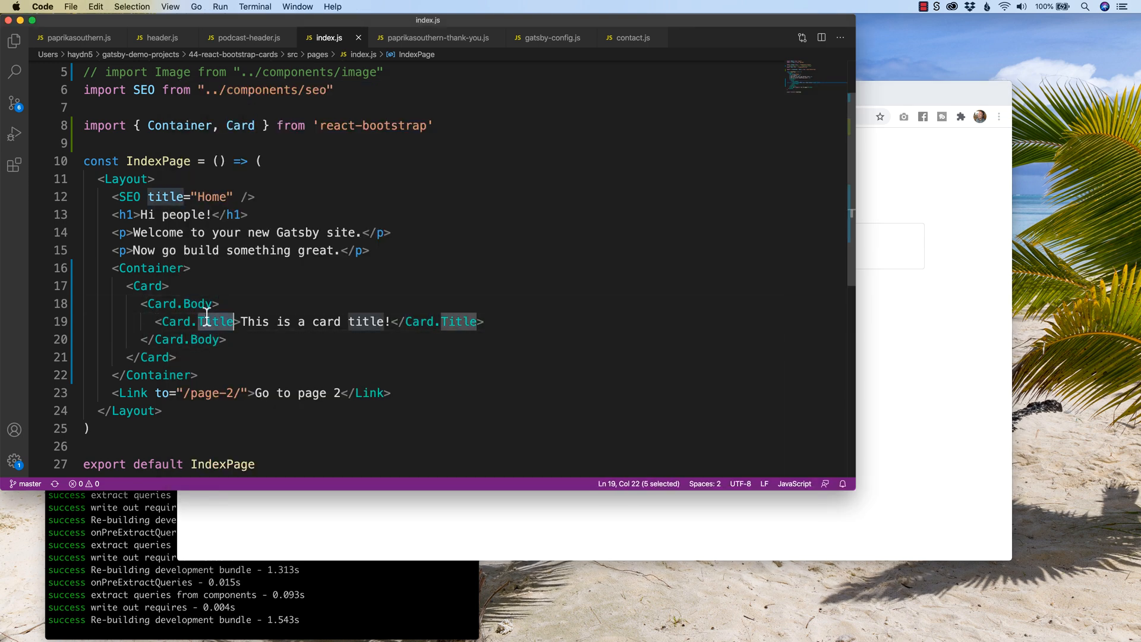
pyautogui.moveTo(397, 332)
pyautogui.write('<')
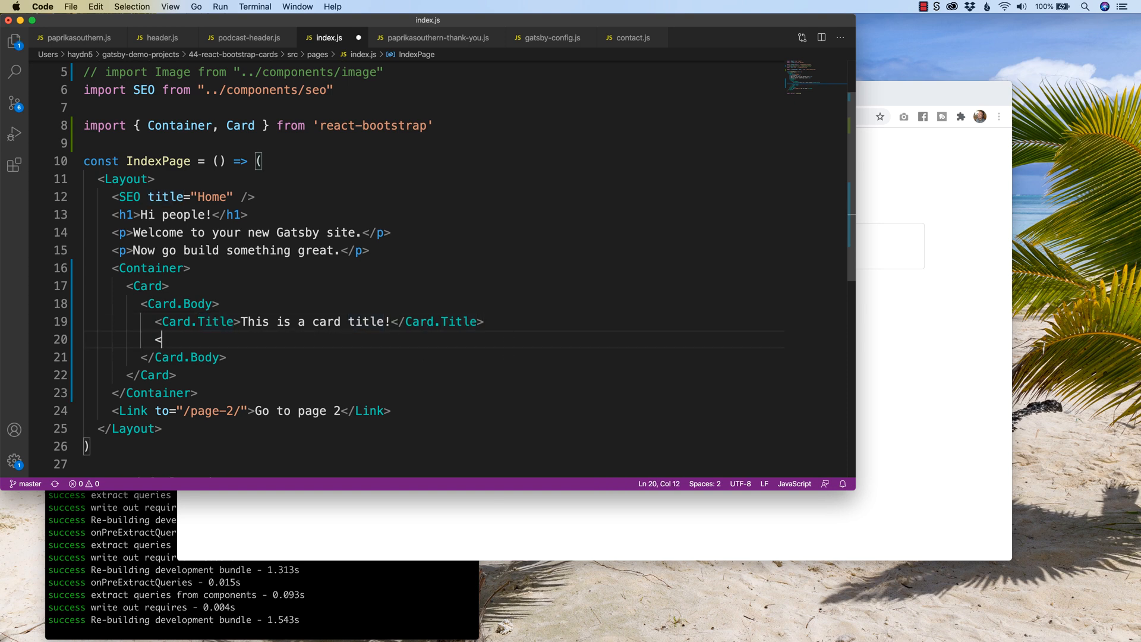
pyautogui.write('Ca')
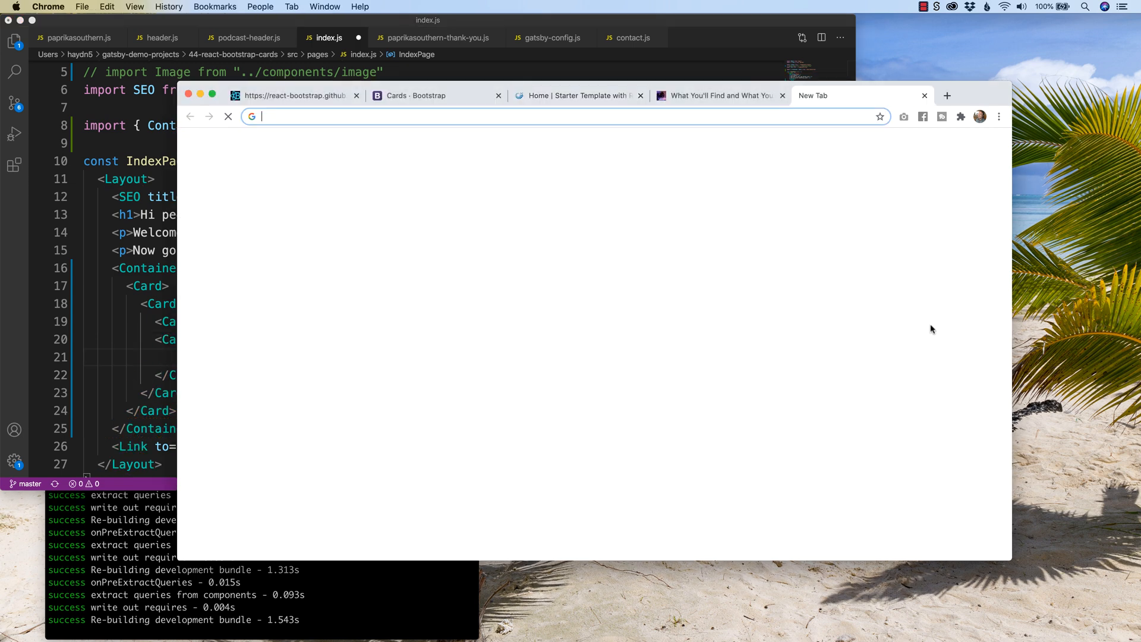
# Step: Load lipsum.org and generate five paragraphs of Lorem Ipsum placeholder text
pyautogui.write('lipsum.org')
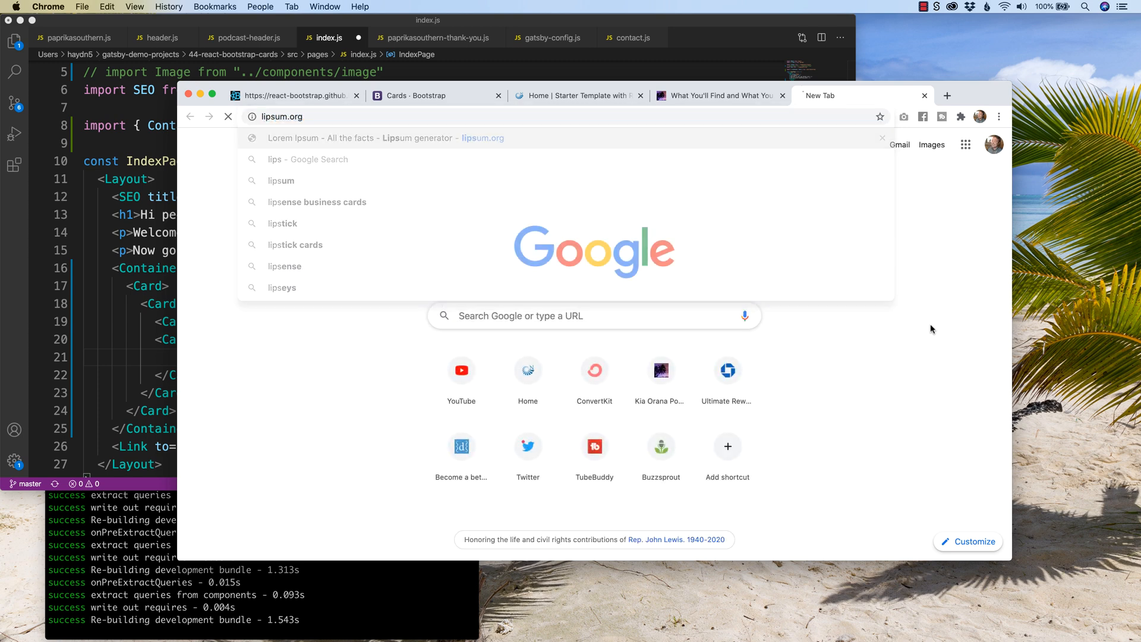
pyautogui.click(386, 138)
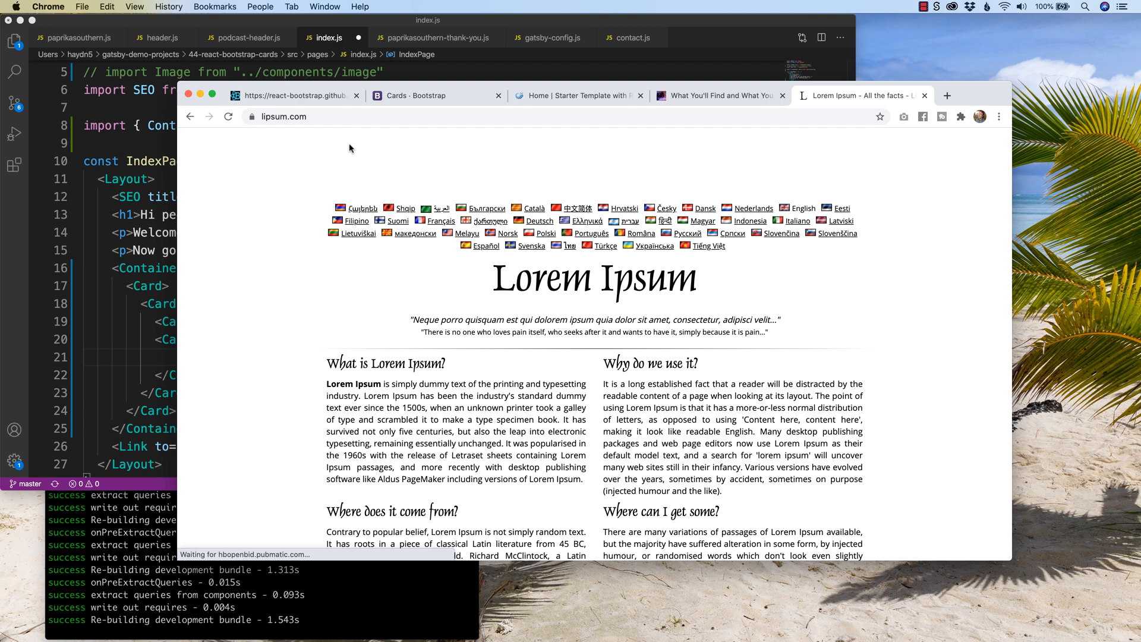
pyautogui.scroll(-3)
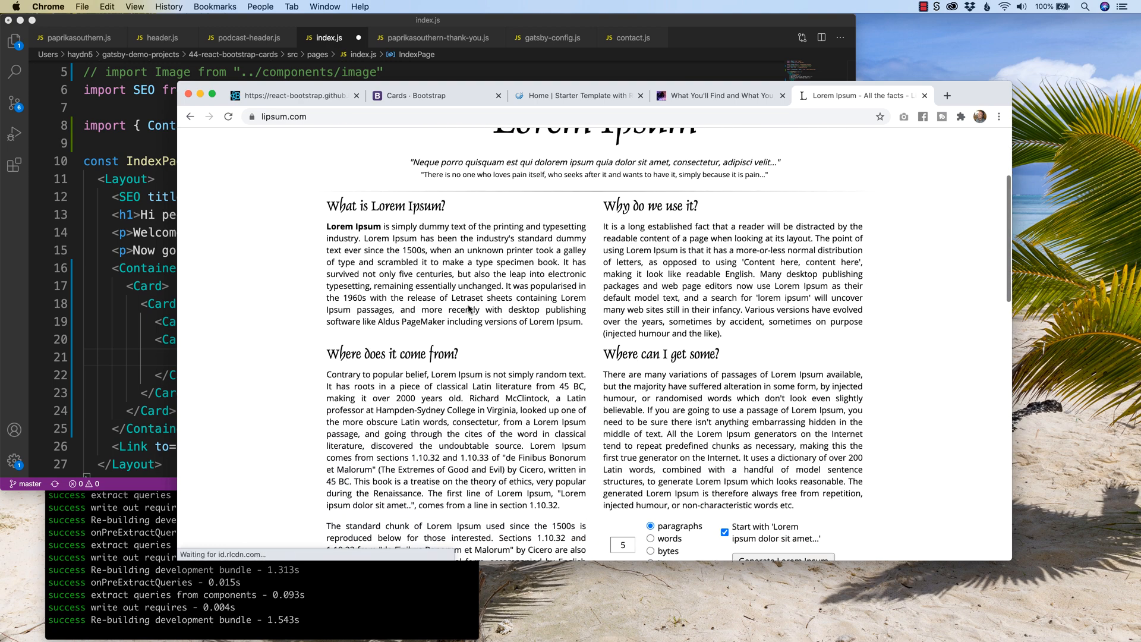
pyautogui.scroll(-3)
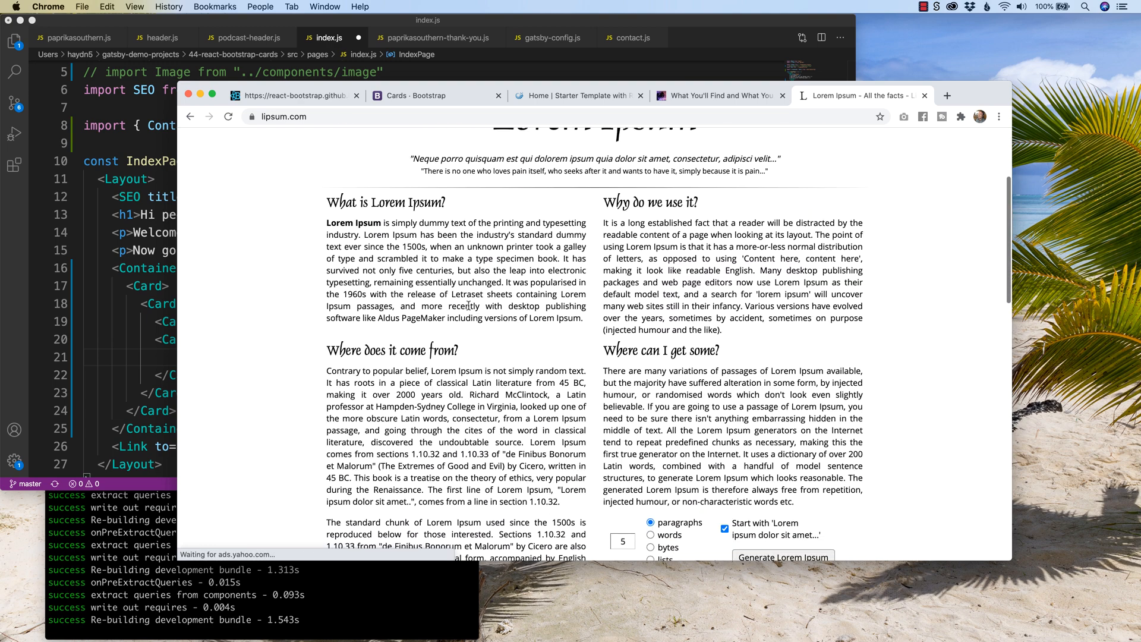
pyautogui.scroll(-3)
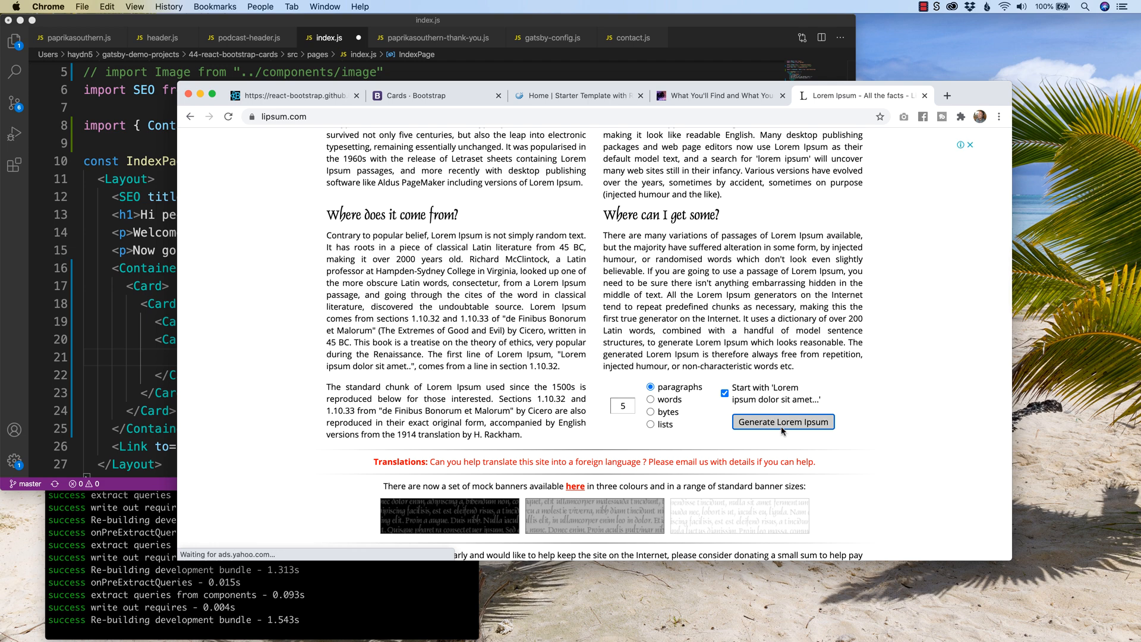
pyautogui.click(782, 421)
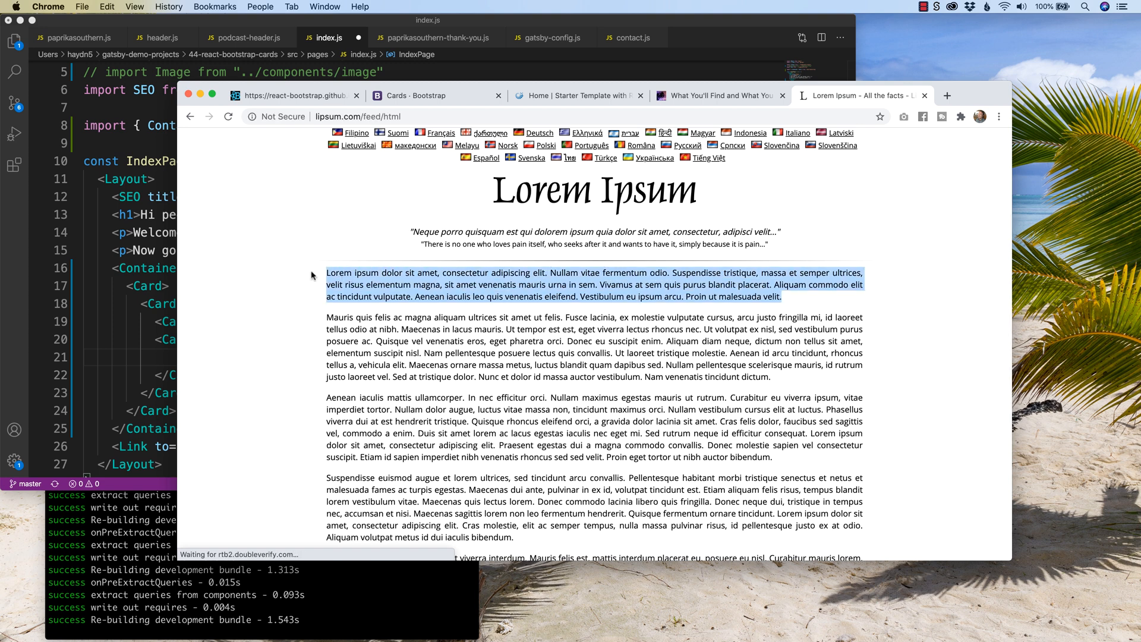
pyautogui.moveTo(171, 328)
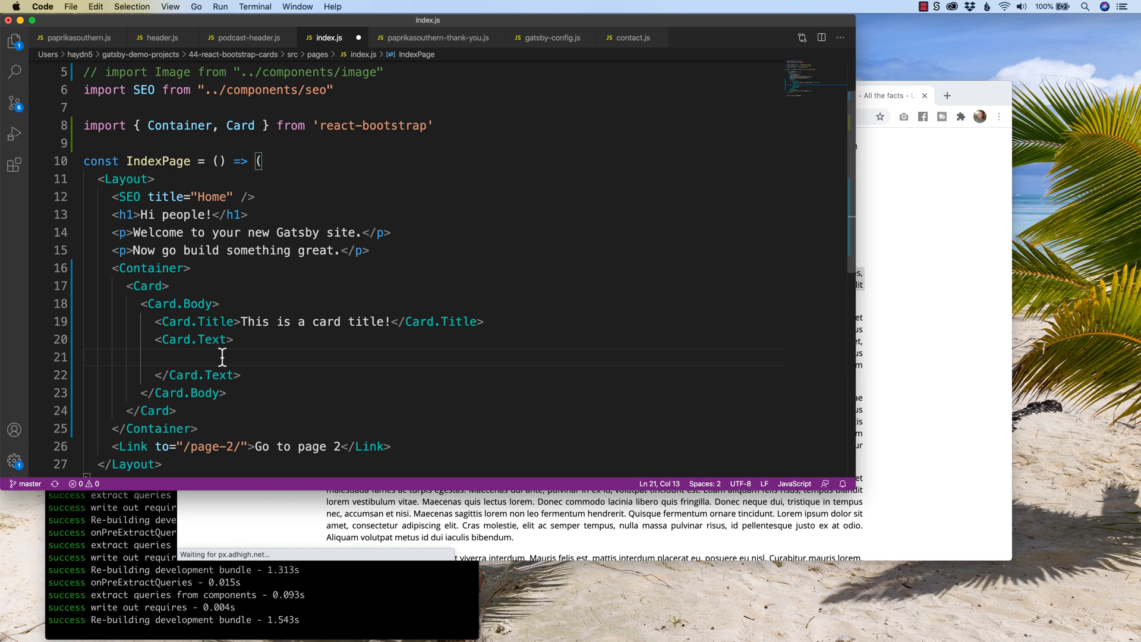
# Step: Start a <p> element inside Card.Text to hold the copied Lorem Ipsum paragraph
pyautogui.write('<p')
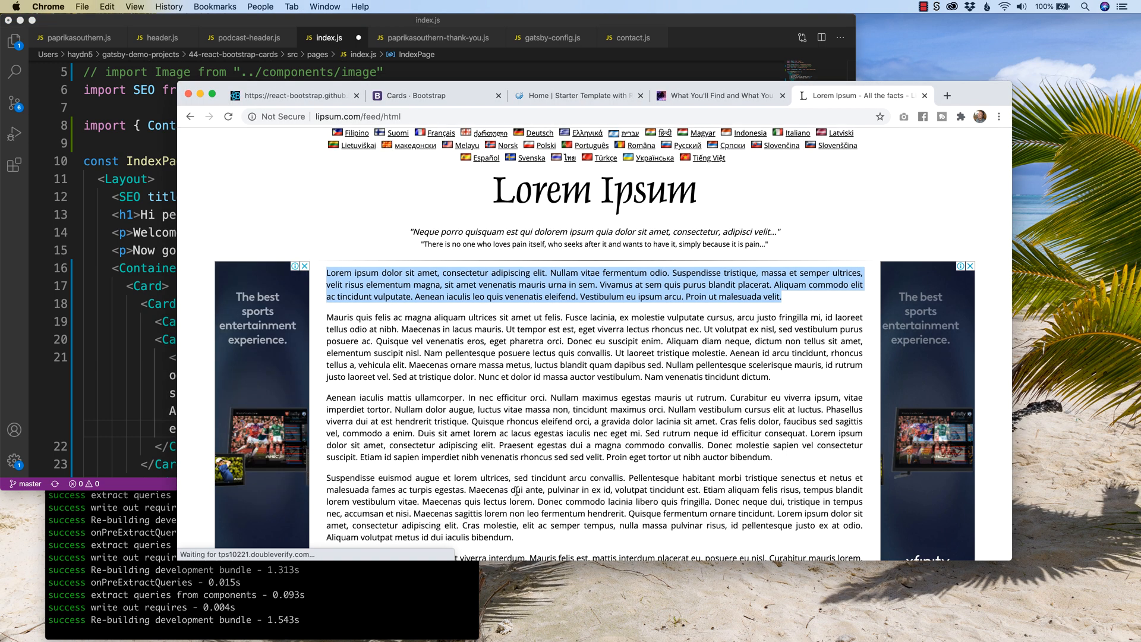
pyautogui.click(923, 95)
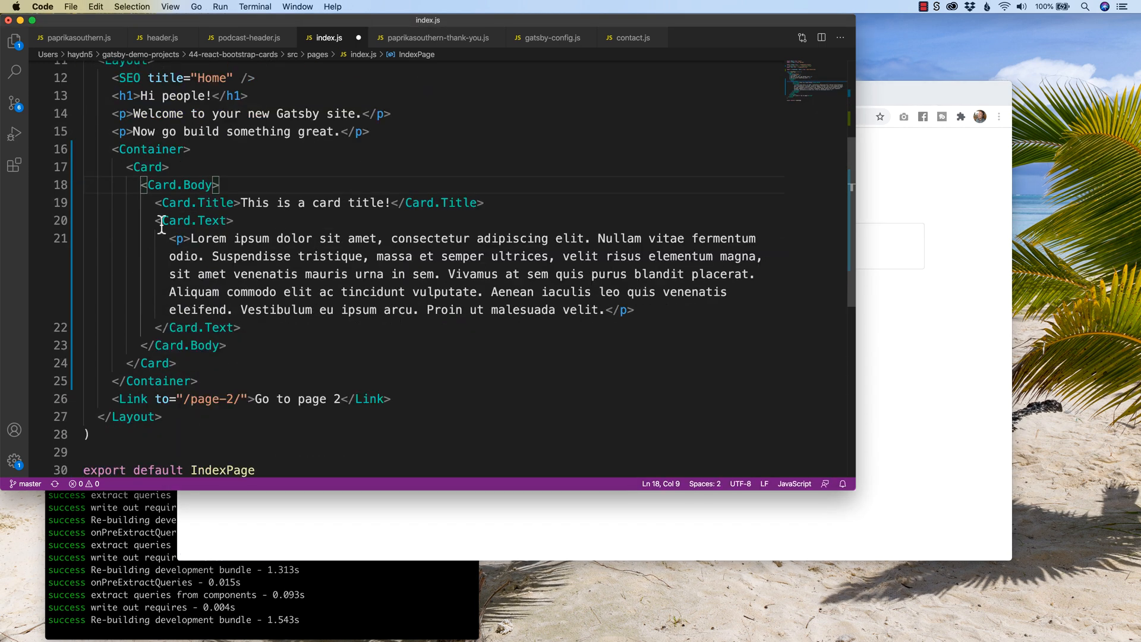
pyautogui.doubleClick(206, 221)
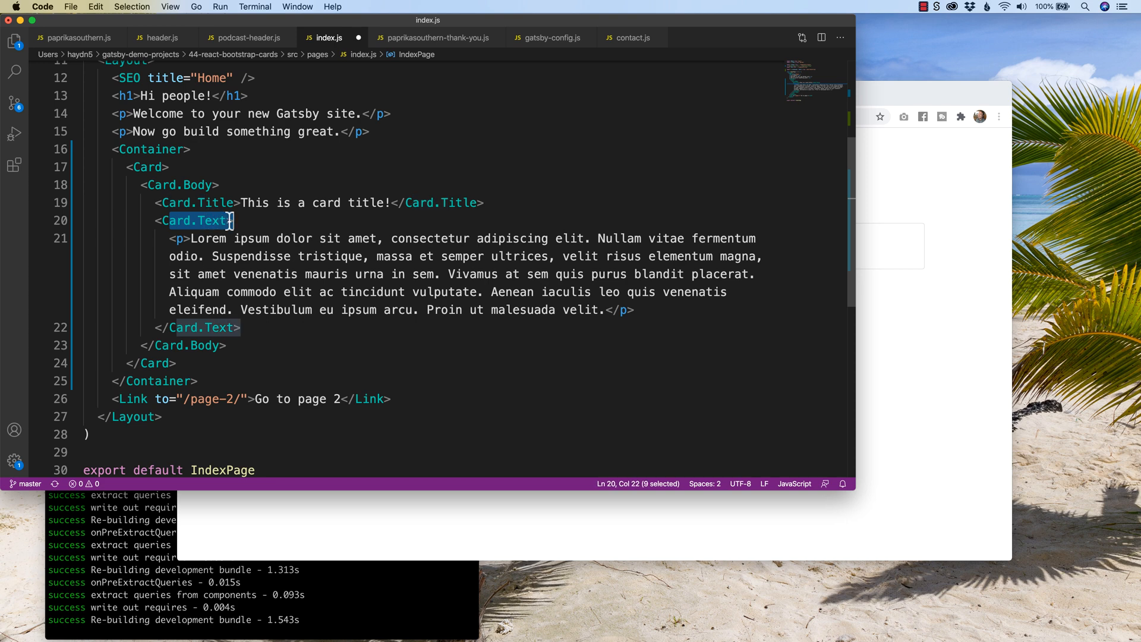
pyautogui.click(177, 238)
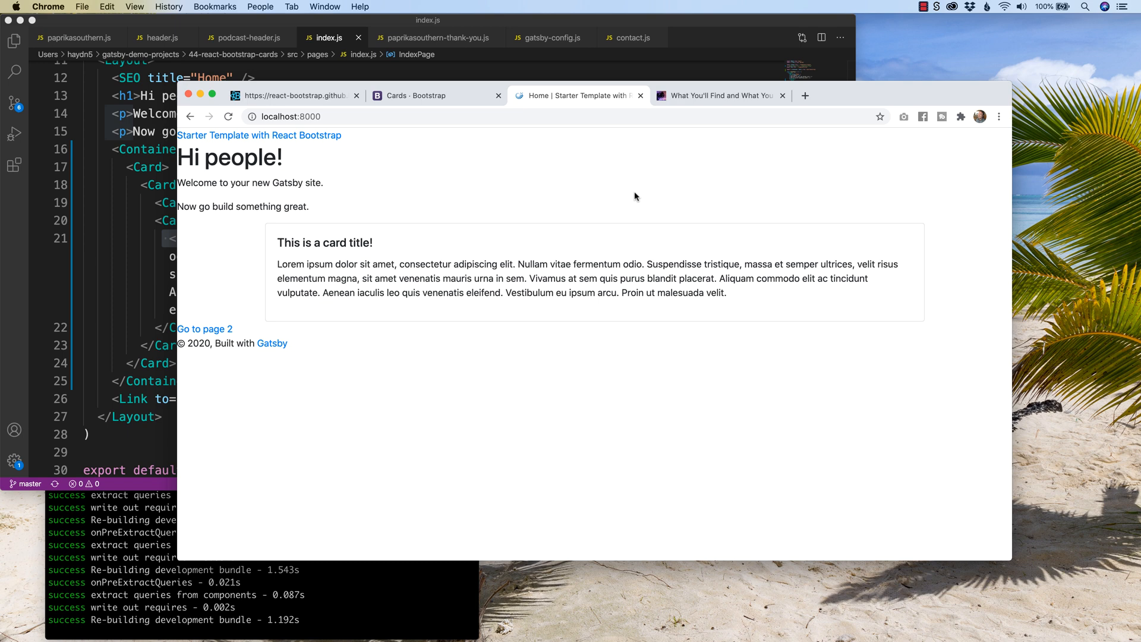
pyautogui.moveTo(831, 278)
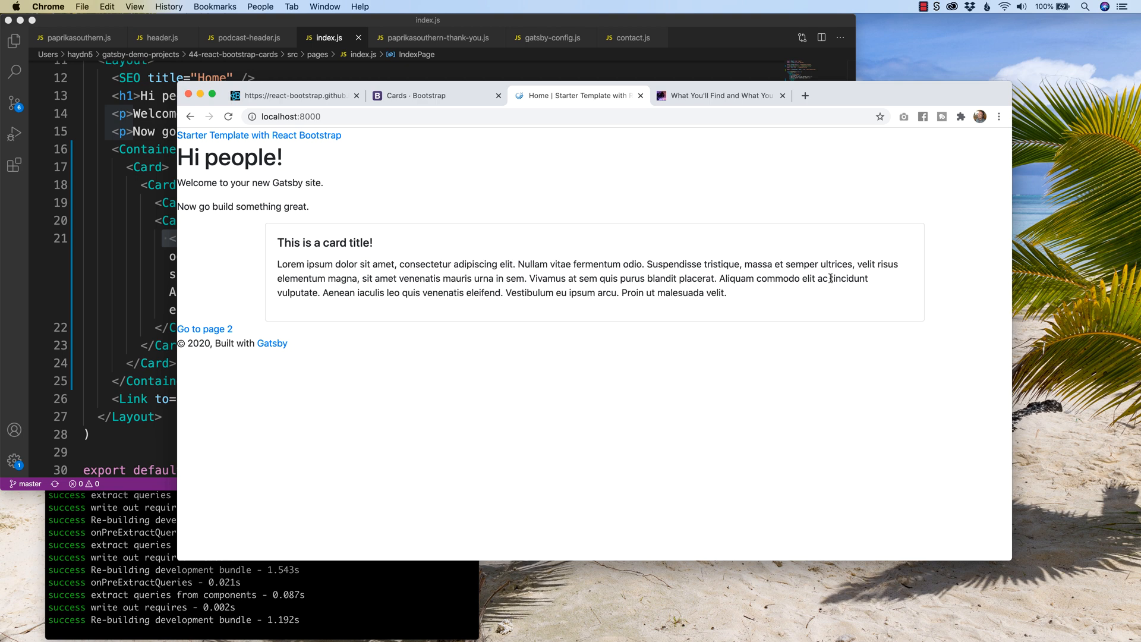
pyautogui.moveTo(818, 318)
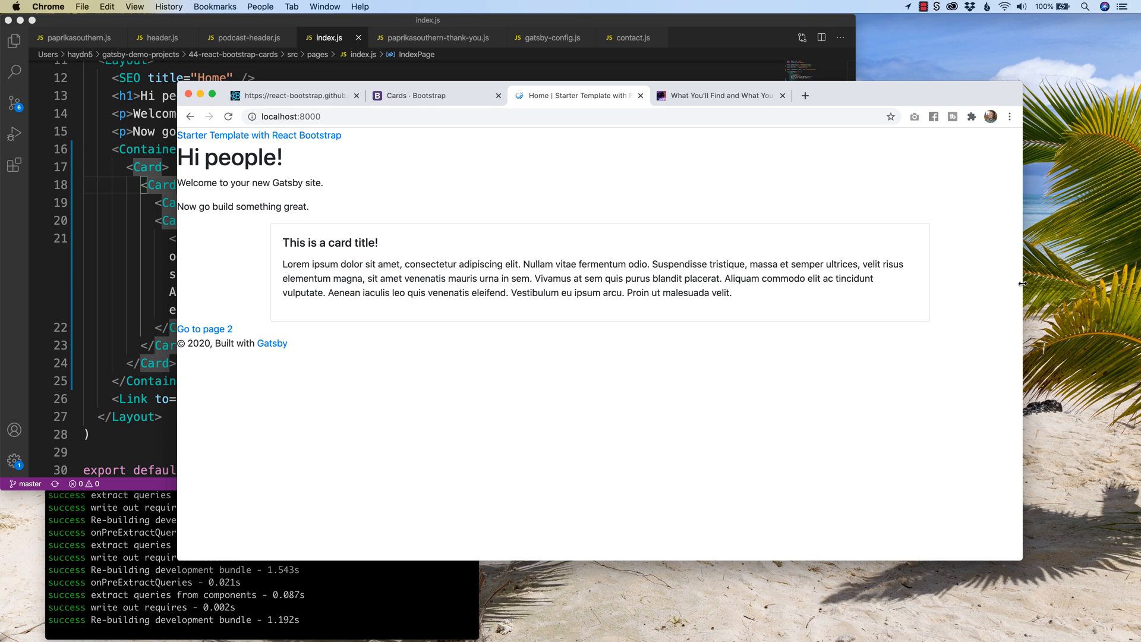
pyautogui.moveTo(915, 278)
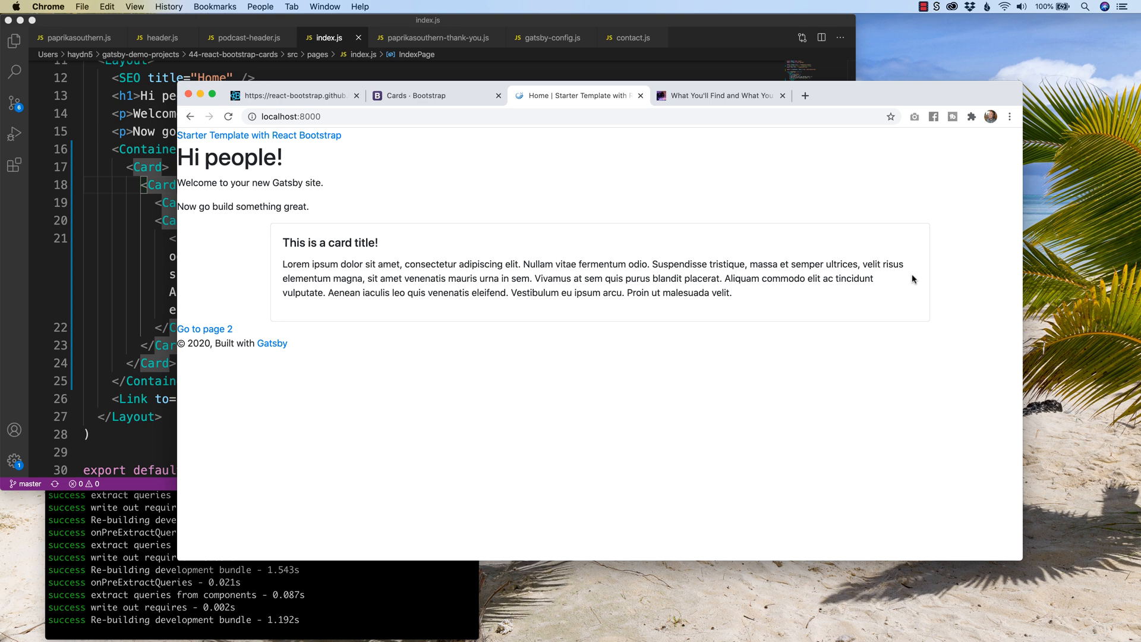
pyautogui.moveTo(234, 236)
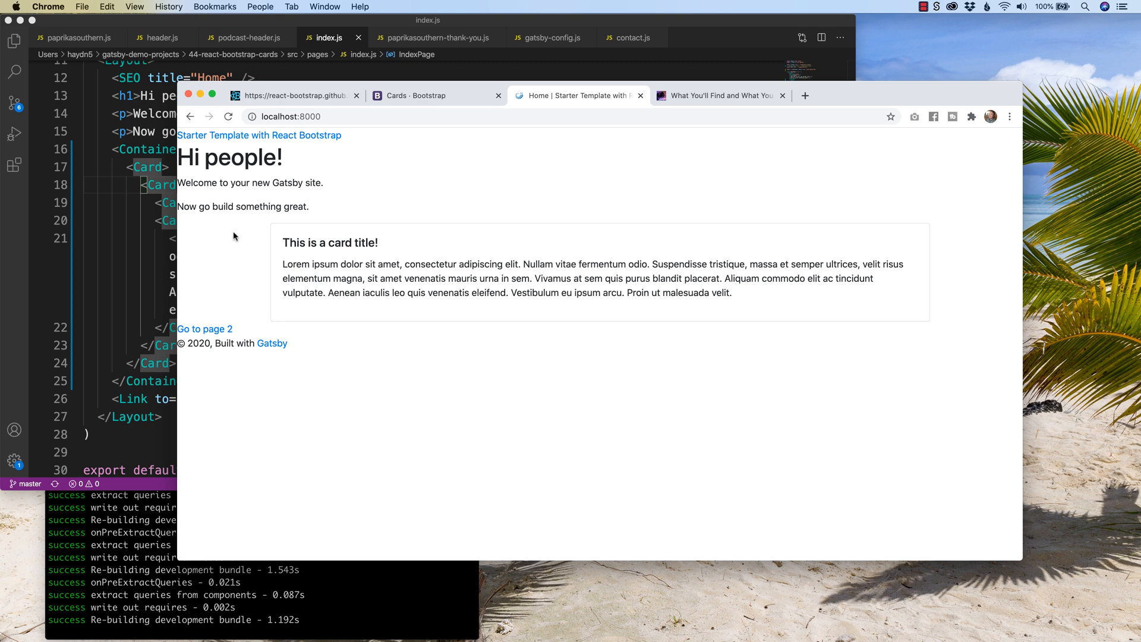
pyautogui.moveTo(166, 251)
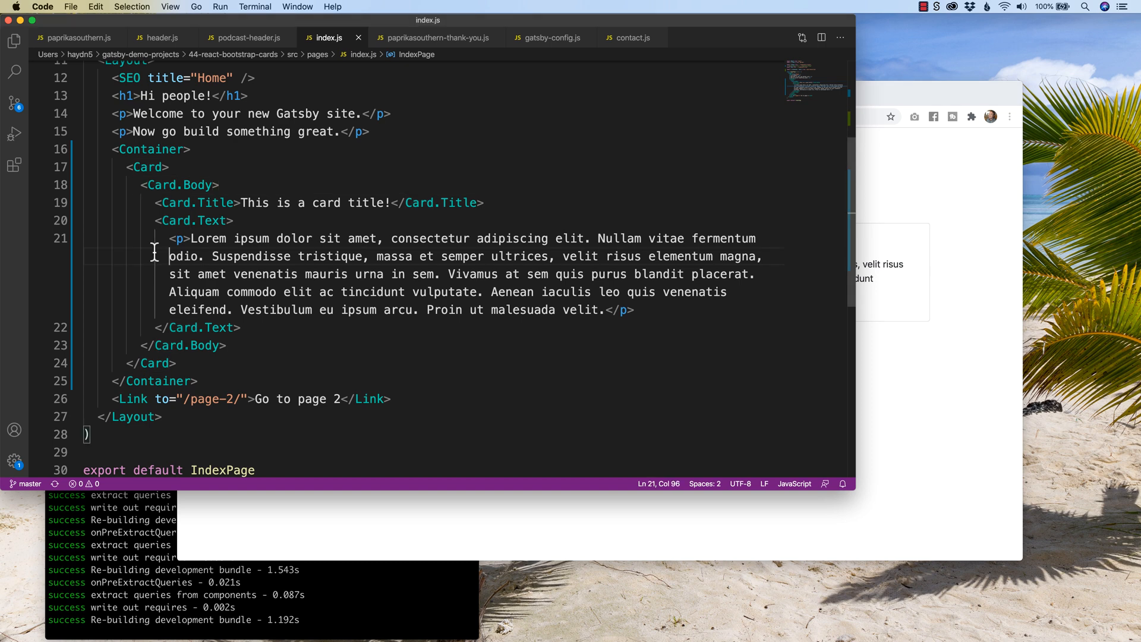
# Step: Add Row and Col to the react-bootstrap import and wrap the Card in <Row><Col lg={6}>
pyautogui.scroll(3)
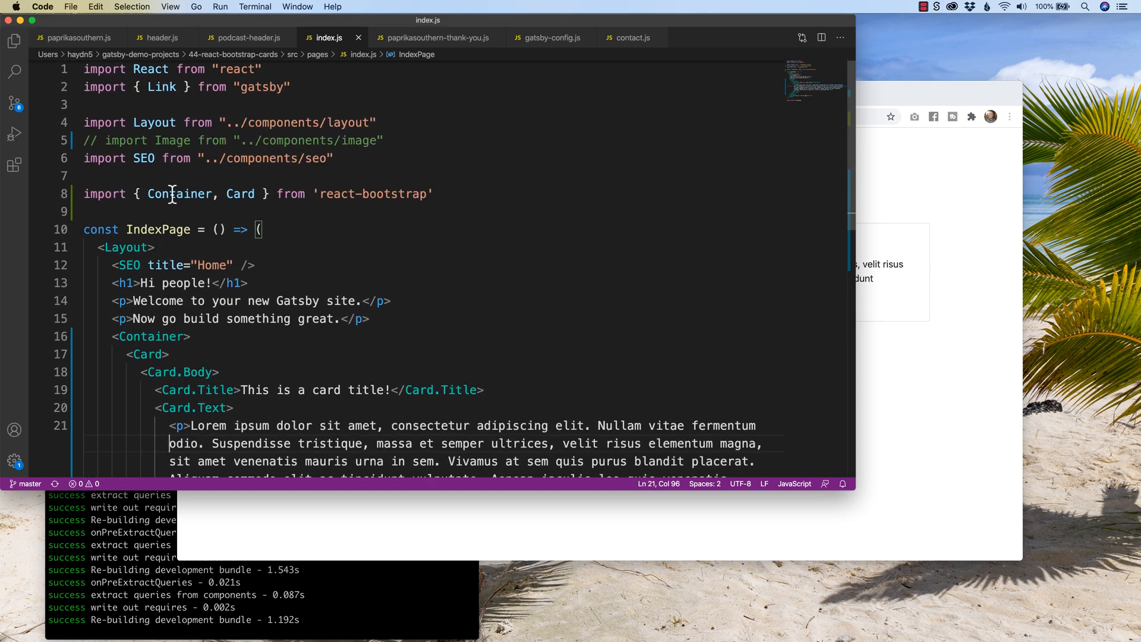
pyautogui.write('Row, Col')
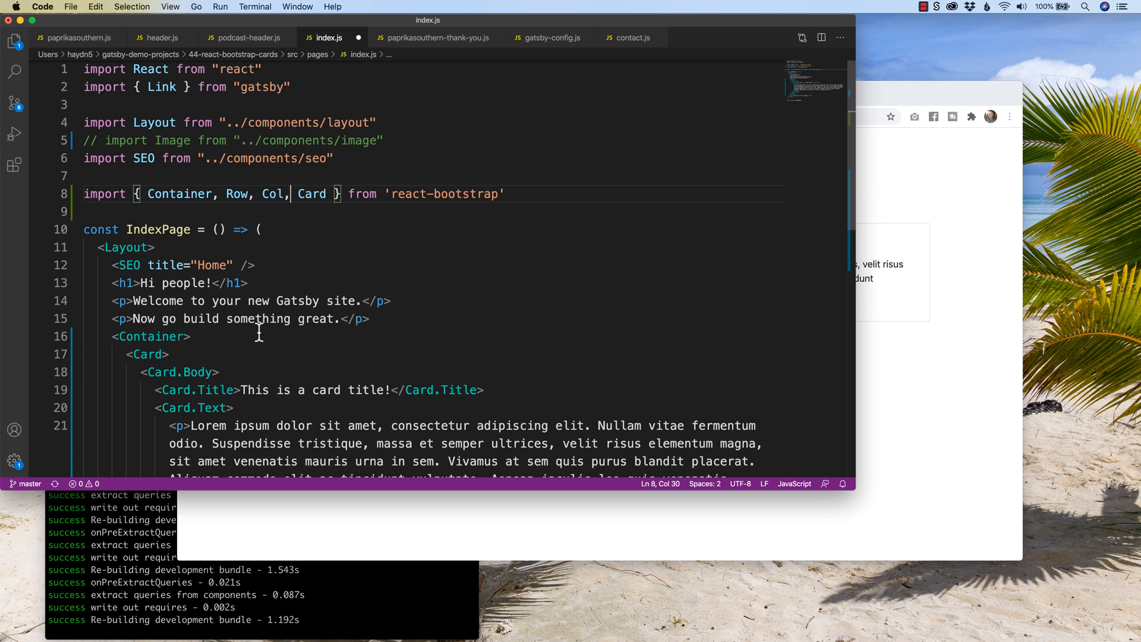
pyautogui.scroll(-3)
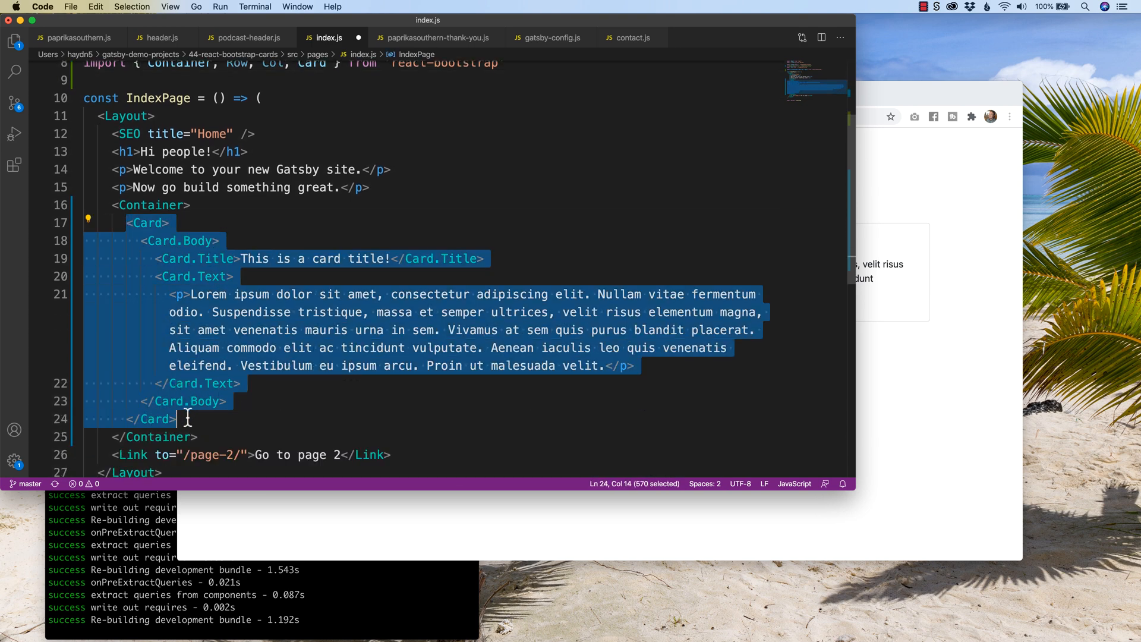
pyautogui.press('Backspace')
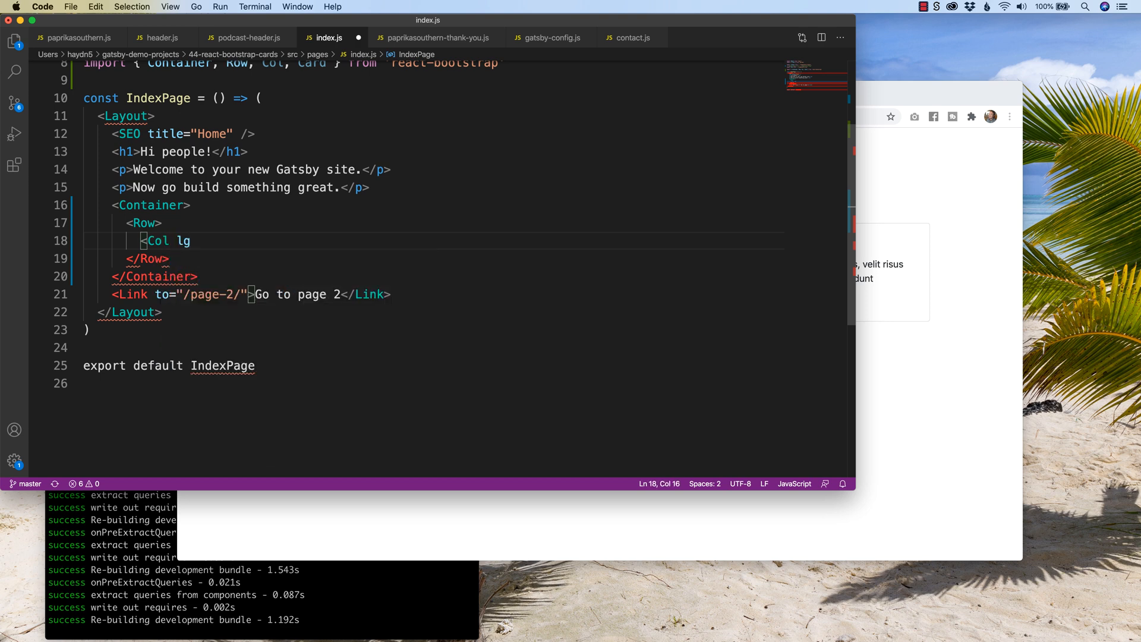
pyautogui.write('={6}')
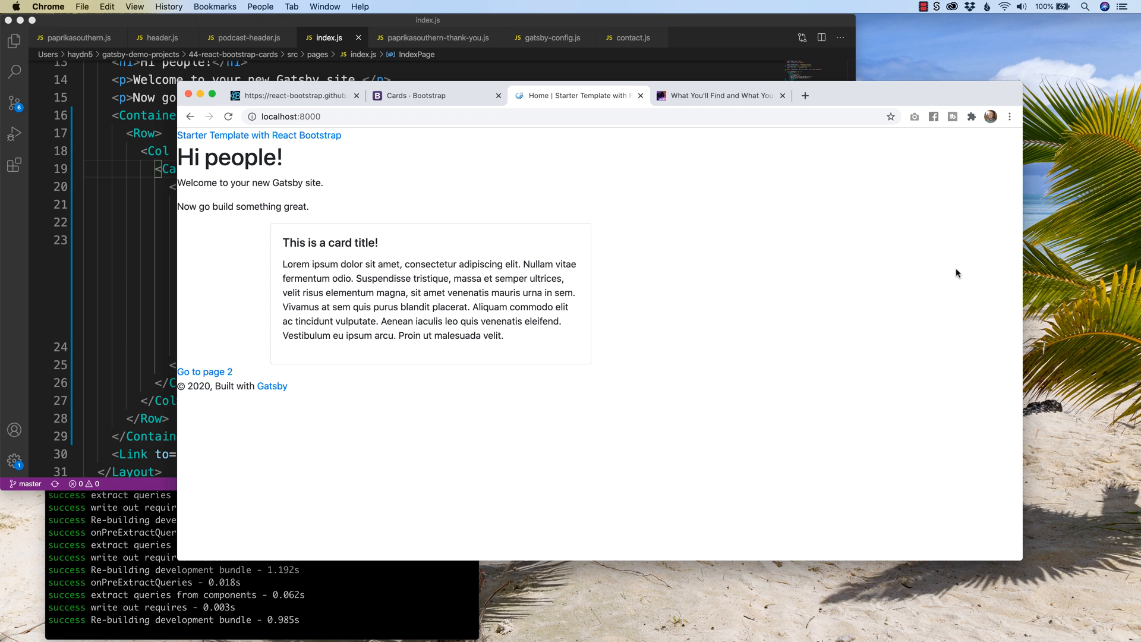
pyautogui.moveTo(582, 215)
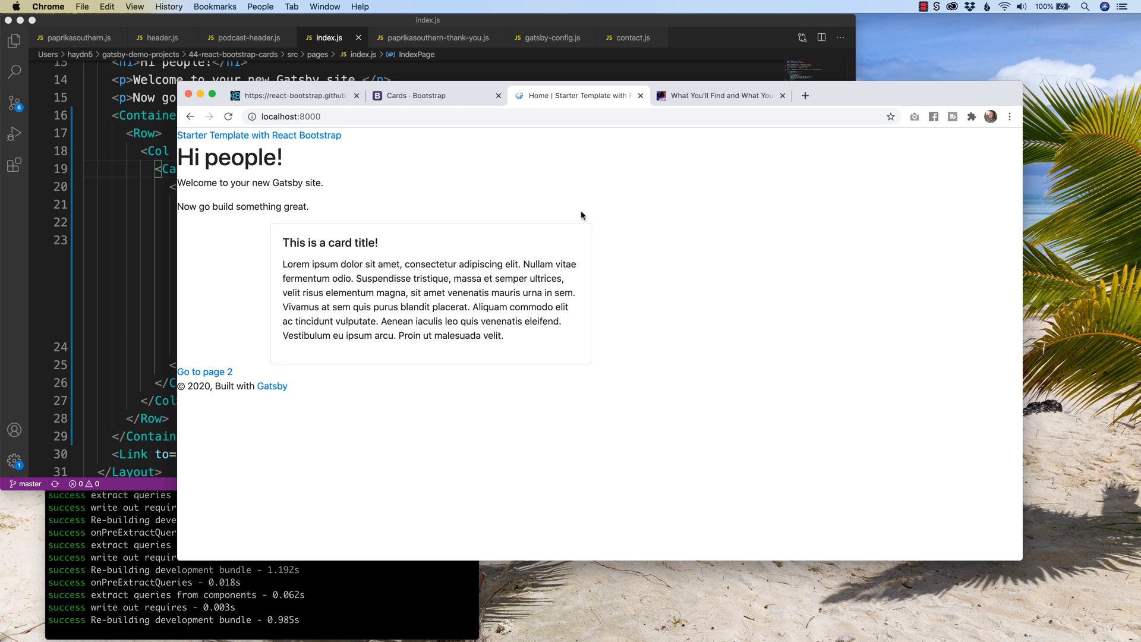
pyautogui.moveTo(497, 302)
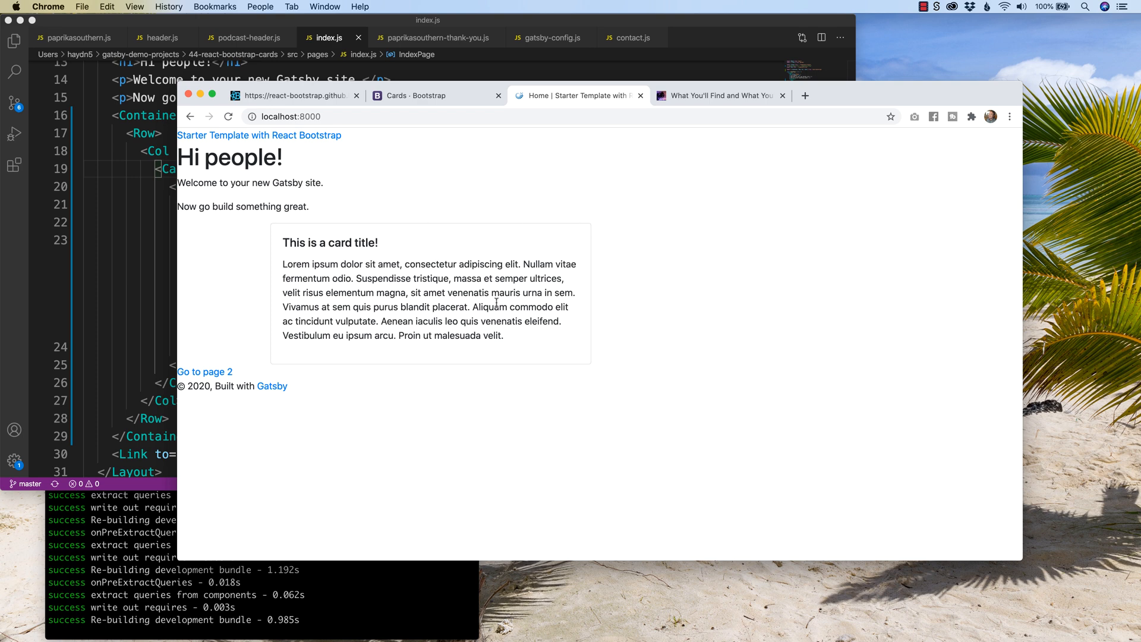
pyautogui.moveTo(202, 301)
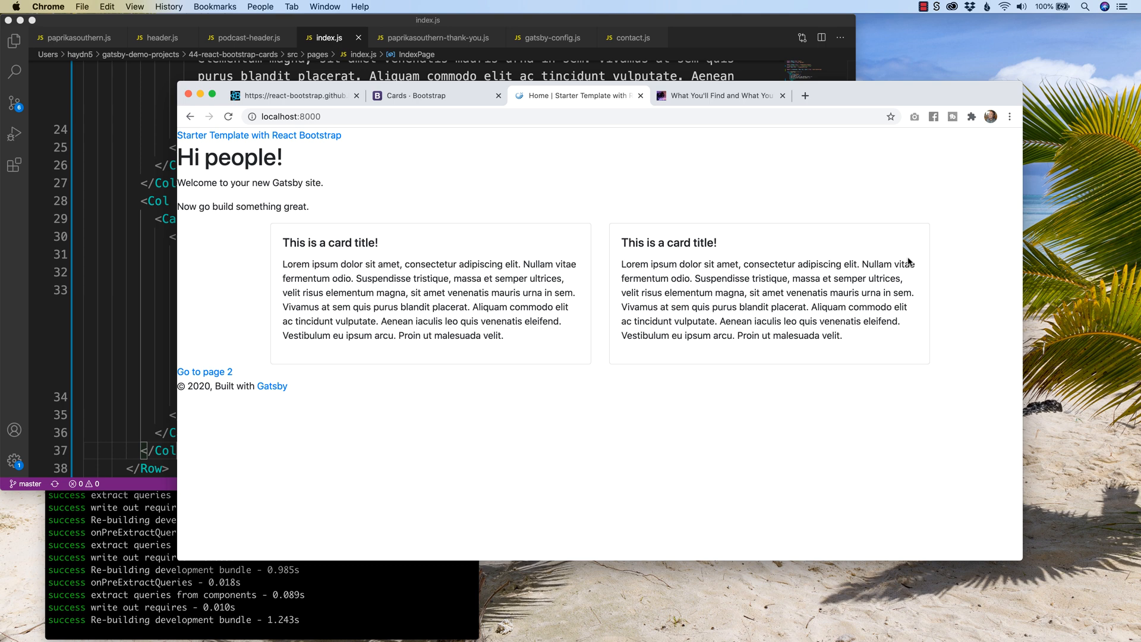
pyautogui.moveTo(1022, 257)
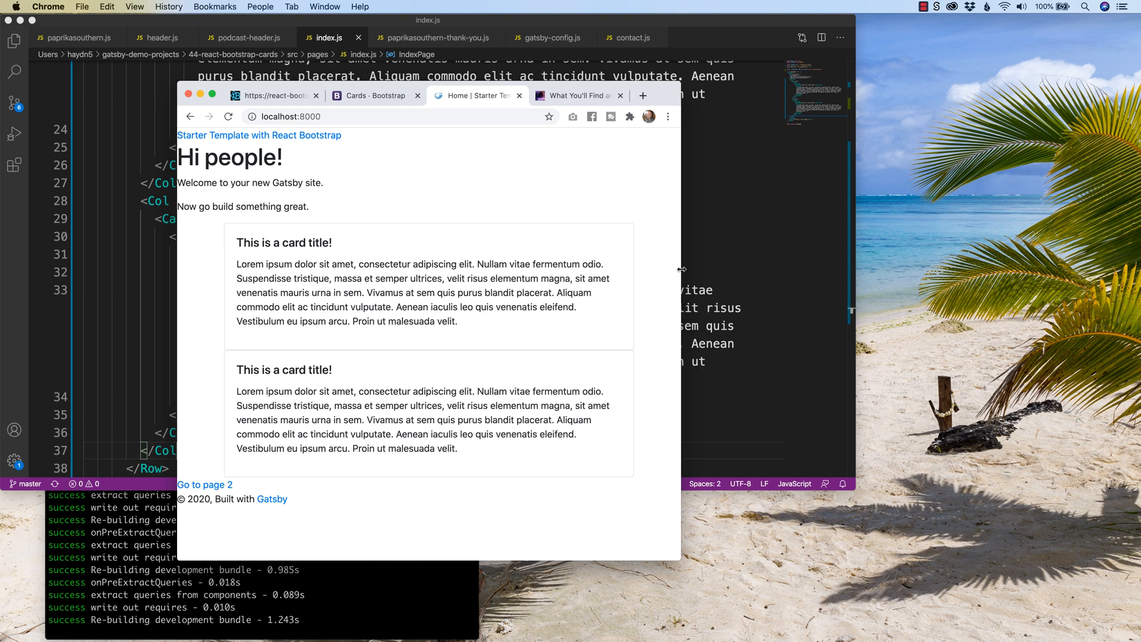
pyautogui.moveTo(351, 202)
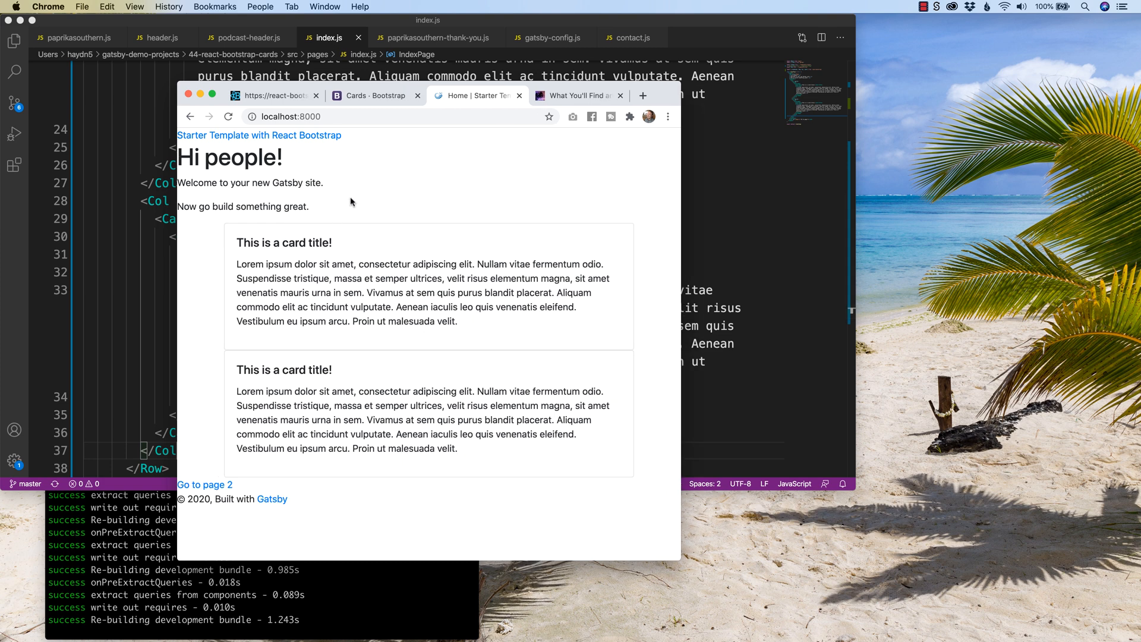
pyautogui.moveTo(297, 463)
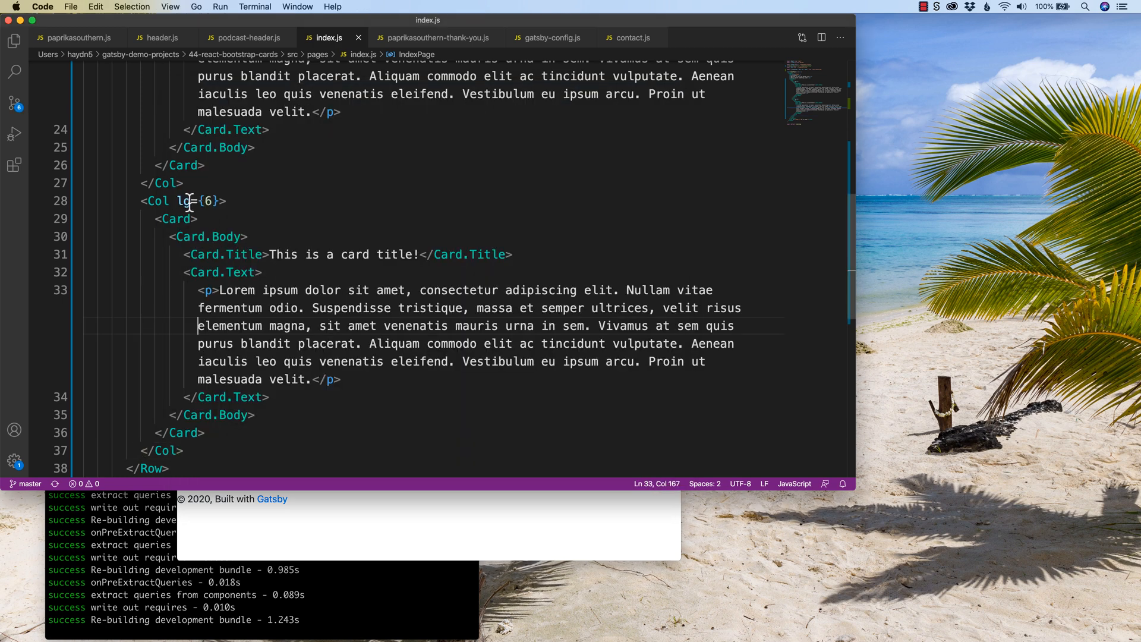
# Step: Change the Col breakpoint from lg to md so the cards stay side by side at medium width
pyautogui.write('md')
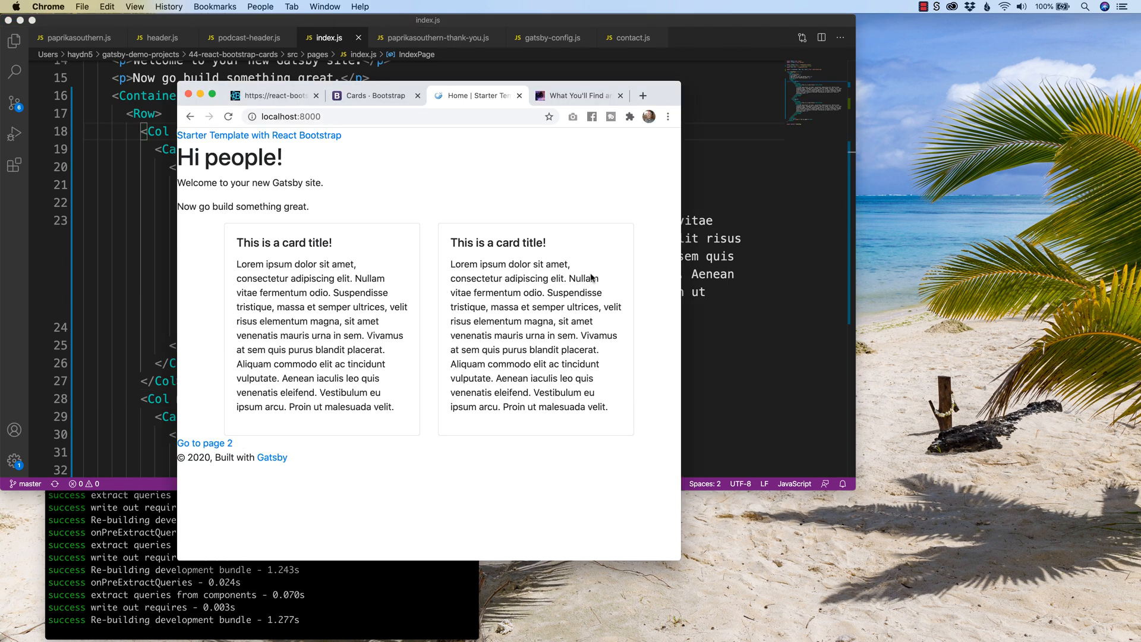
pyautogui.moveTo(677, 265)
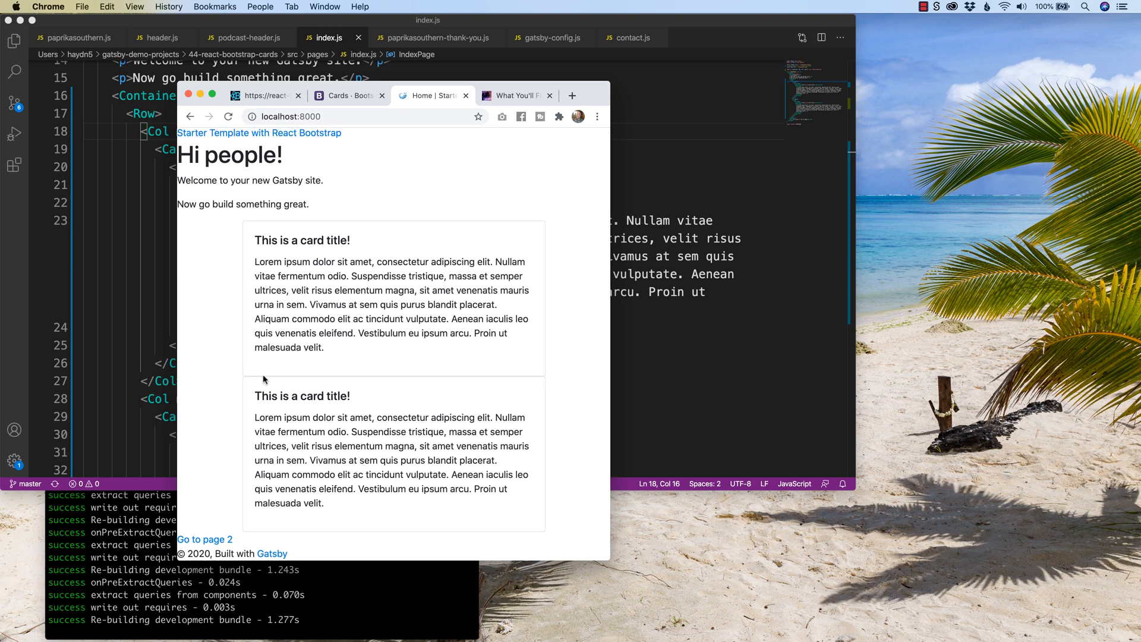
pyautogui.moveTo(246, 536)
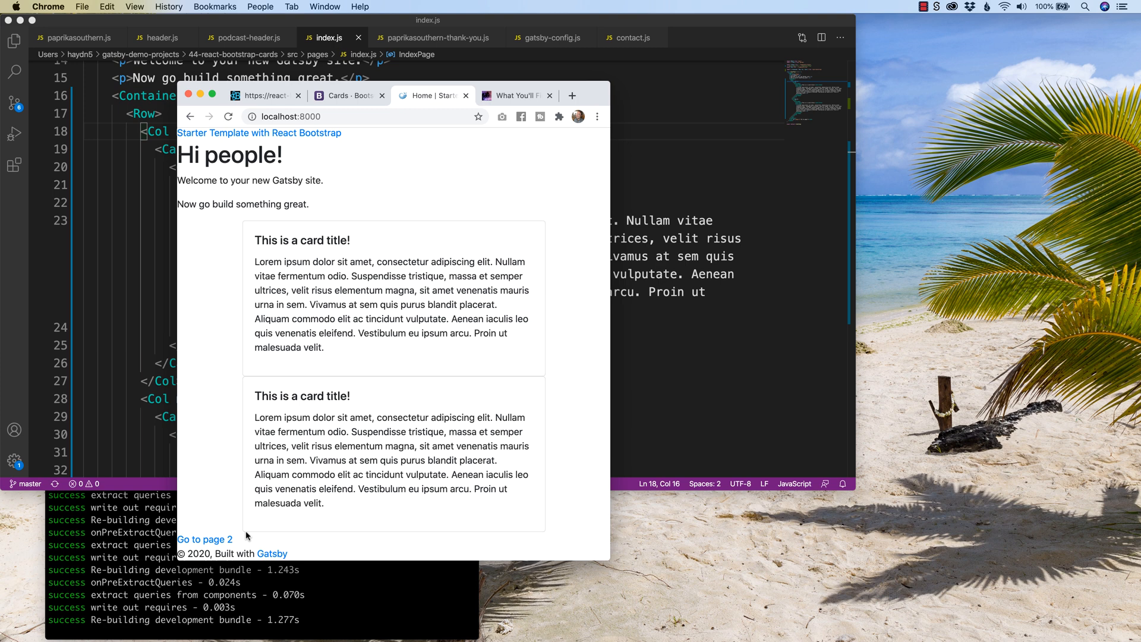
pyautogui.moveTo(154, 376)
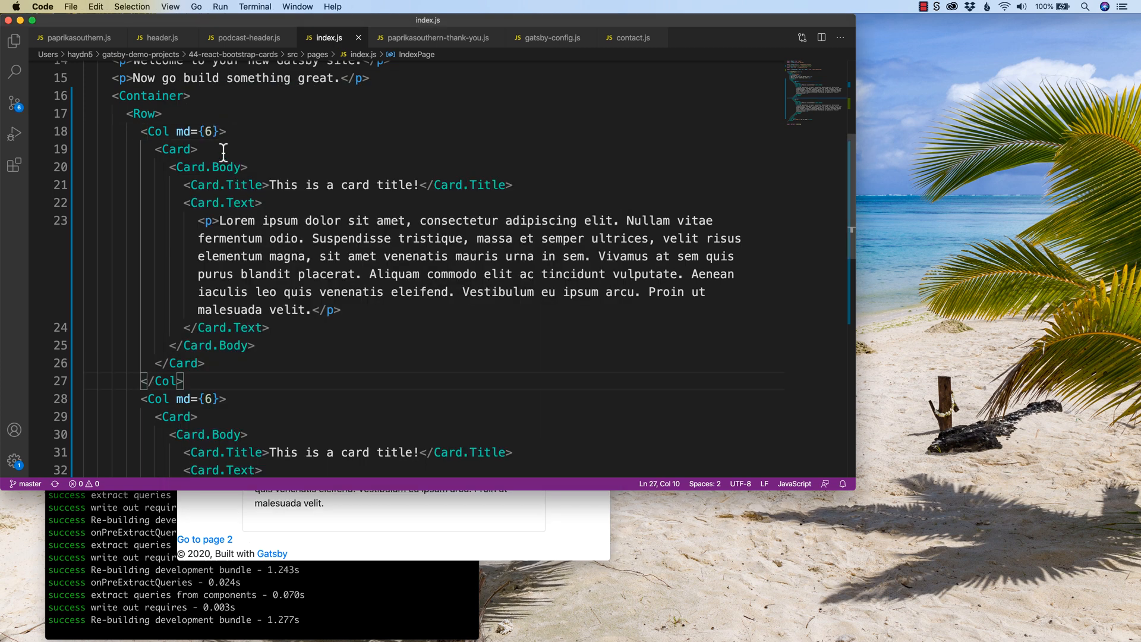
pyautogui.moveTo(175, 150)
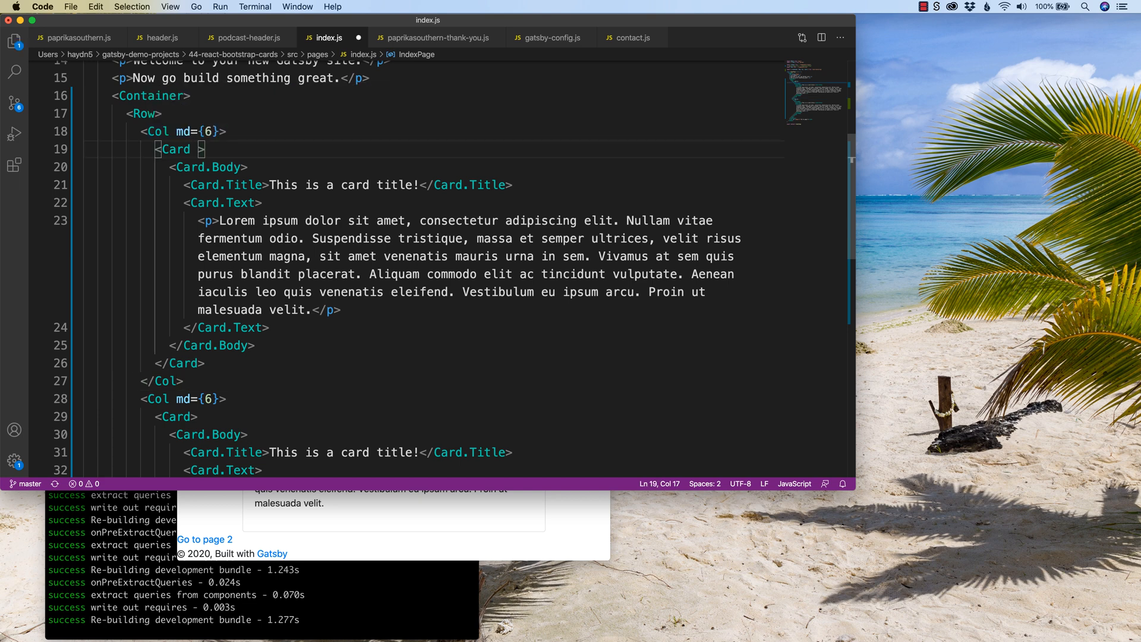
# Step: Add className="mb-3" to the first Card for bottom margin when stacked
pyautogui.write('className')
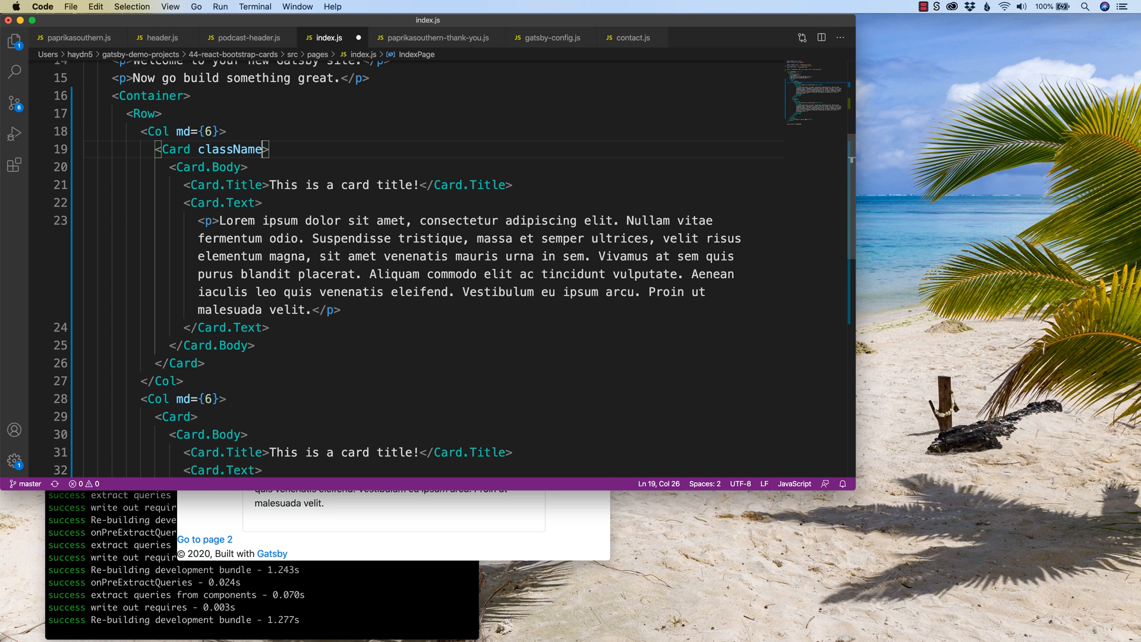
pyautogui.write('=')
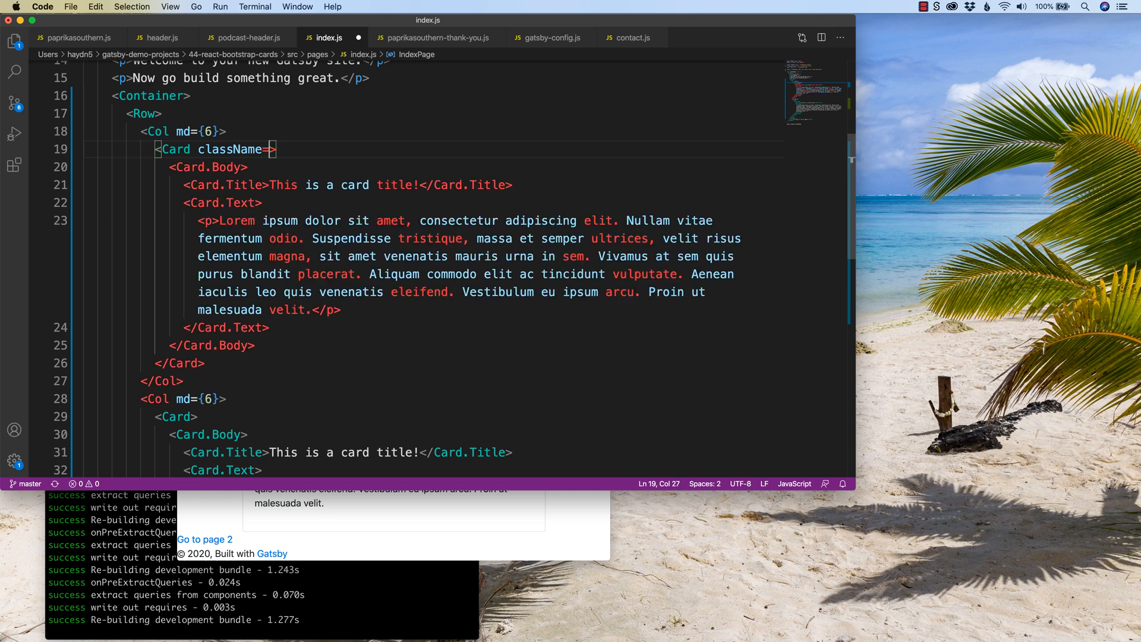
pyautogui.write('""')
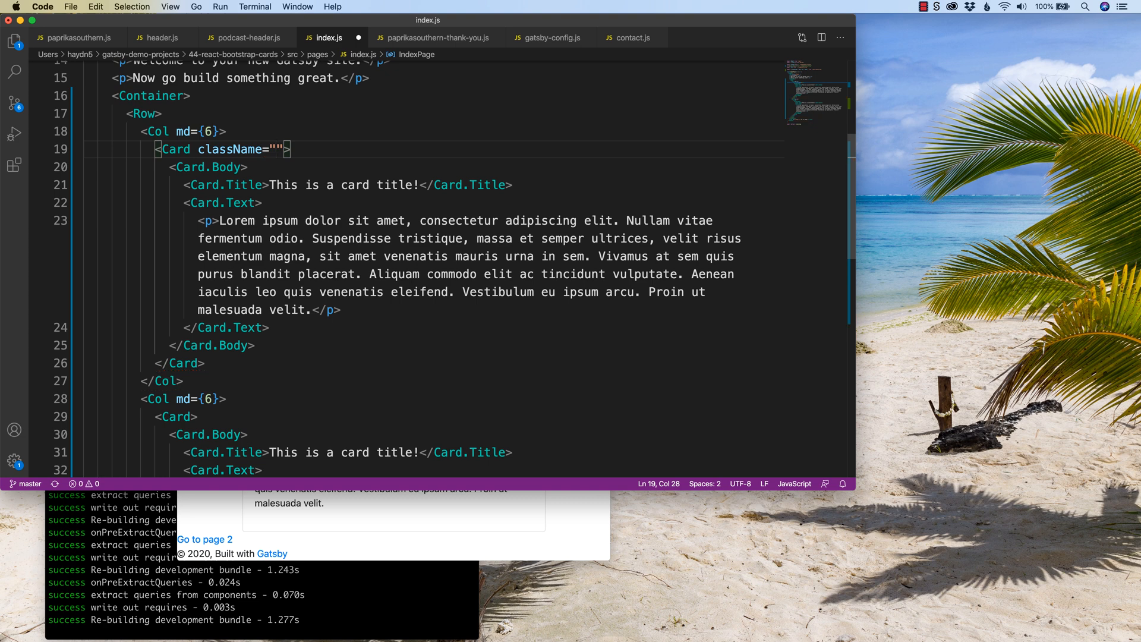
pyautogui.write('mb-')
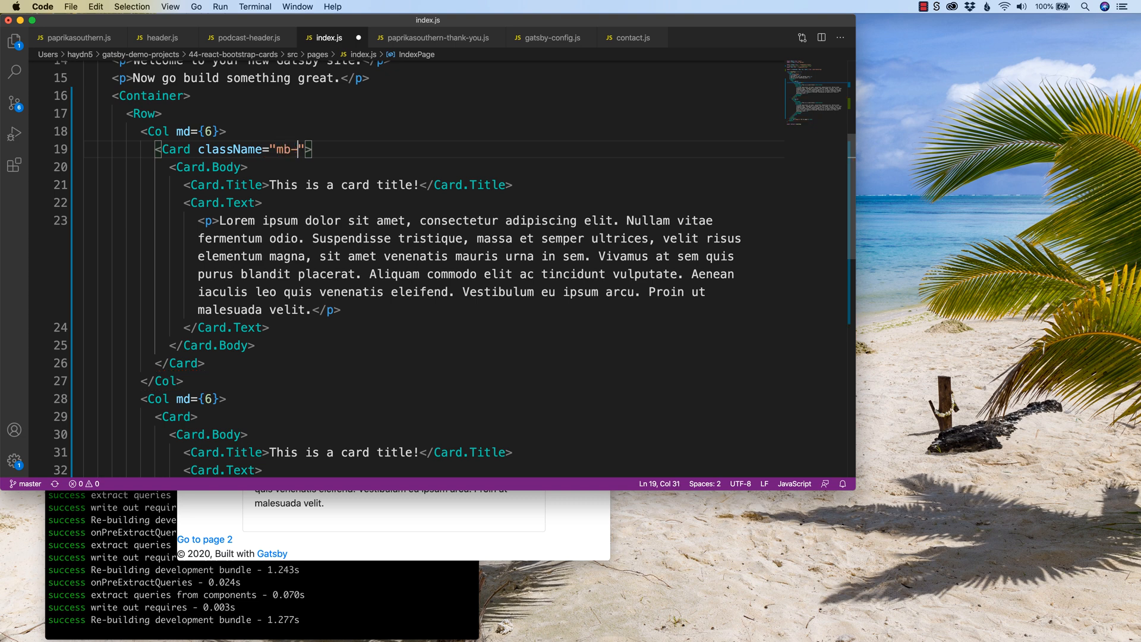
pyautogui.write('3')
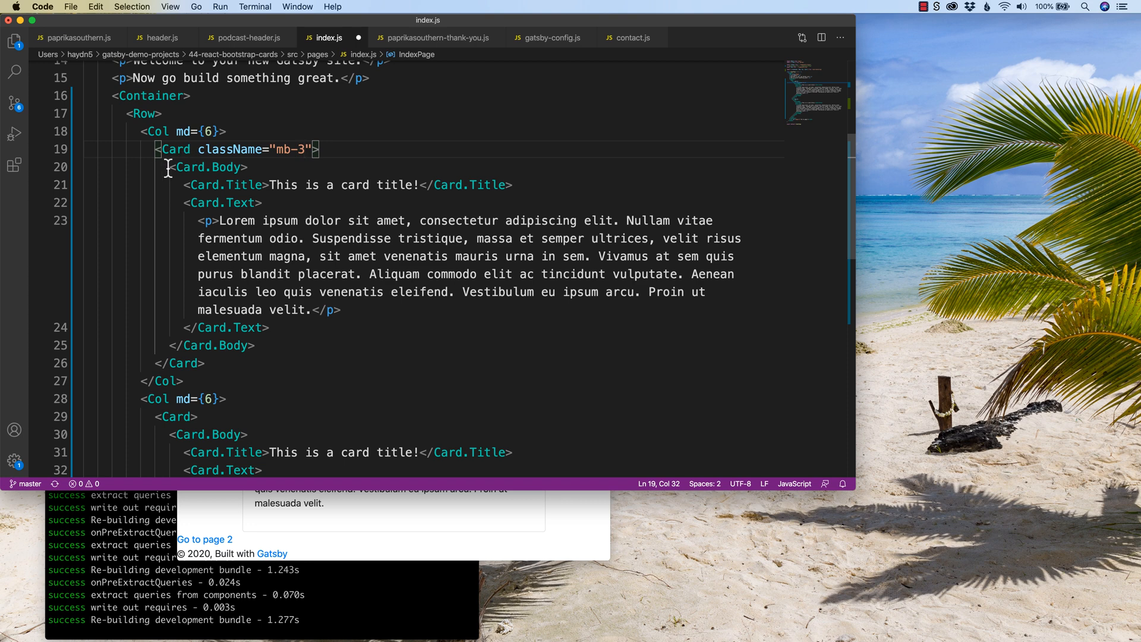
pyautogui.moveTo(317, 150)
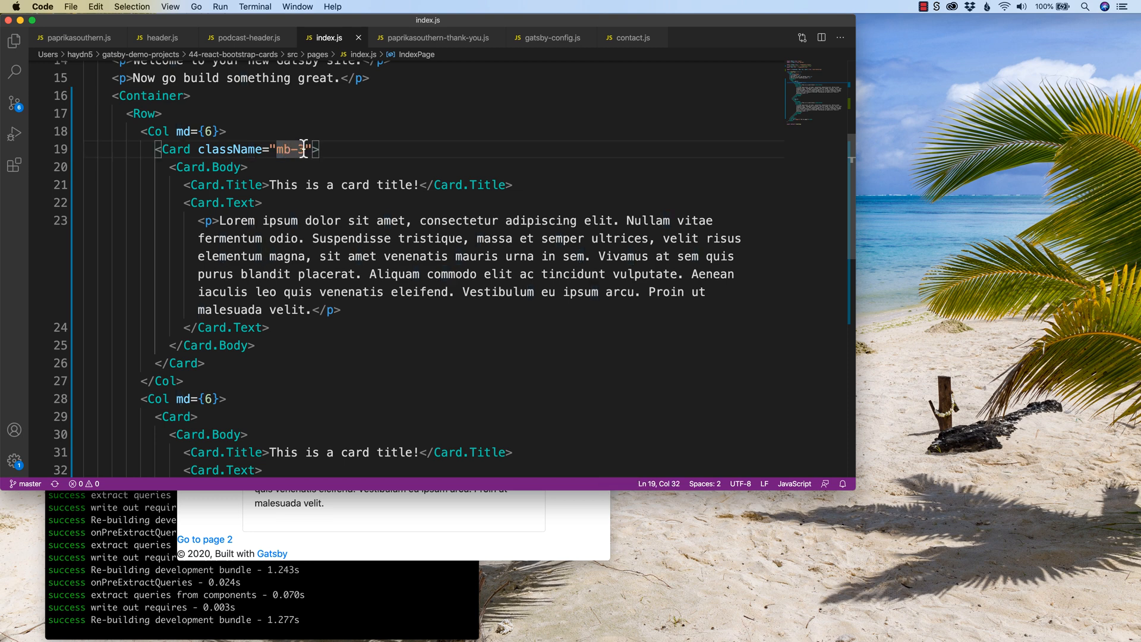
# Step: Preview the two cards in Chrome and scroll through the Card code in index.js to check it
pyautogui.click(425, 95)
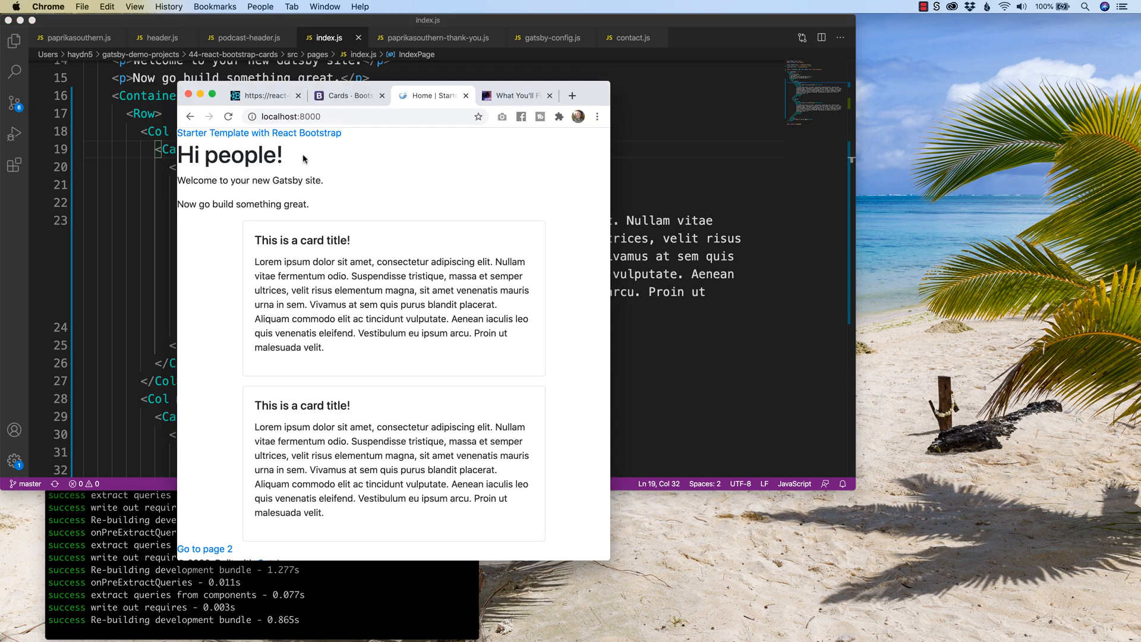
pyautogui.moveTo(246, 377)
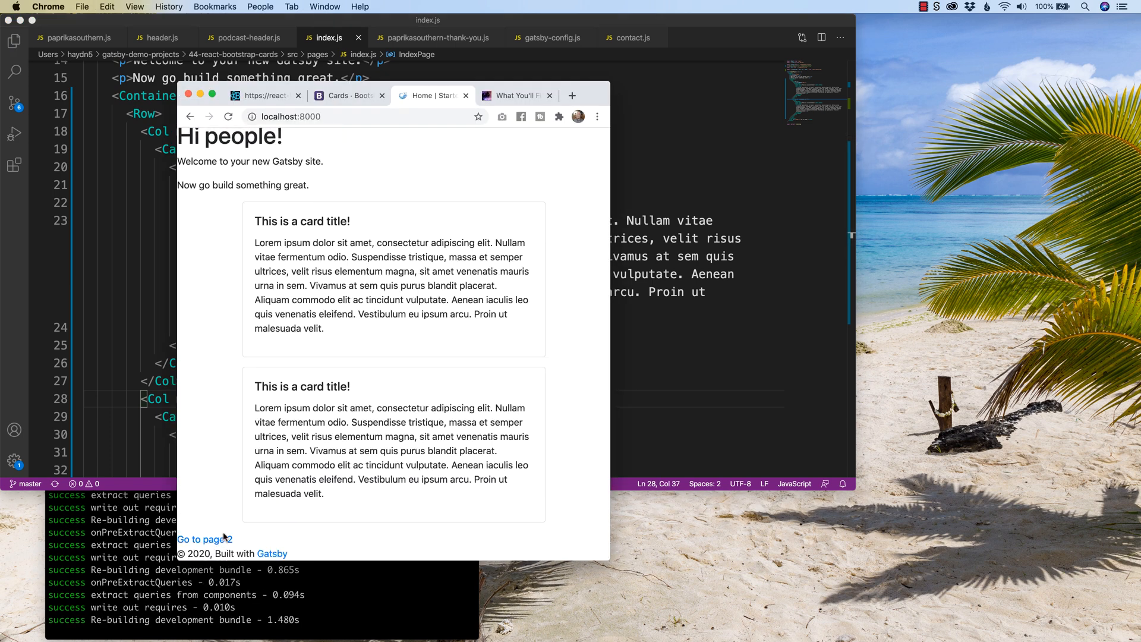
pyautogui.moveTo(609, 329)
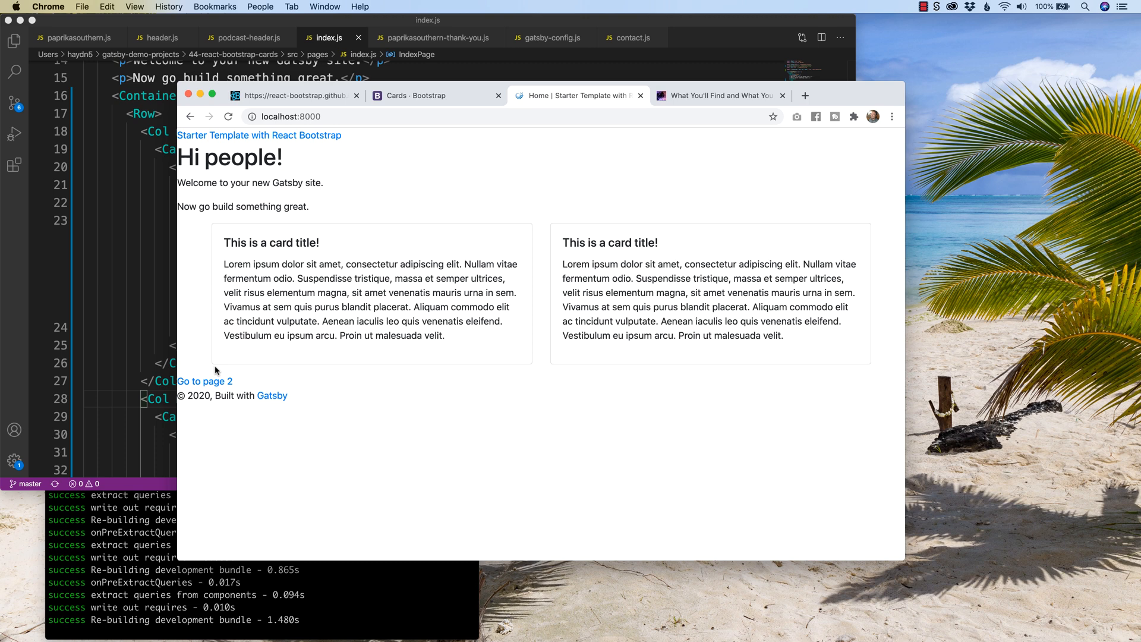
pyautogui.rightClick(294, 307)
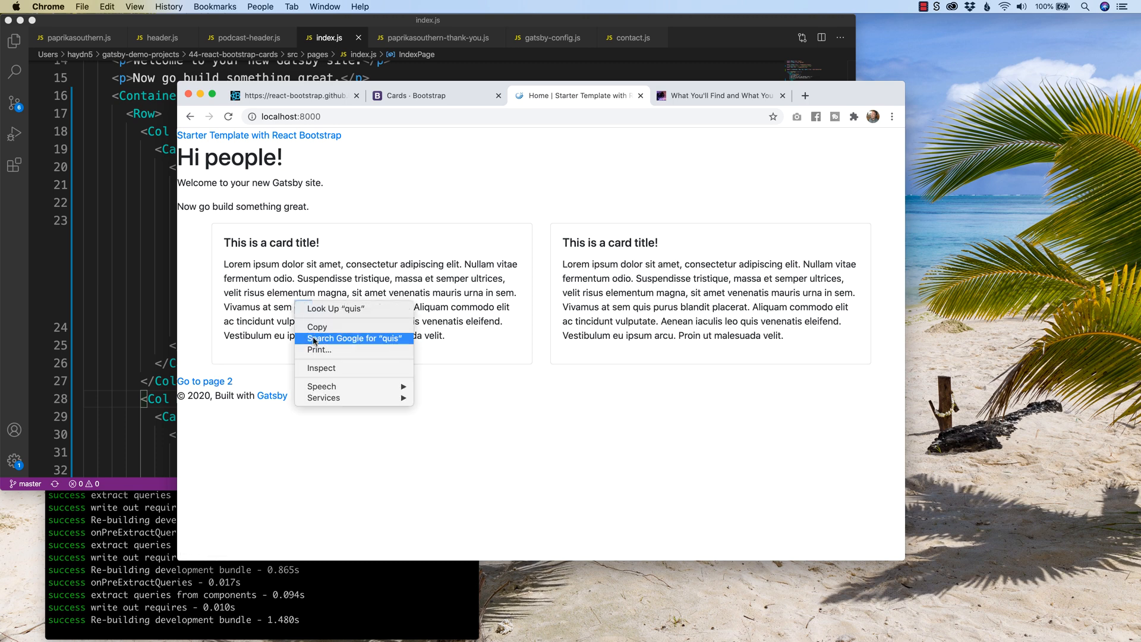
pyautogui.click(487, 381)
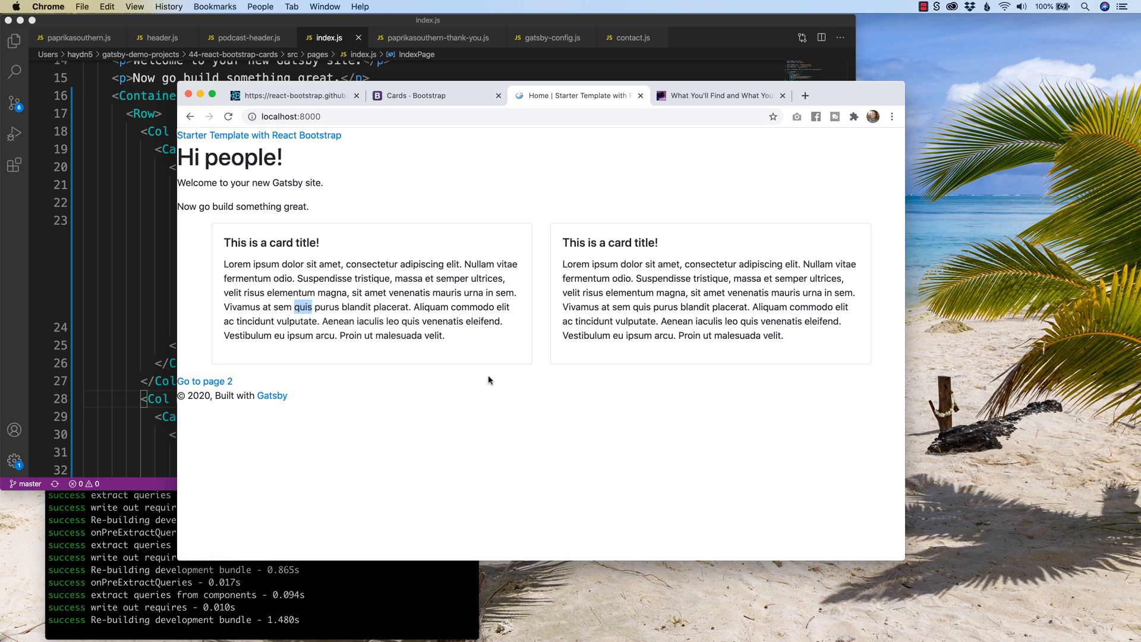
pyautogui.moveTo(208, 369)
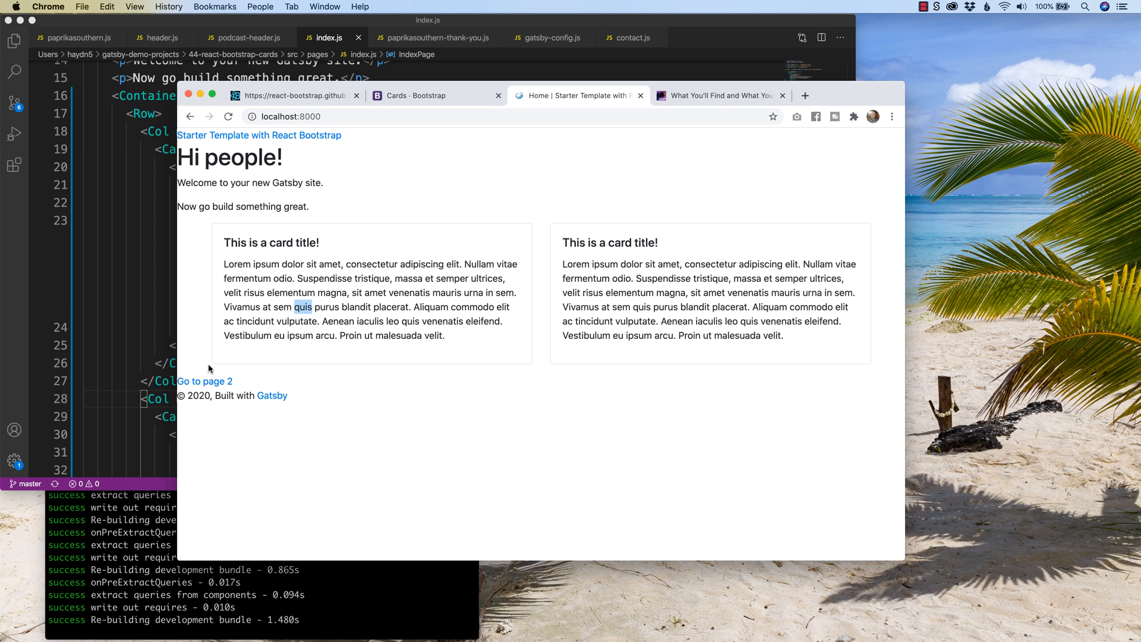
pyautogui.moveTo(608, 382)
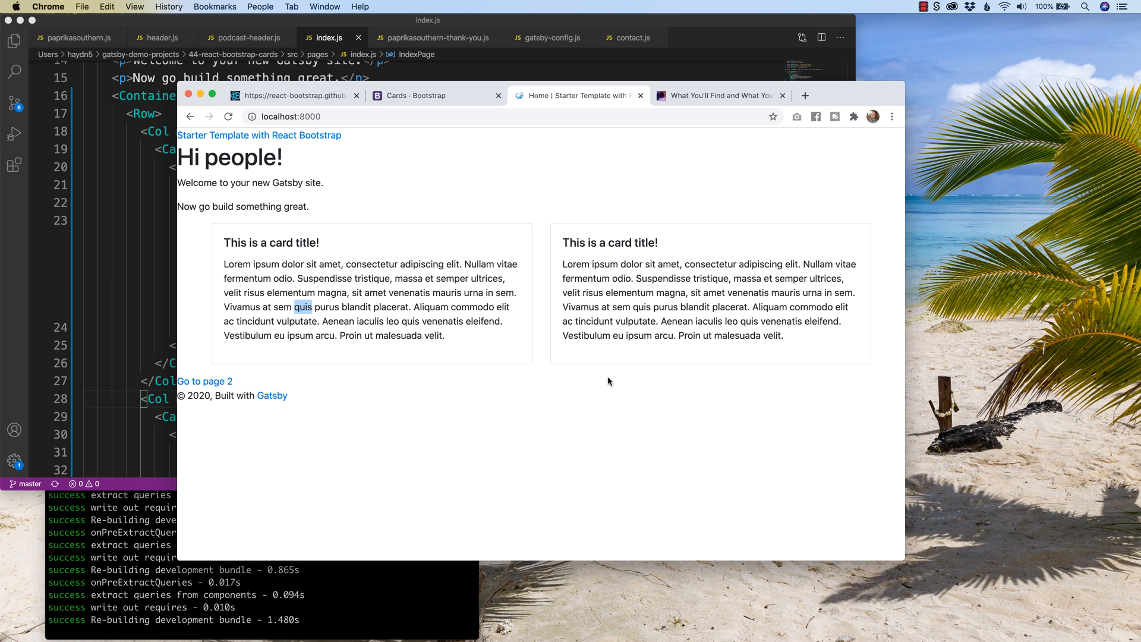
pyautogui.moveTo(906, 301)
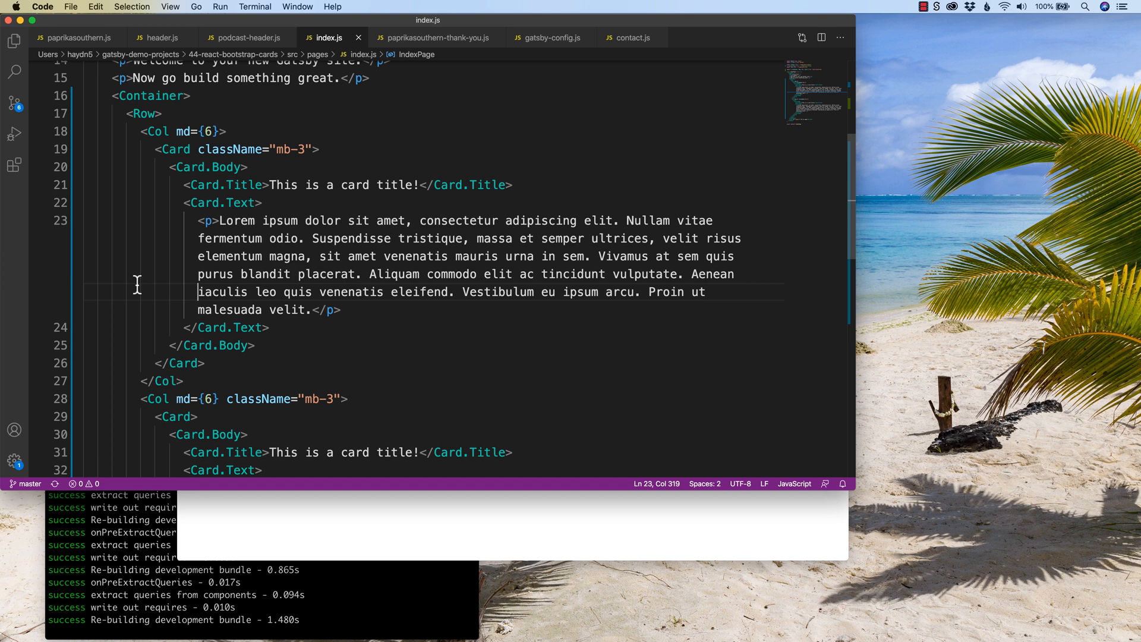
pyautogui.scroll(-3)
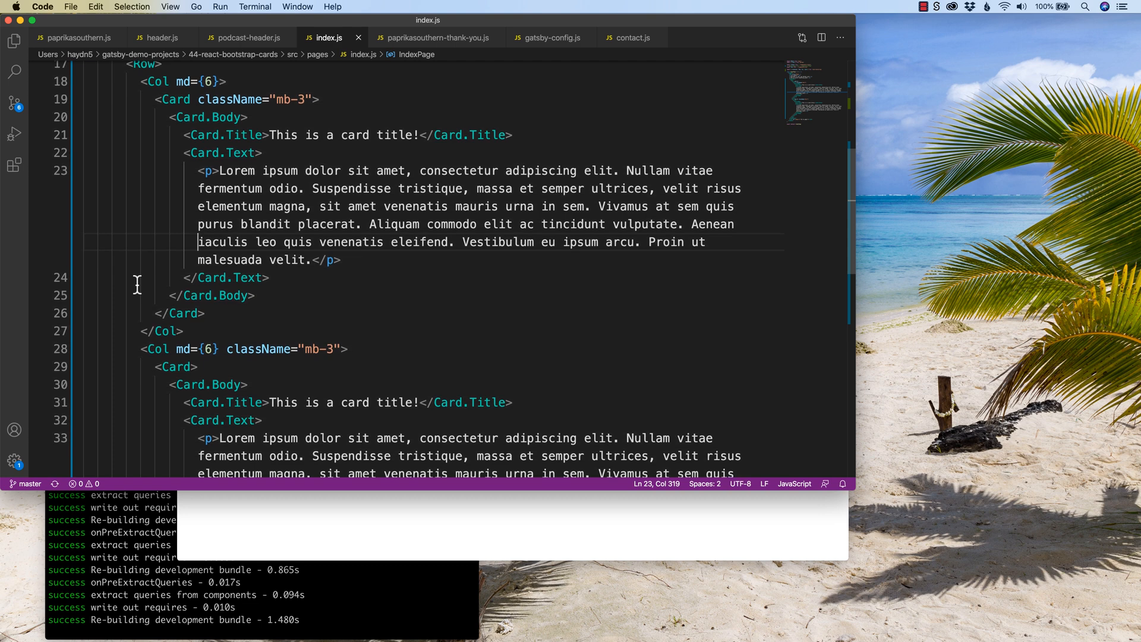
pyautogui.scroll(-3)
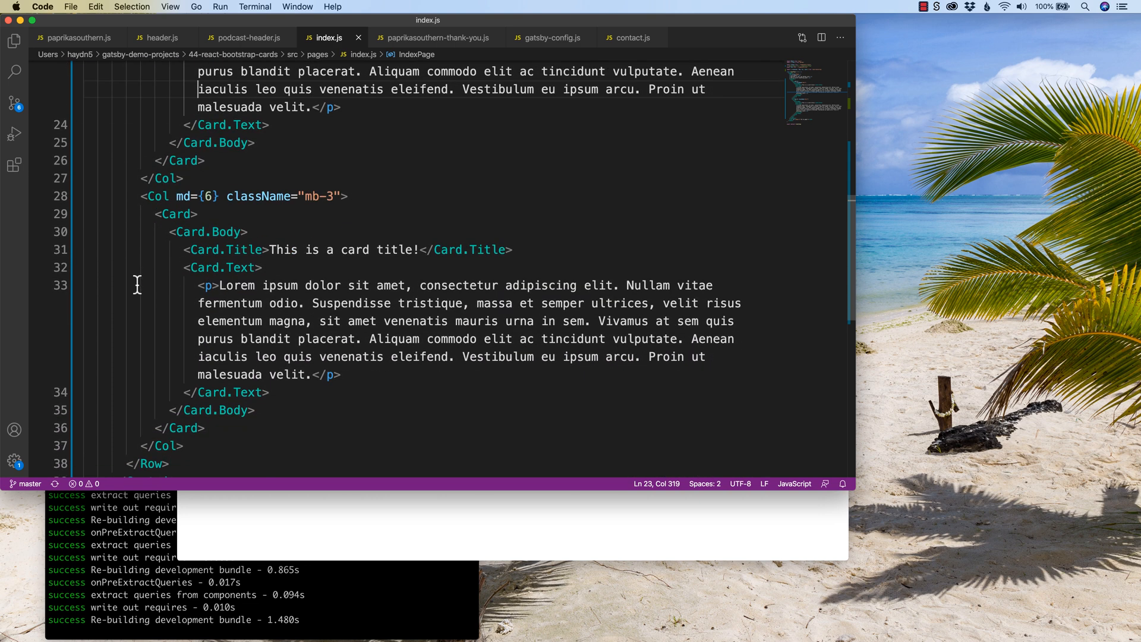
pyautogui.scroll(3)
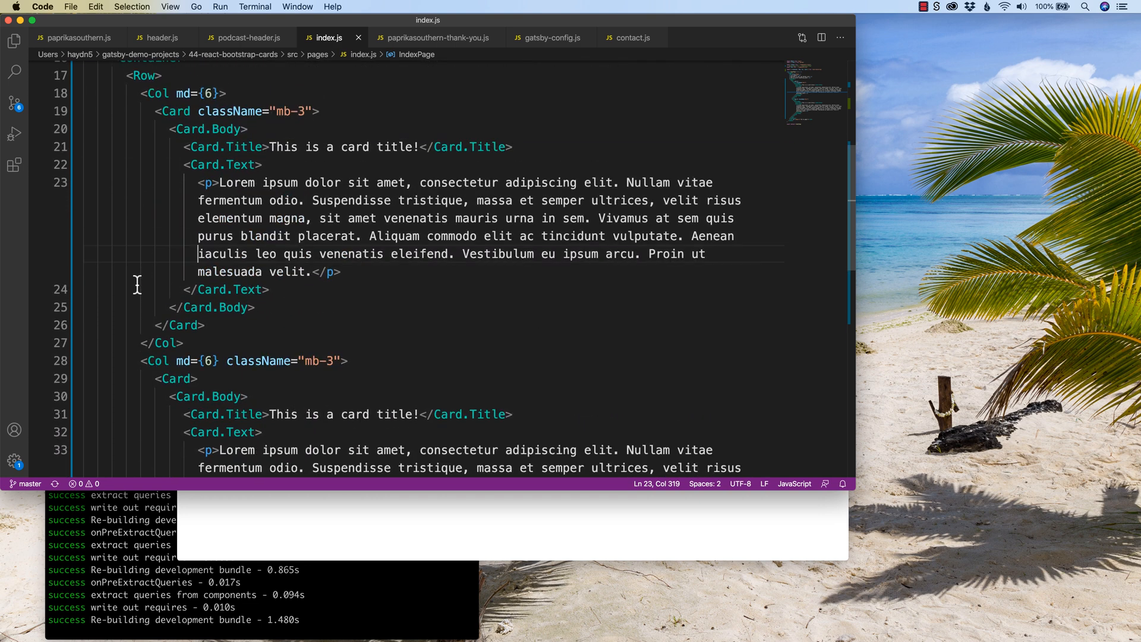
pyautogui.scroll(3)
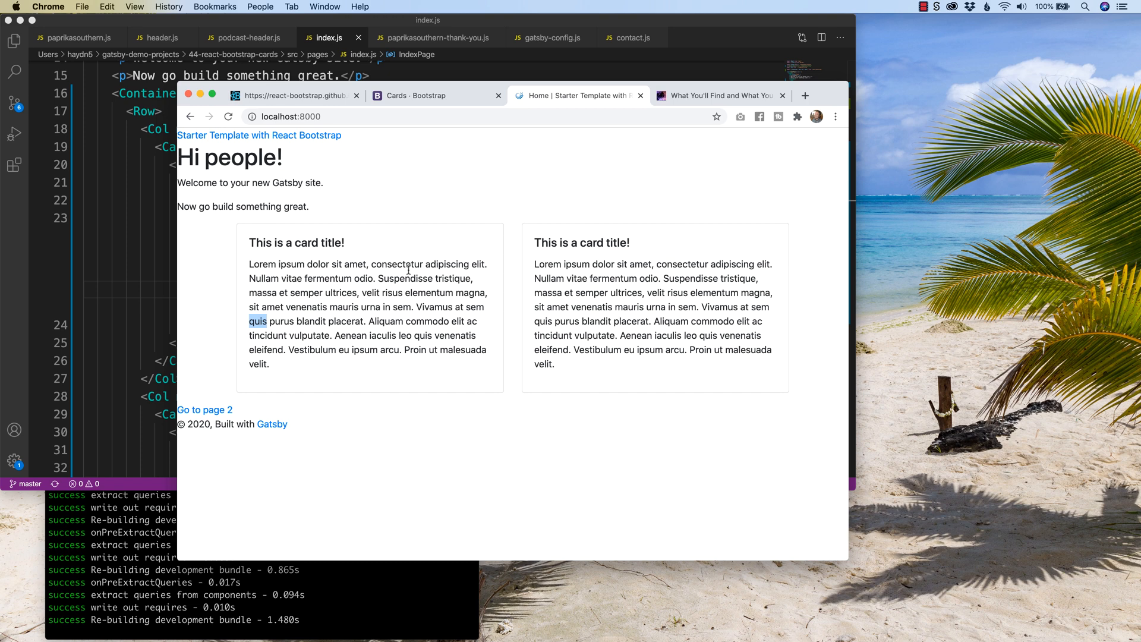
pyautogui.moveTo(589, 429)
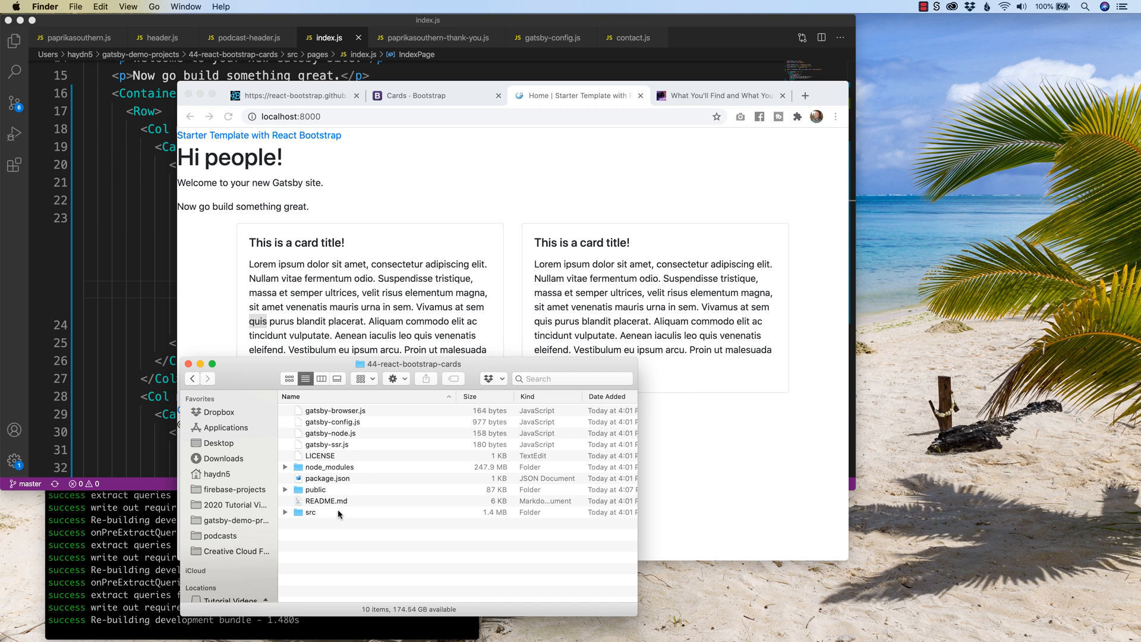
# Step: Browse into src/images in Finder and Quick Look golden-gate-bridge.jpg
pyautogui.doubleClick(310, 511)
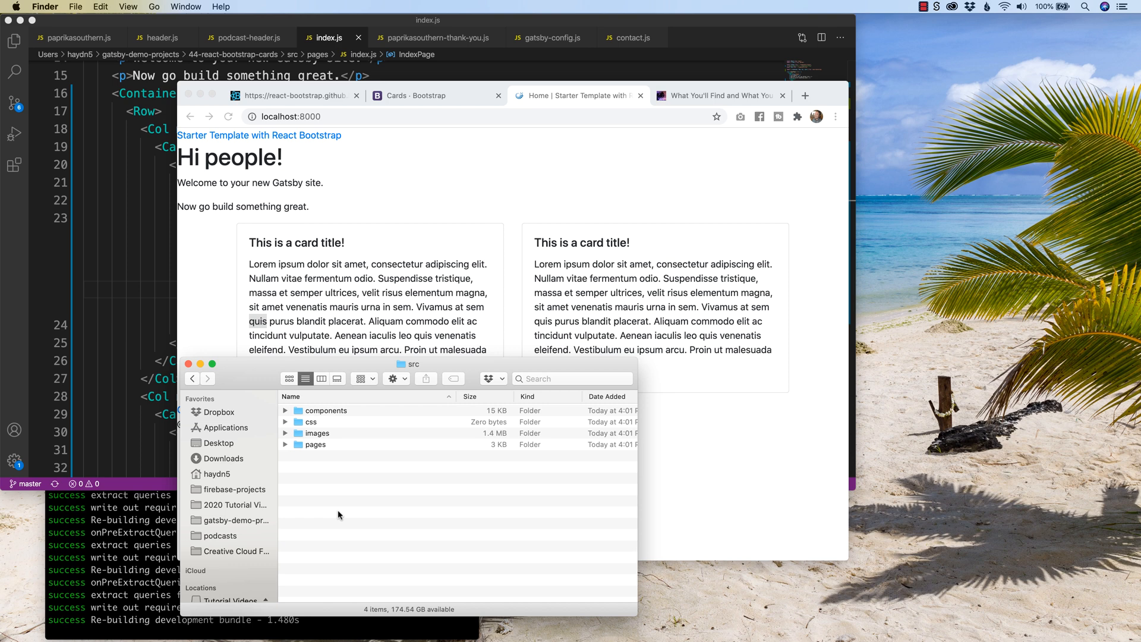
pyautogui.click(317, 432)
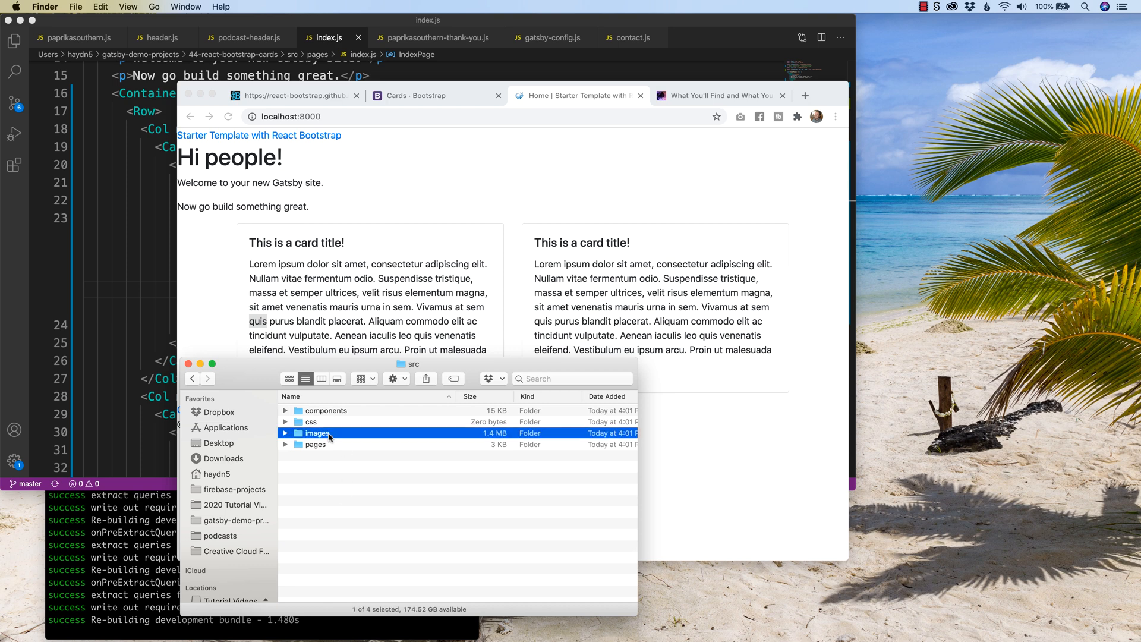
pyautogui.doubleClick(318, 433)
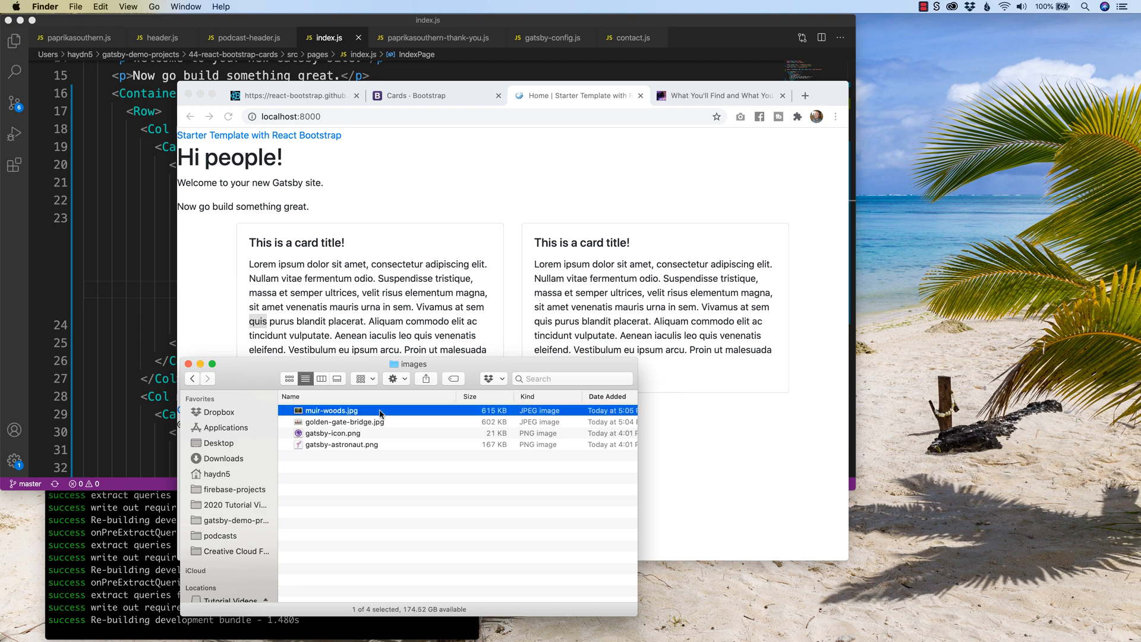
pyautogui.moveTo(364, 435)
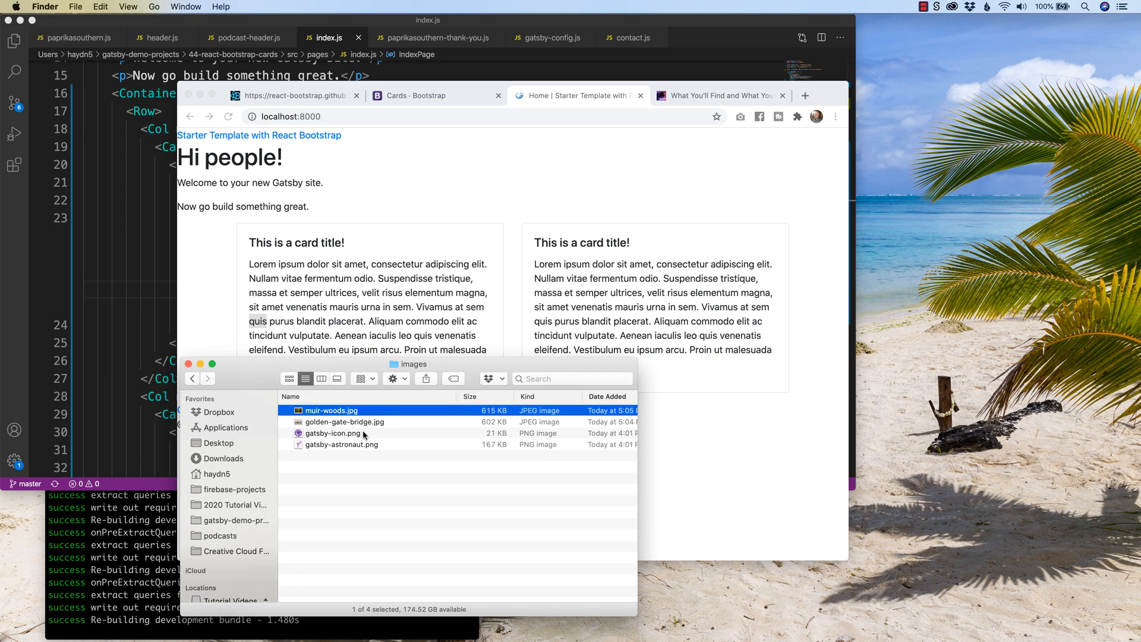
pyautogui.doubleClick(342, 420)
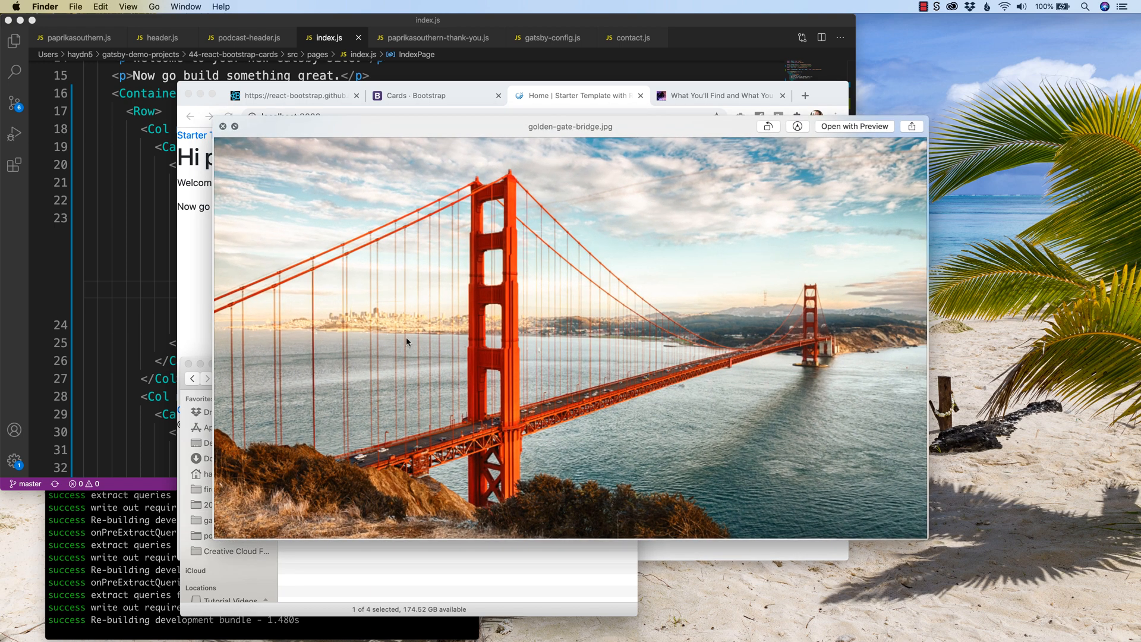
pyautogui.moveTo(410, 339)
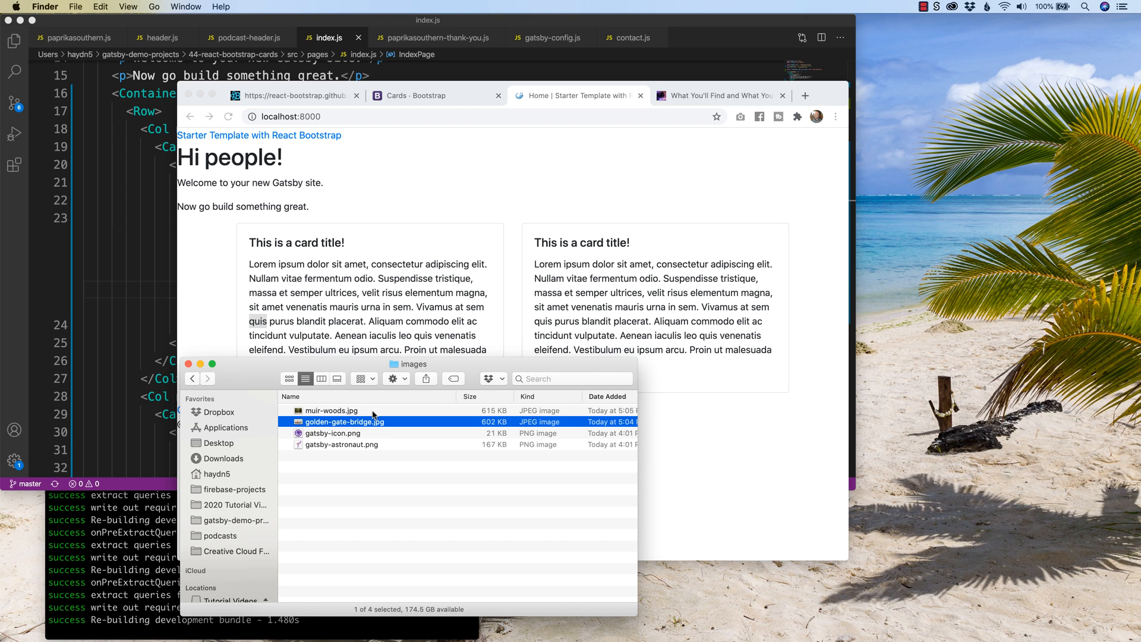
pyautogui.moveTo(289, 237)
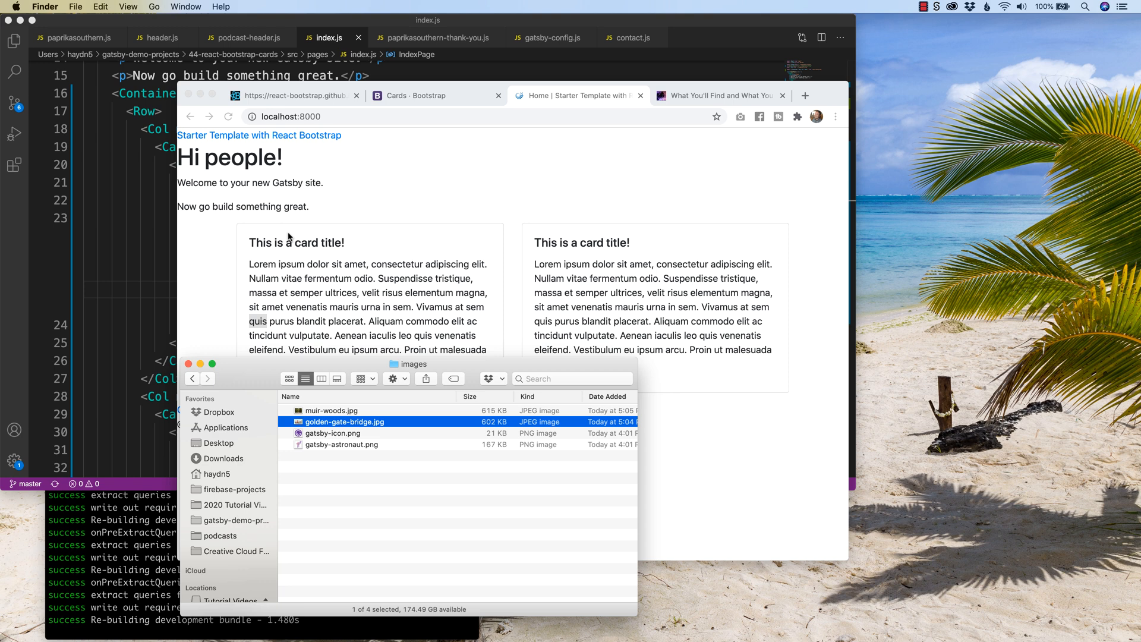
pyautogui.moveTo(319, 206)
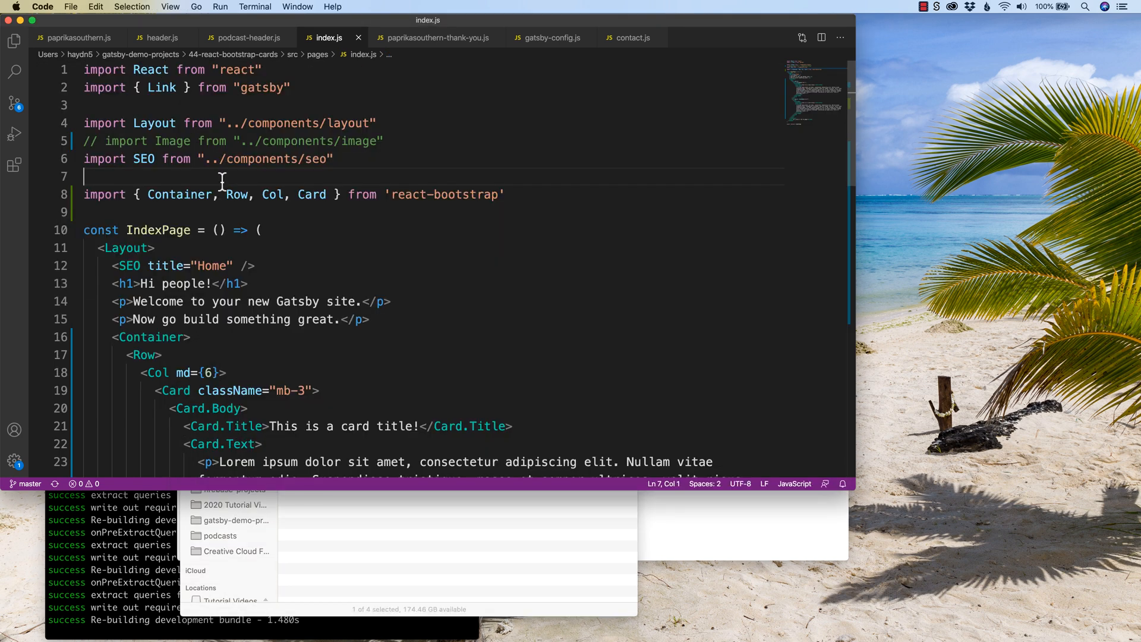
pyautogui.moveTo(326, 226)
pyautogui.write(', ')
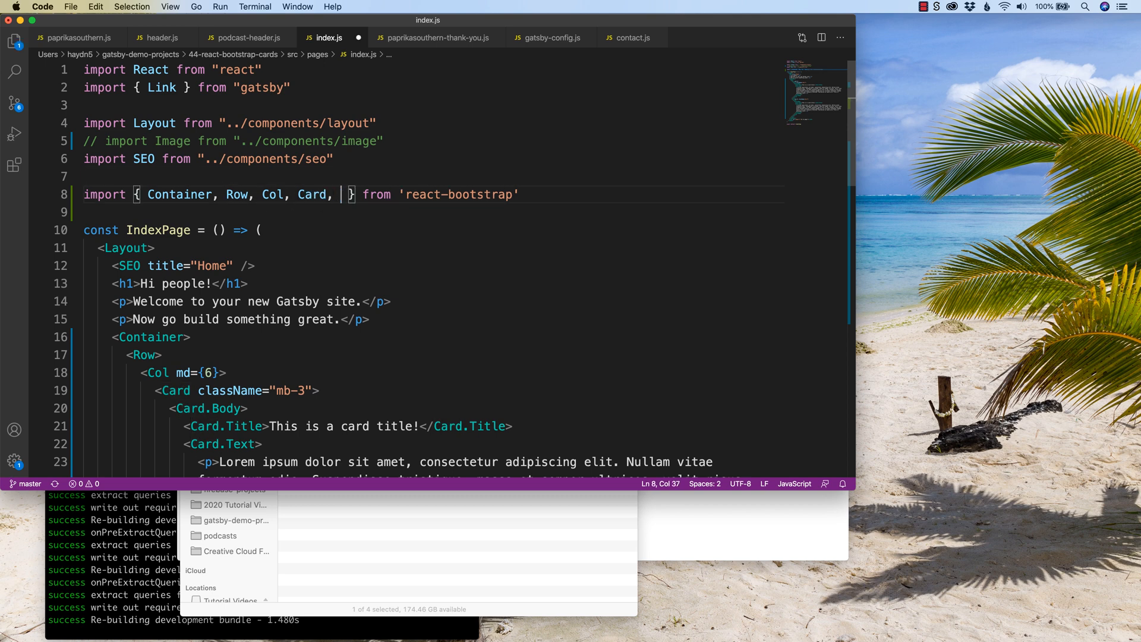
# Step: Add Image to the react-bootstrap import and import goldenGateBridge from "../images/golden-gate-bridge.jpg"
pyautogui.write('Image')
pyautogui.write('import golde')
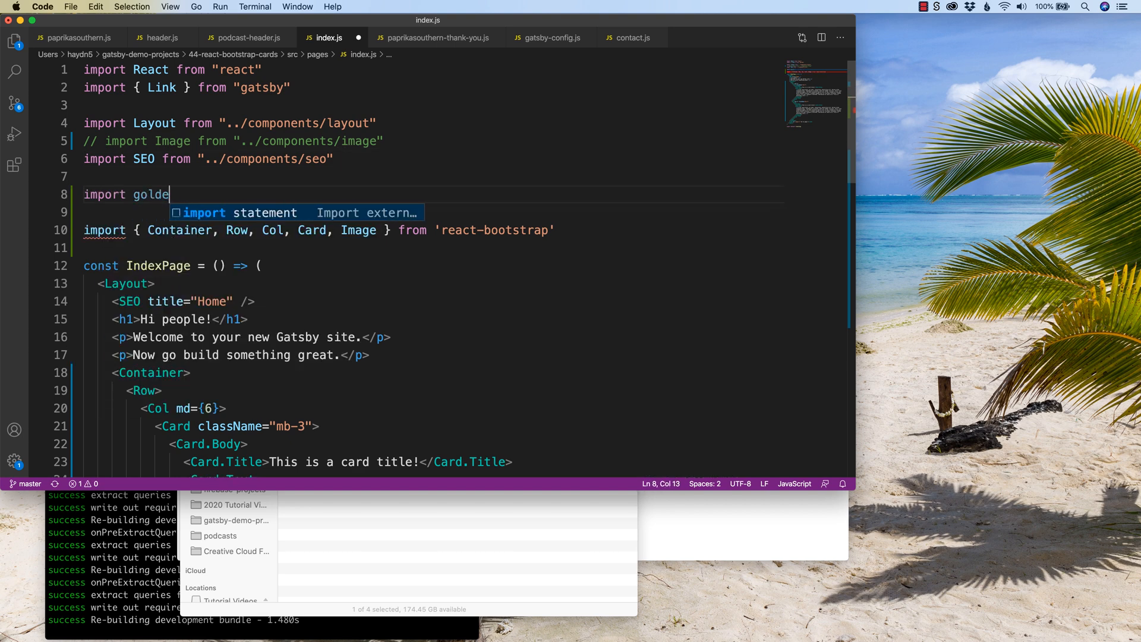
pyautogui.write('nGateBridge')
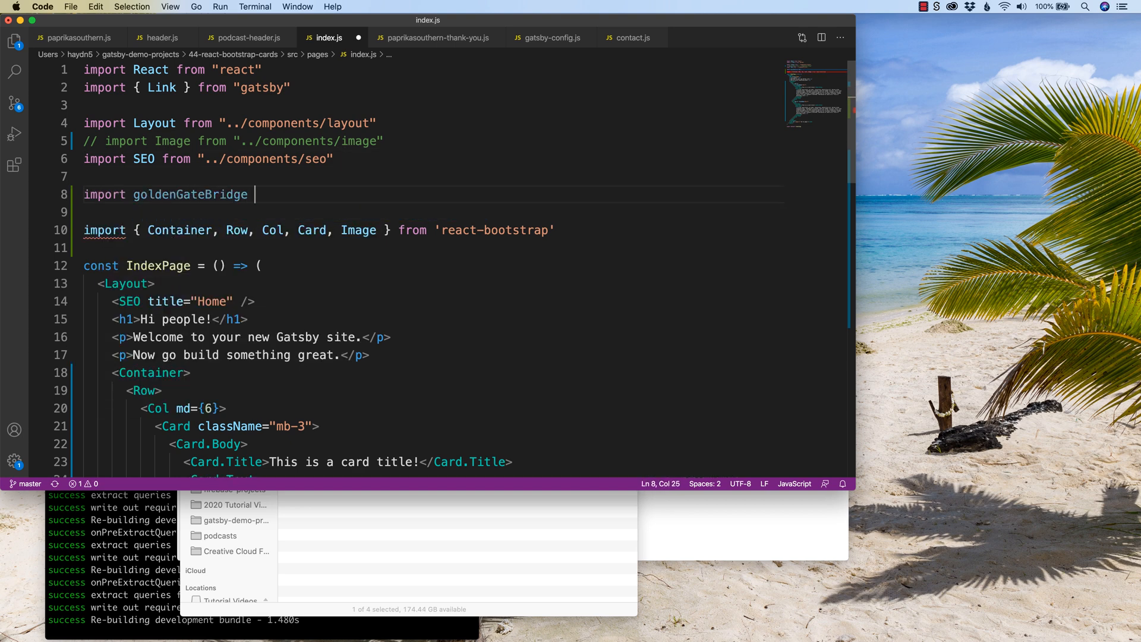
pyautogui.write('from ""')
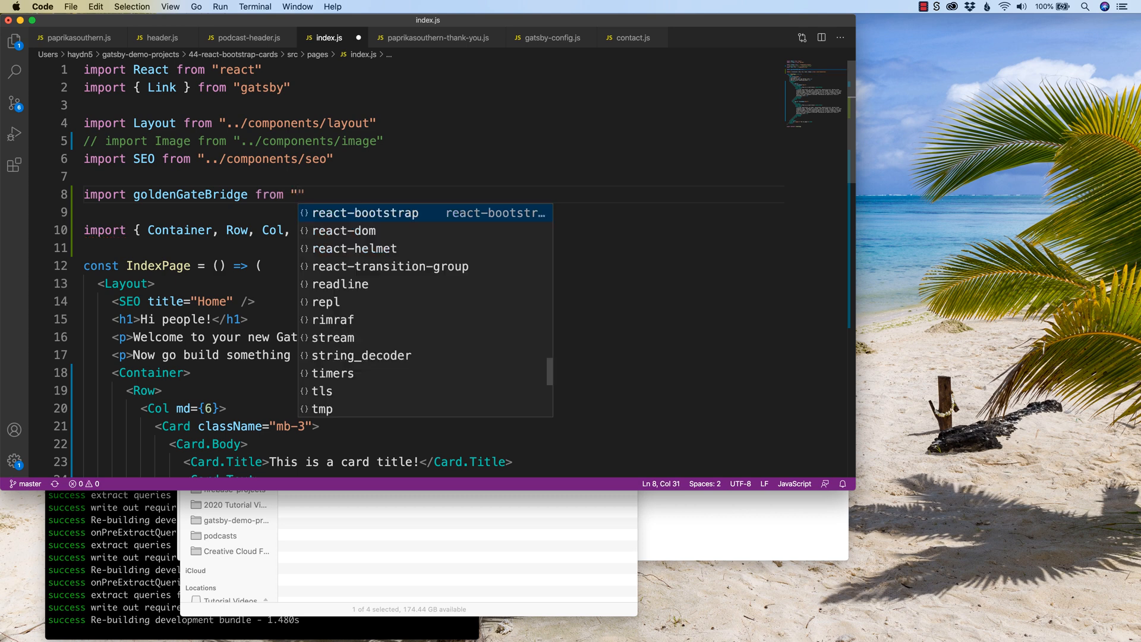
pyautogui.write('../')
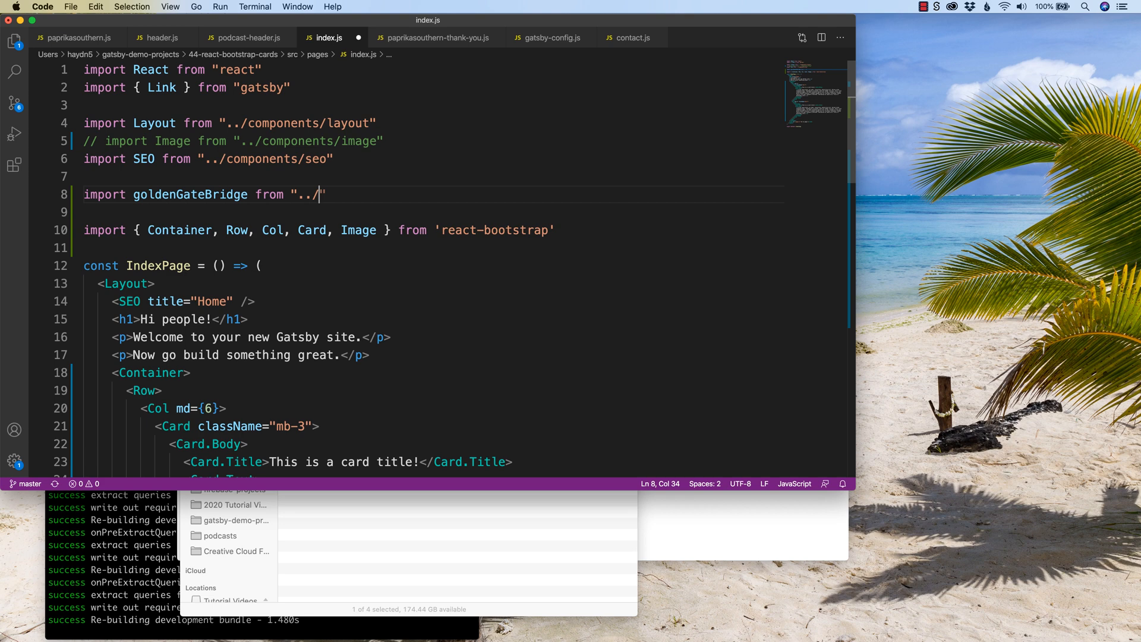
pyautogui.write('images/')
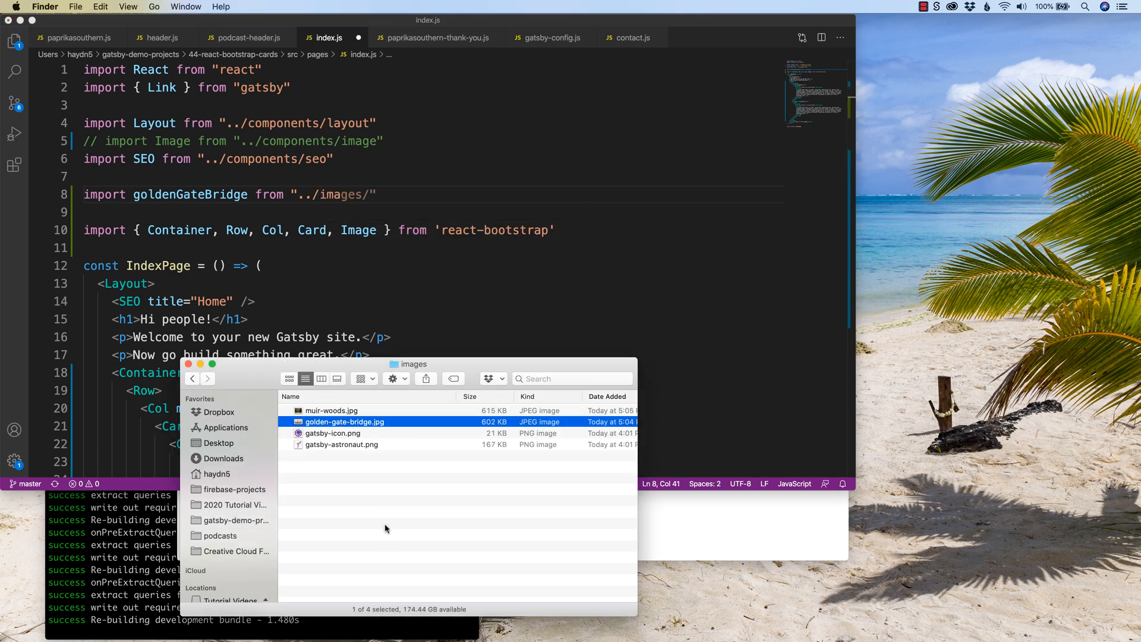
pyautogui.click(378, 194)
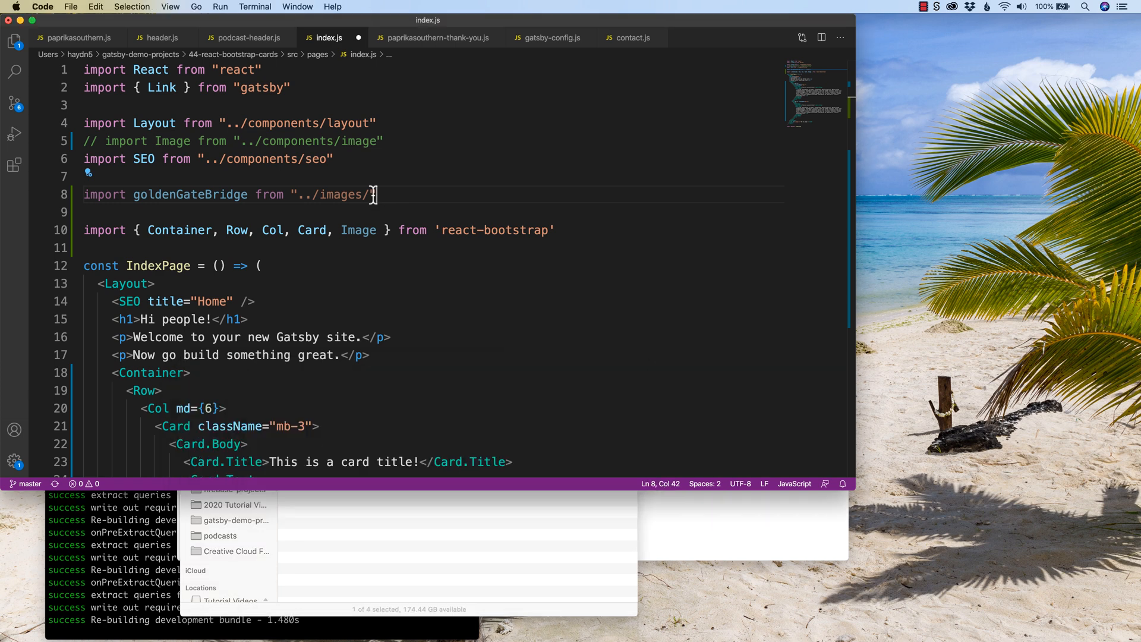
pyautogui.write('golden-gate-bridge.jpg')
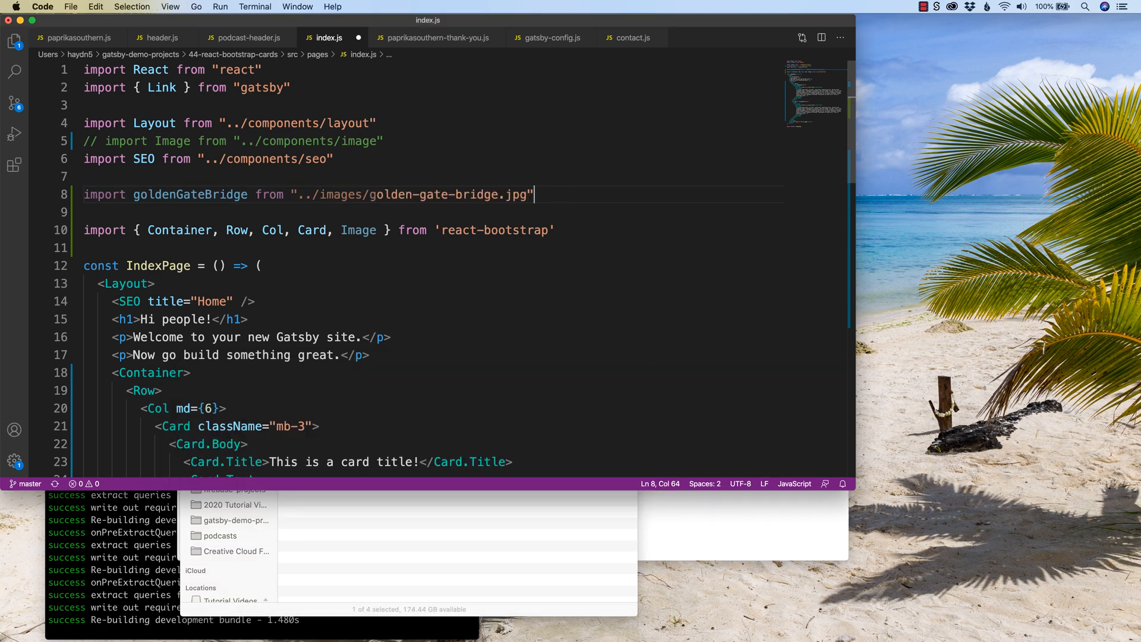
# Step: Import muirWoods from "../images/muir-woods.jpg"
pyautogui.write('import m')
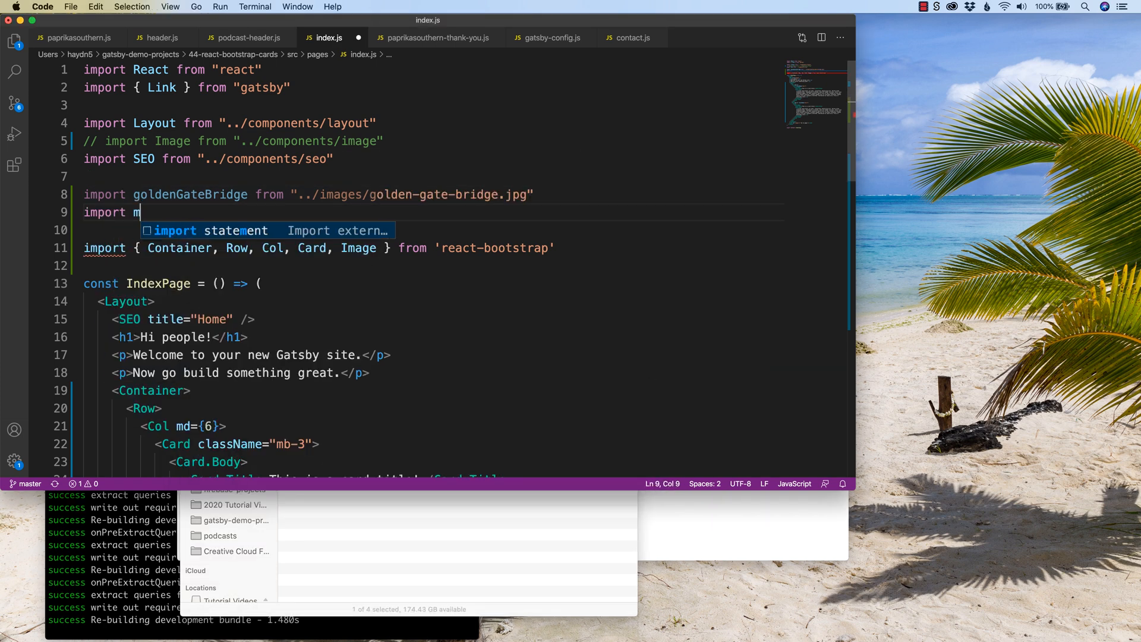
pyautogui.write('uirWood')
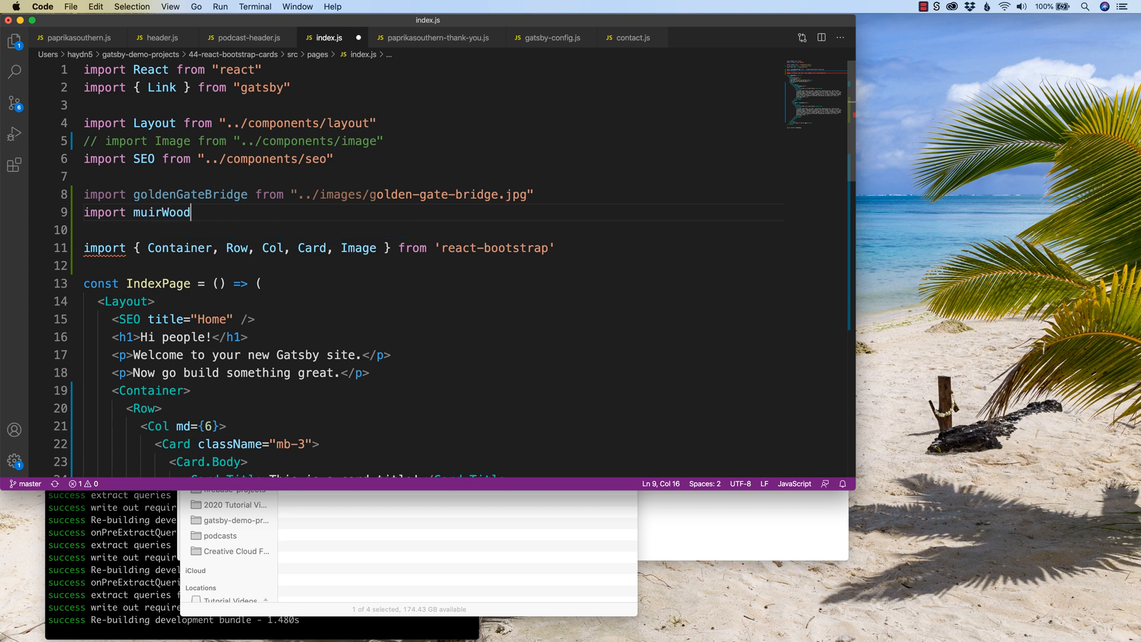
pyautogui.write('s from "../"')
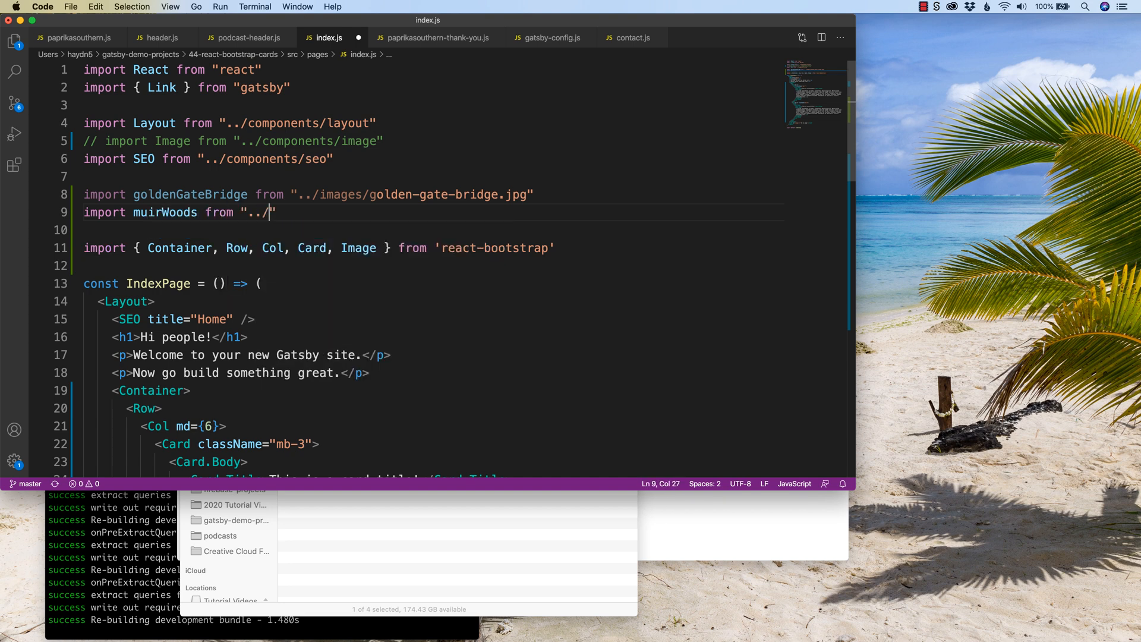
pyautogui.write('images/')
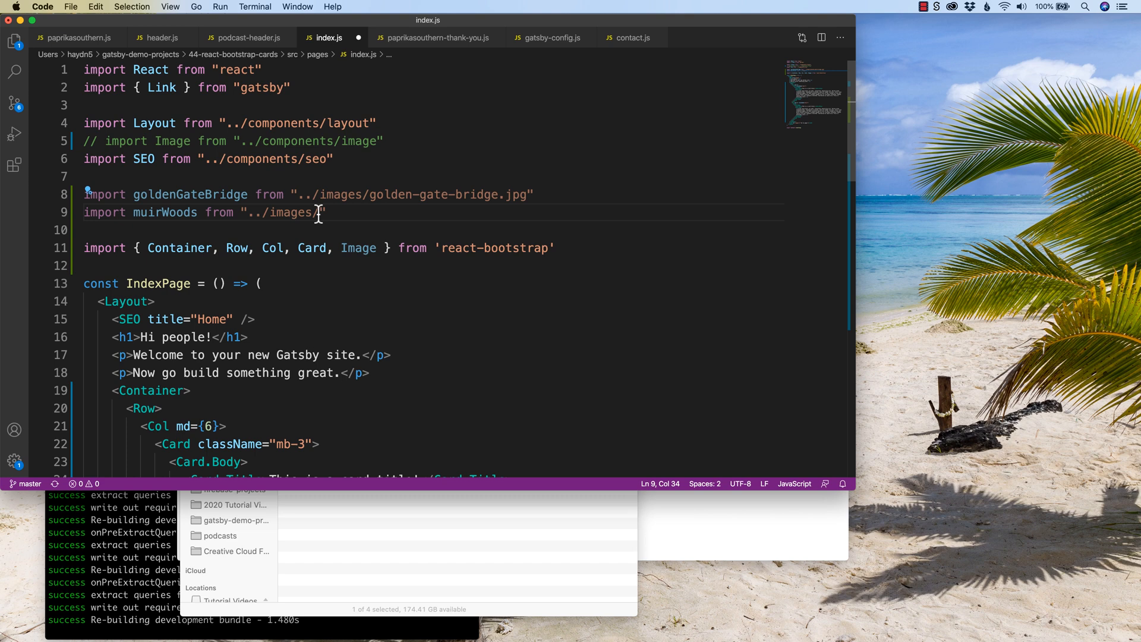
pyautogui.write('muir-woods.jpg')
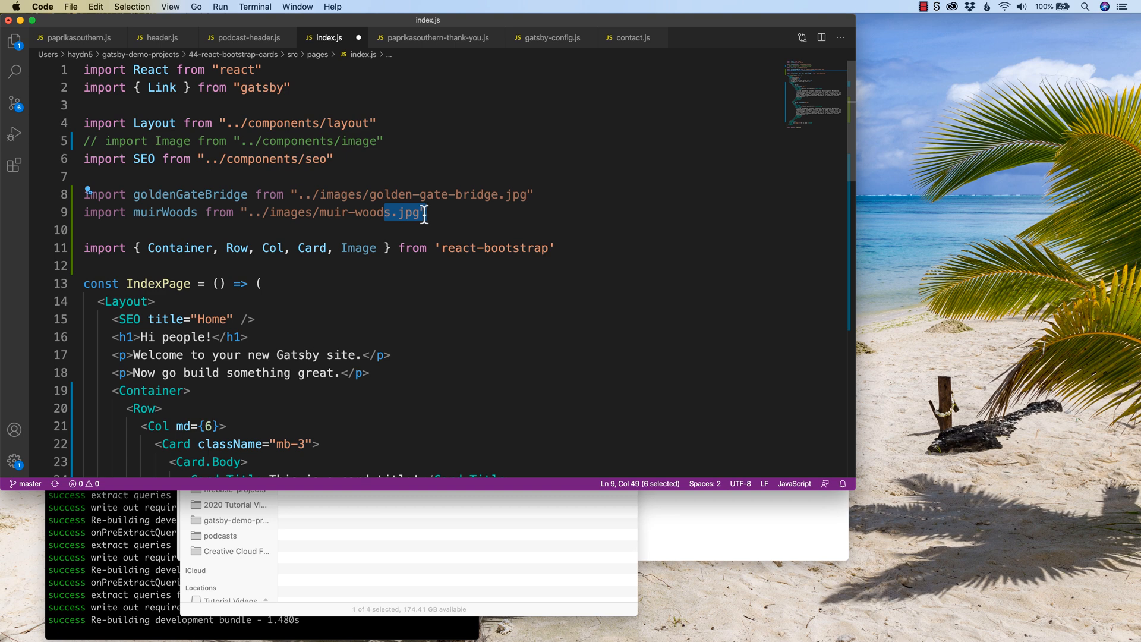
pyautogui.click(534, 195)
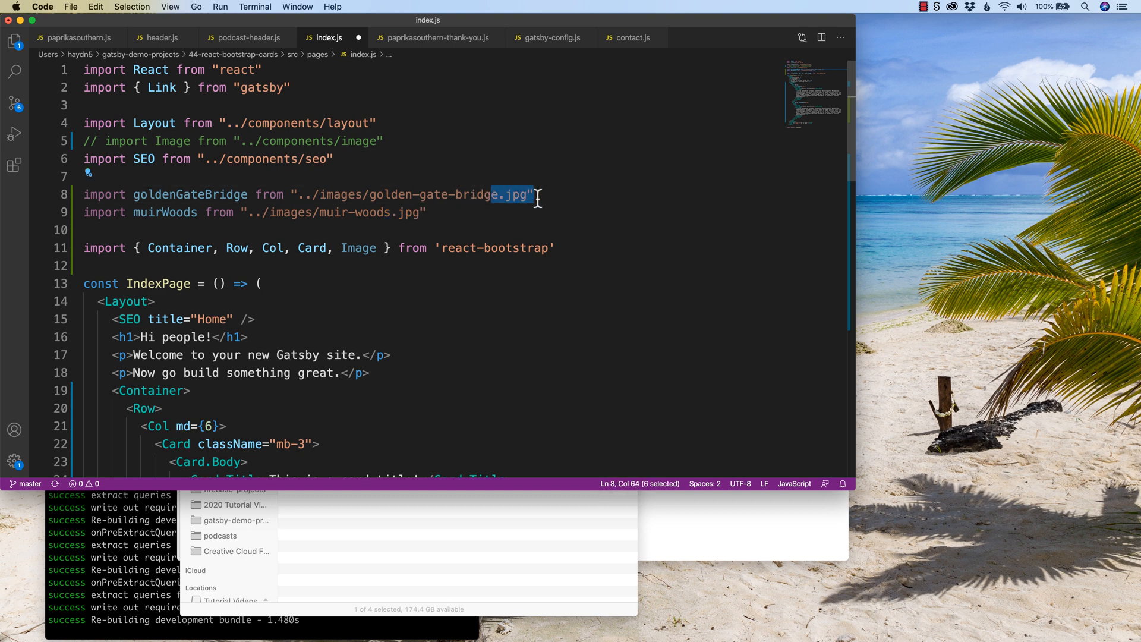
pyautogui.moveTo(257, 213)
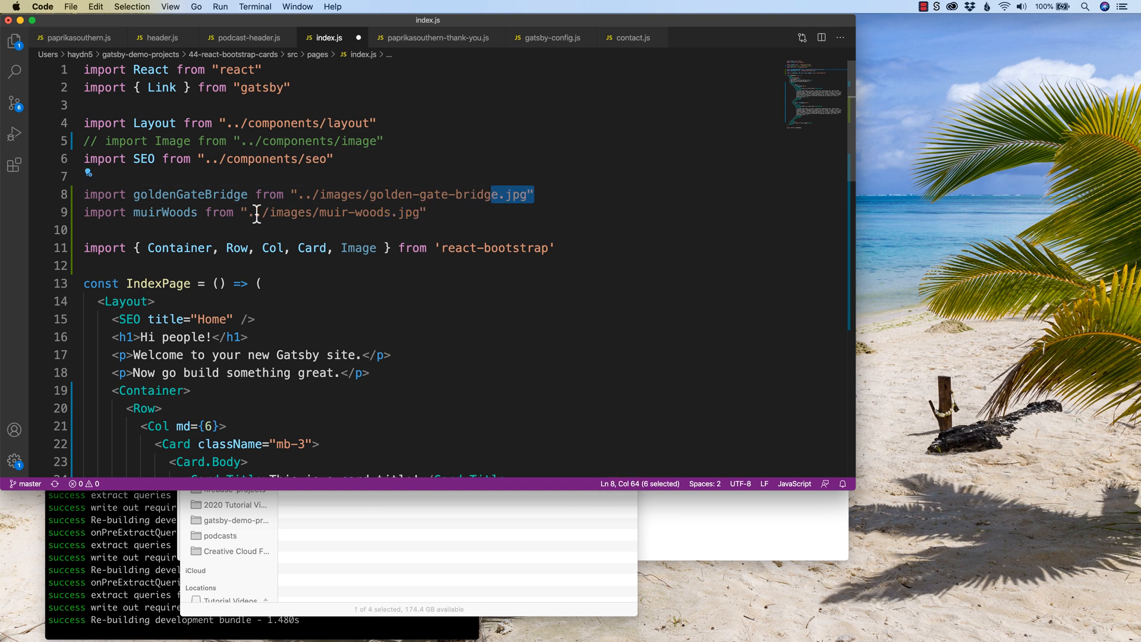
pyautogui.moveTo(288, 253)
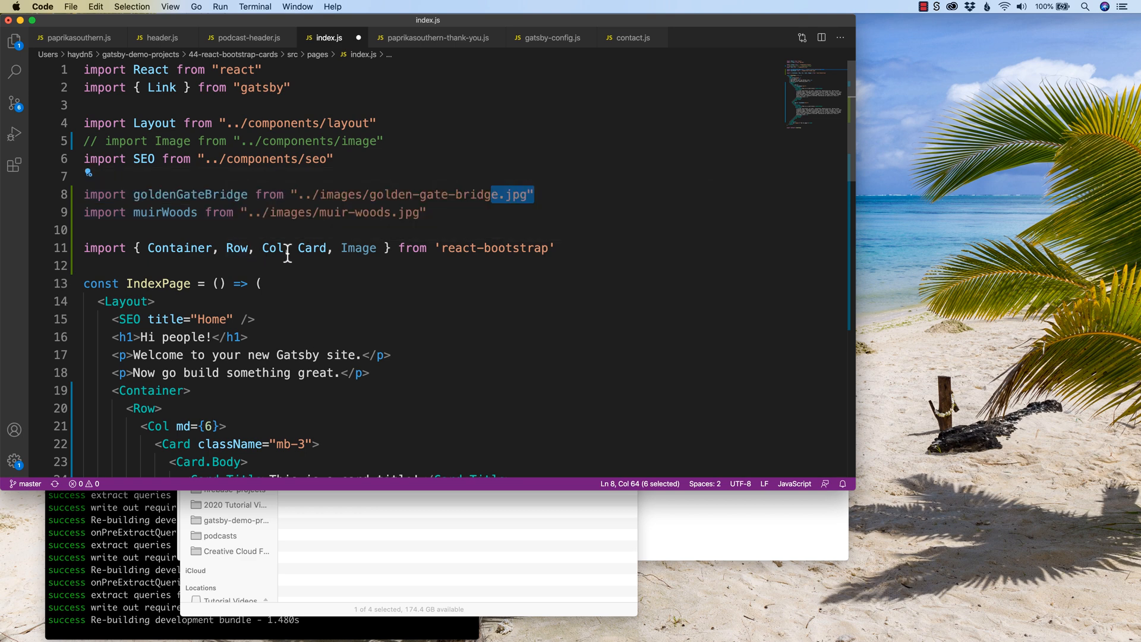
pyautogui.scroll(-3)
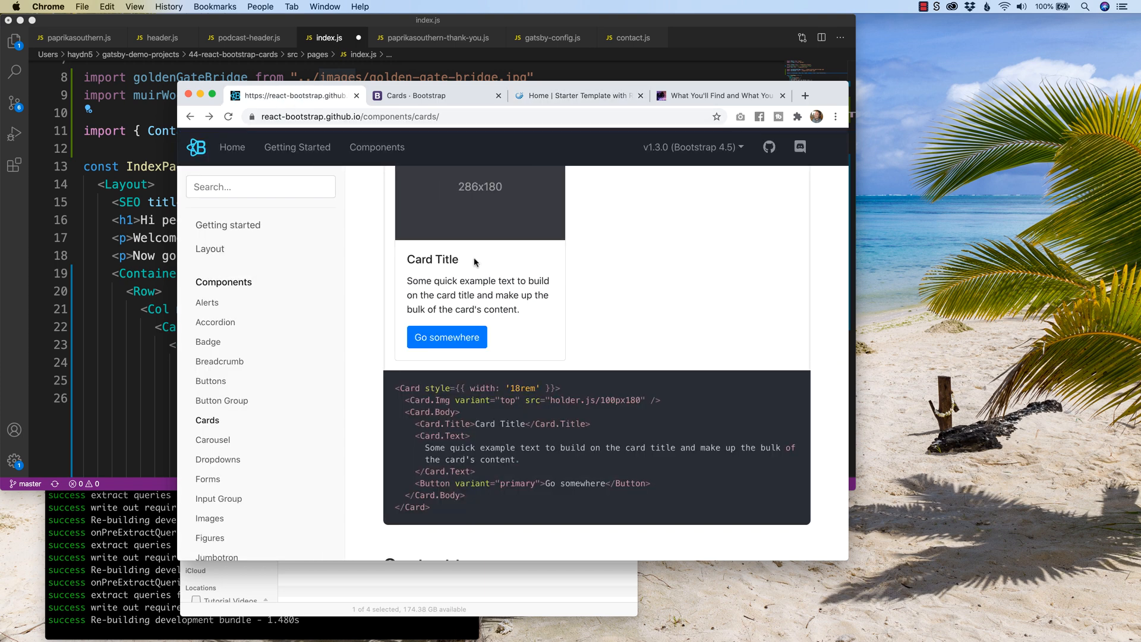
pyautogui.scroll(3)
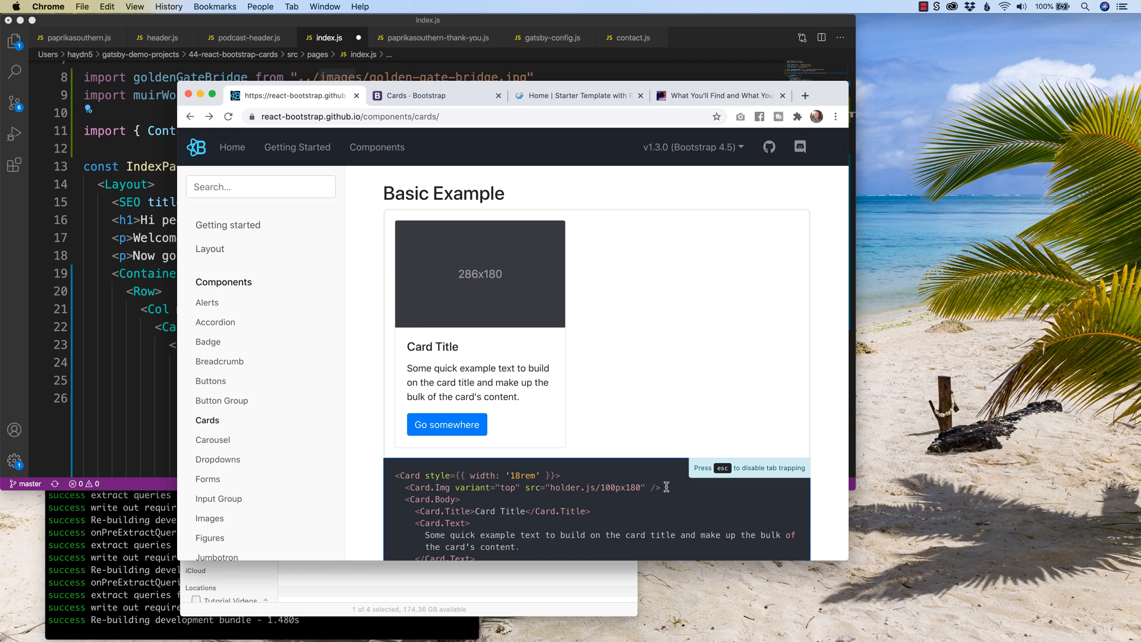
pyautogui.moveTo(430, 487)
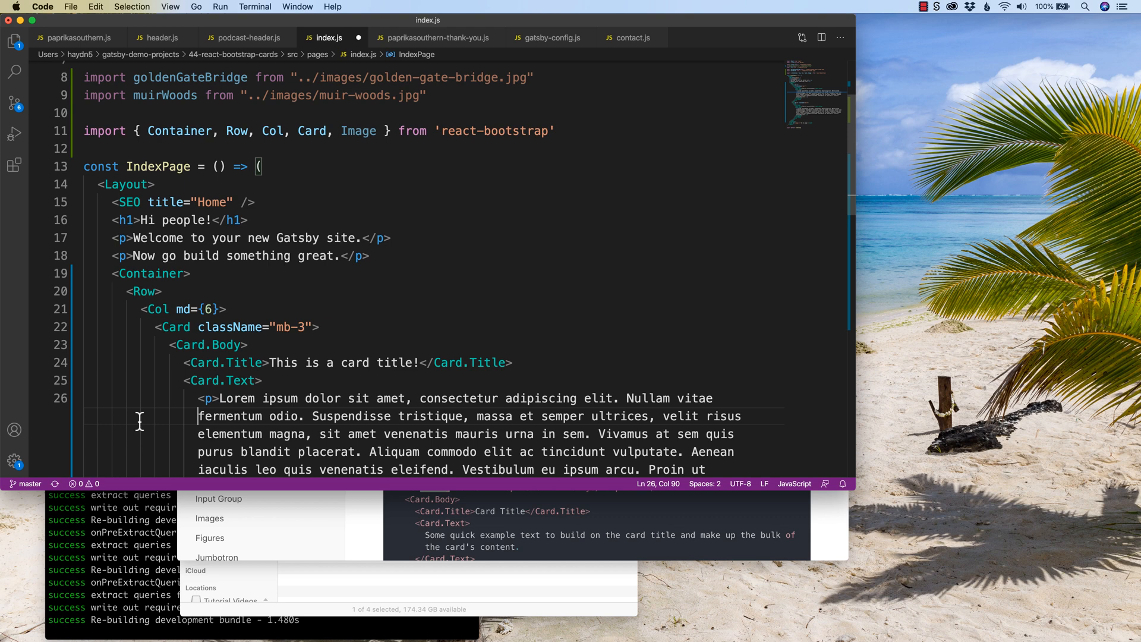
pyautogui.click(247, 345)
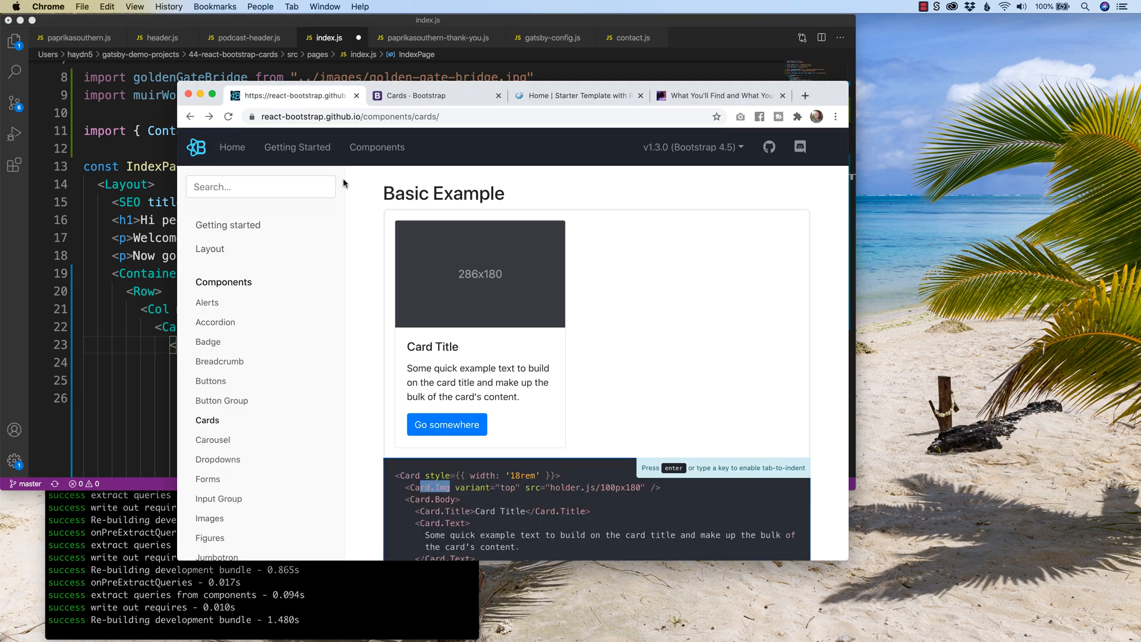
pyautogui.click(297, 147)
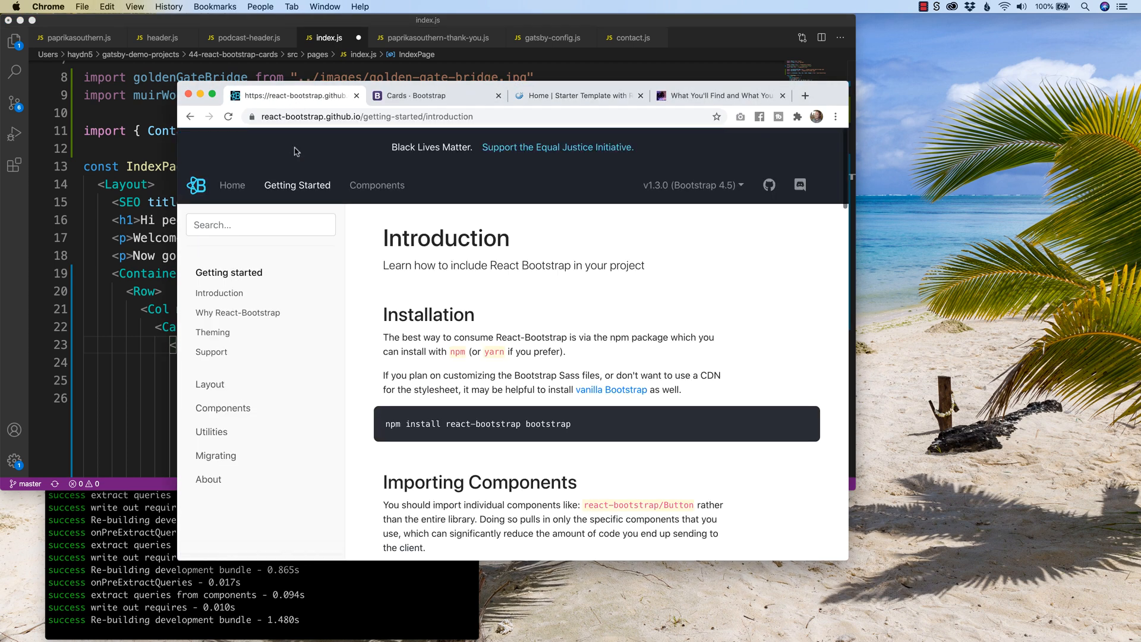
pyautogui.moveTo(464, 388)
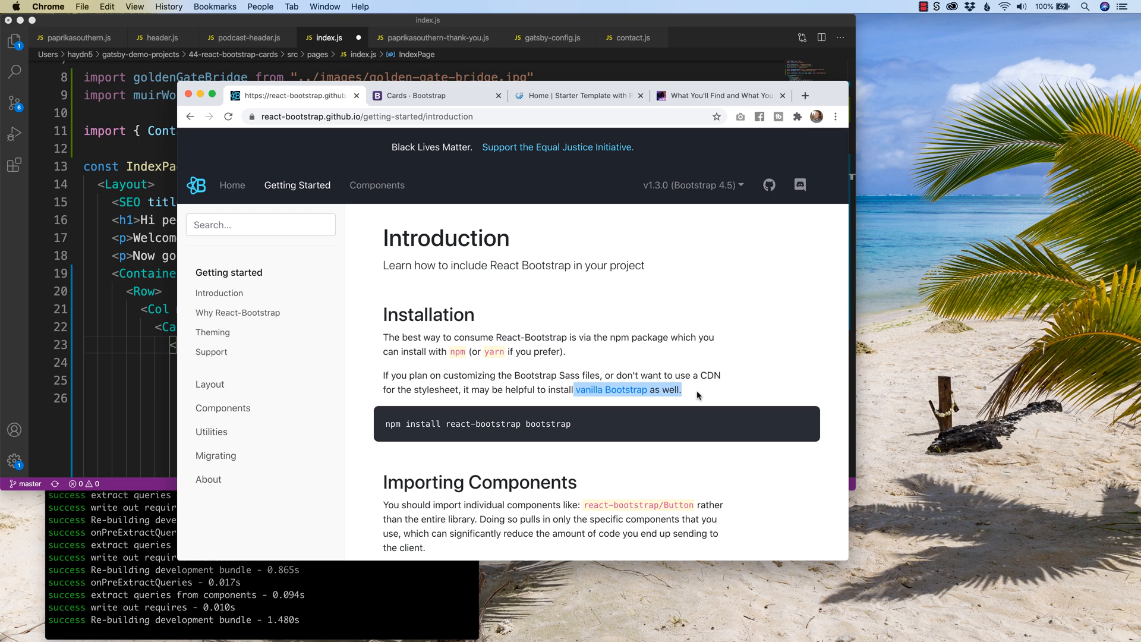
pyautogui.moveTo(141, 266)
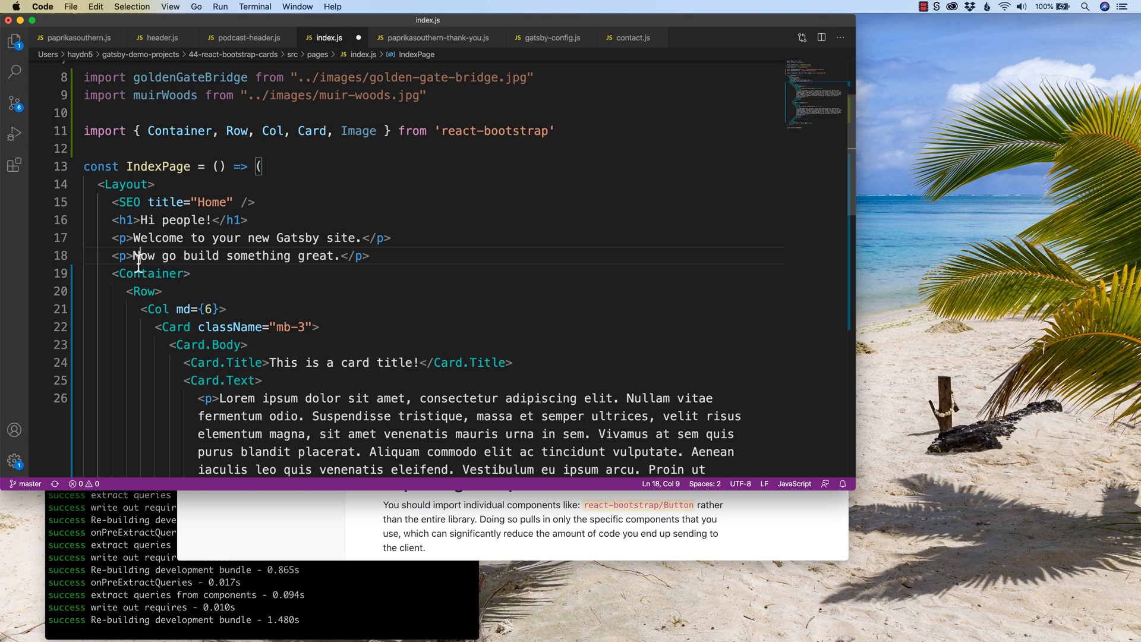
pyautogui.moveTo(272, 354)
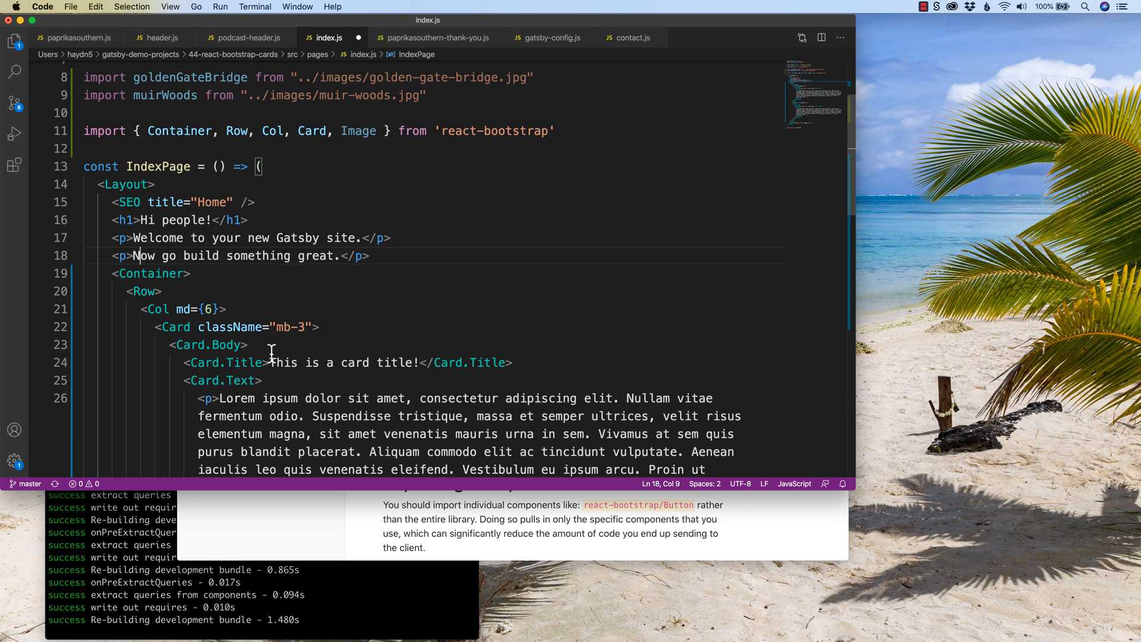
# Step: Start an <Image element on a new line above the first card's Card.Body
pyautogui.click(246, 345)
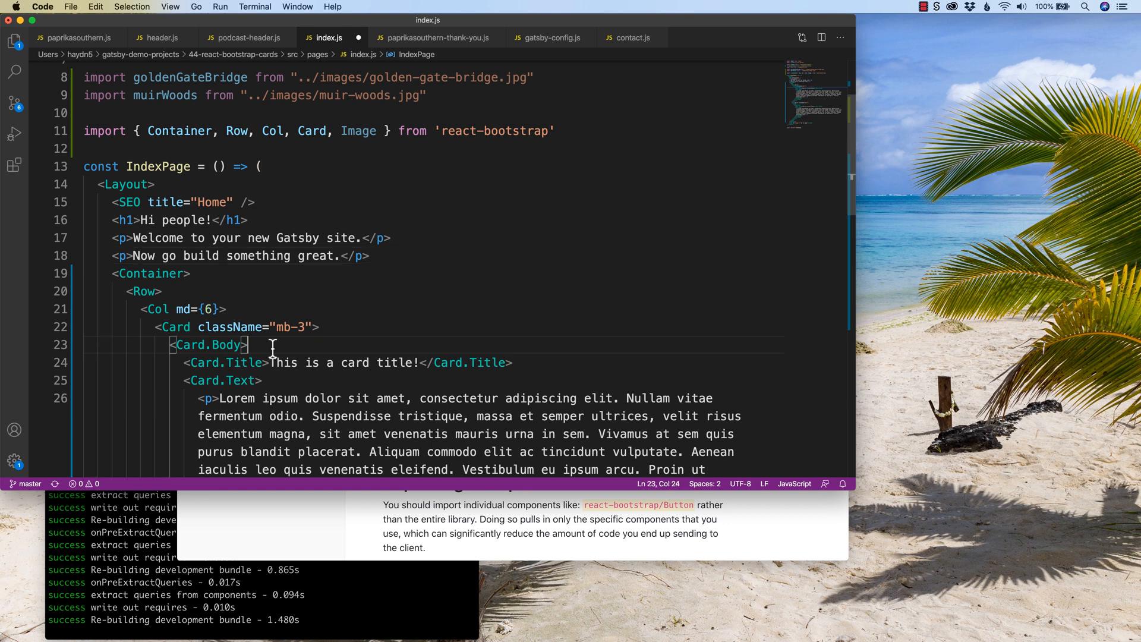
pyautogui.moveTo(182, 312)
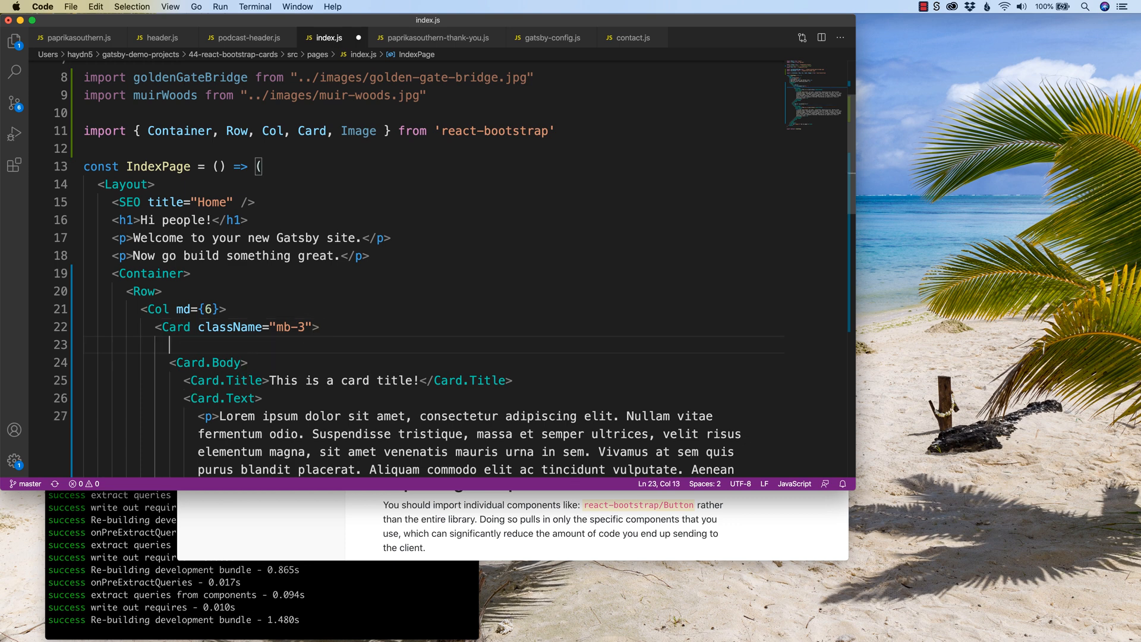
pyautogui.write('Image')
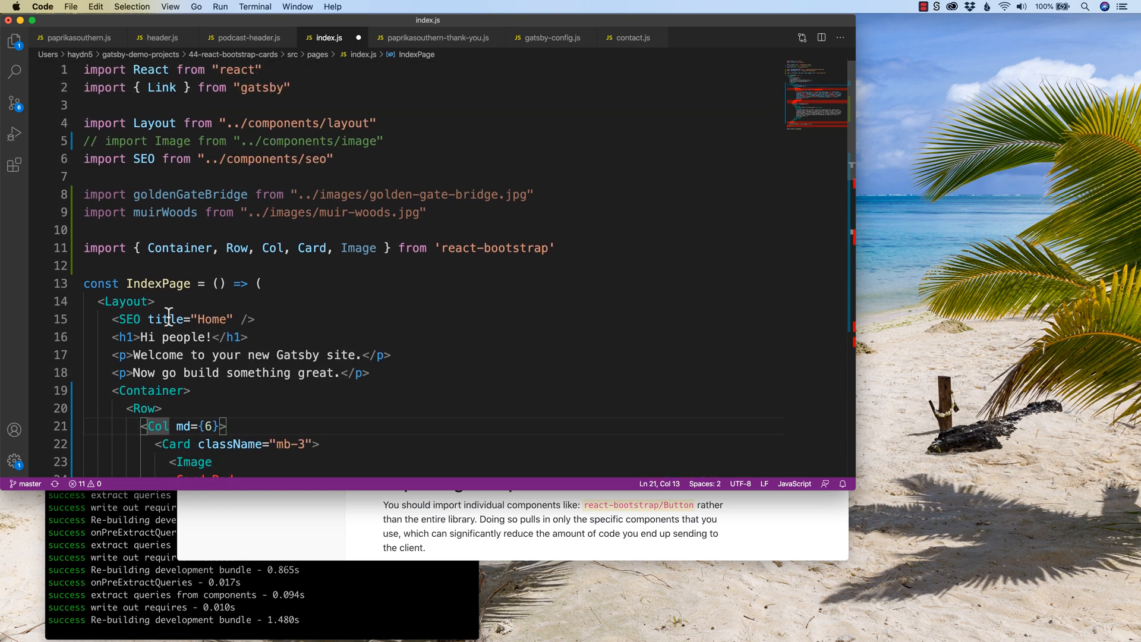
pyautogui.moveTo(135, 142)
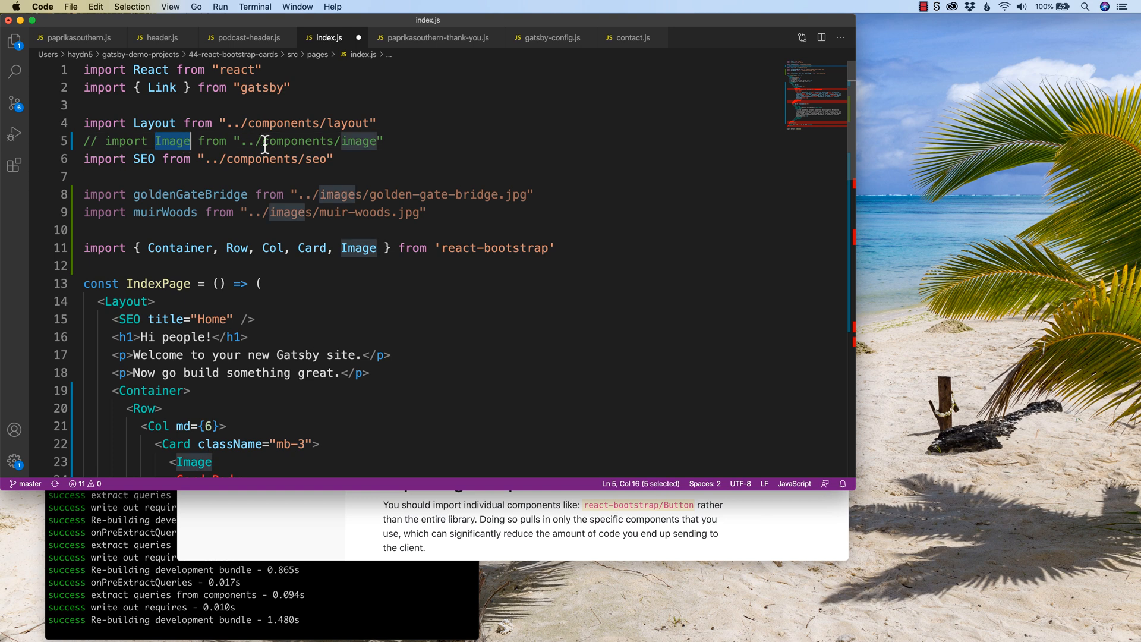
pyautogui.moveTo(358, 248)
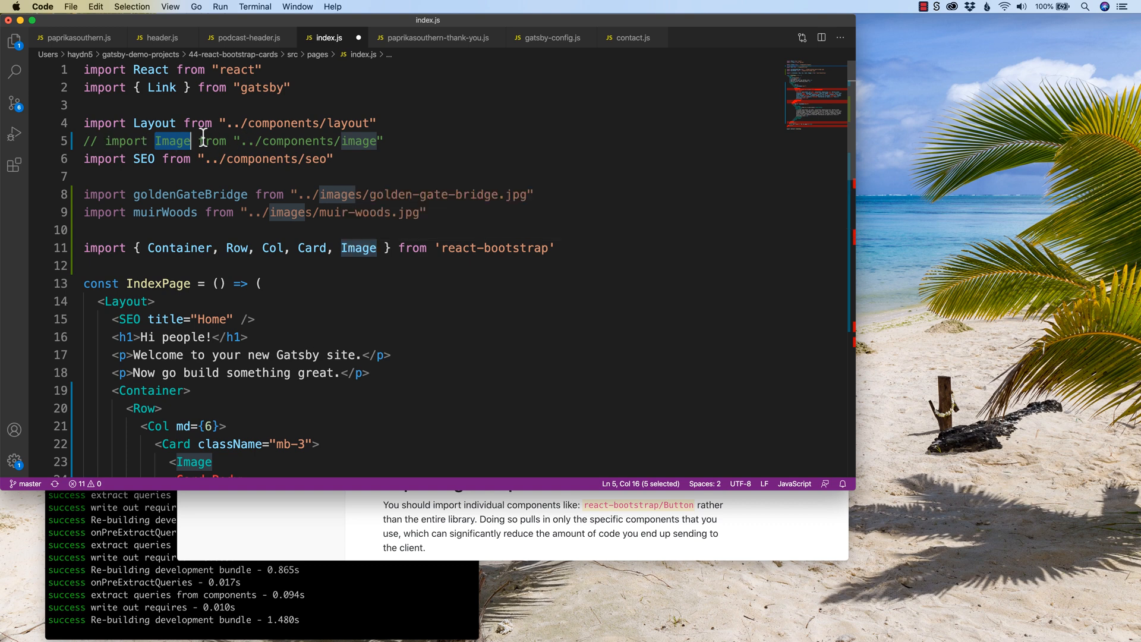
pyautogui.moveTo(368, 254)
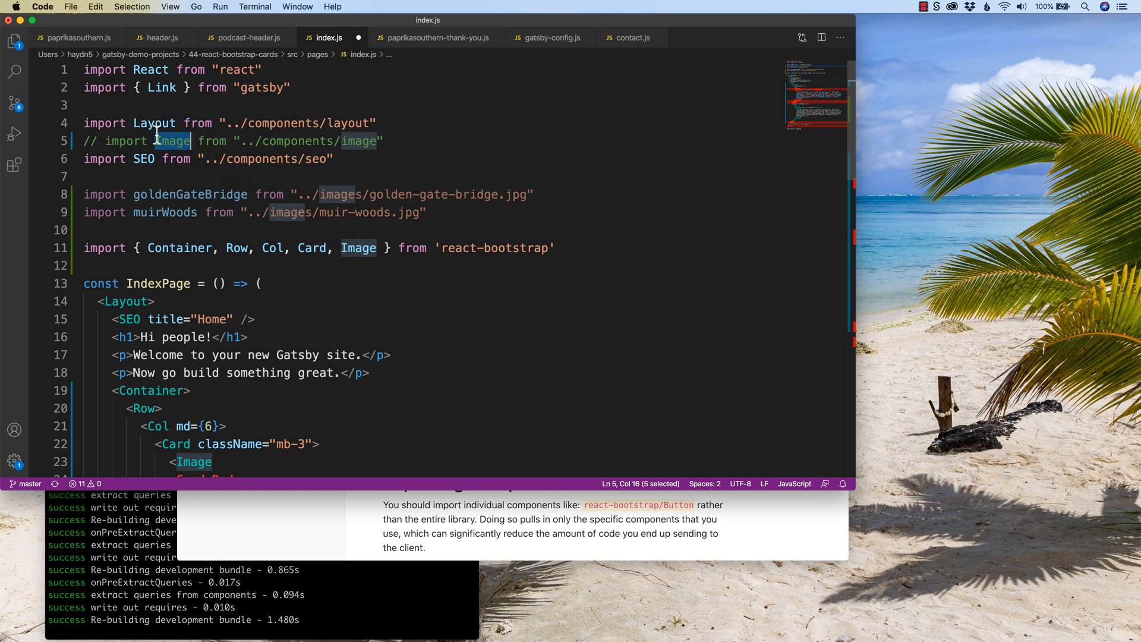
pyautogui.moveTo(304, 164)
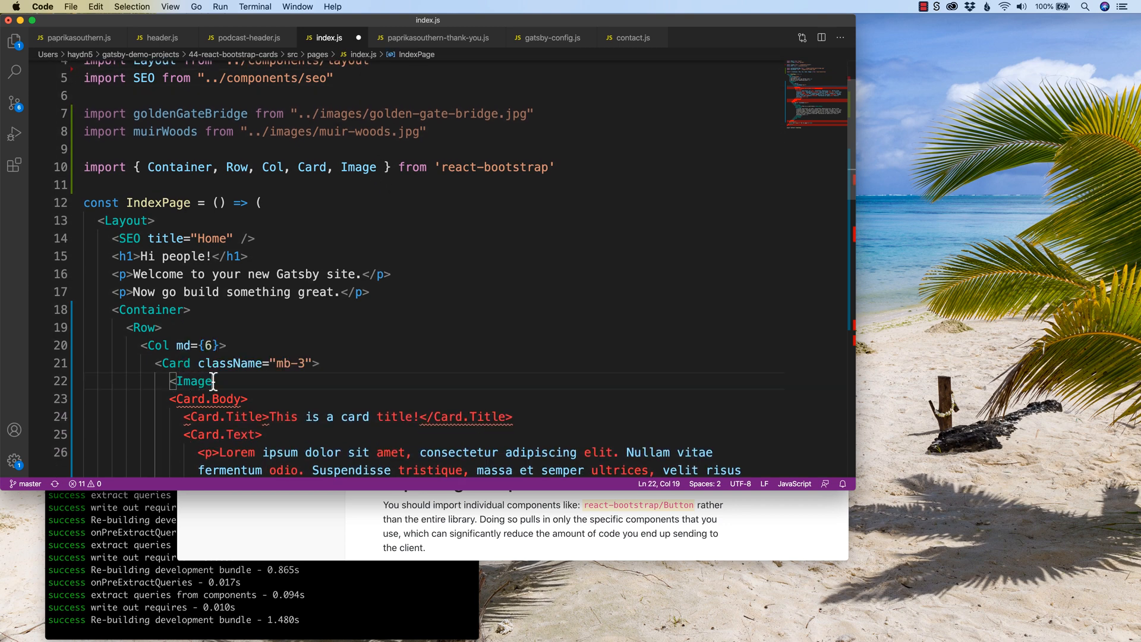
# Step: Complete the Image with src={goldenGateBridge}, alt="Golden Gate Bridge" and fluid, then close the tag
pyautogui.write('src={')
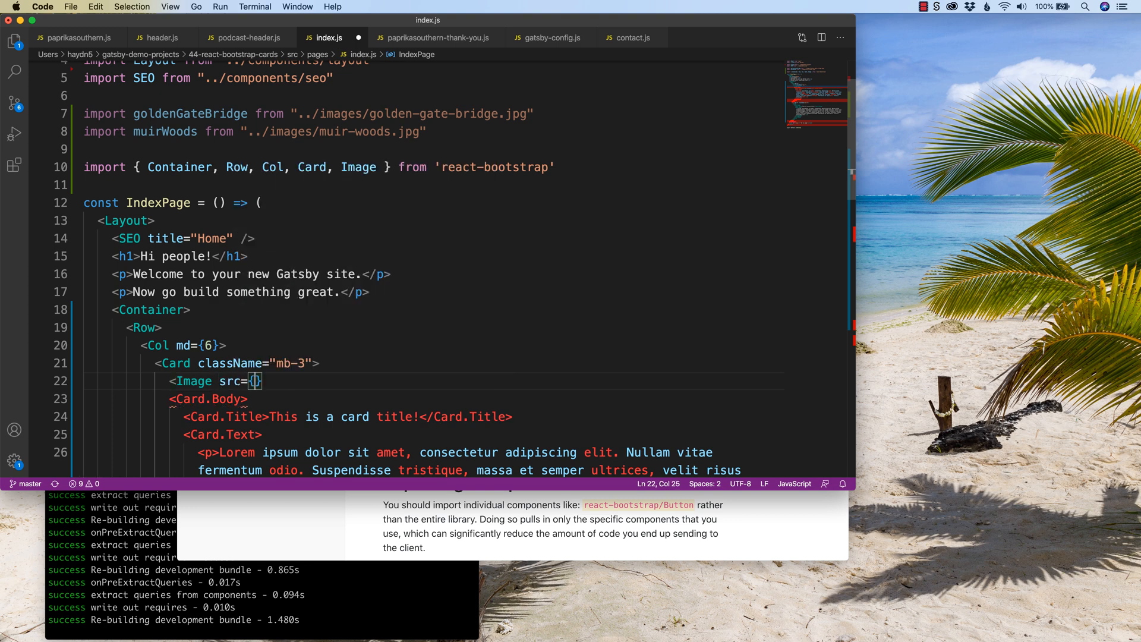
pyautogui.write('goldenGateBridge')
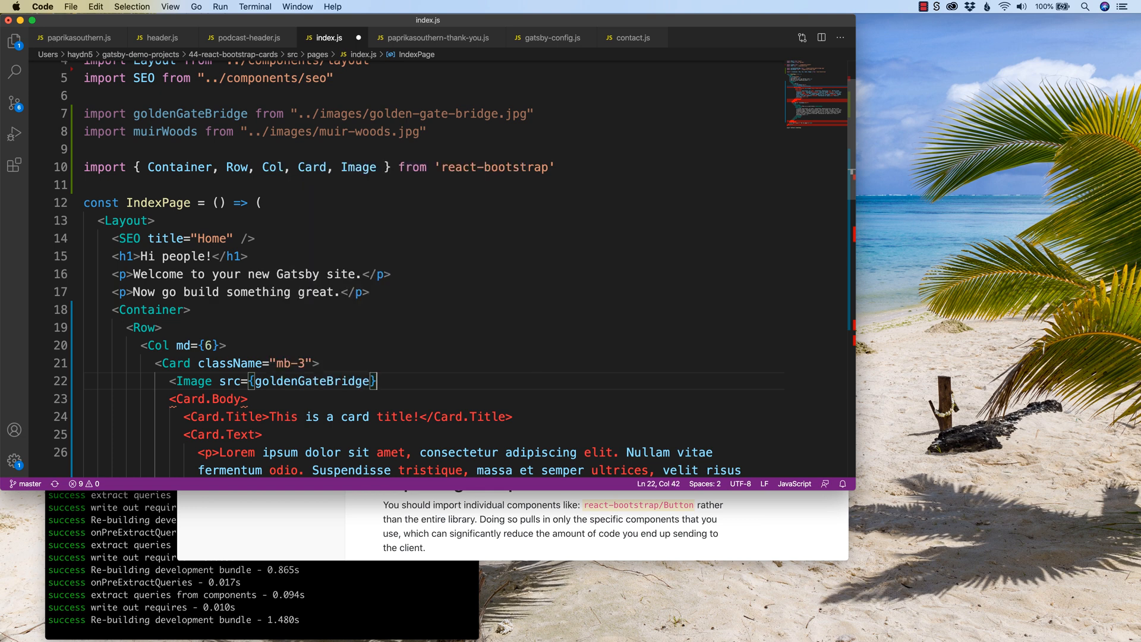
pyautogui.write('alt=')
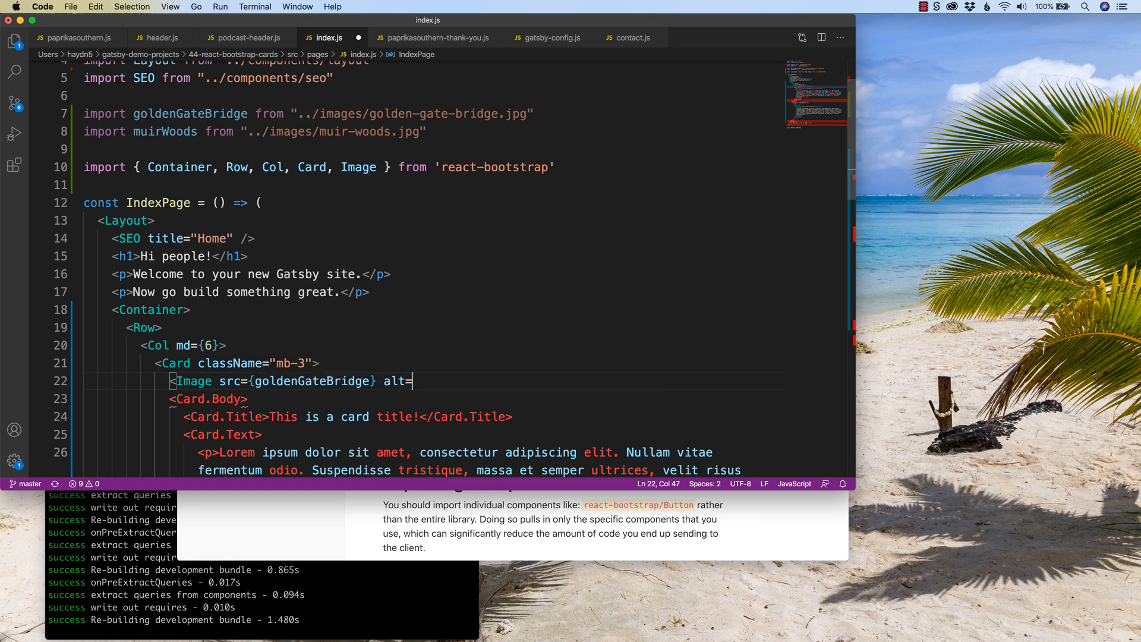
pyautogui.write('""')
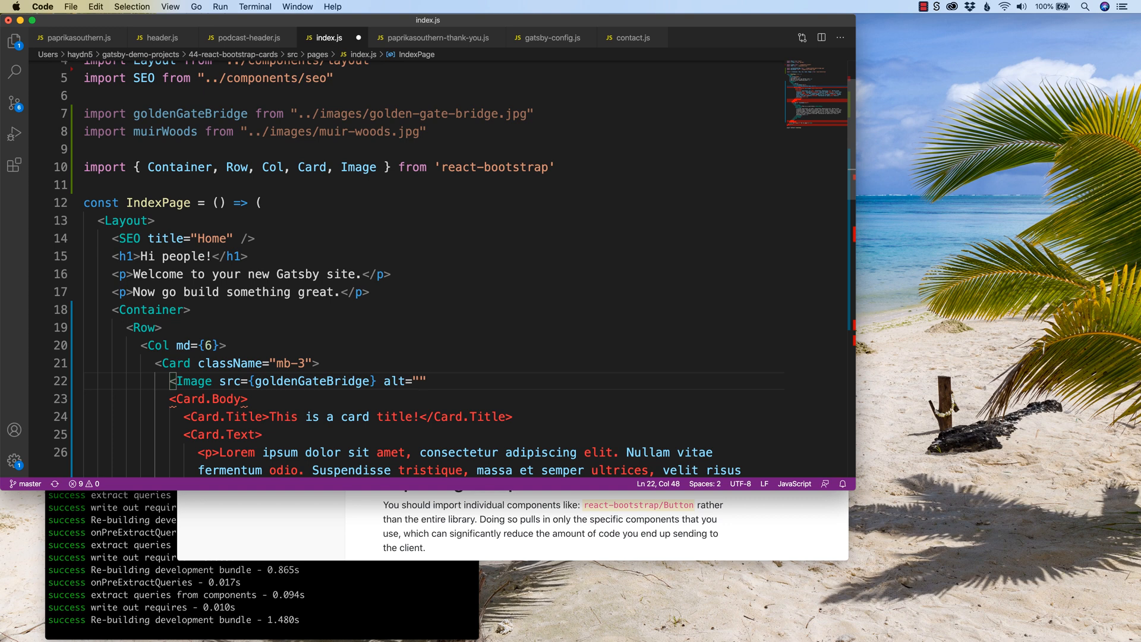
pyautogui.write('Golden G')
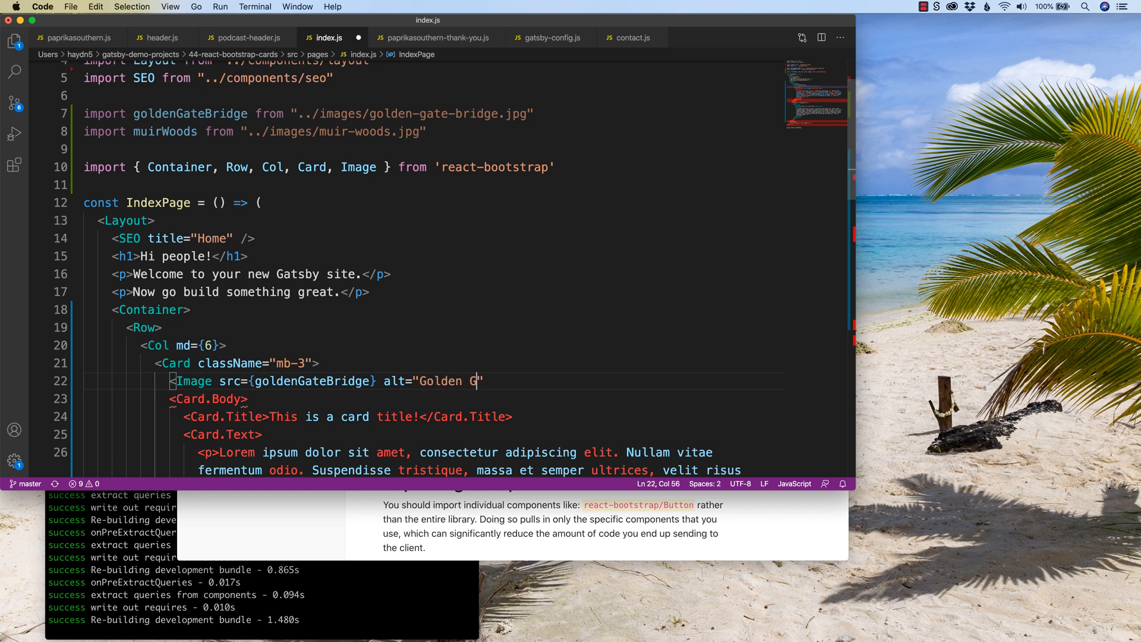
pyautogui.write('ate Br')
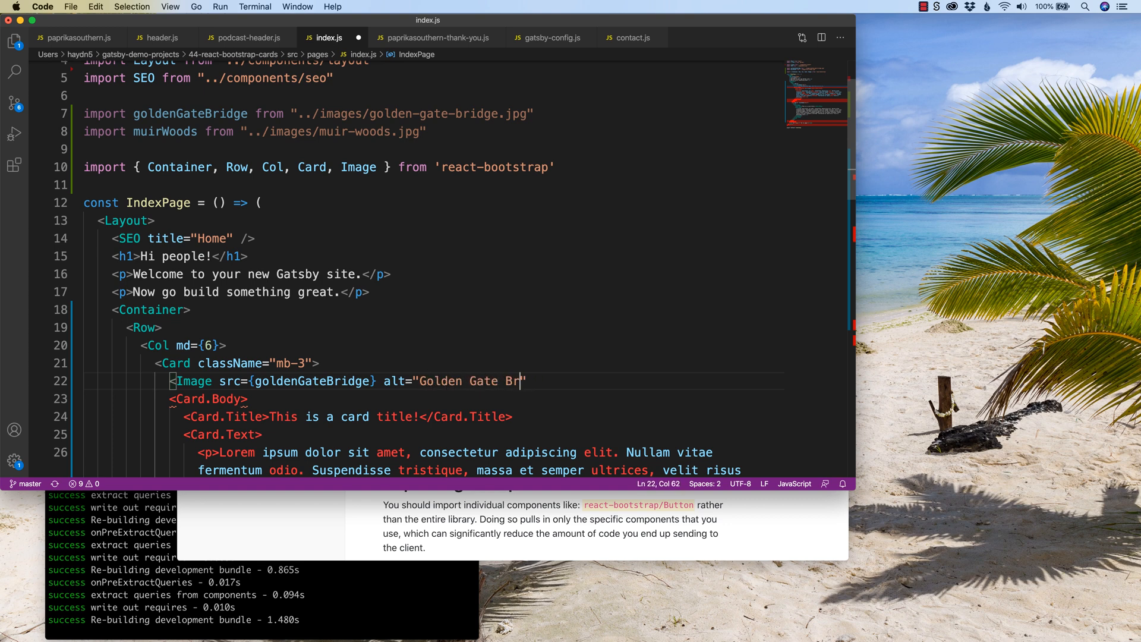
pyautogui.write('idge')
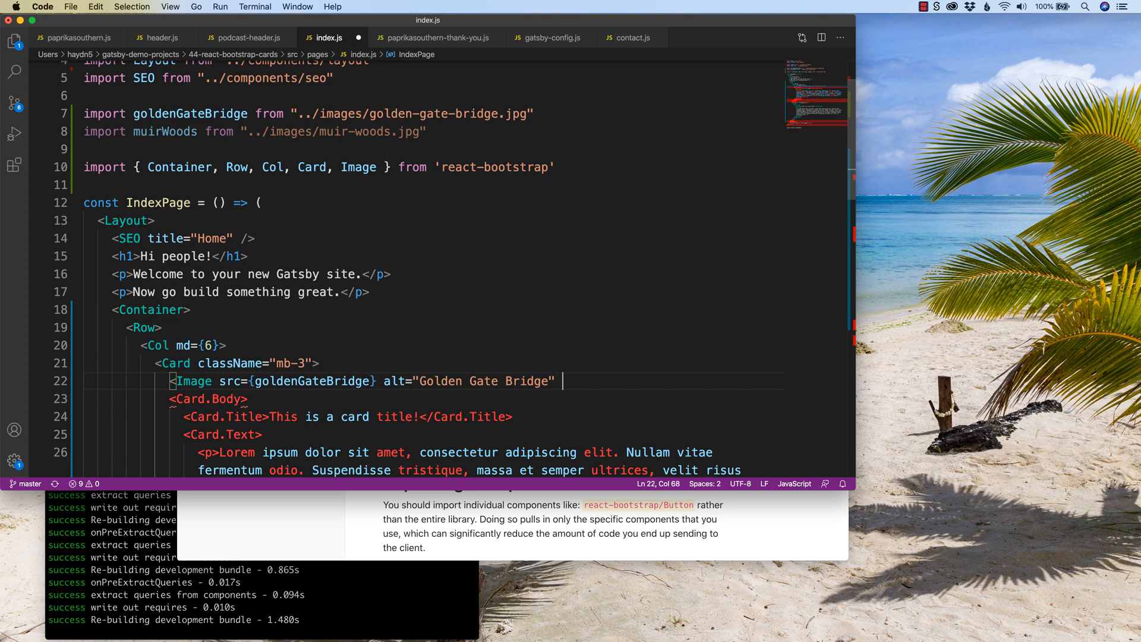
pyautogui.write('fluid />')
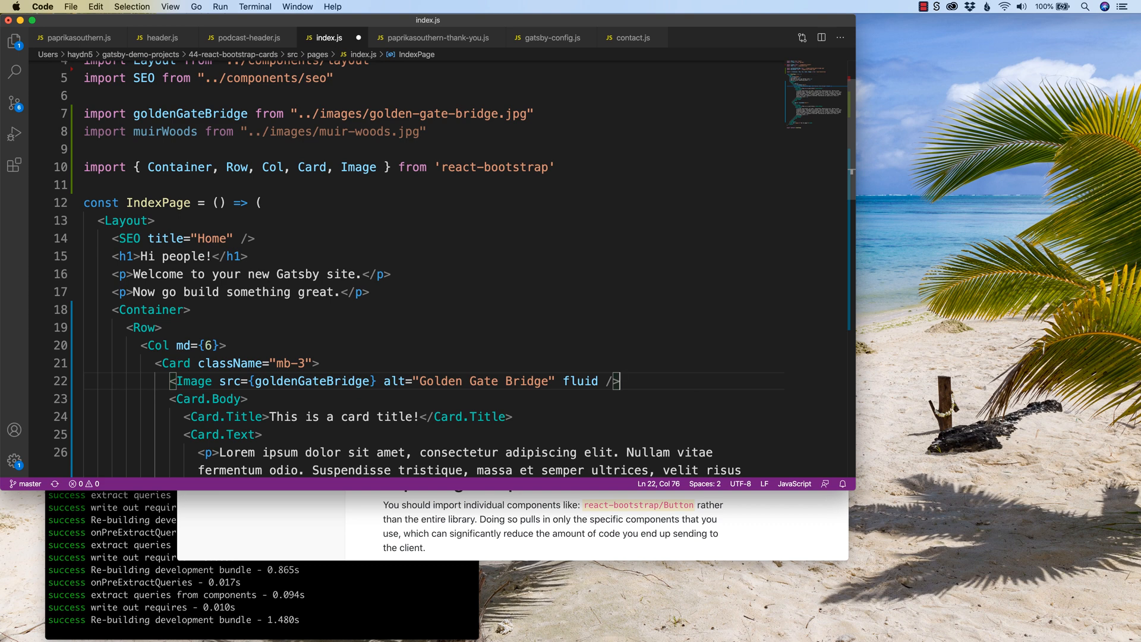
pyautogui.moveTo(514, 384)
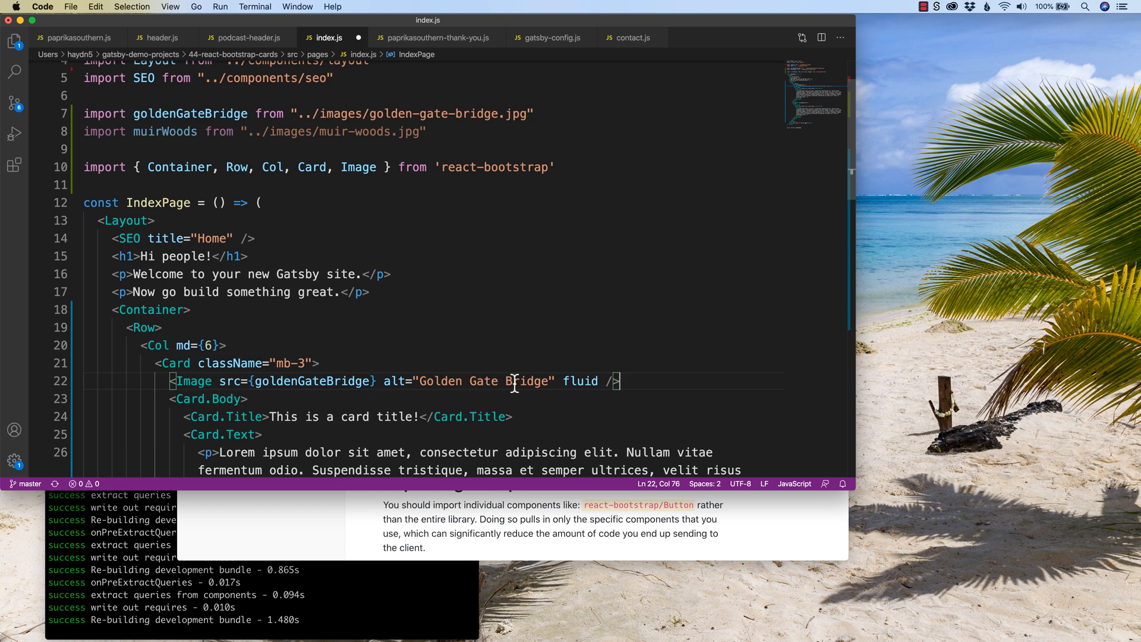
pyautogui.write('cl')
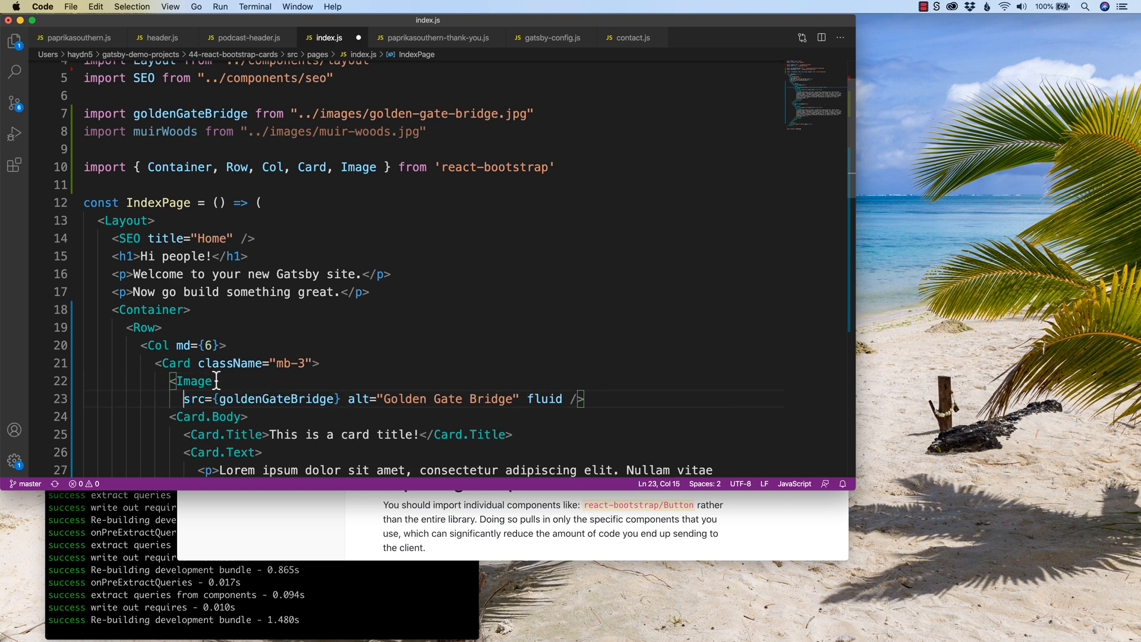
# Step: Add className="card-img-top" on a new line under src in the bridge Image
pyautogui.press('Enter')
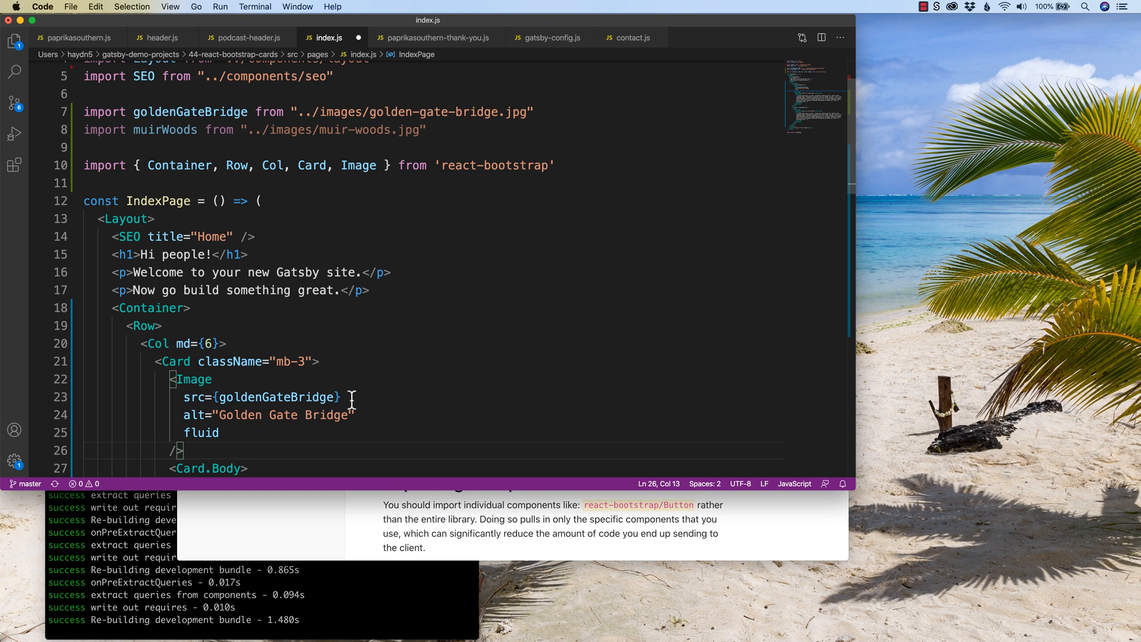
pyautogui.press('enter')
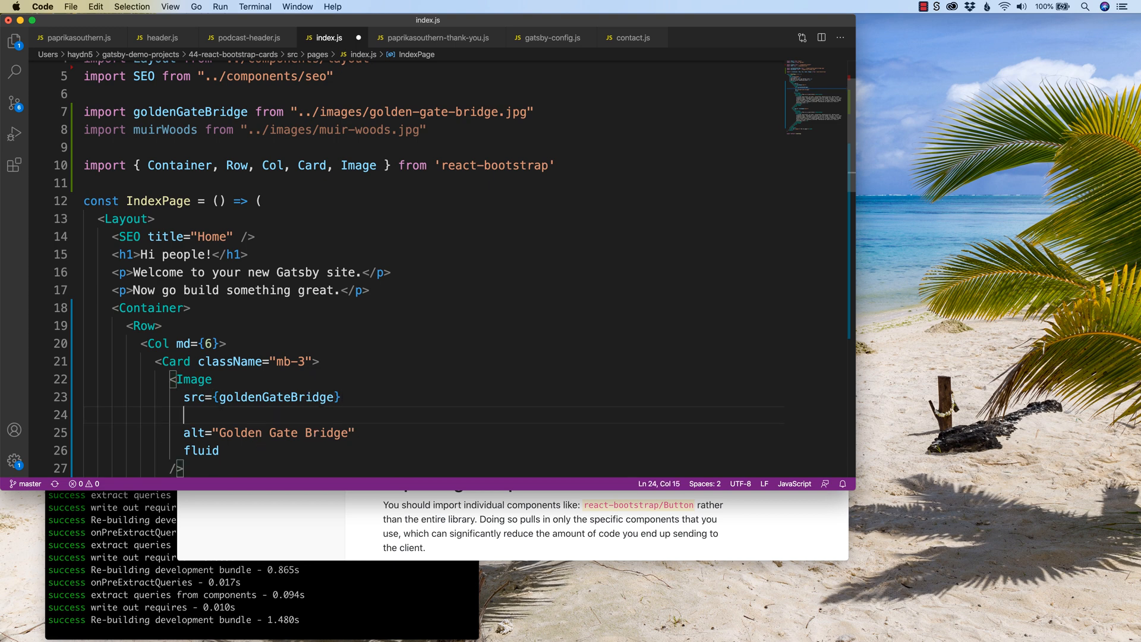
pyautogui.write('clas')
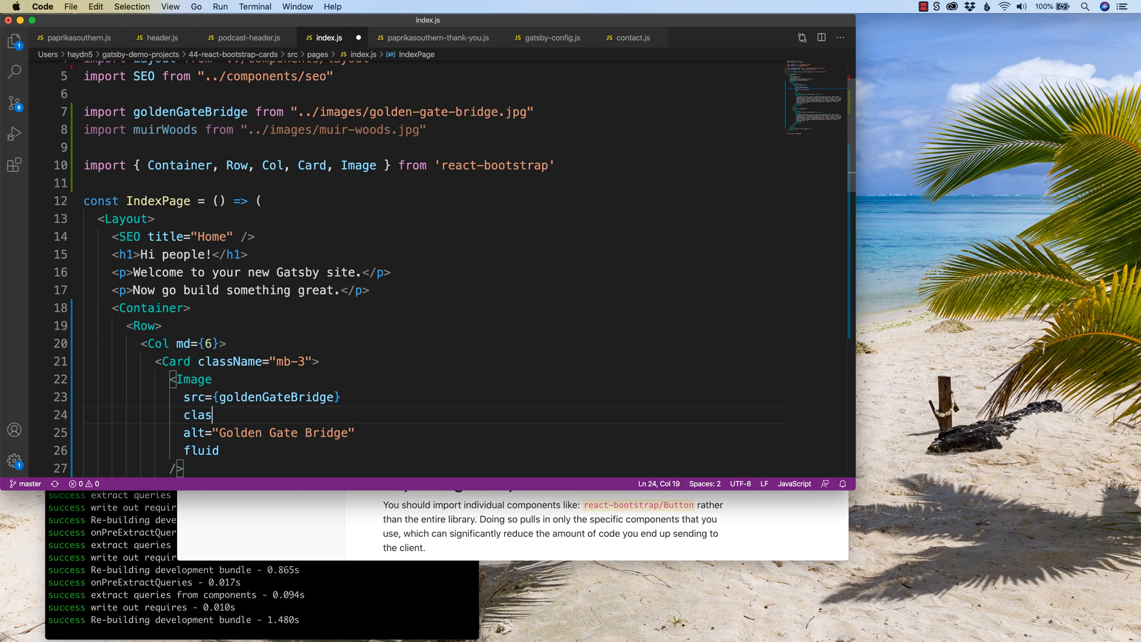
pyautogui.write('sName=')
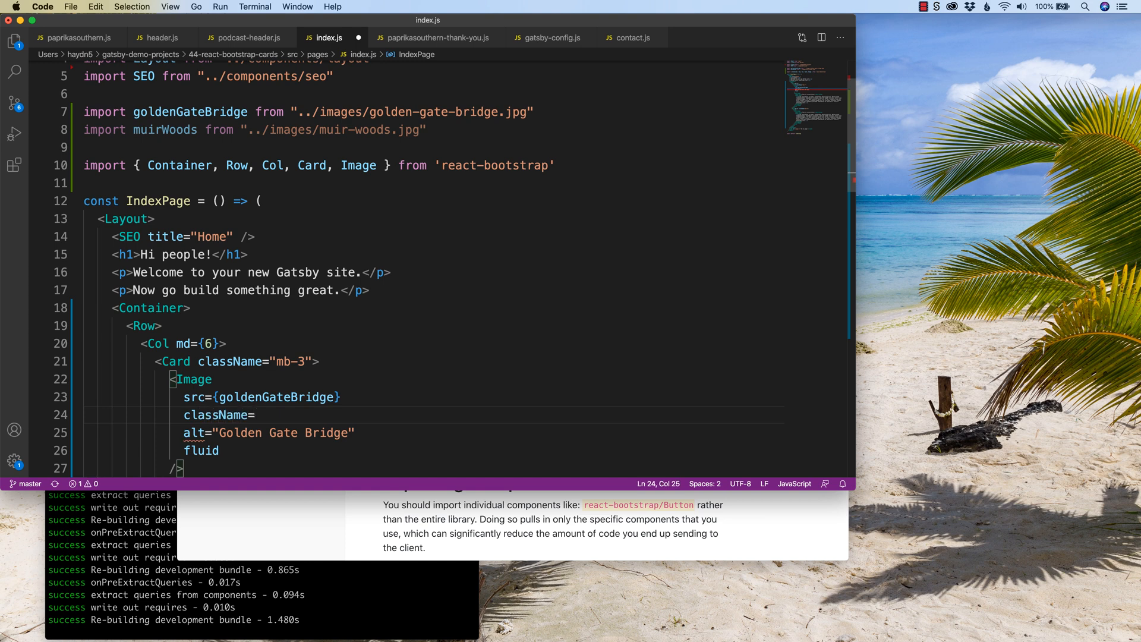
pyautogui.write('""')
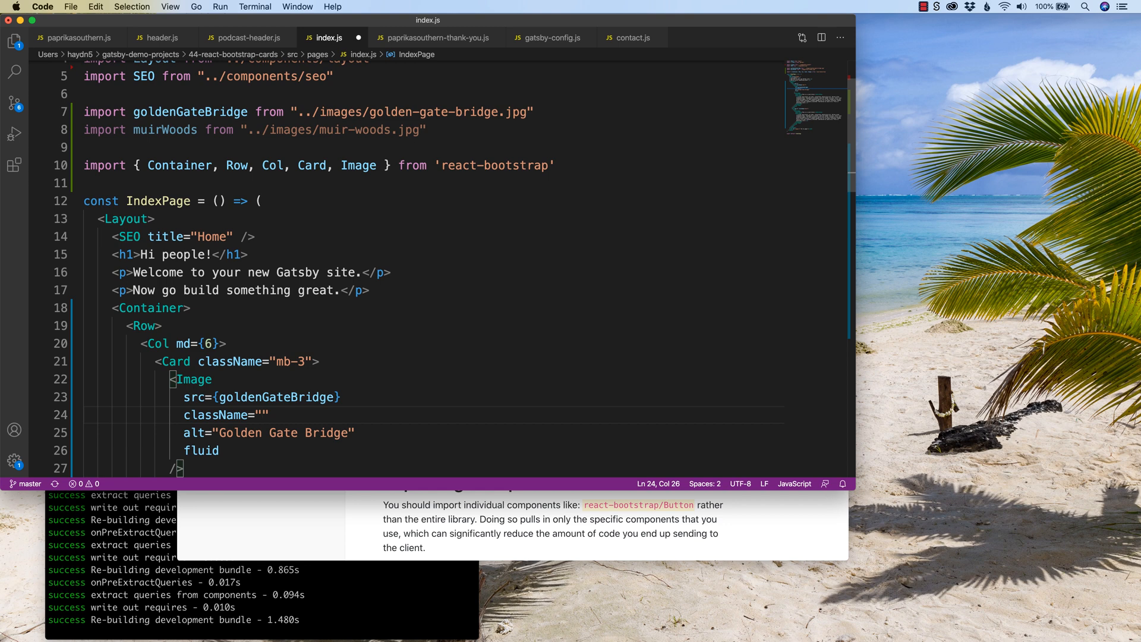
pyautogui.write('card-im')
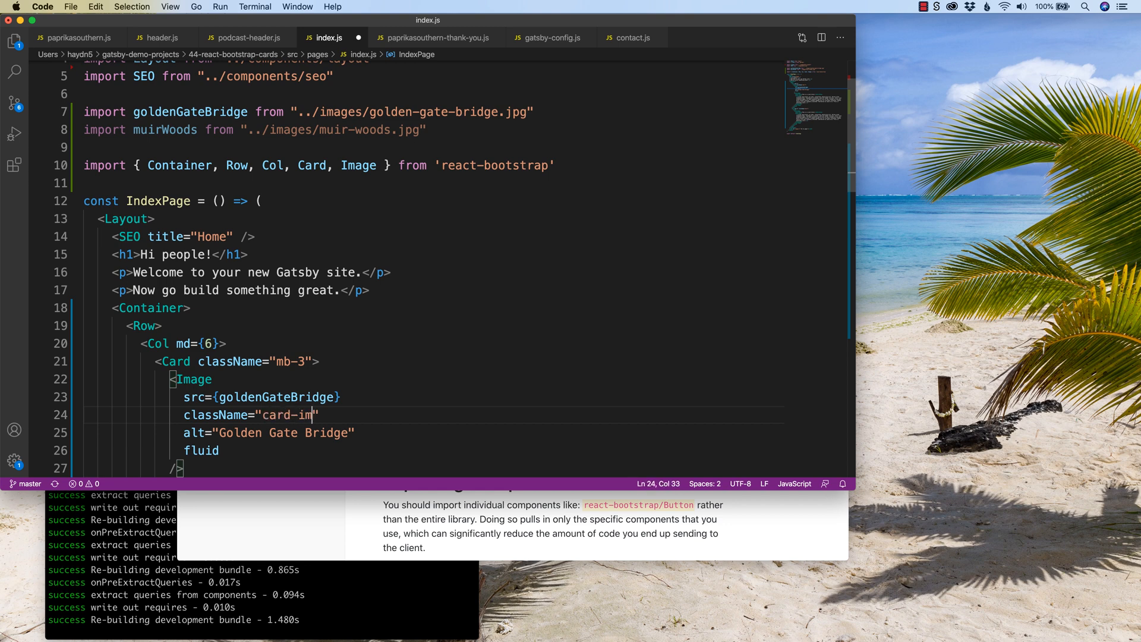
pyautogui.write('g-top')
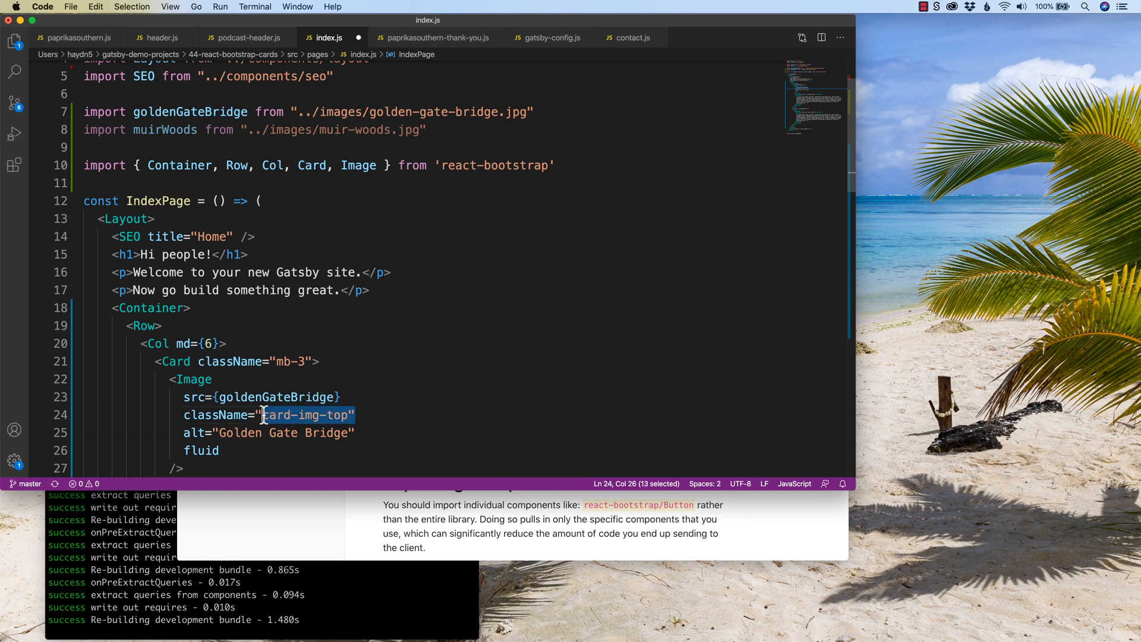
pyautogui.moveTo(274, 397)
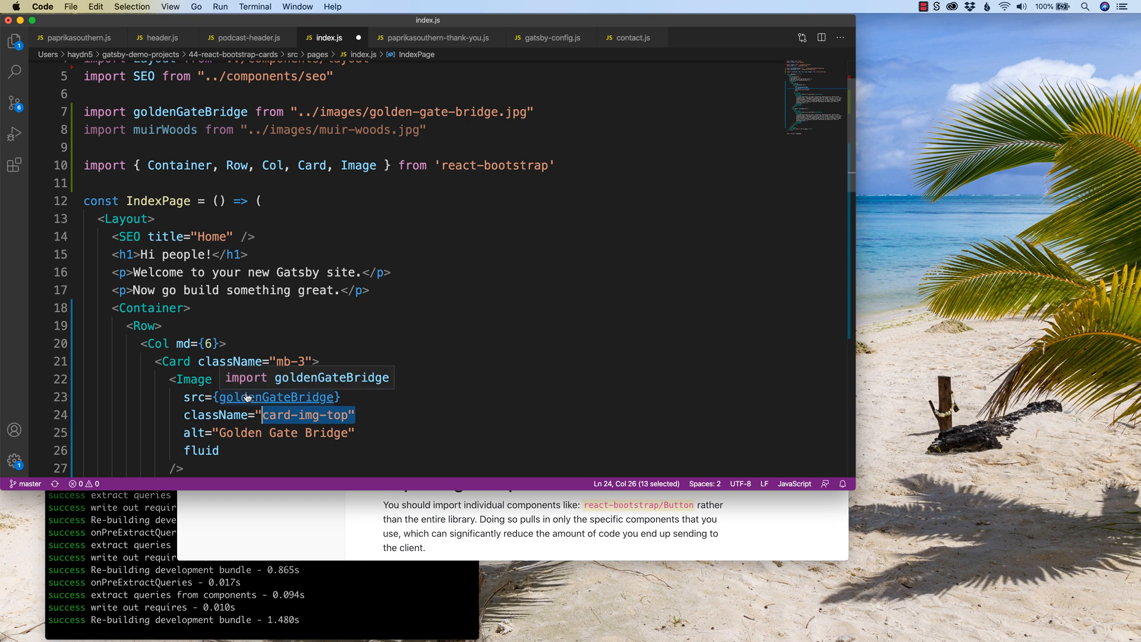
pyautogui.moveTo(349, 430)
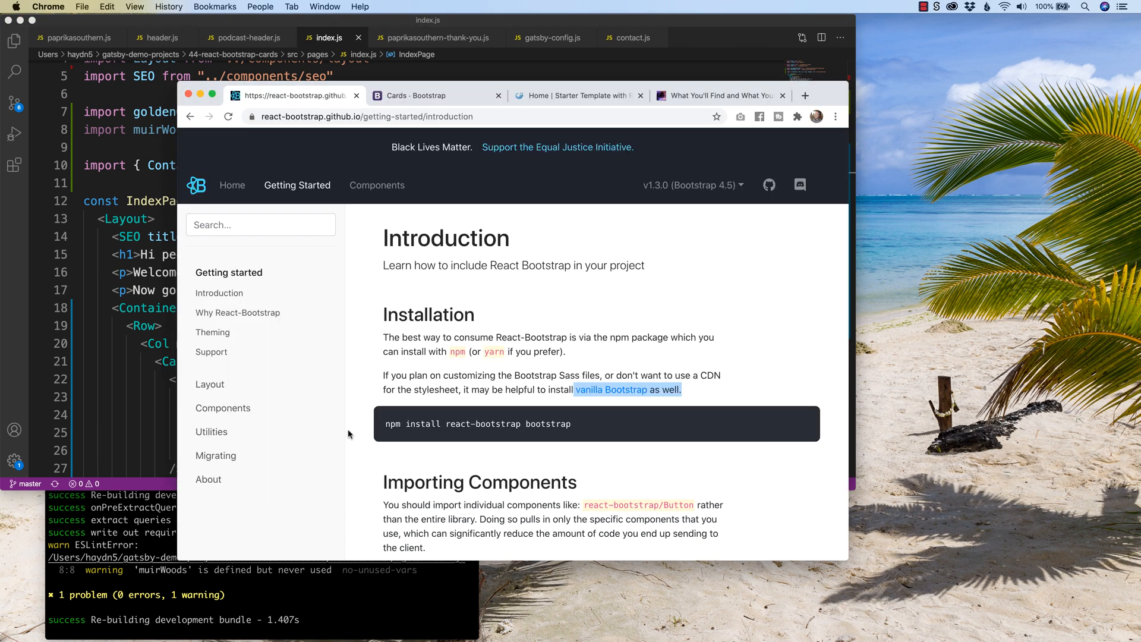
pyautogui.moveTo(161, 576)
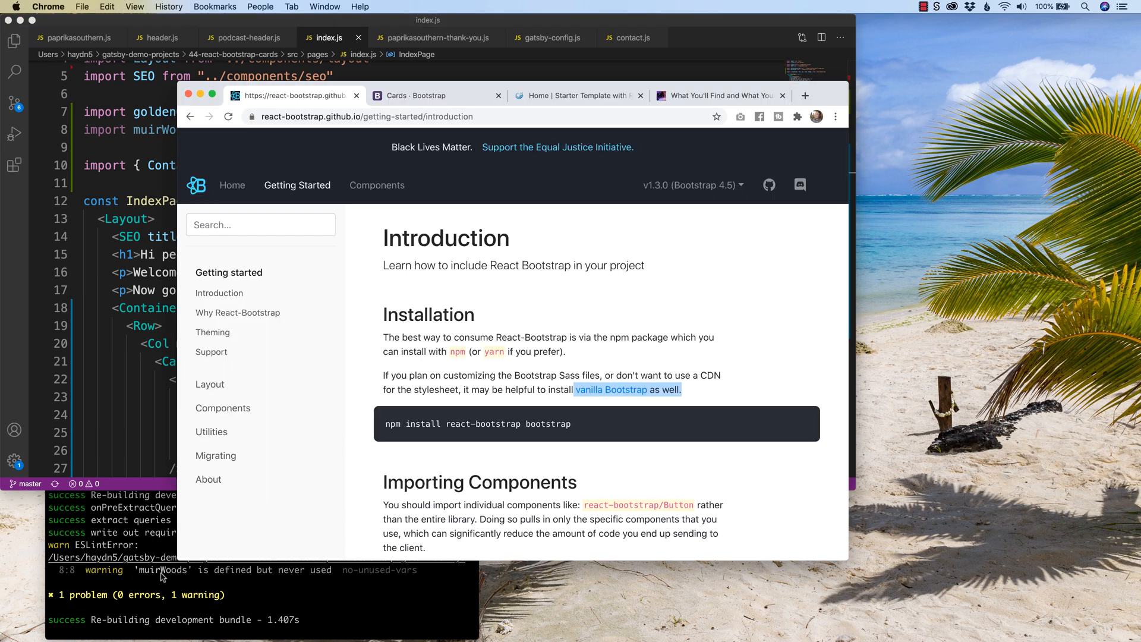
pyautogui.moveTo(457, 325)
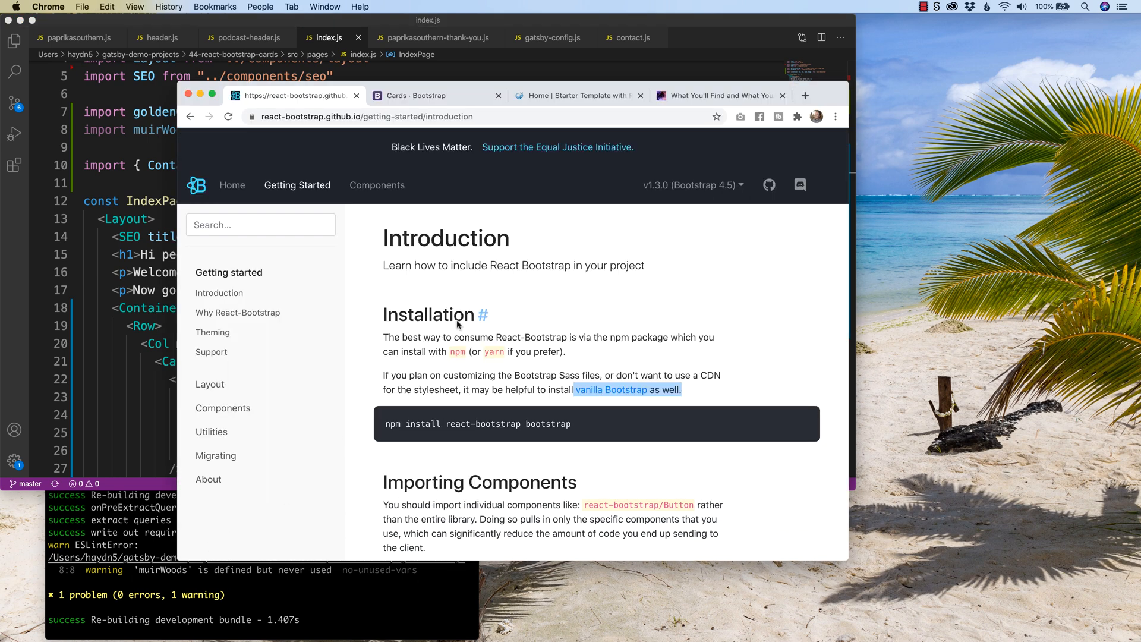
pyautogui.click(578, 95)
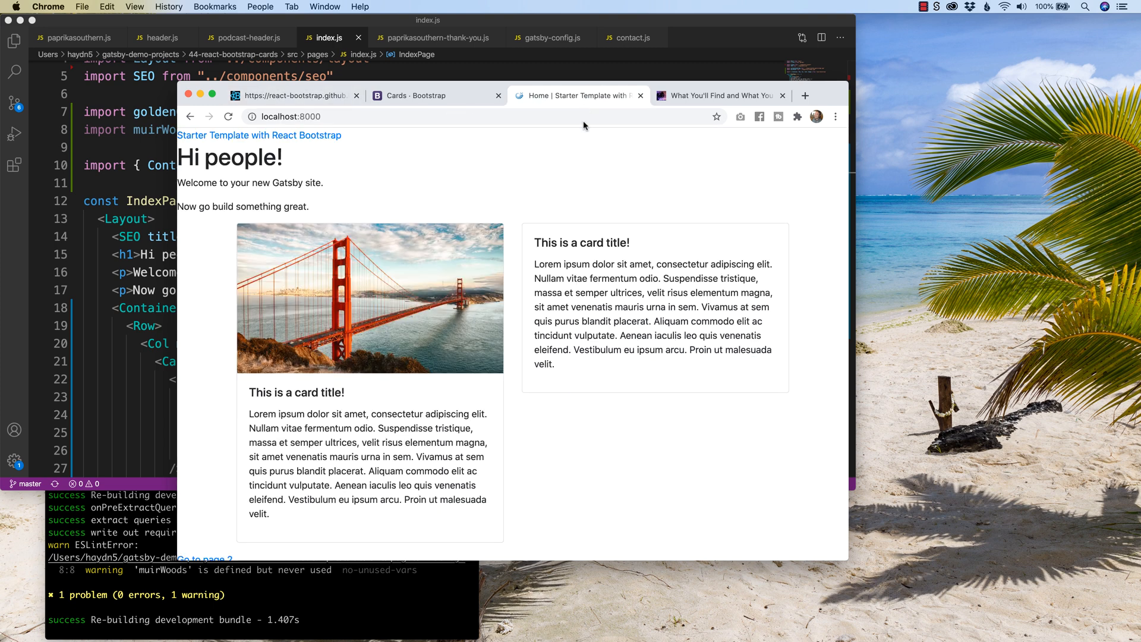
pyautogui.scroll(-3)
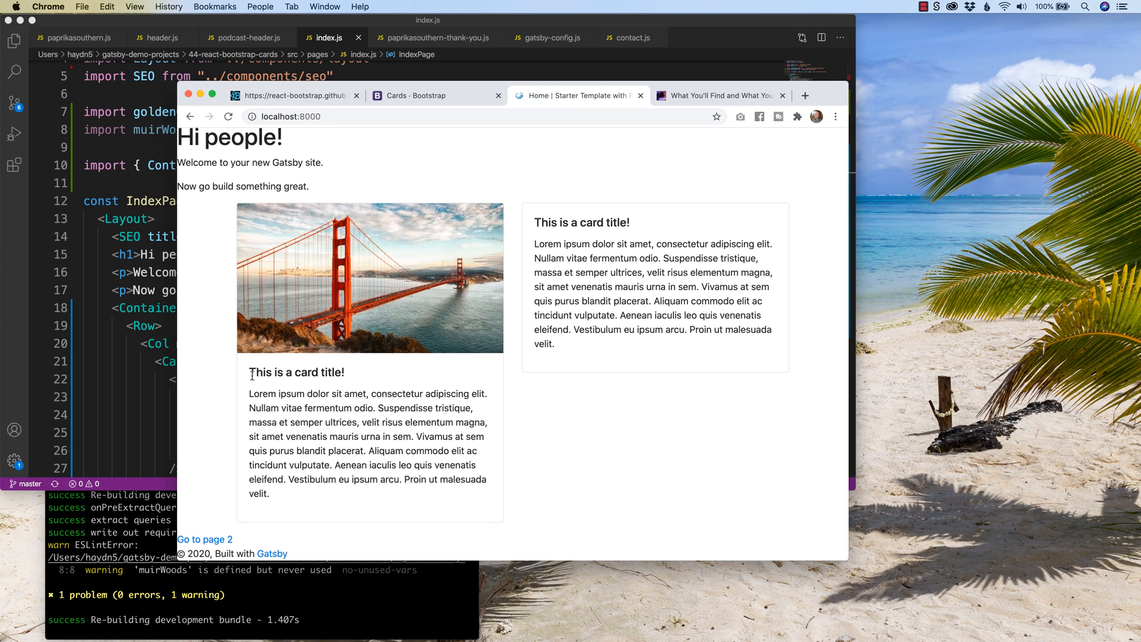
pyautogui.doubleClick(296, 372)
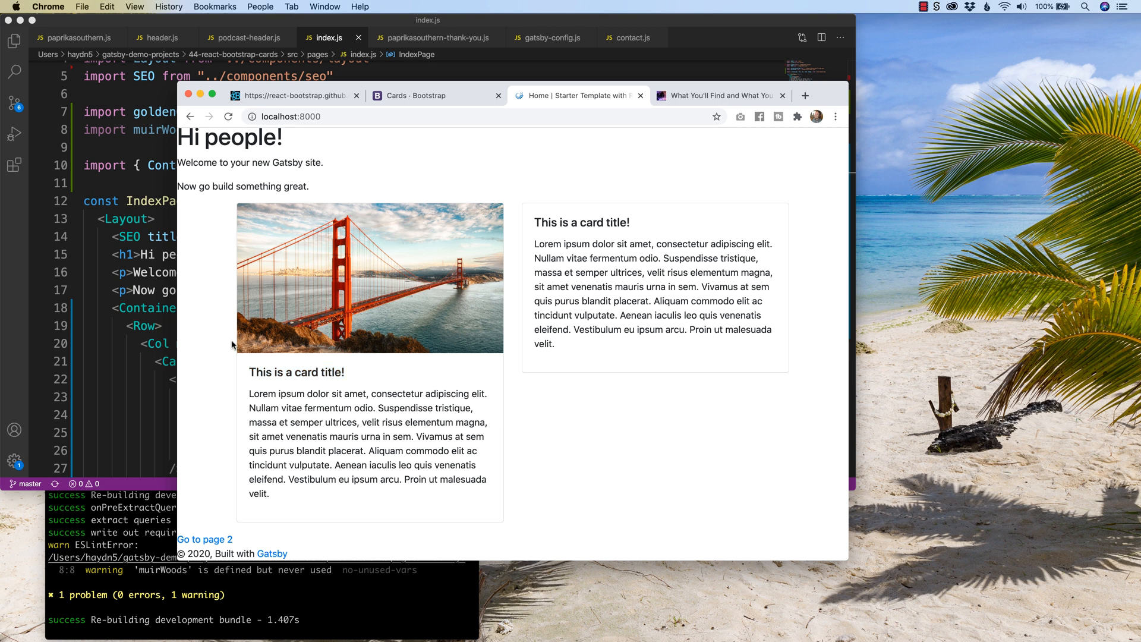
pyautogui.moveTo(502, 206)
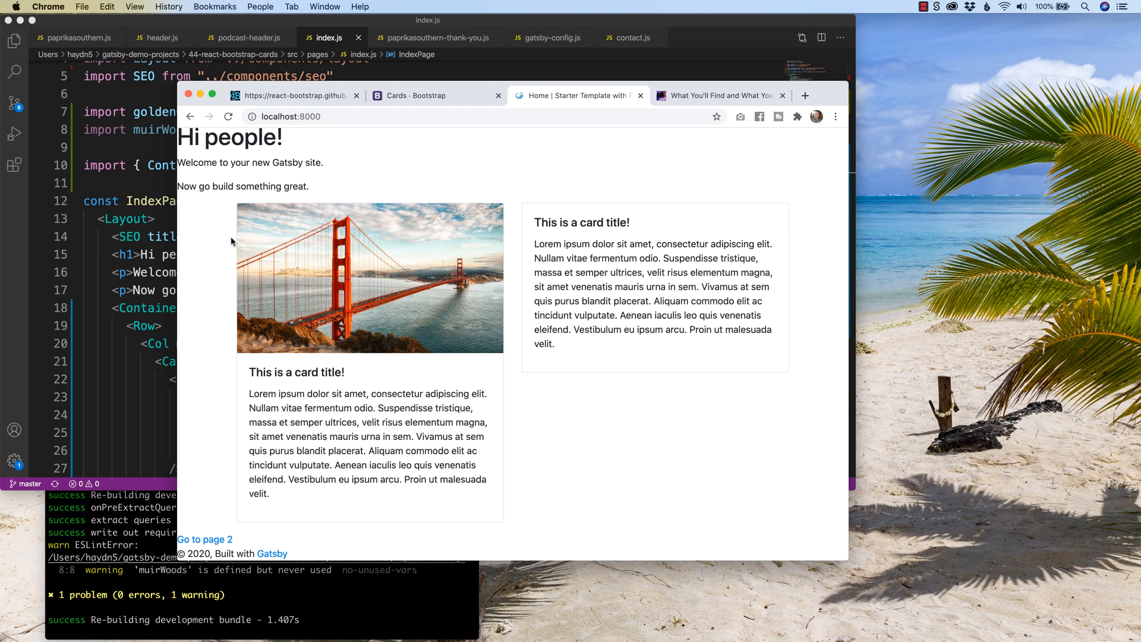
pyautogui.moveTo(848, 255)
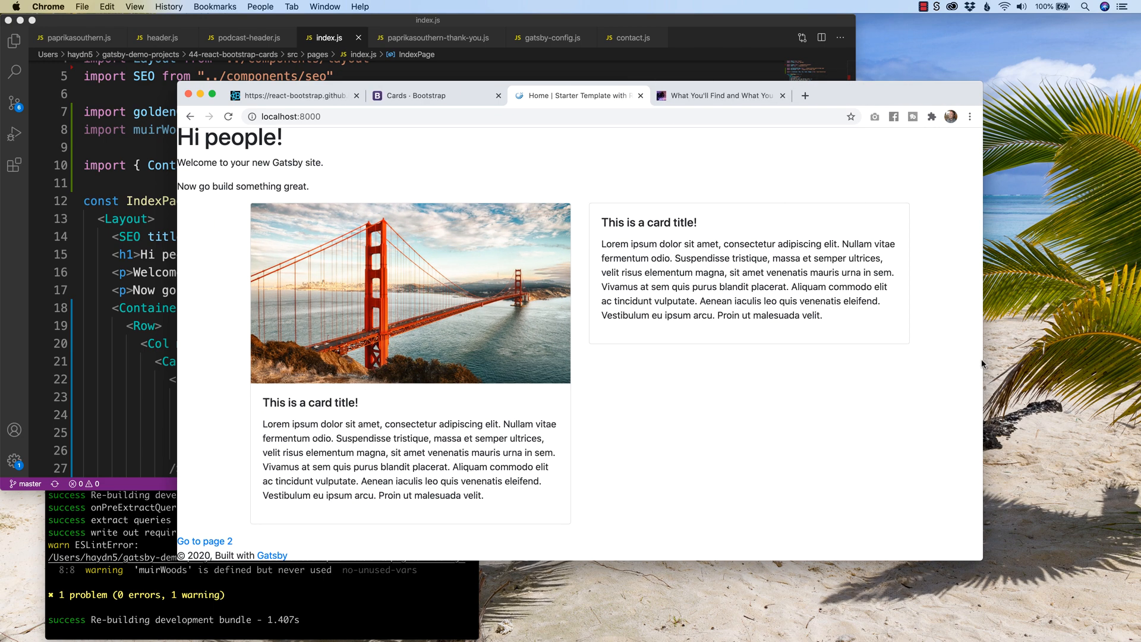
pyautogui.moveTo(528, 396)
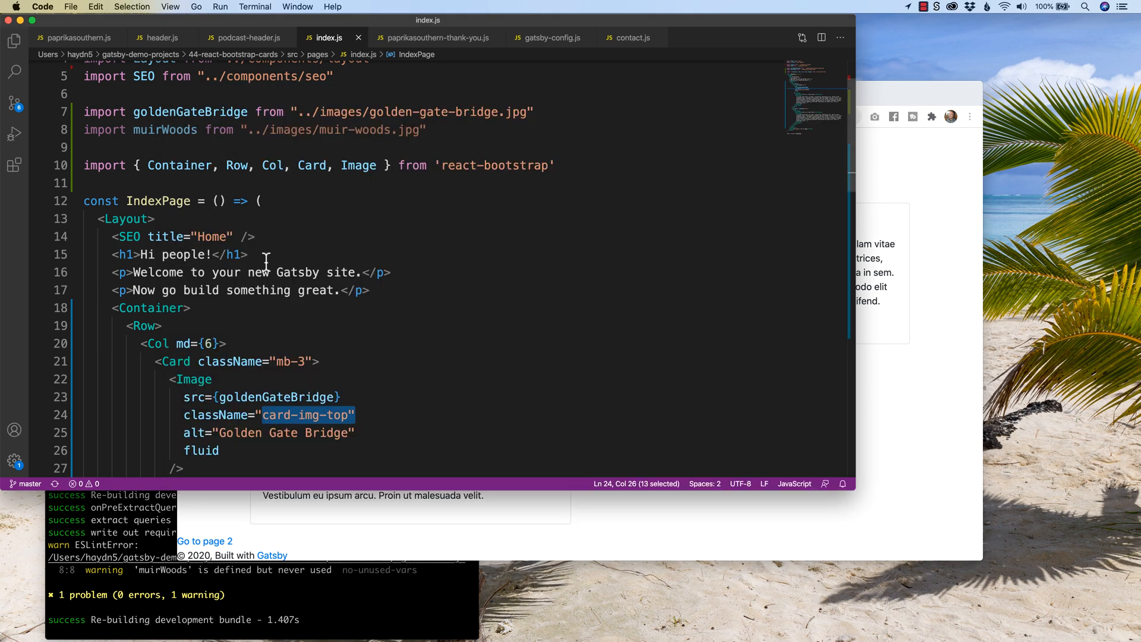
# Step: Add a second-card Image with src={muirWoods}, alt "Muir Woods National Monument" and the fluid prop
pyautogui.scroll(-3)
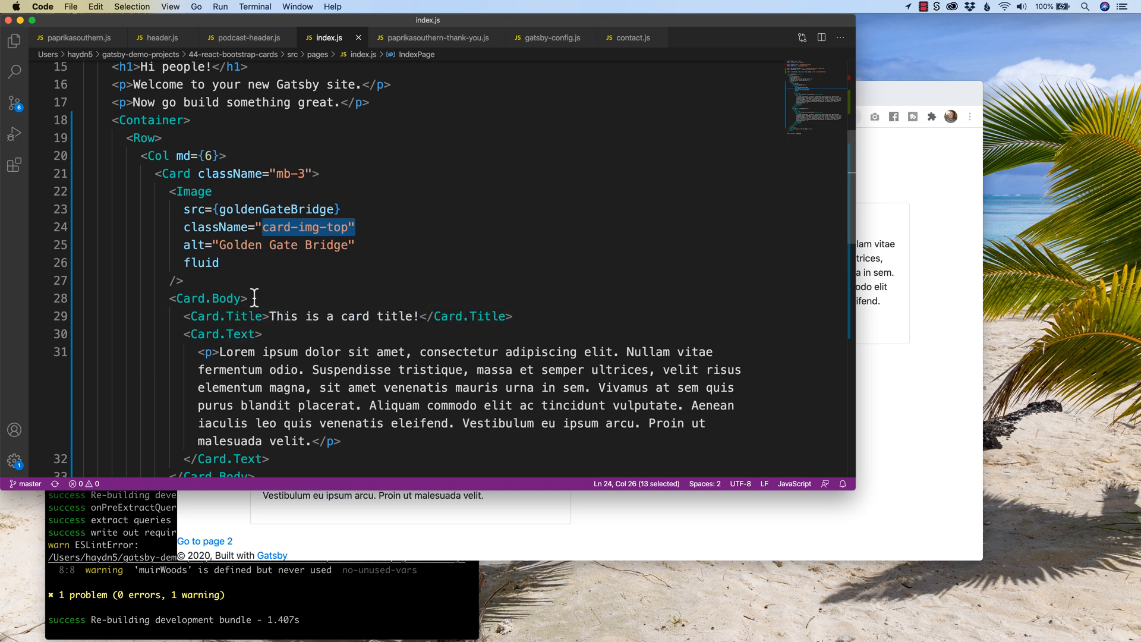
pyautogui.moveTo(257, 306)
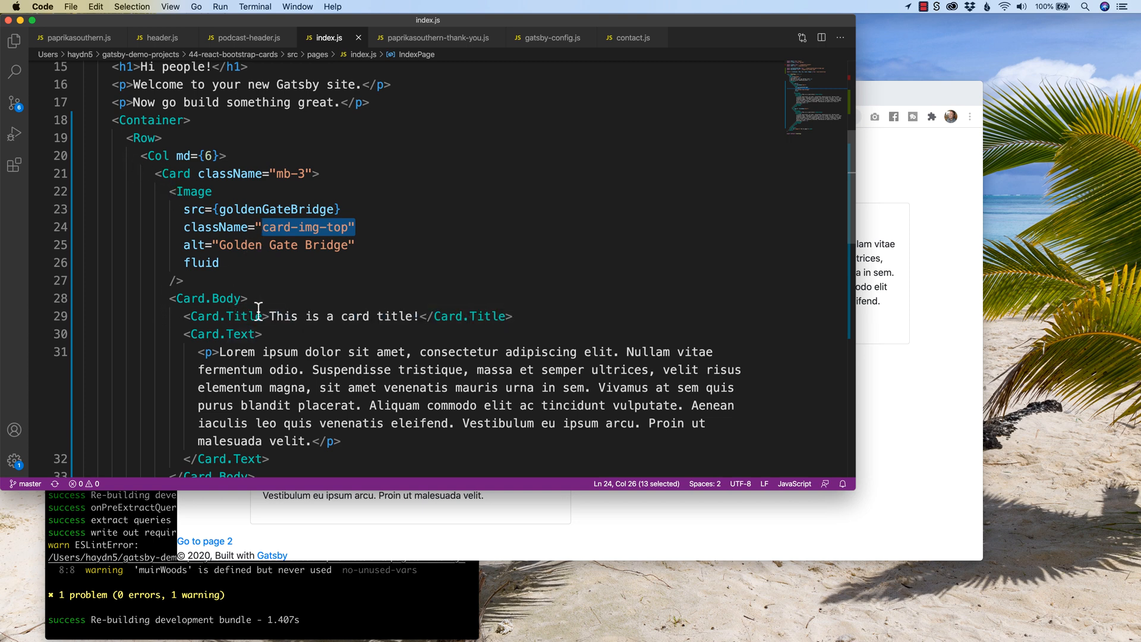
pyautogui.scroll(-3)
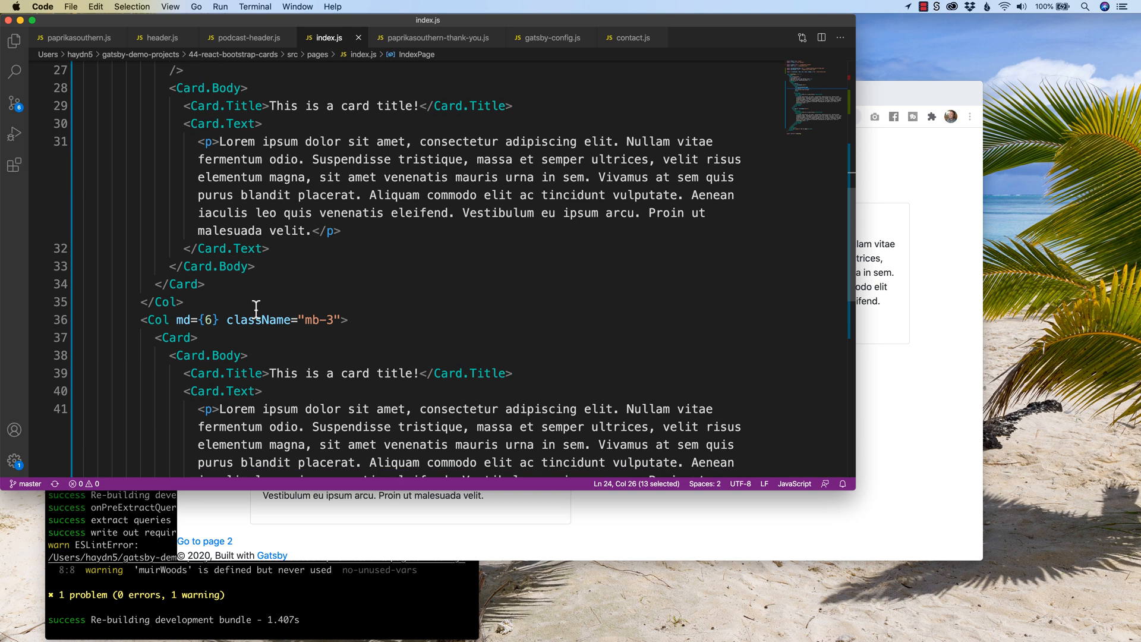
pyautogui.write('<Image')
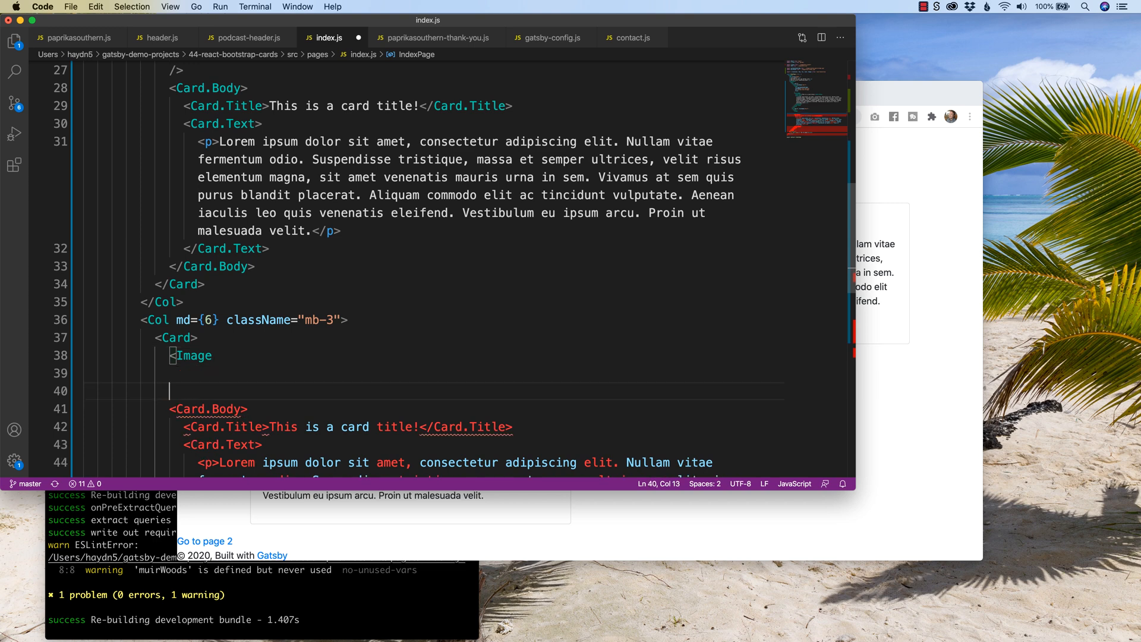
pyautogui.write('/>')
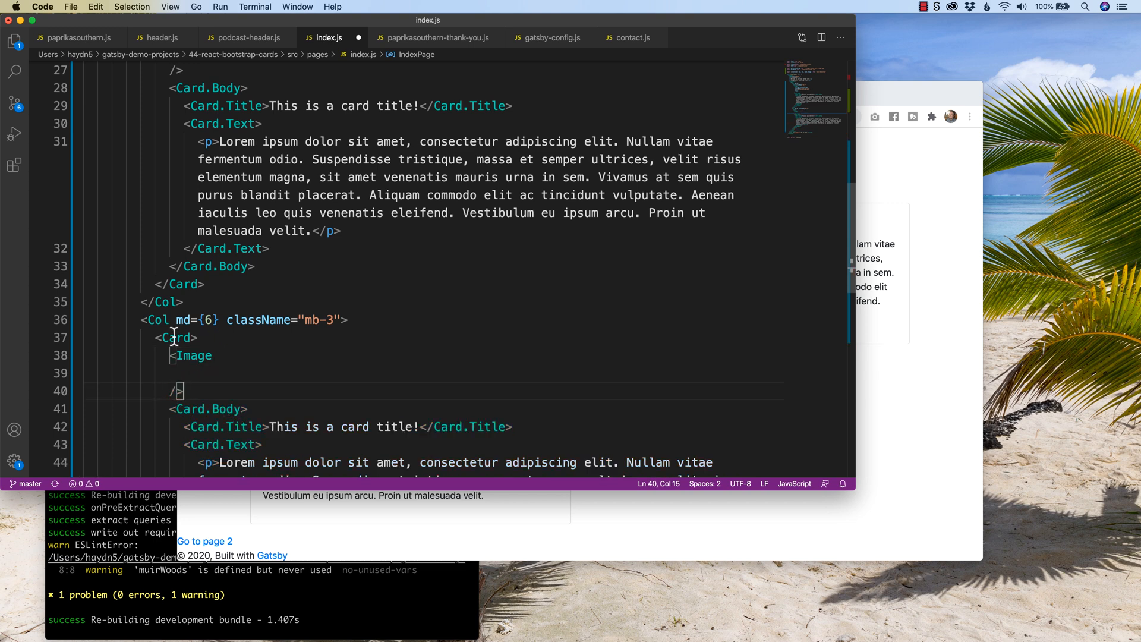
pyautogui.moveTo(315, 360)
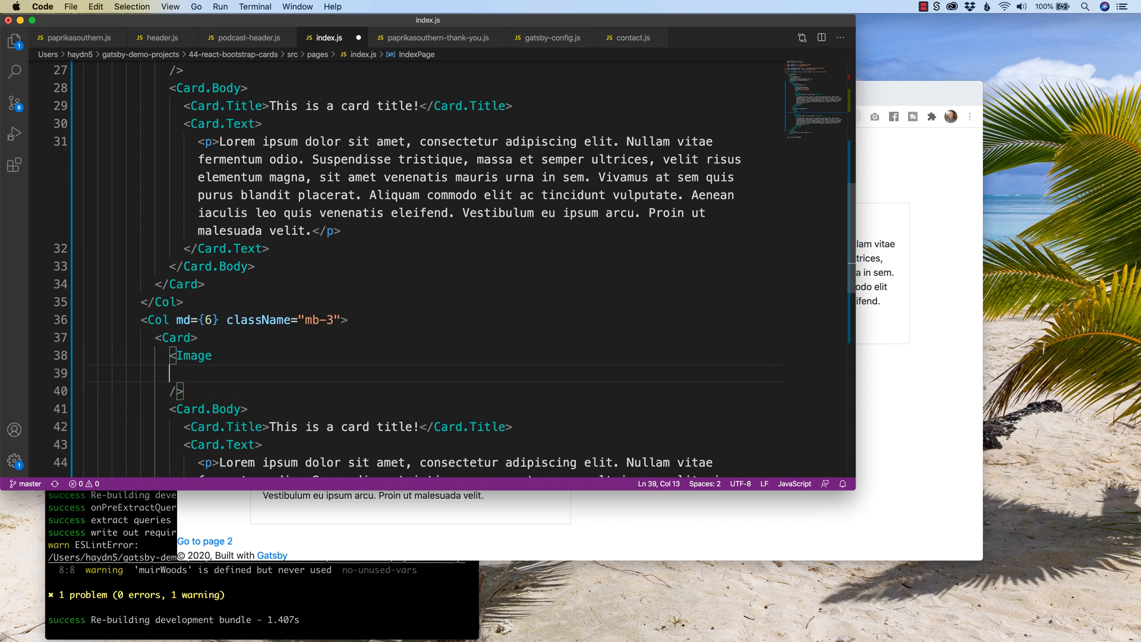
pyautogui.write('sr')
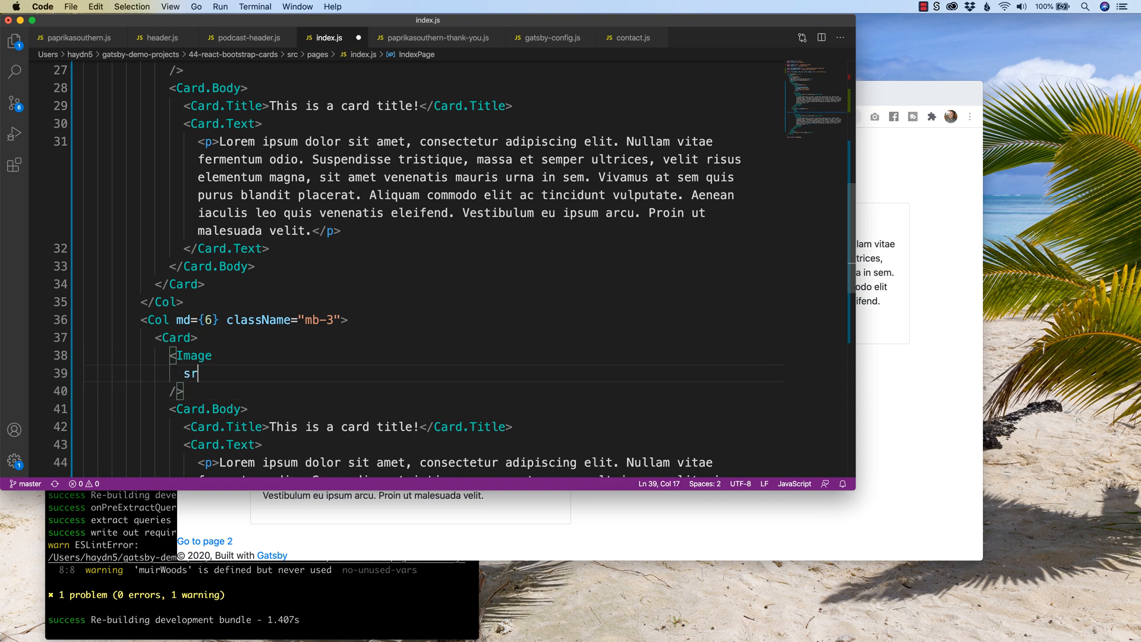
pyautogui.write('c=')
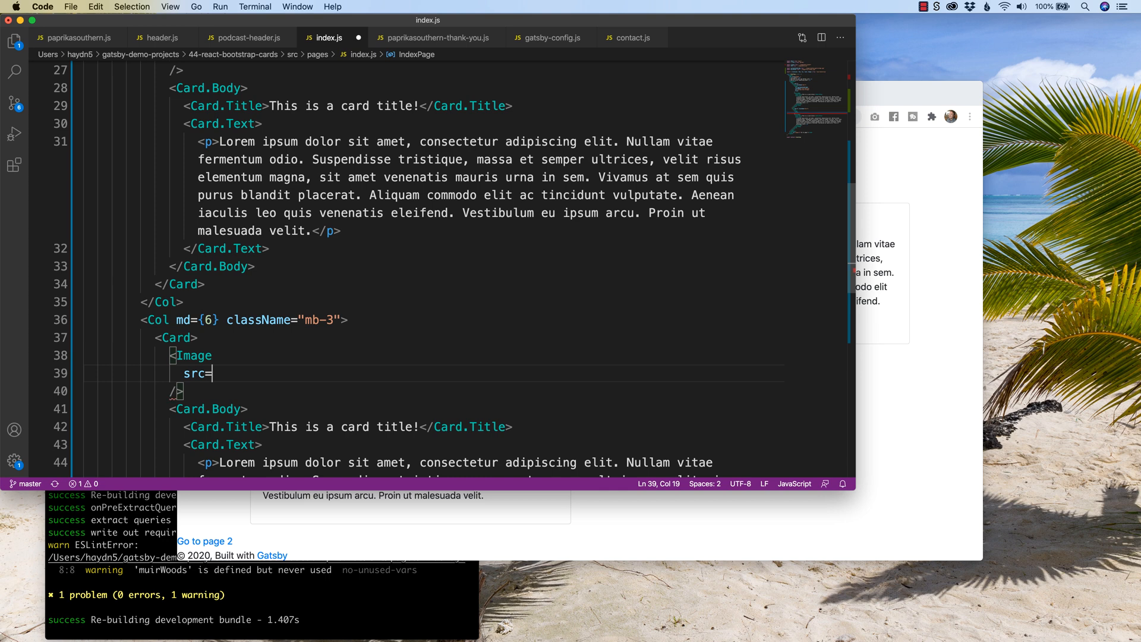
pyautogui.write('{muirWoods')
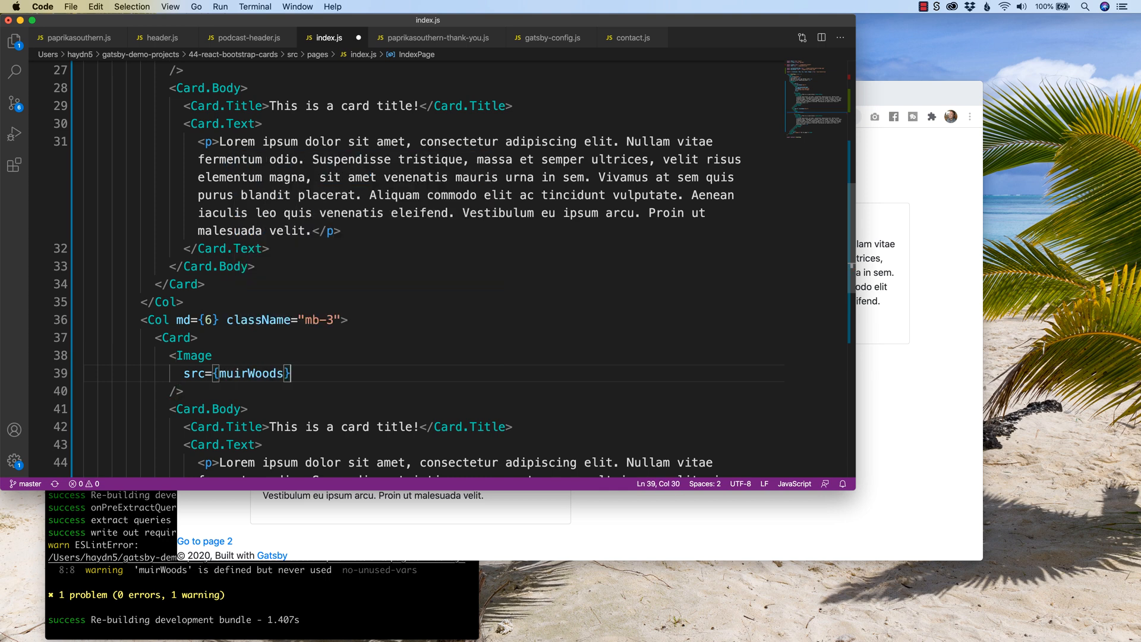
pyautogui.write('alt=""')
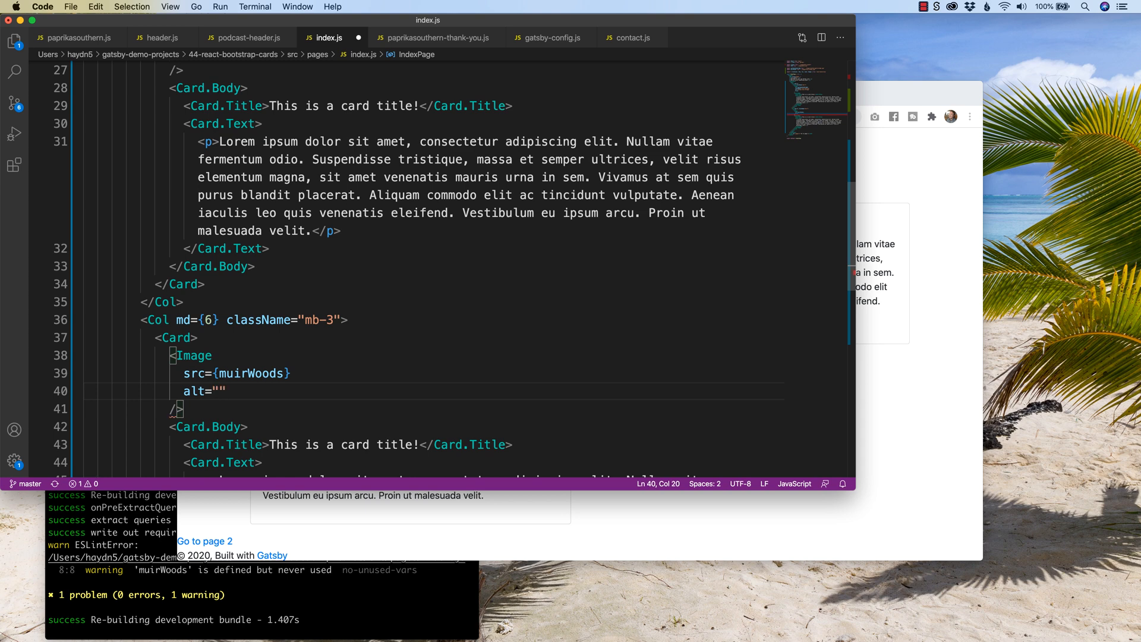
pyautogui.write('Muir')
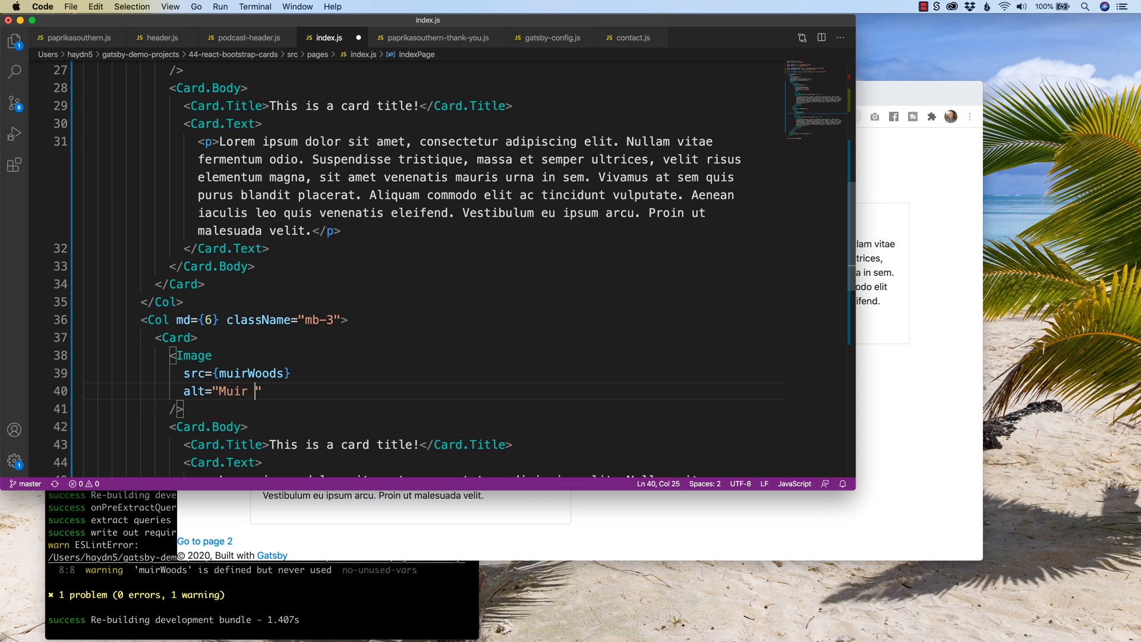
pyautogui.write('Woods National Monument')
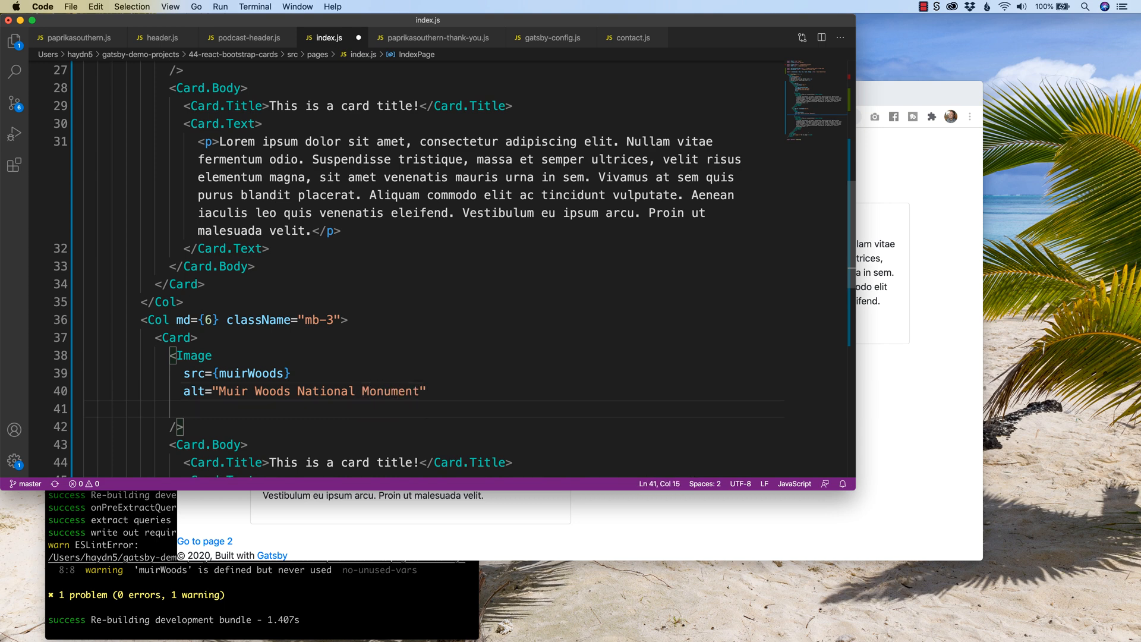
pyautogui.write('fluid')
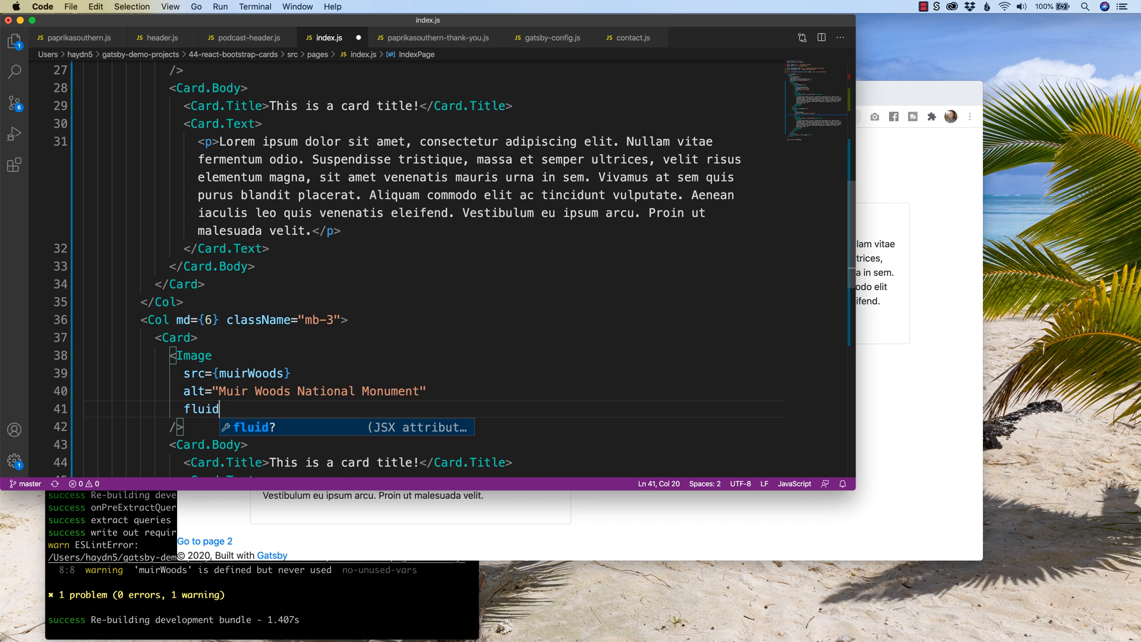
pyautogui.press('Escape')
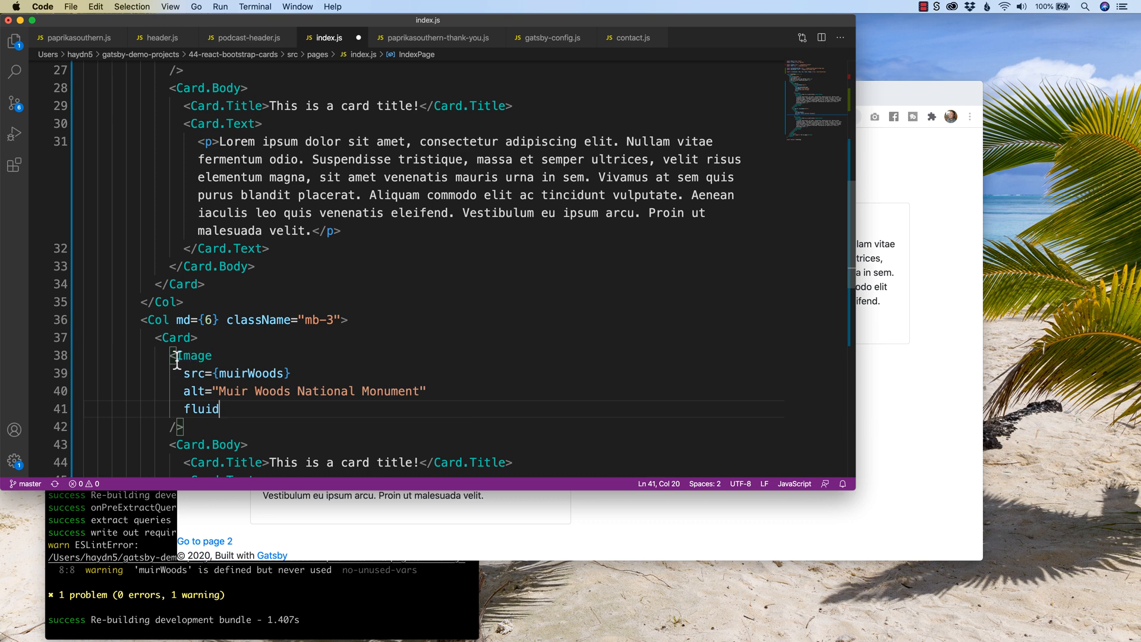
# Step: Give the Muir Woods Image className="card-img-top" on a new line below src
pyautogui.doubleClick(194, 356)
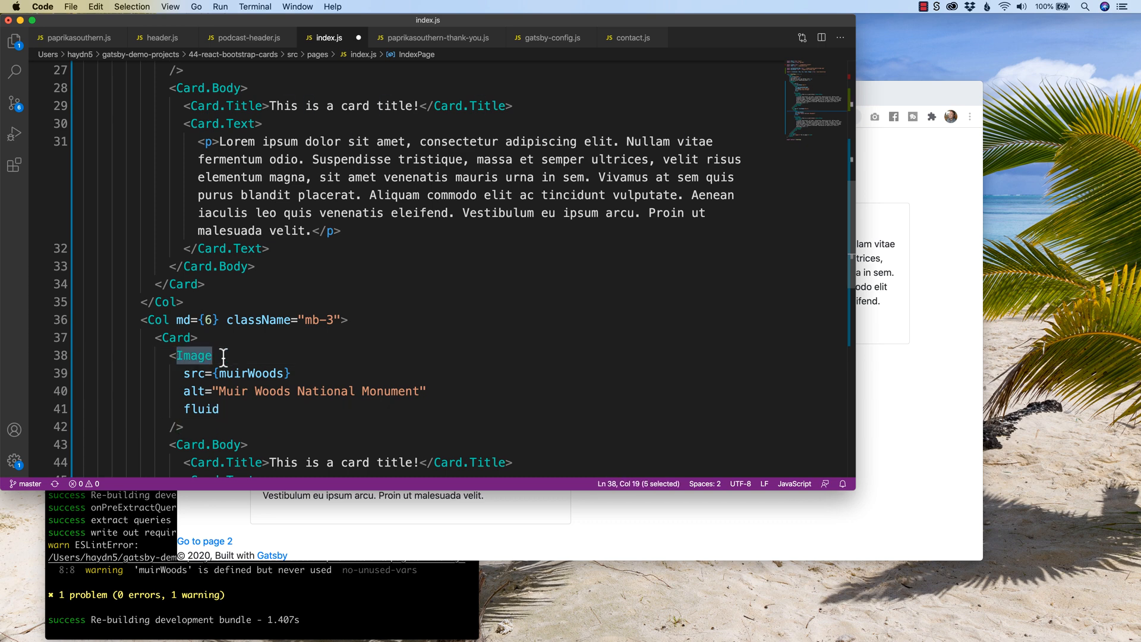
pyautogui.click(193, 372)
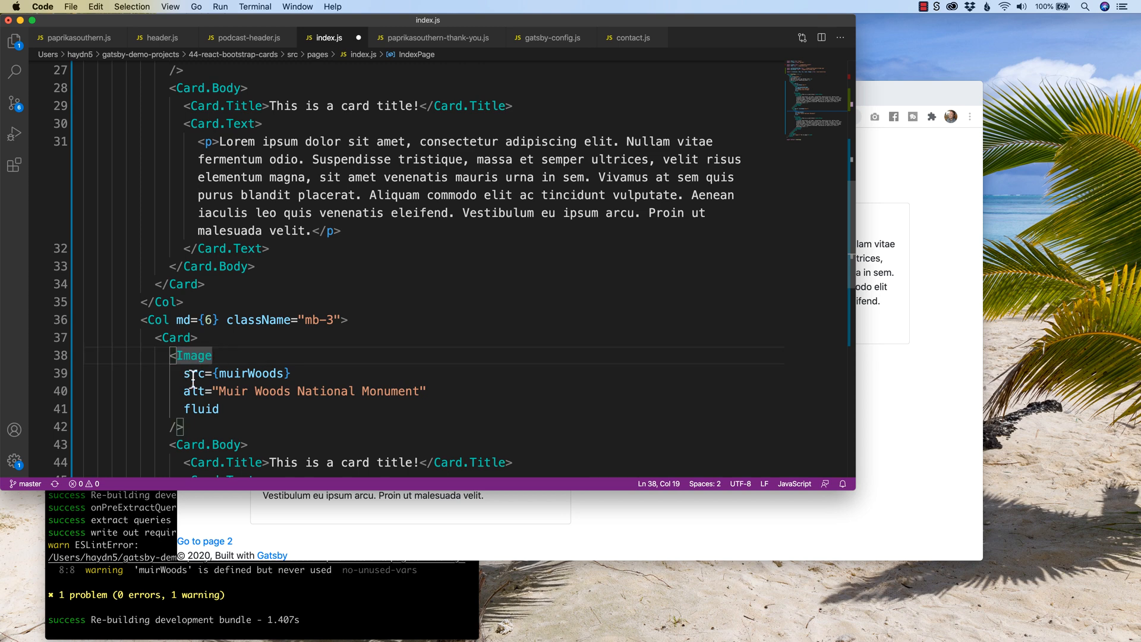
pyautogui.write('c')
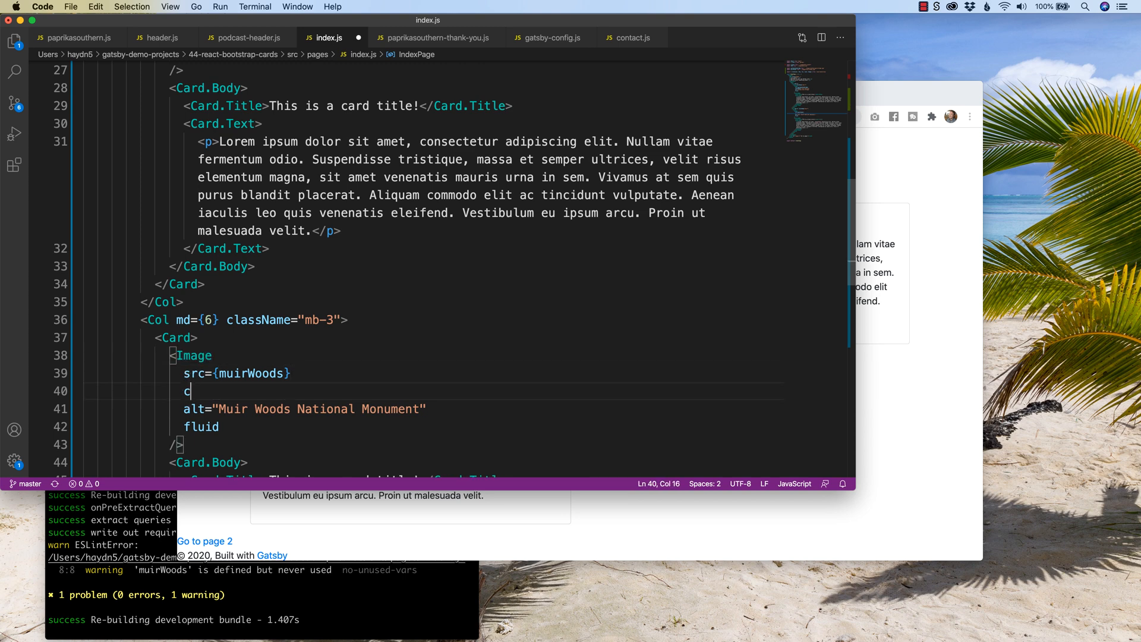
pyautogui.write('lassName=')
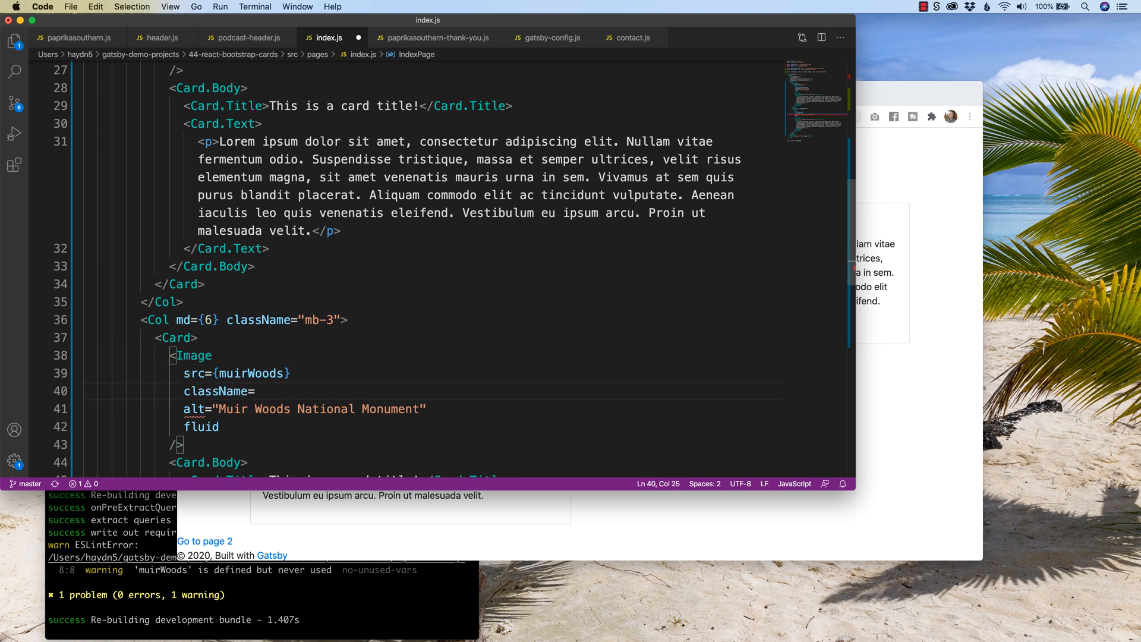
pyautogui.write('""')
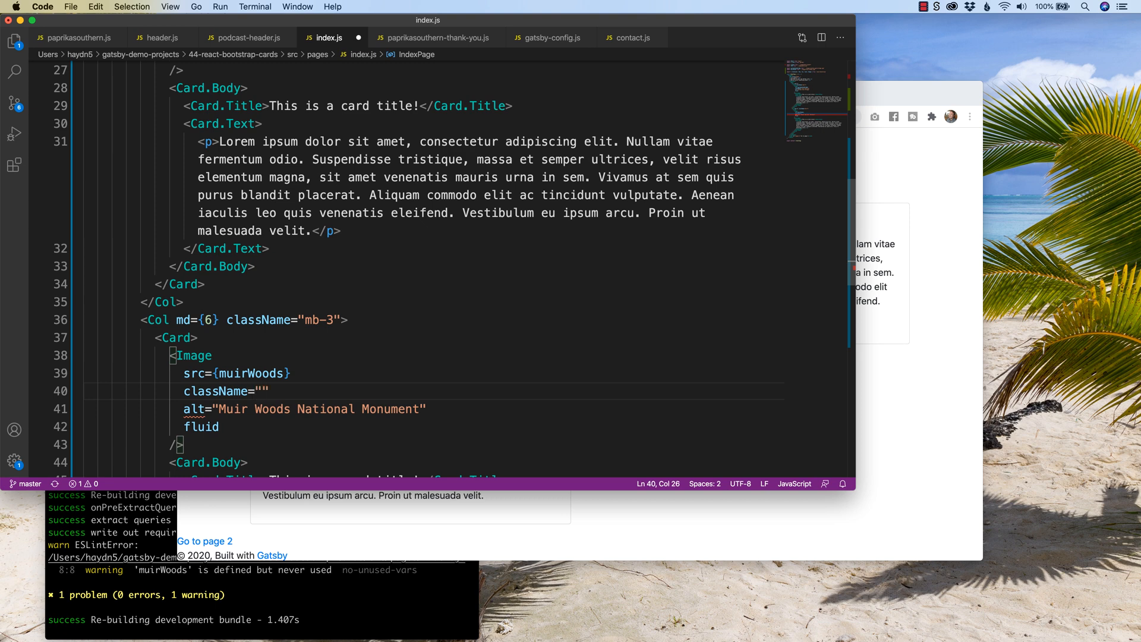
pyautogui.write('card-img-')
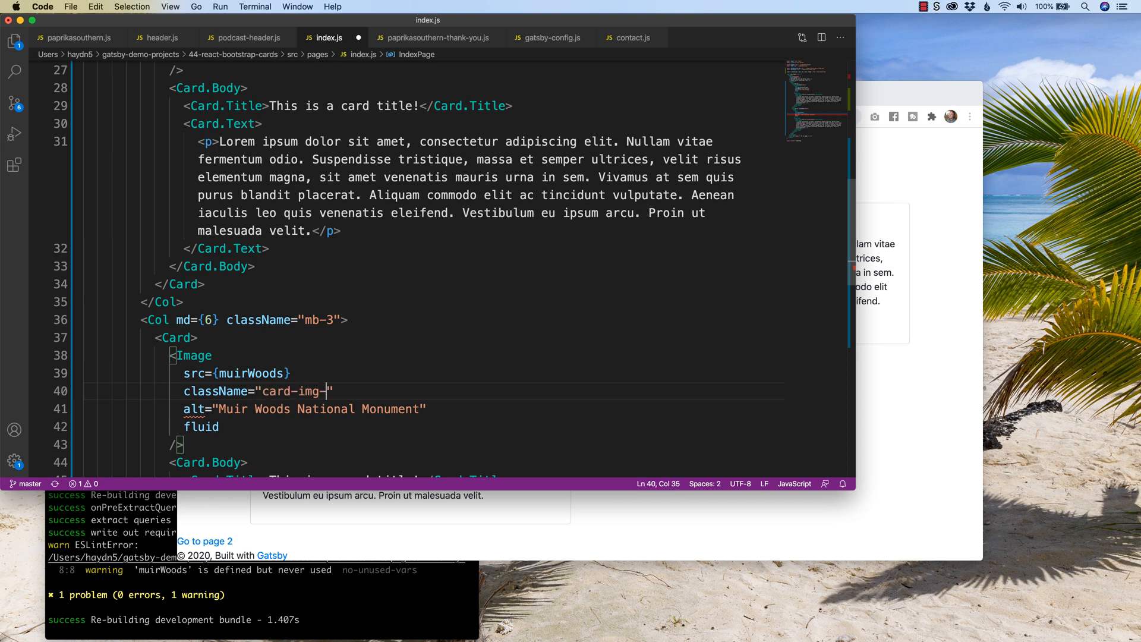
pyautogui.write('top')
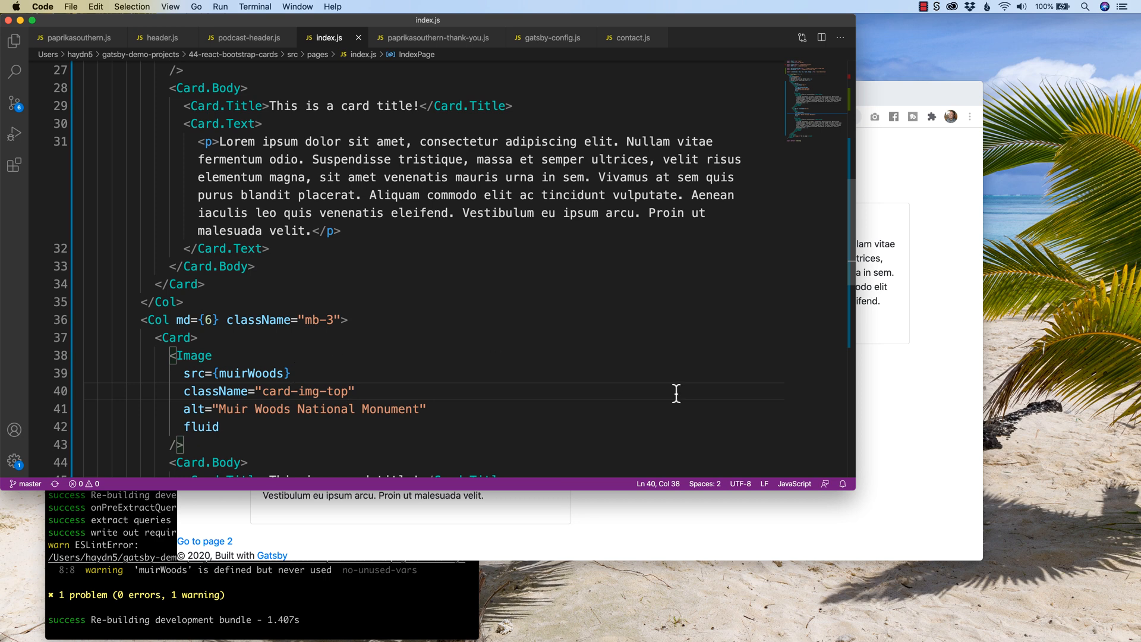
# Step: Check the localhost:8000 page showing both cards topped with the bridge and Muir Woods photos
pyautogui.click(579, 95)
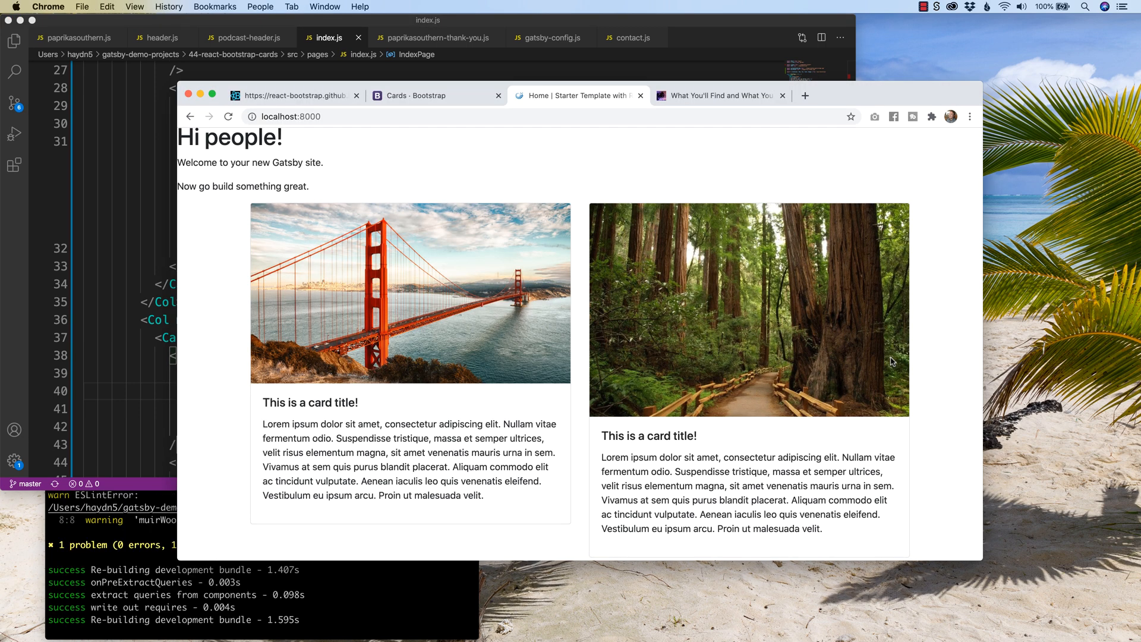
pyautogui.moveTo(733, 400)
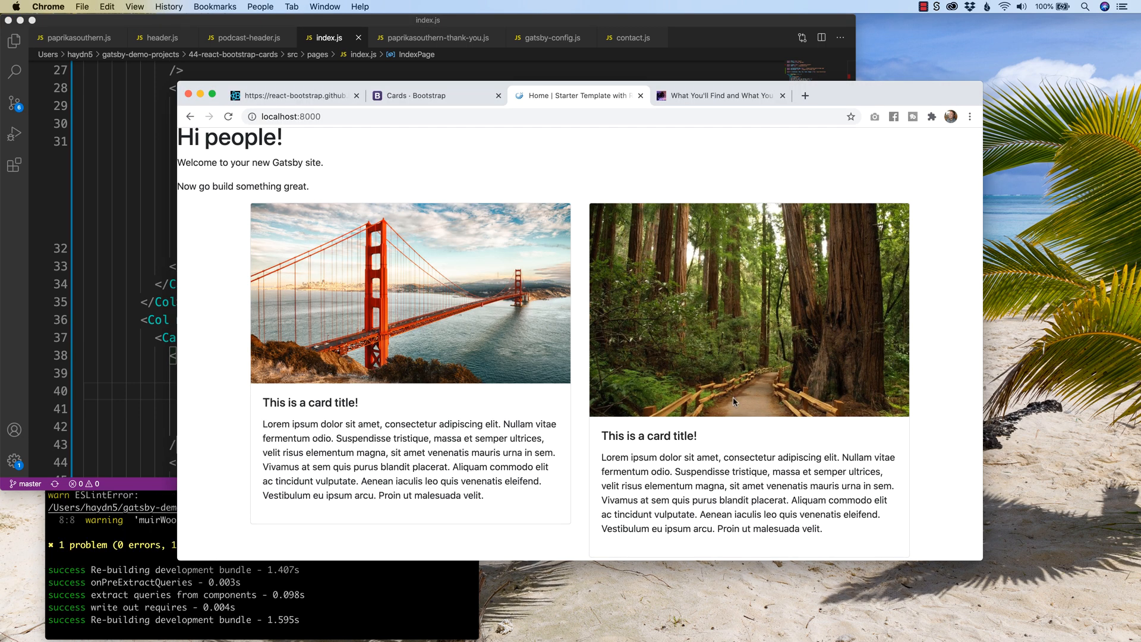
pyautogui.scroll(-3)
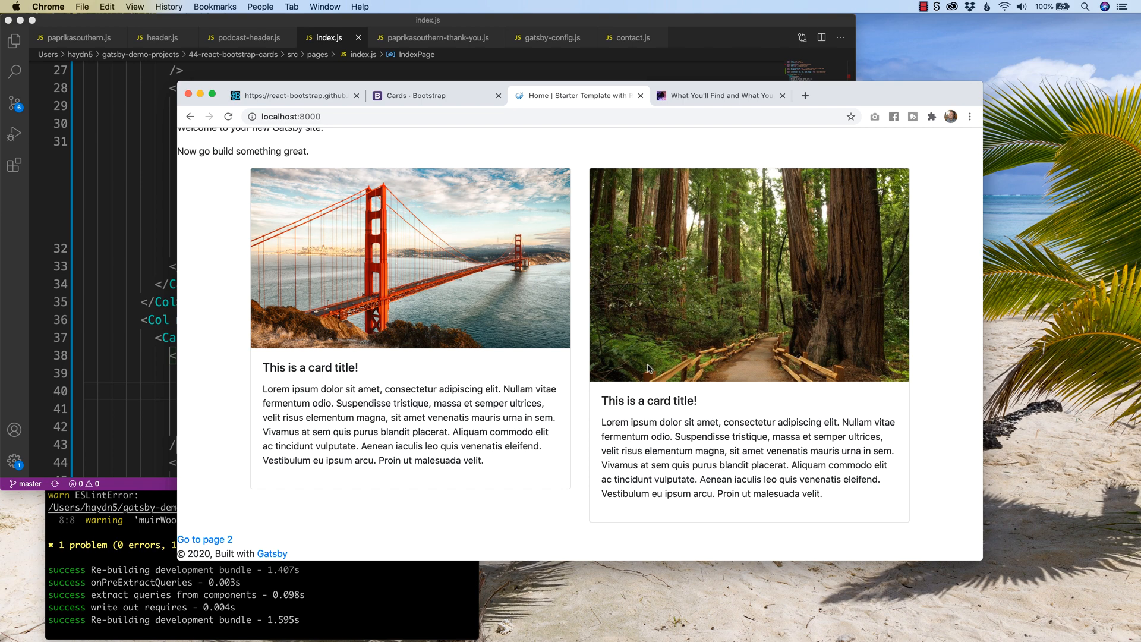
pyautogui.moveTo(676, 271)
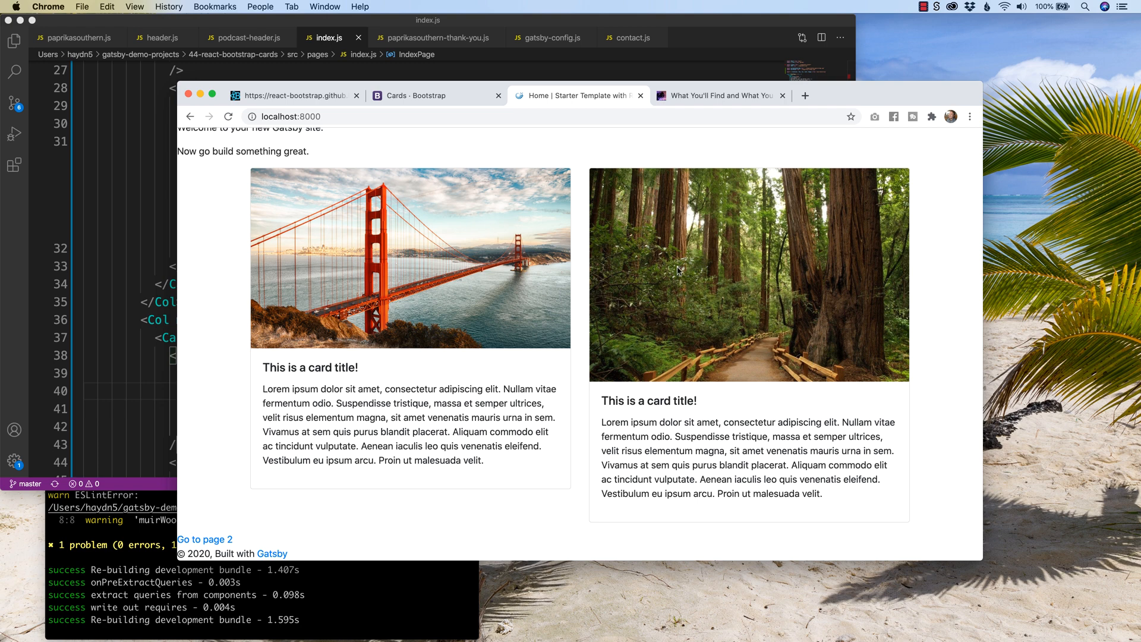
# Step: View the Recent Episodes card grid on the kiaoranapodcast.com site
pyautogui.click(717, 95)
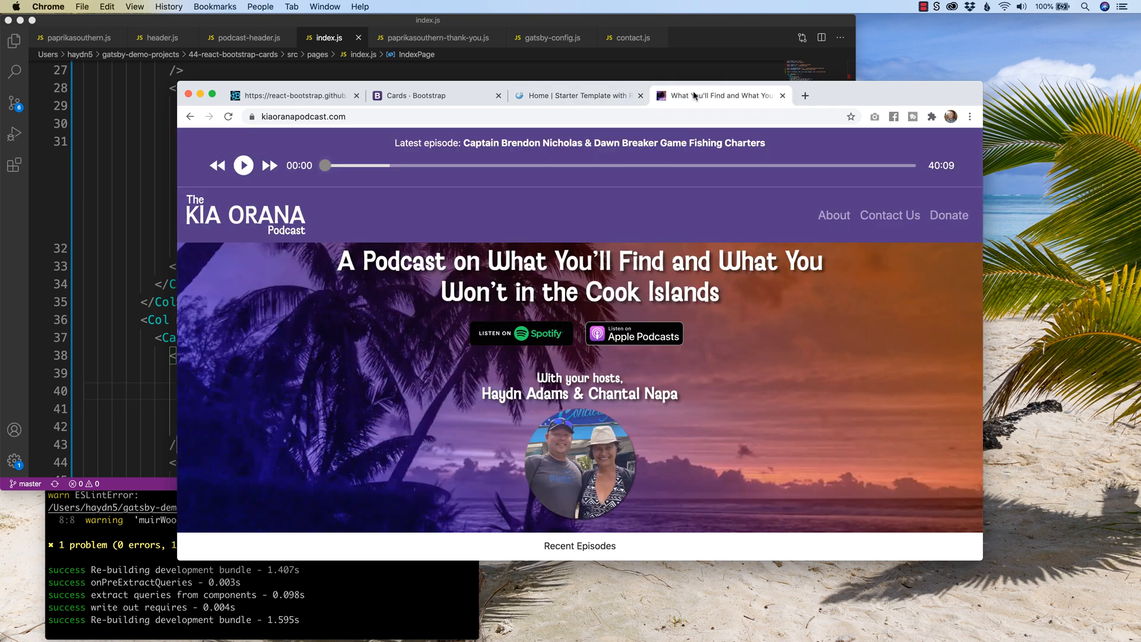
pyautogui.scroll(-3)
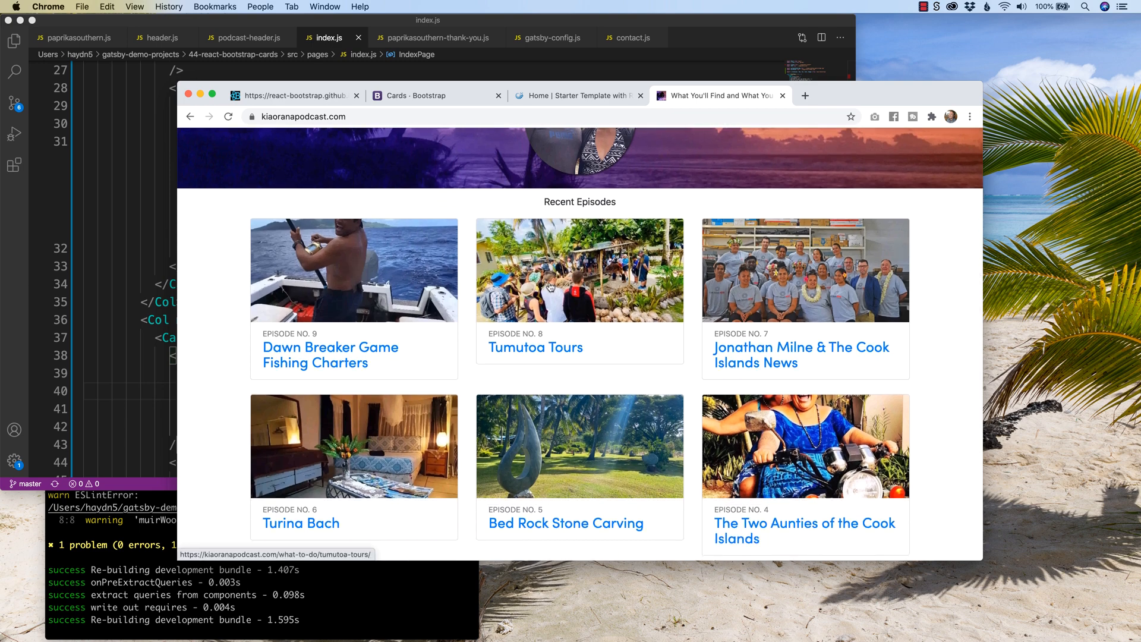
pyautogui.moveTo(757, 335)
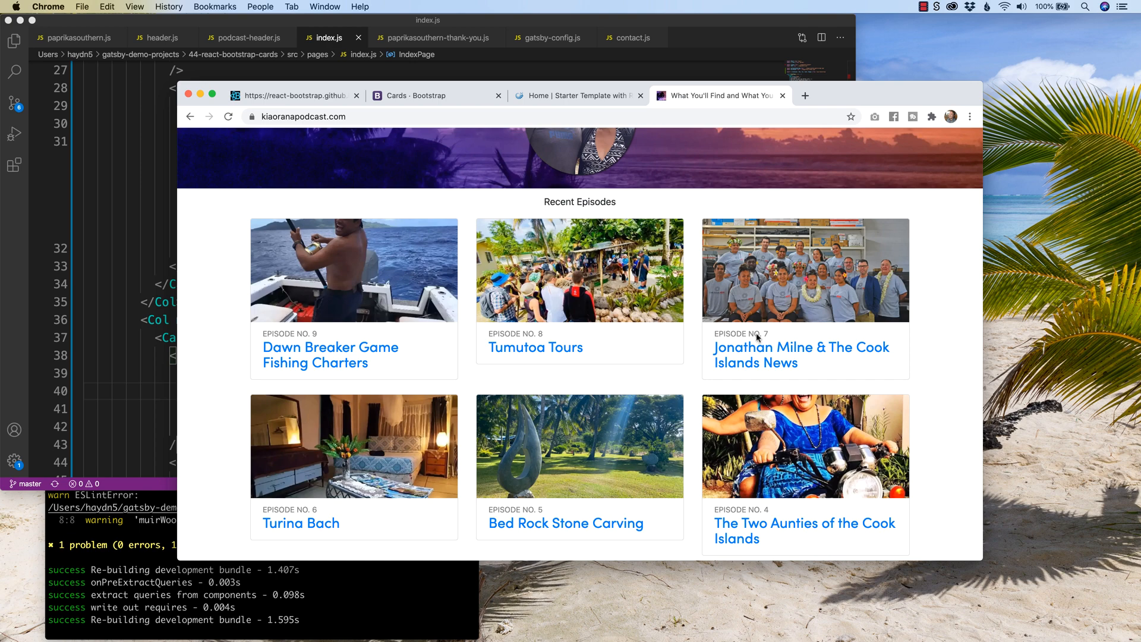
pyautogui.moveTo(920, 334)
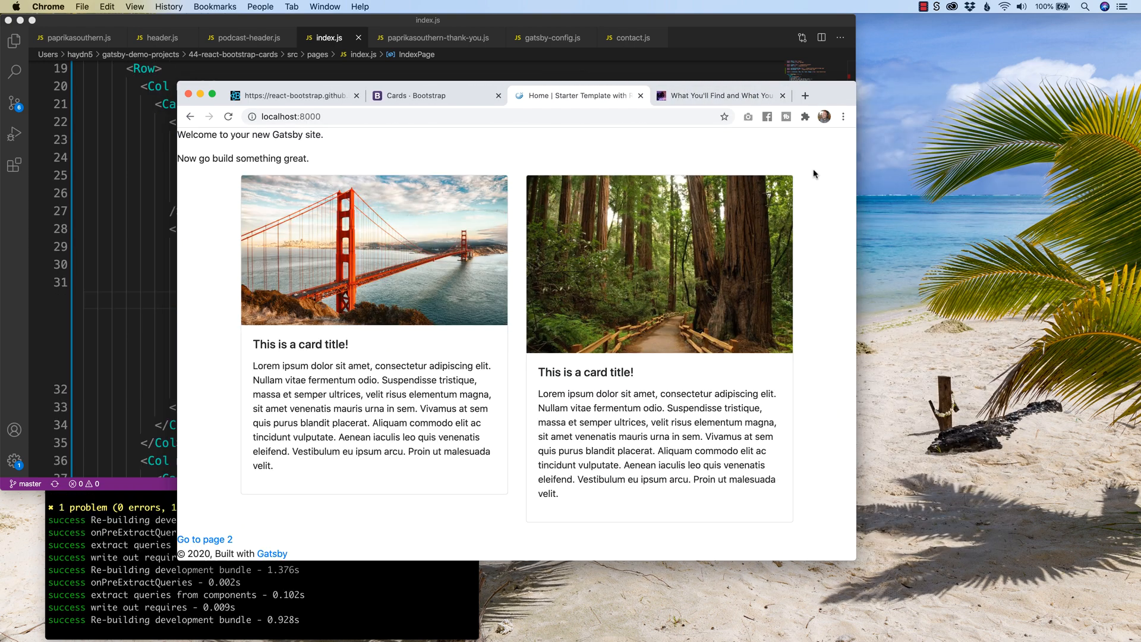
pyautogui.moveTo(278, 359)
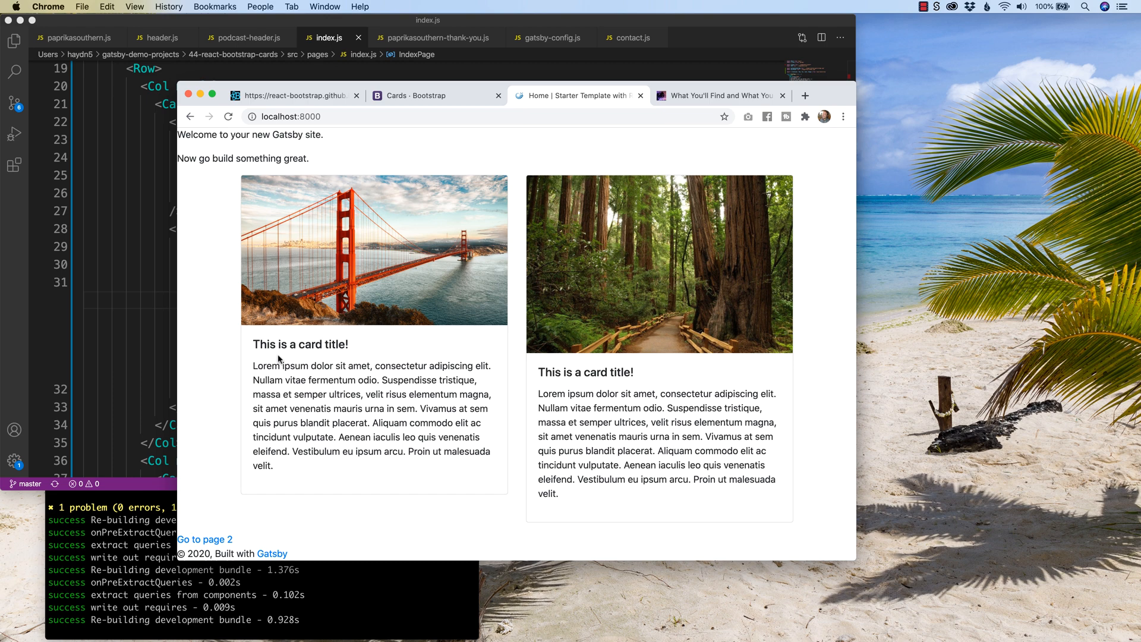
pyautogui.moveTo(160, 346)
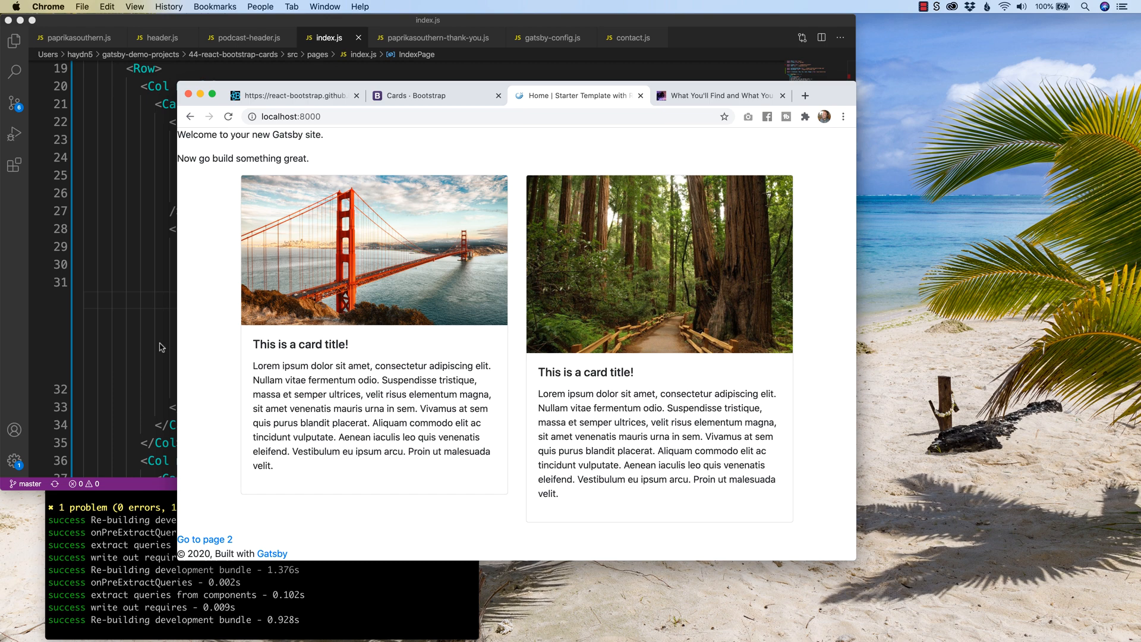
pyautogui.moveTo(238, 358)
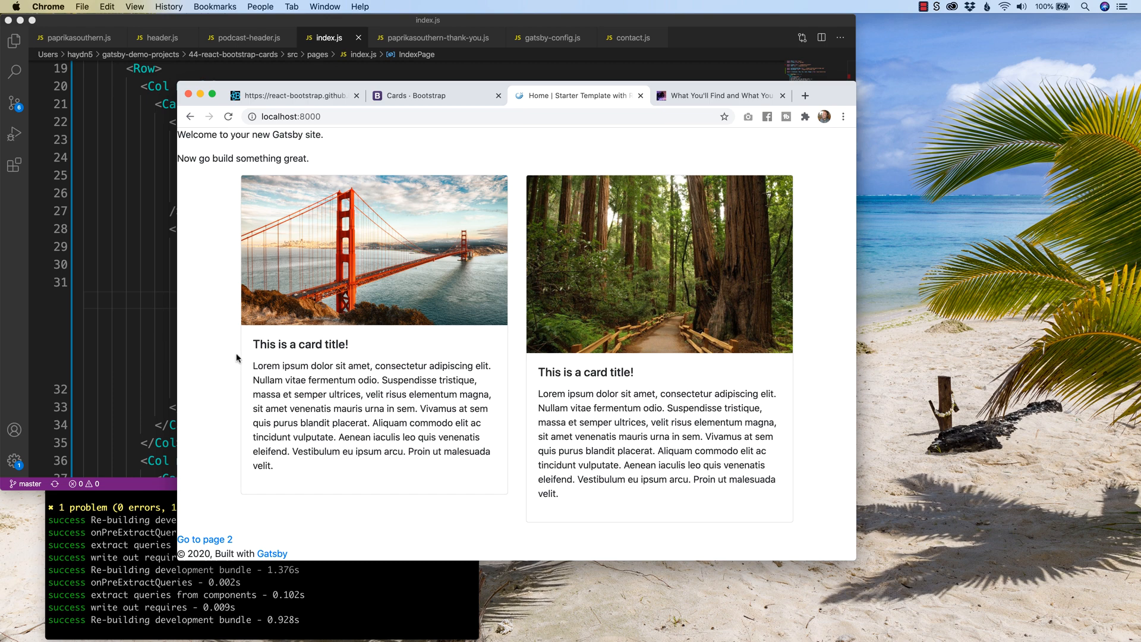
# Step: Inspect the first card's title element in Chrome DevTools
pyautogui.rightClick(306, 348)
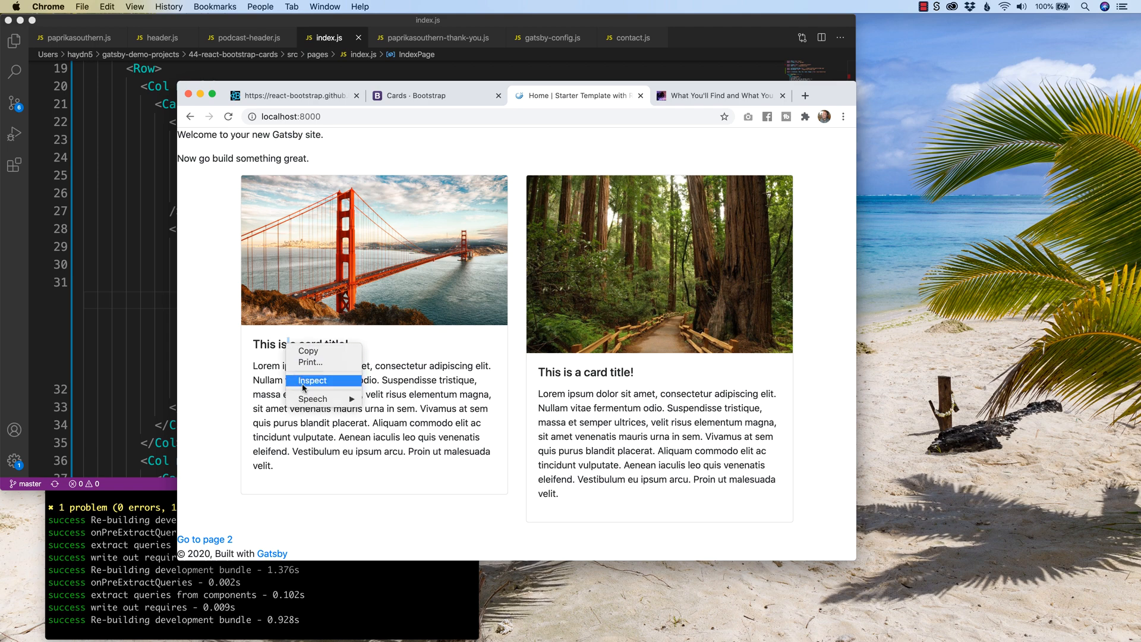
pyautogui.click(312, 381)
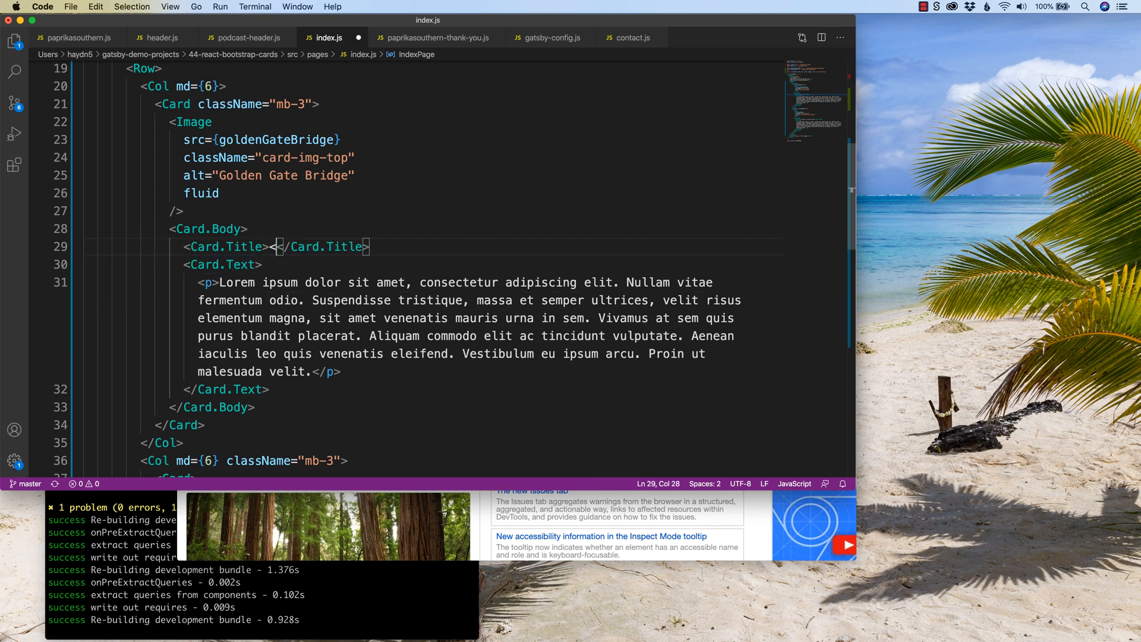
# Step: Replace the first Card.Title content with an h3 around "This is a card title!"
pyautogui.write('<h2>This is a card title!</h2>')
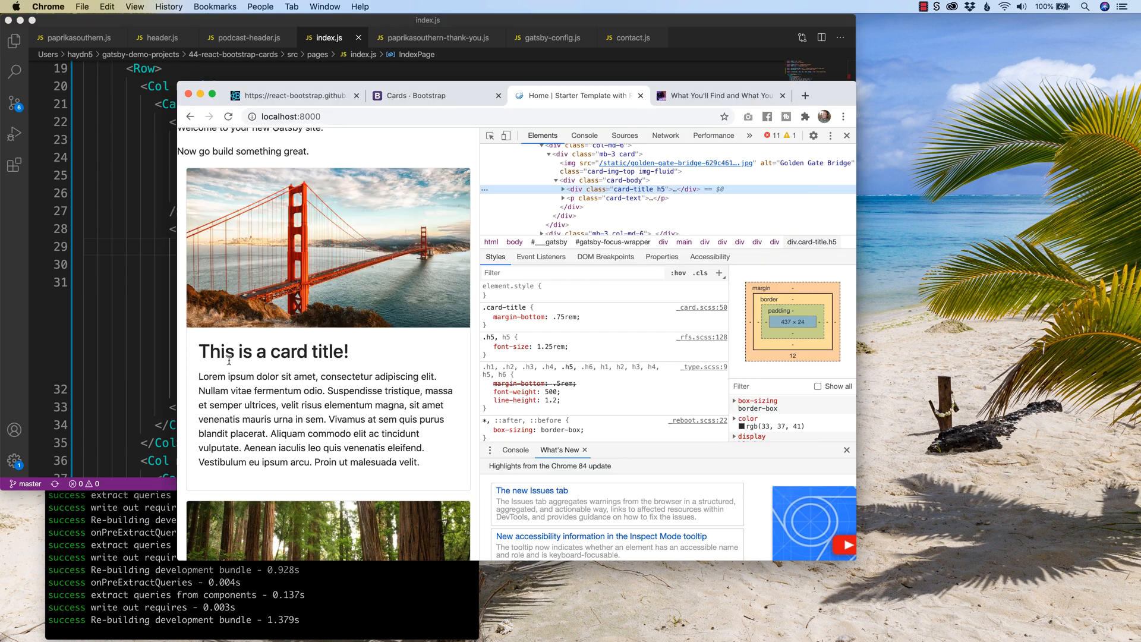
pyautogui.moveTo(601, 189)
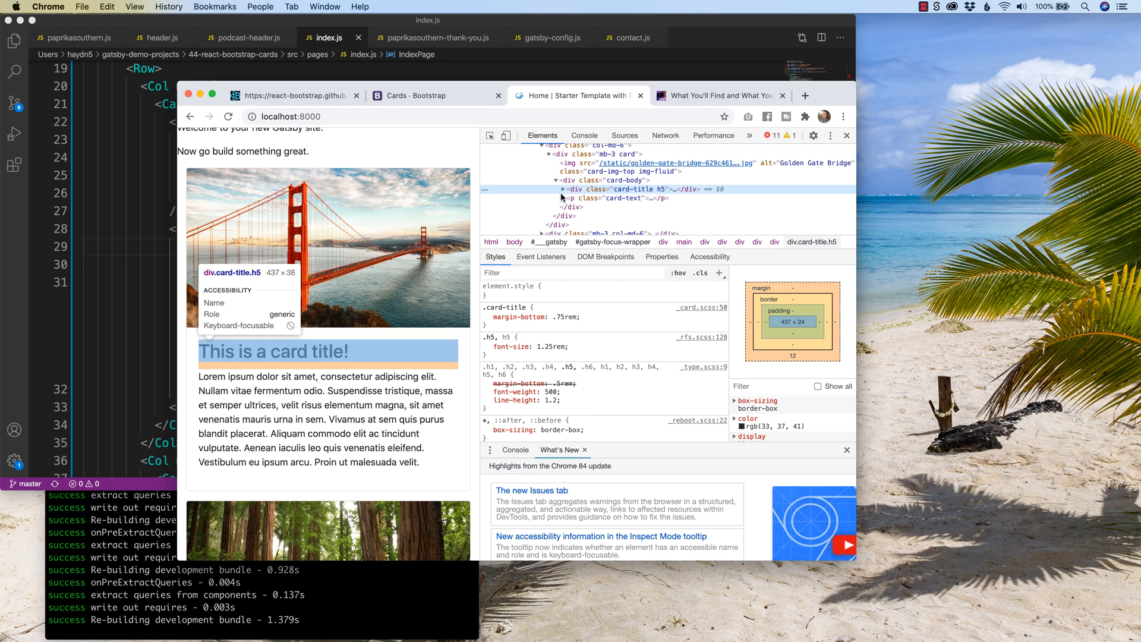
pyautogui.click(562, 189)
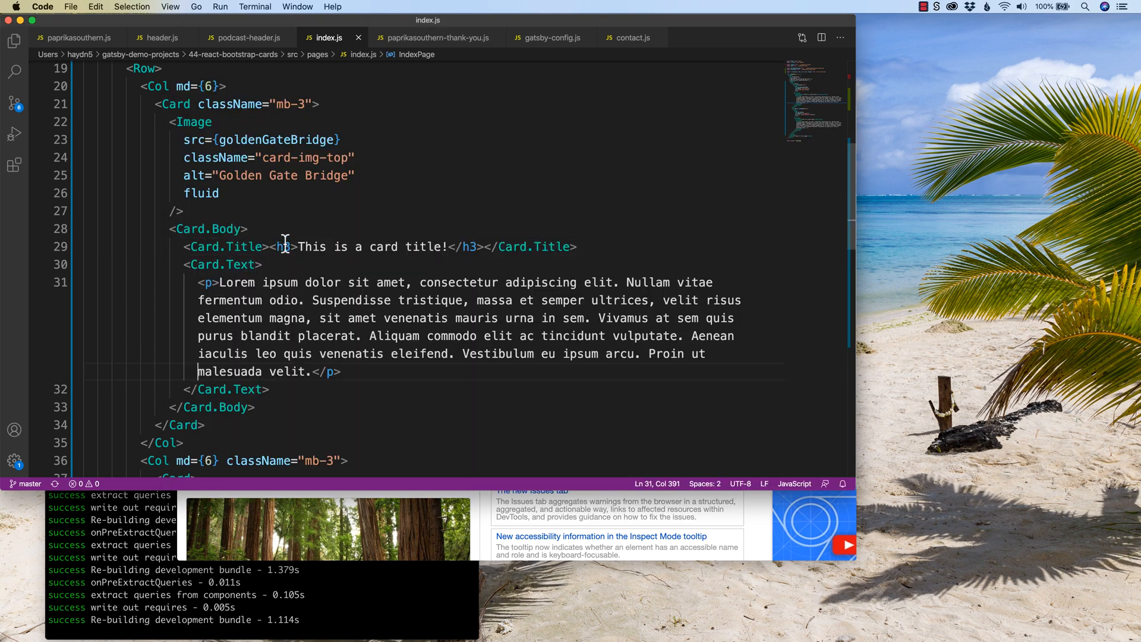
pyautogui.click(284, 247)
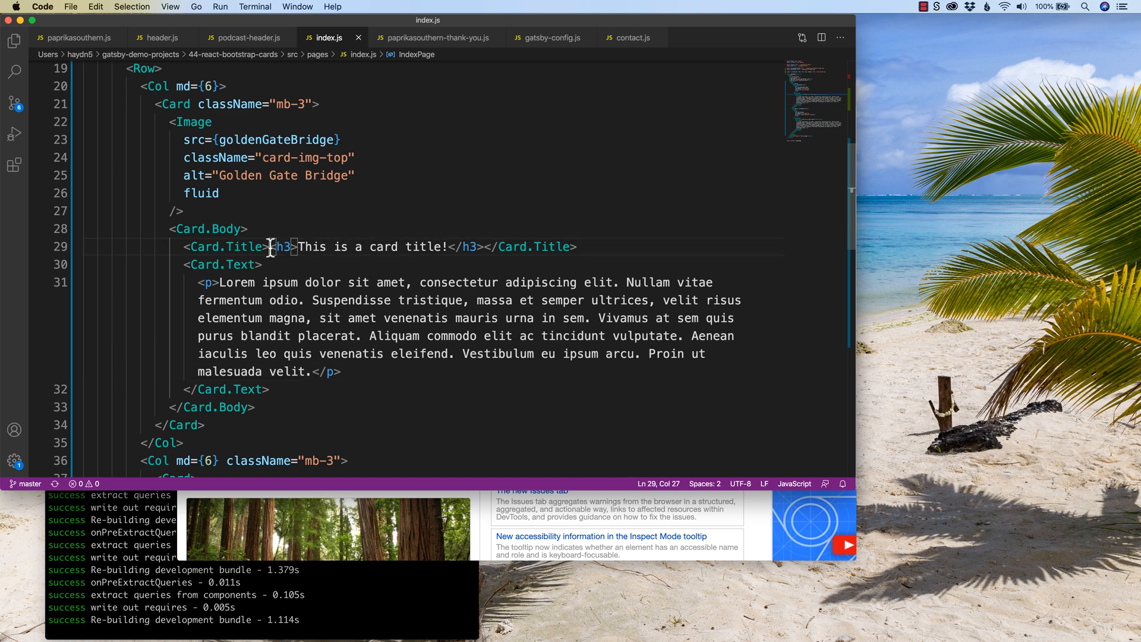